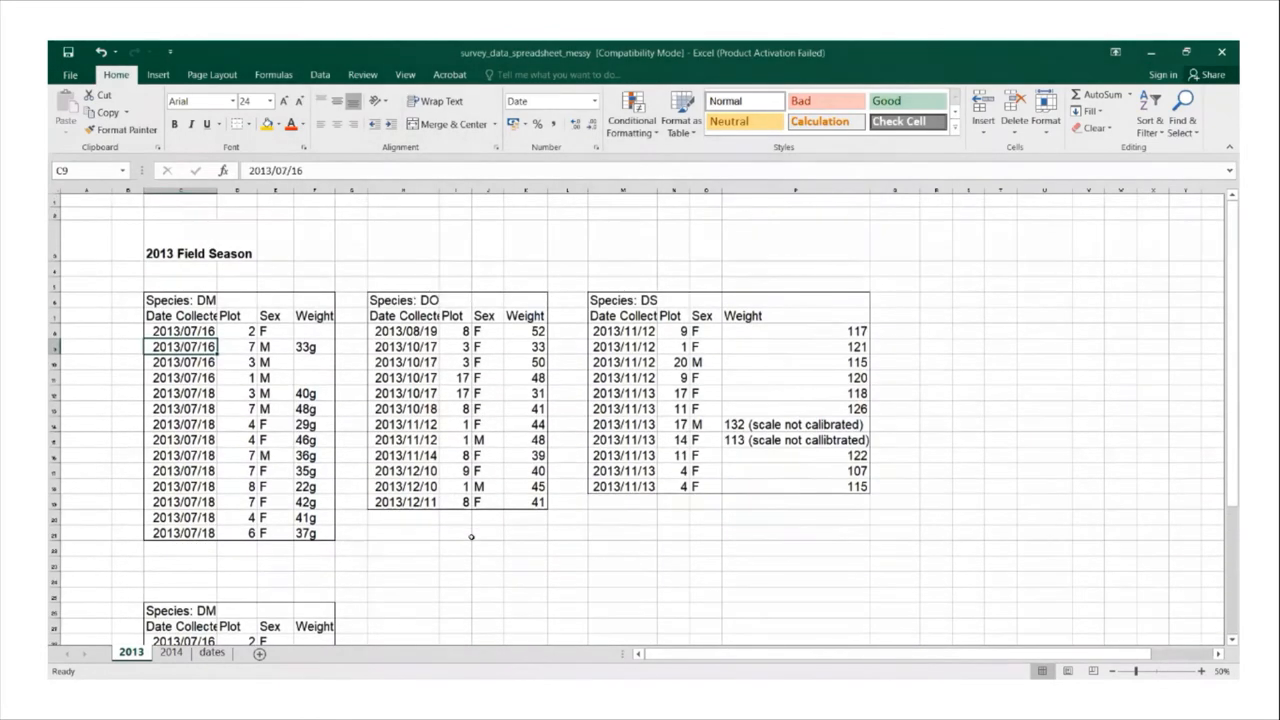
Review the 2013 sheet and start selecting the 2014 Plot 3 table.
scroll("down", 3)
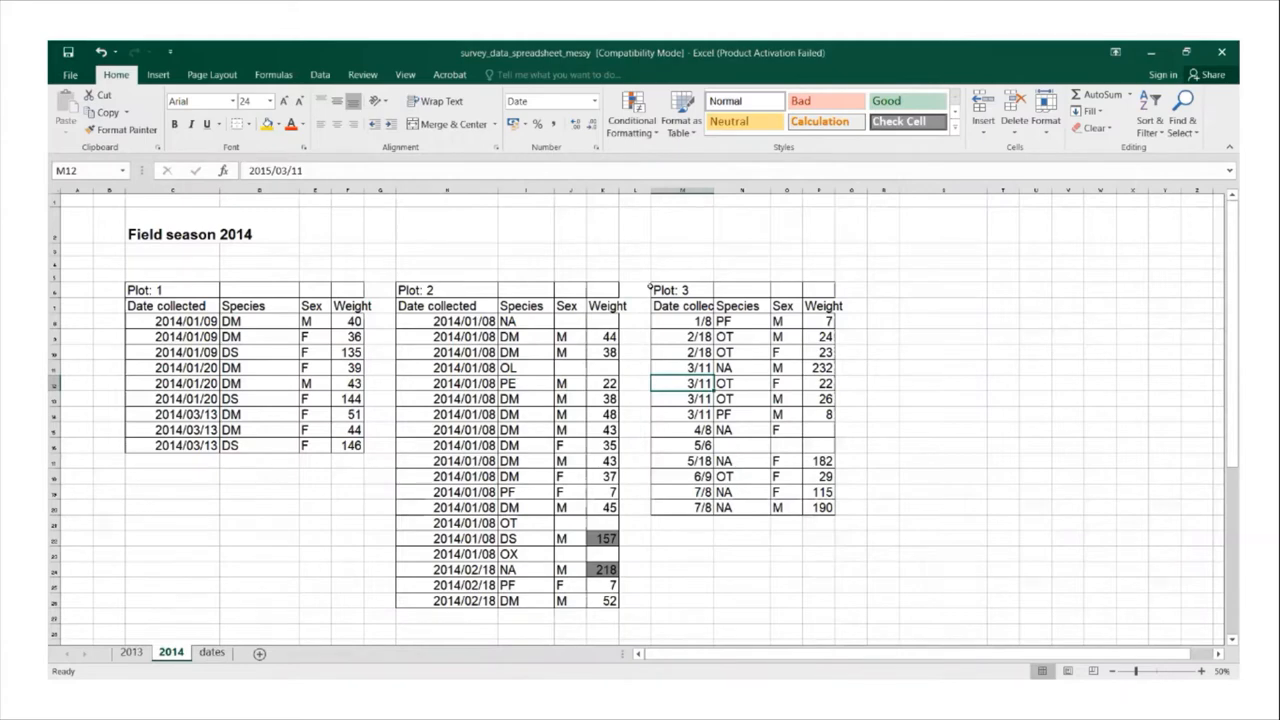
left_click(672, 290)
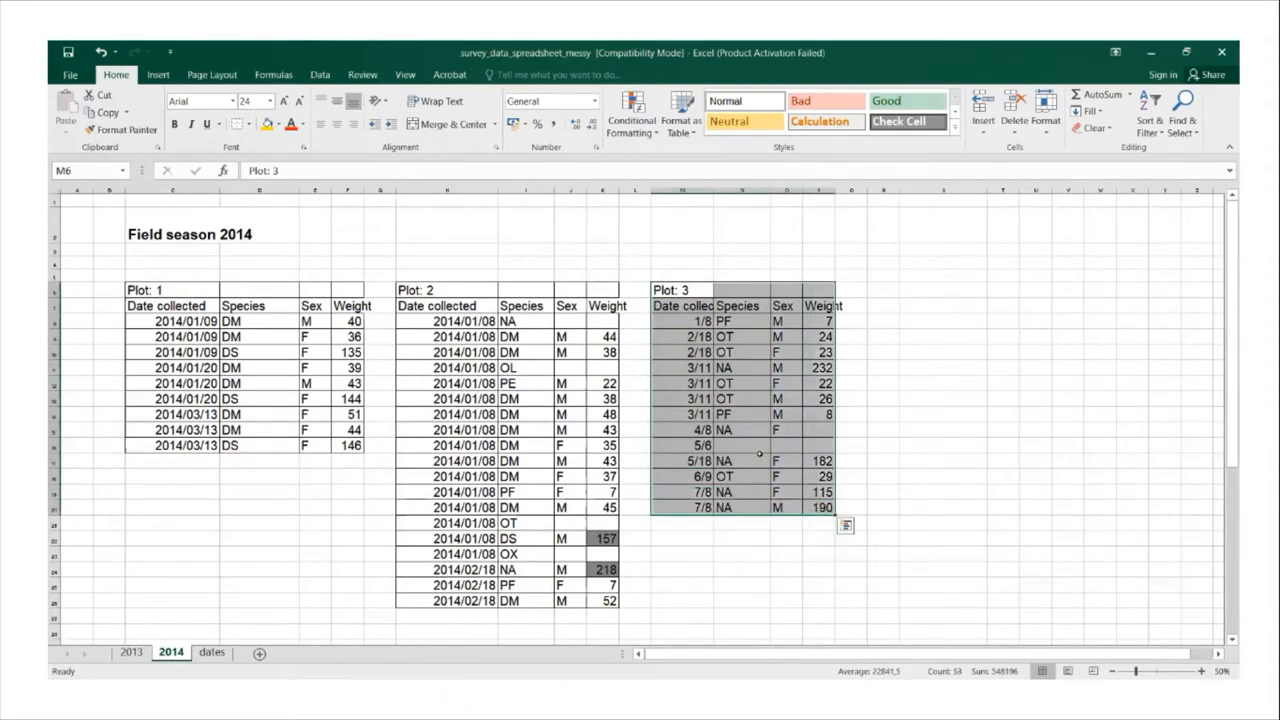
Copy the Plot 3 table and place it on the dates sheet.
right_click(760, 450)
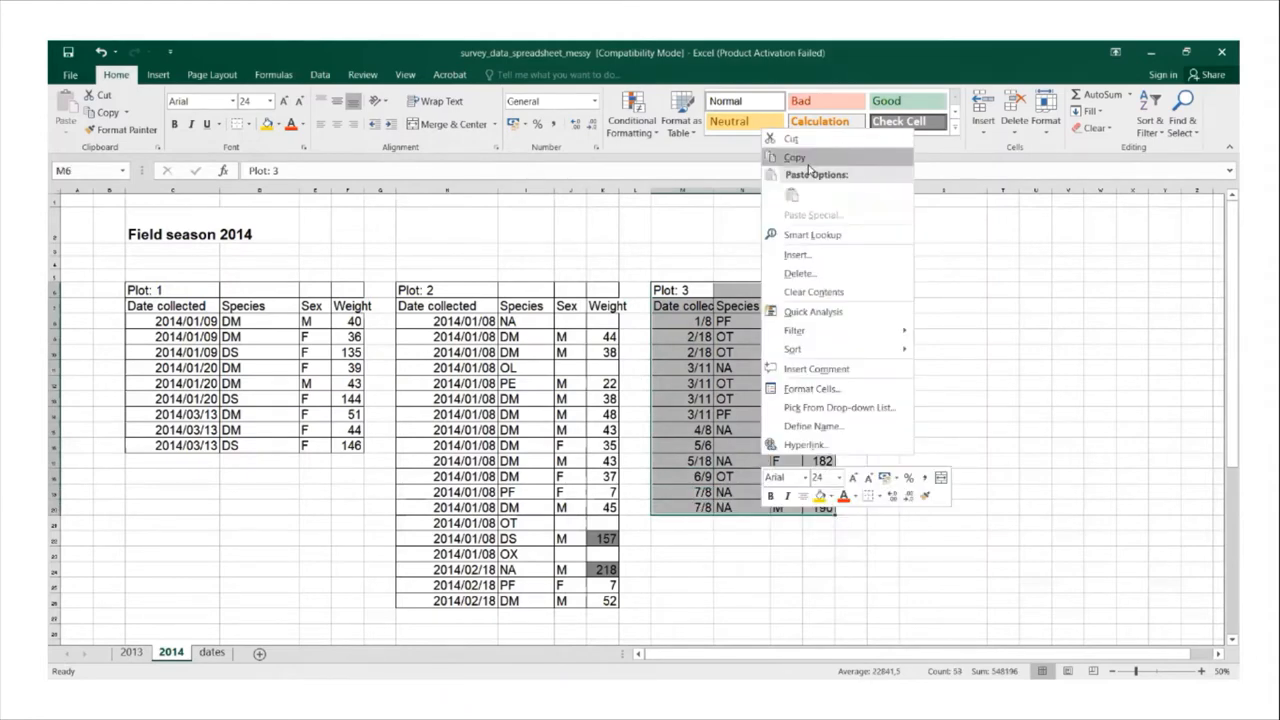
left_click(794, 156)
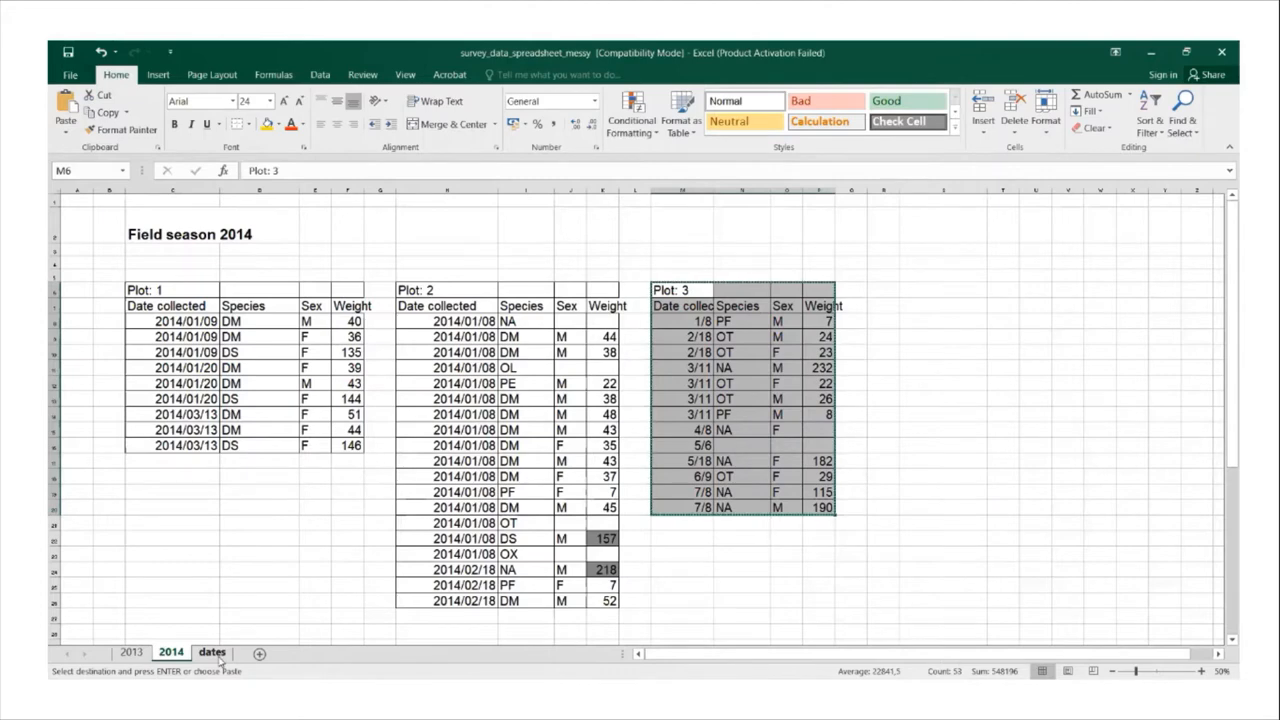
left_click(212, 652)
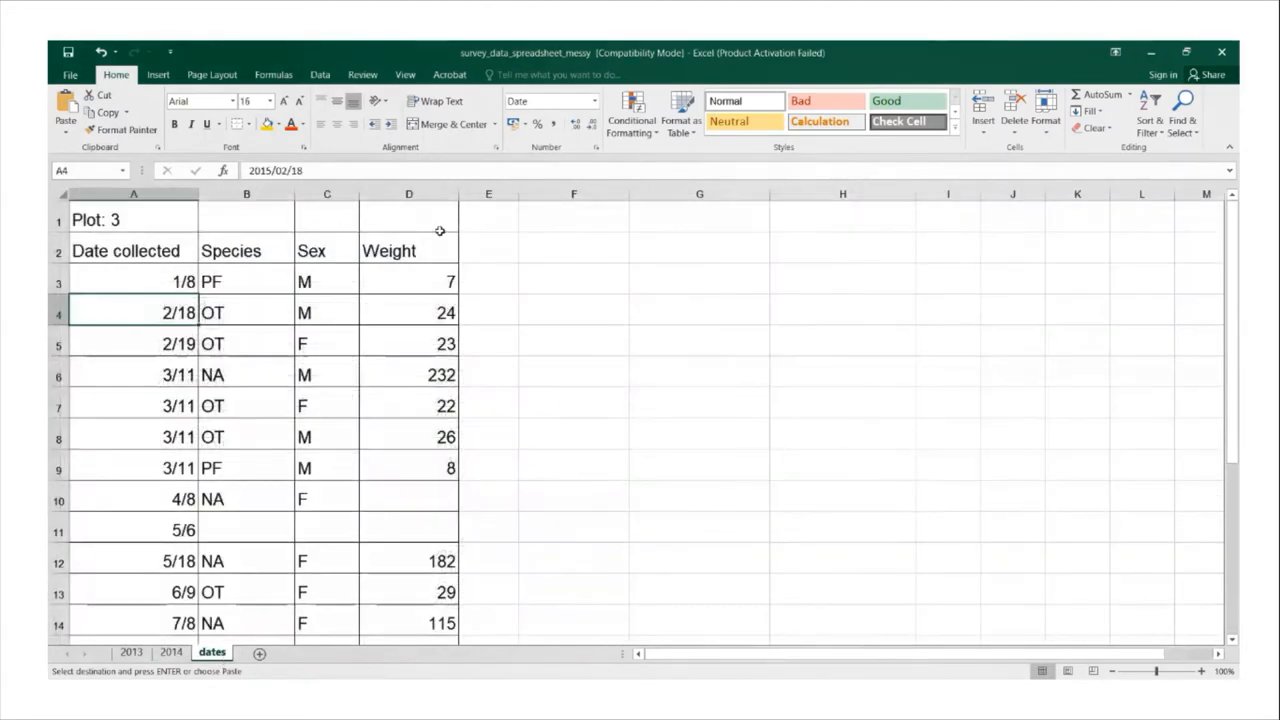
mouse_move(616, 268)
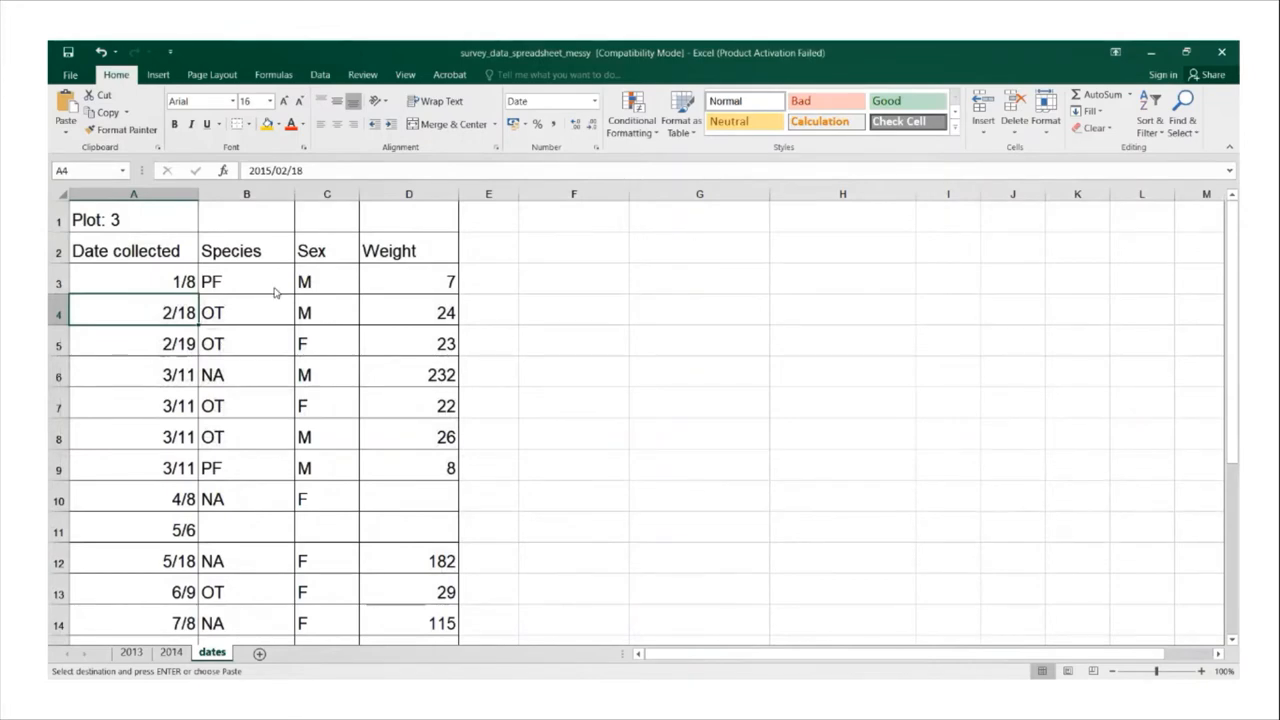
right_click(700, 250)
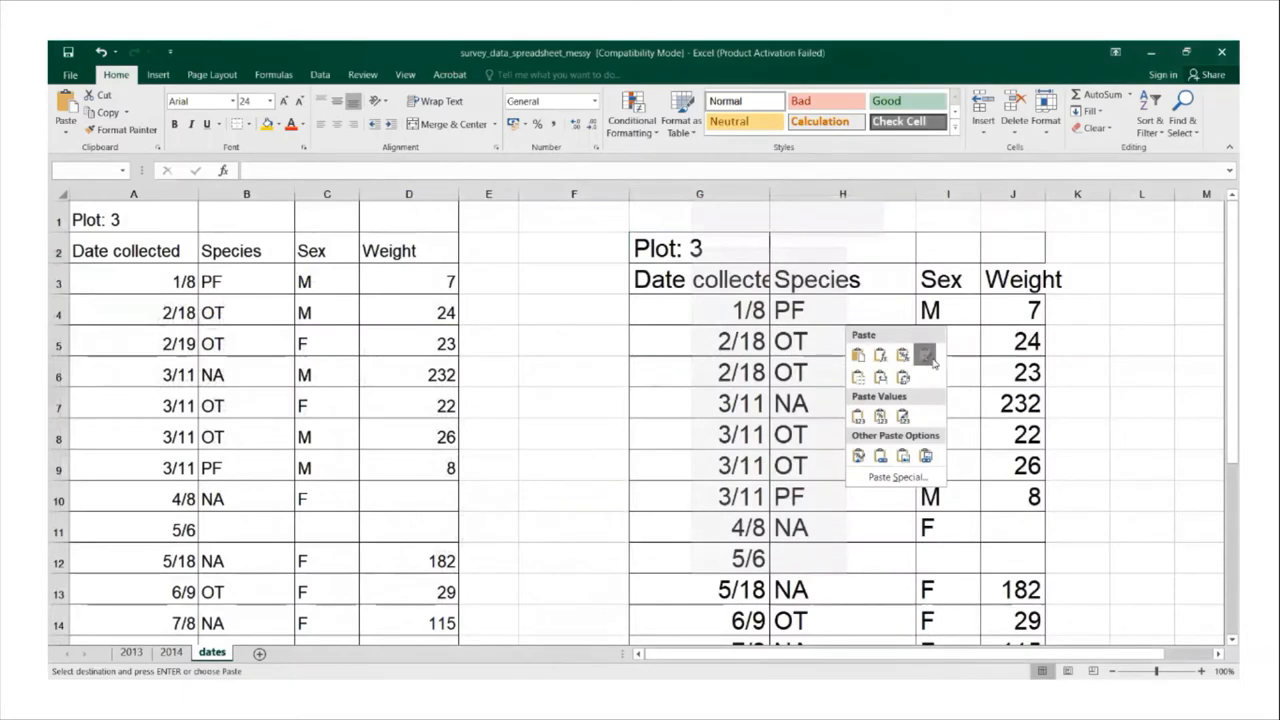
left_click(926, 356)
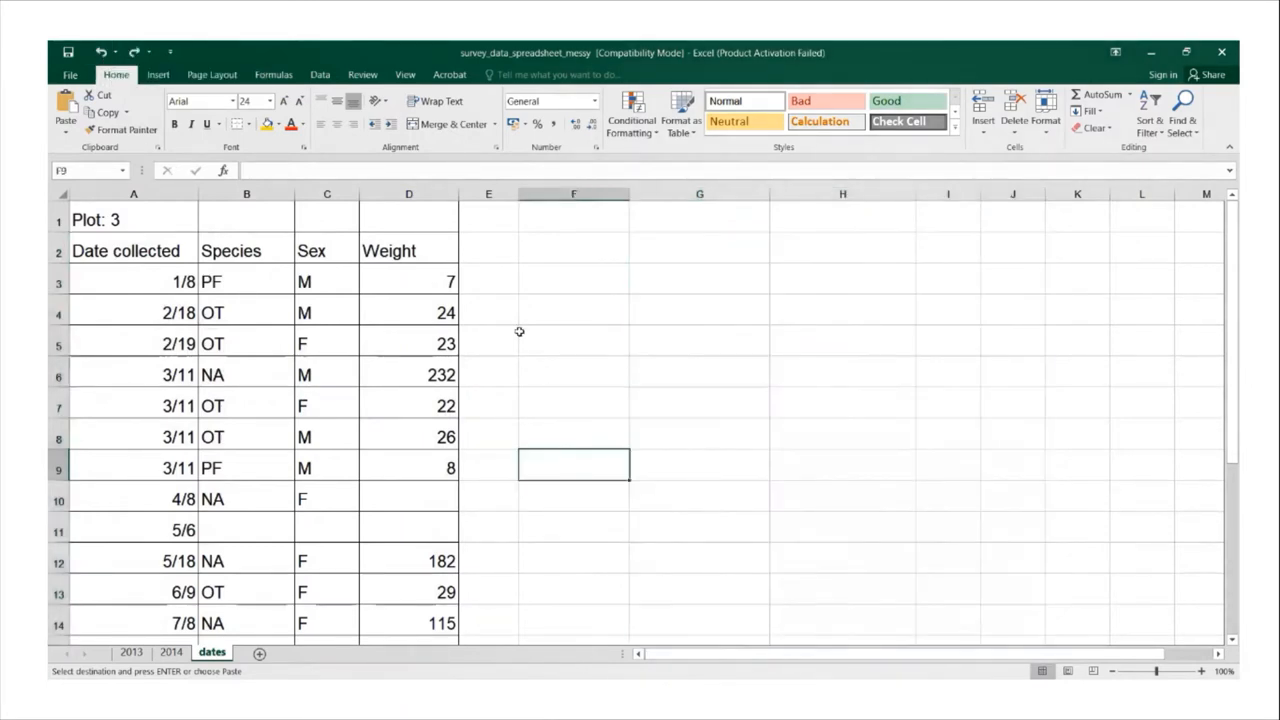
left_click(572, 248)
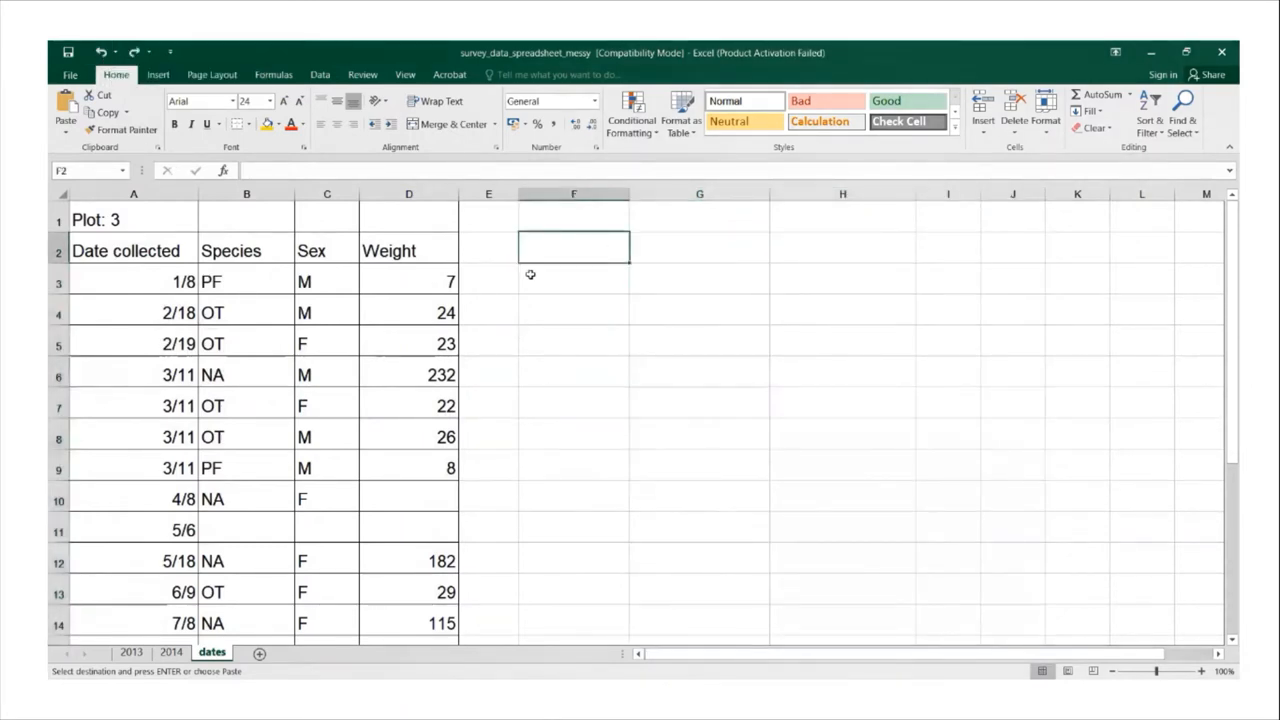
mouse_move(532, 282)
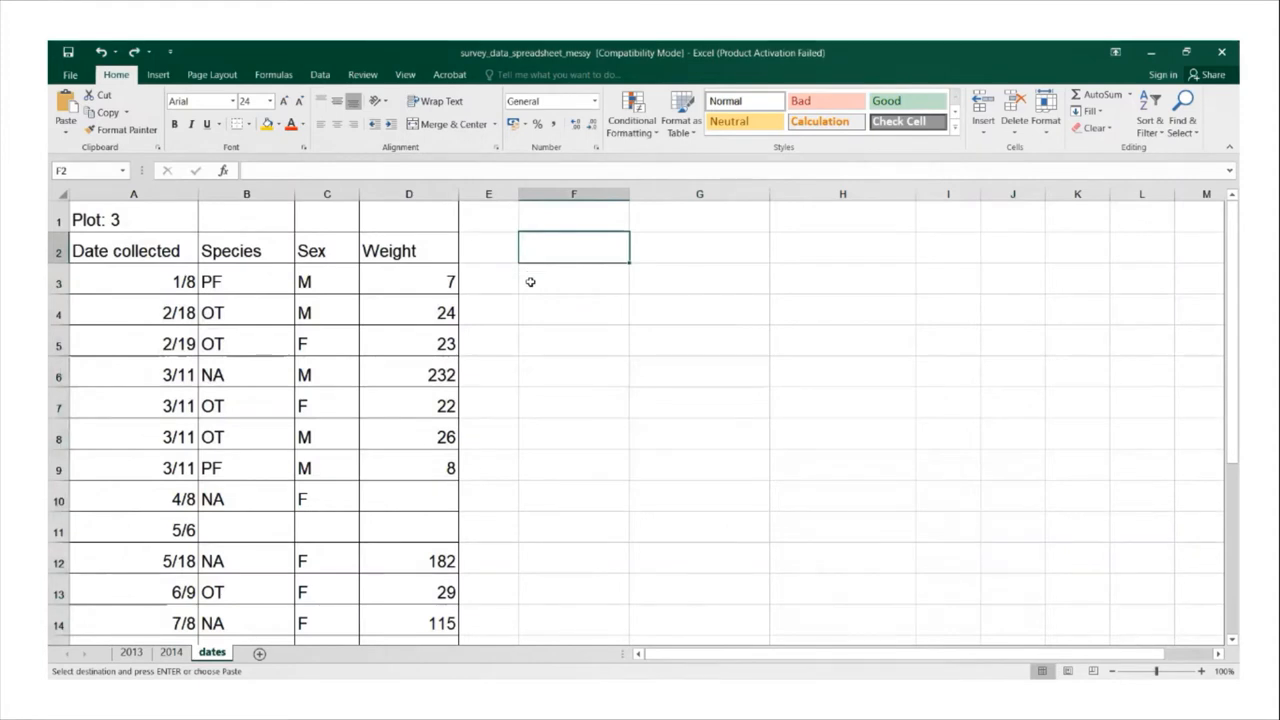
mouse_move(560, 296)
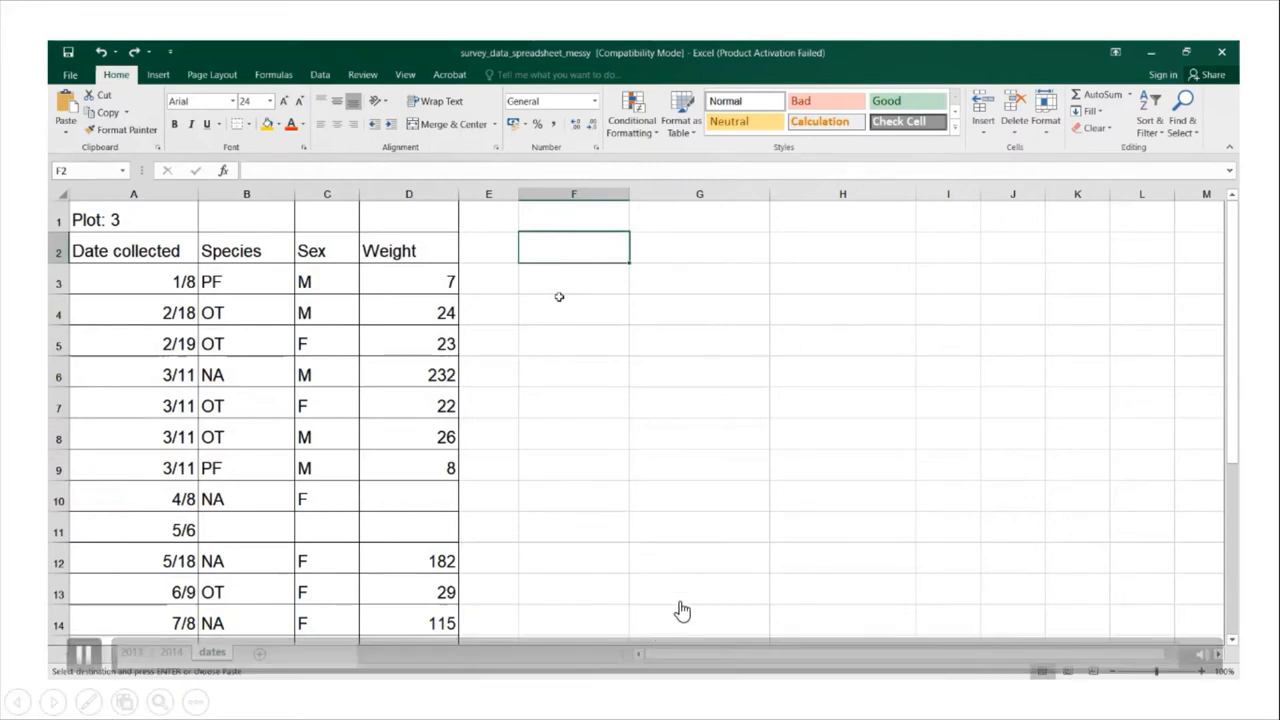
mouse_move(716, 532)
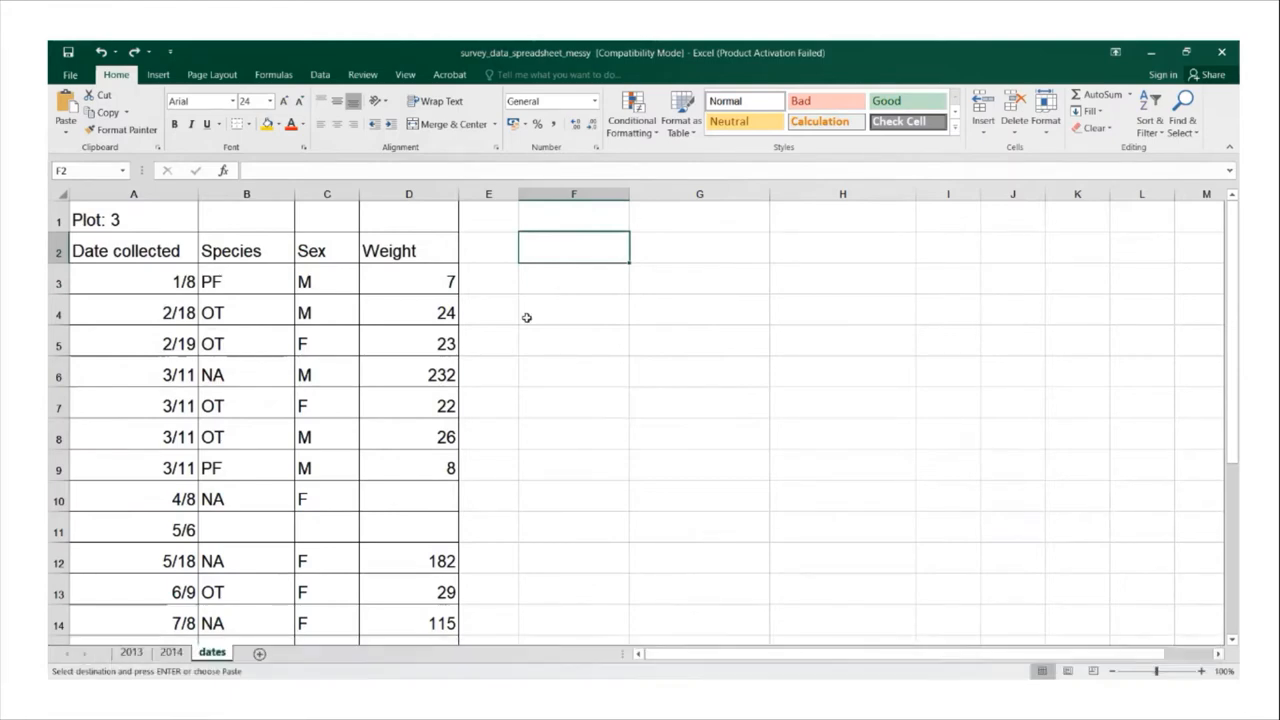
mouse_move(572, 244)
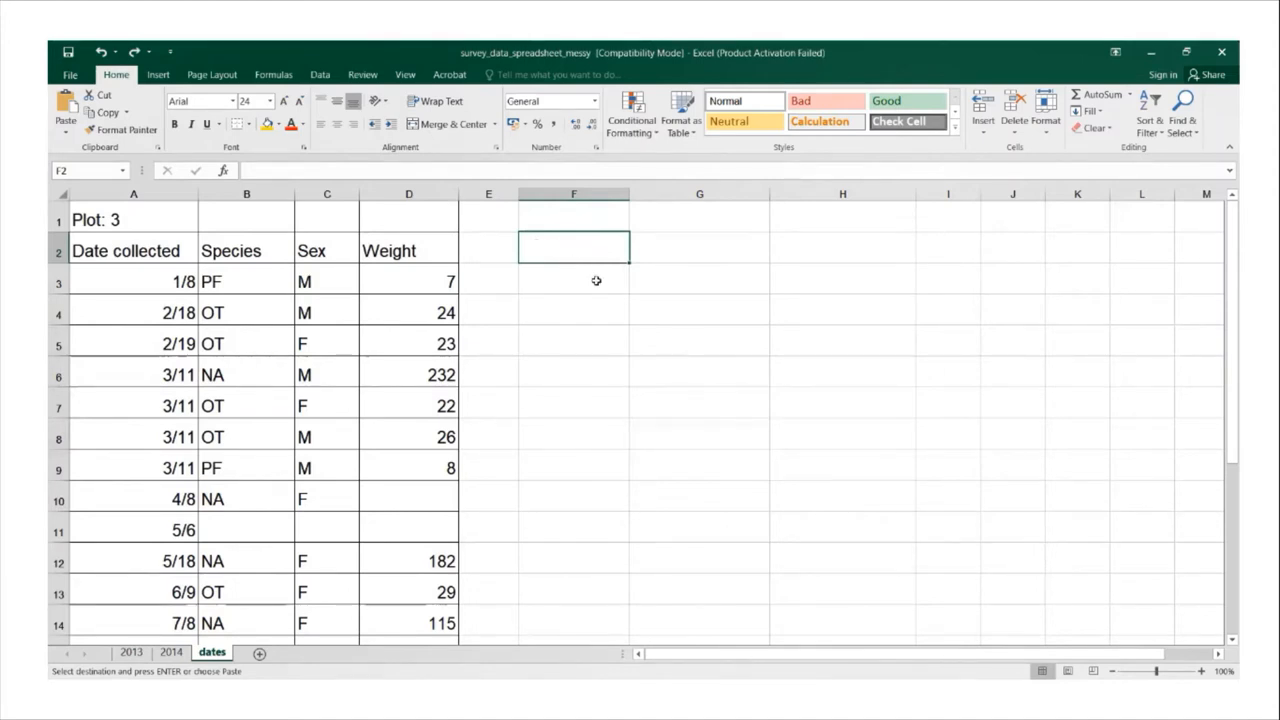
Enter Year, Month and Day headings in F2, G2 and H2.
type("Year")
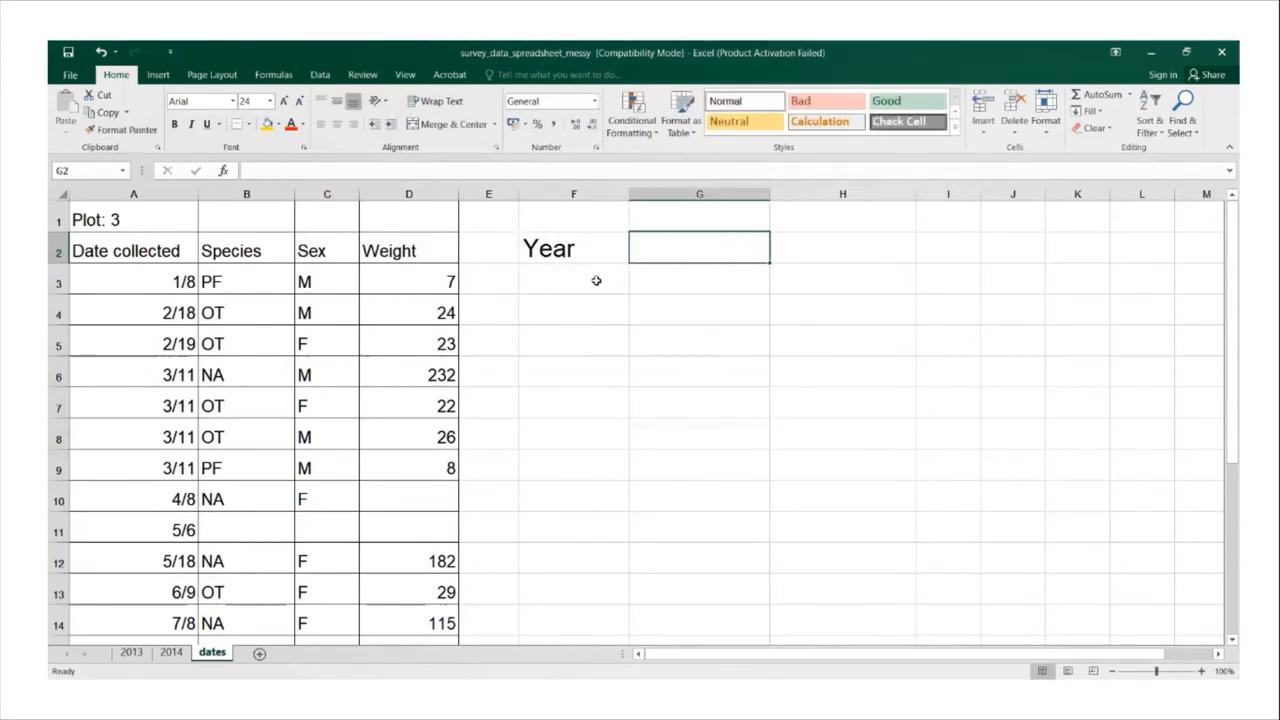
type("Month")
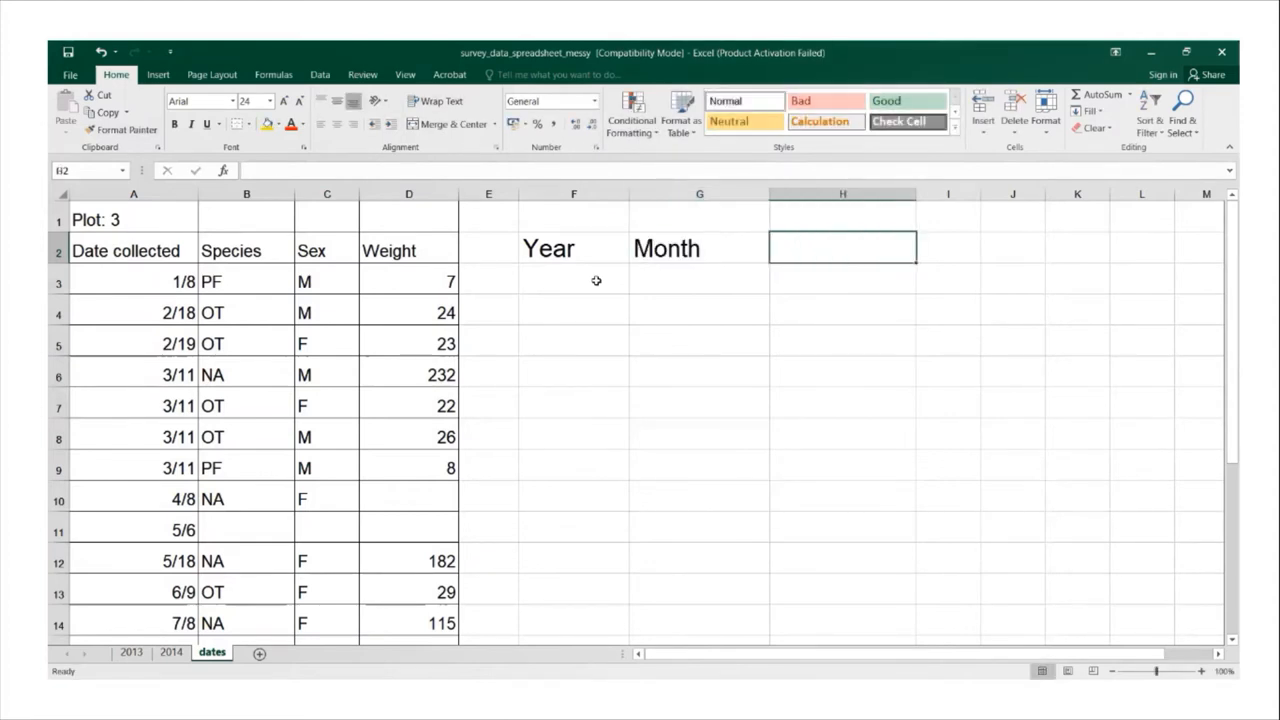
type("Day")
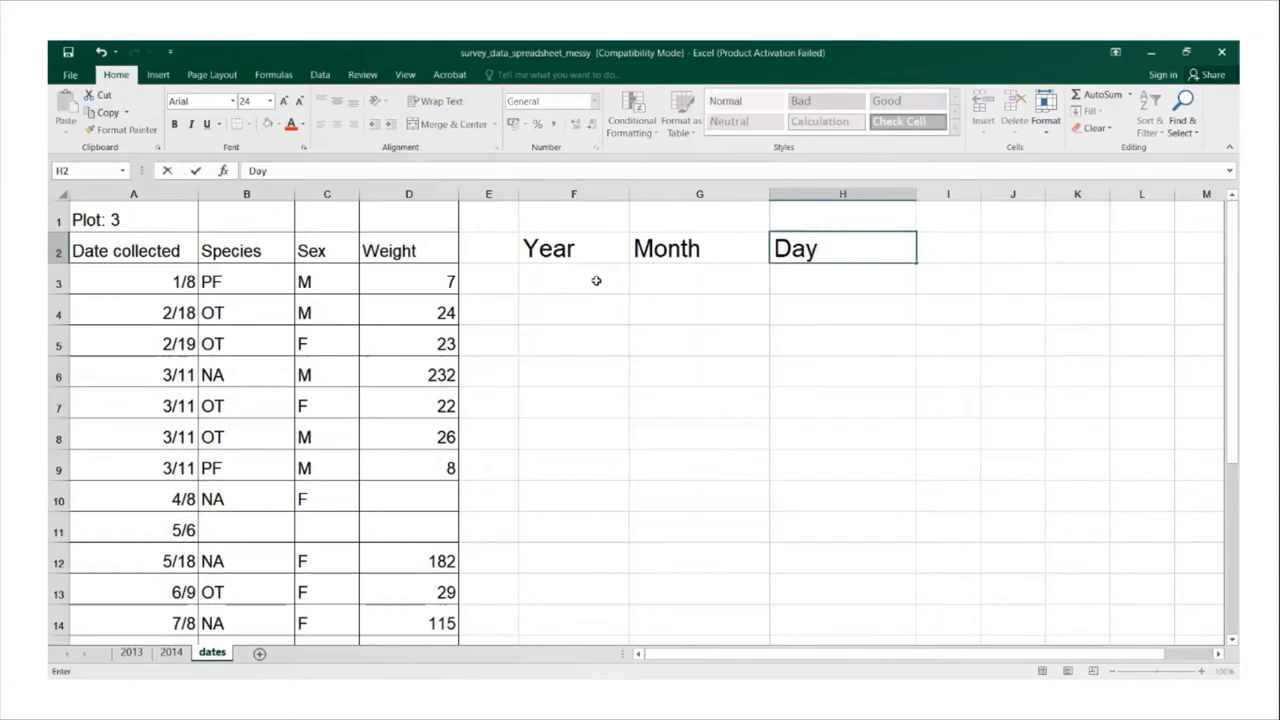
left_click(572, 280)
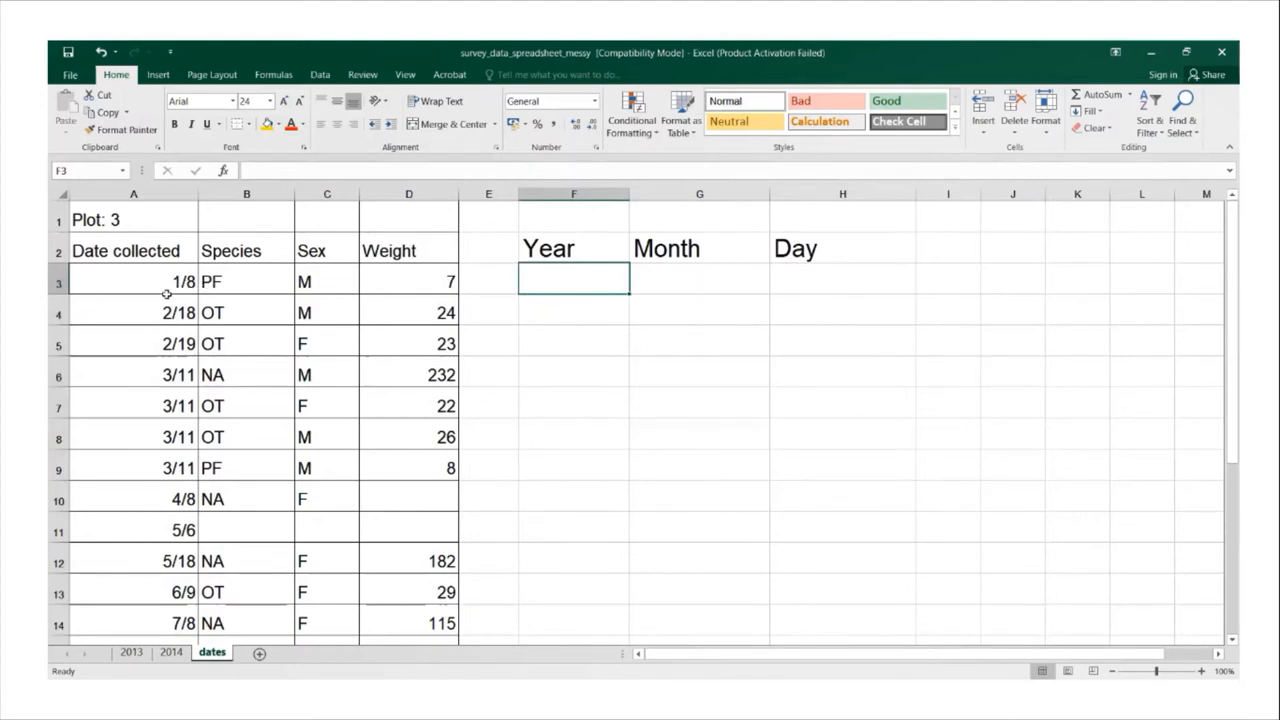
mouse_move(156, 280)
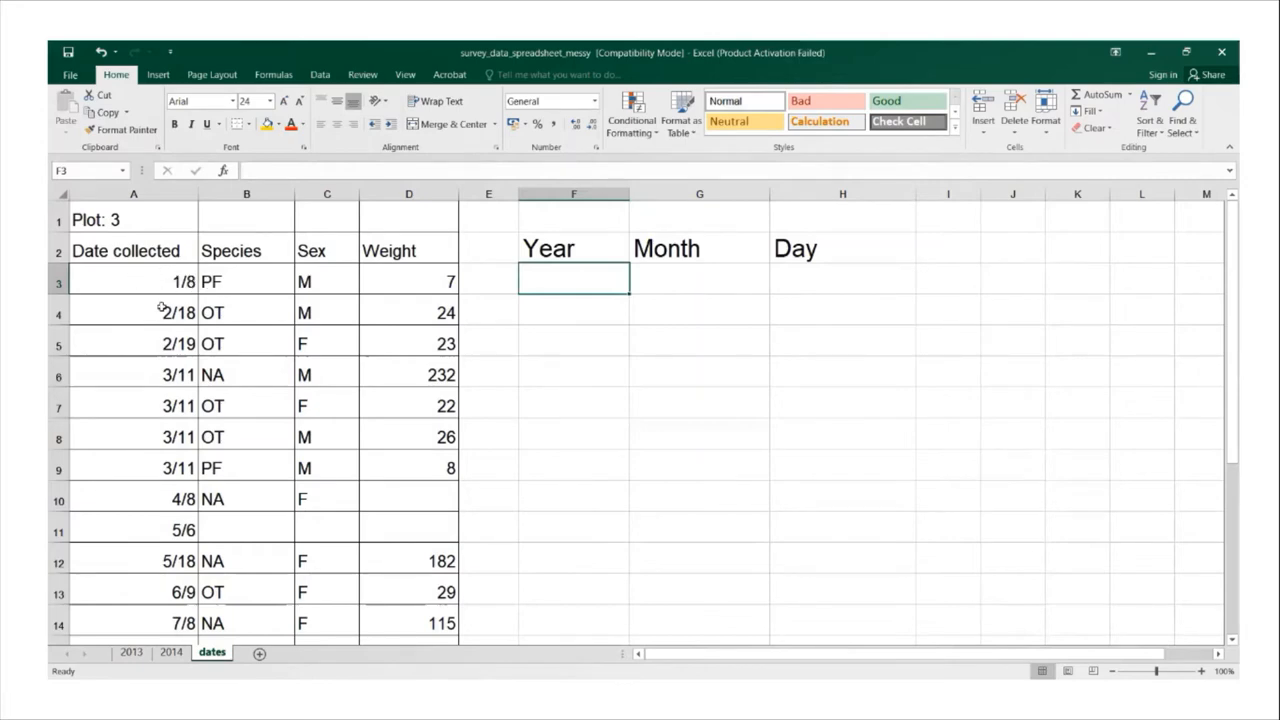
mouse_move(152, 420)
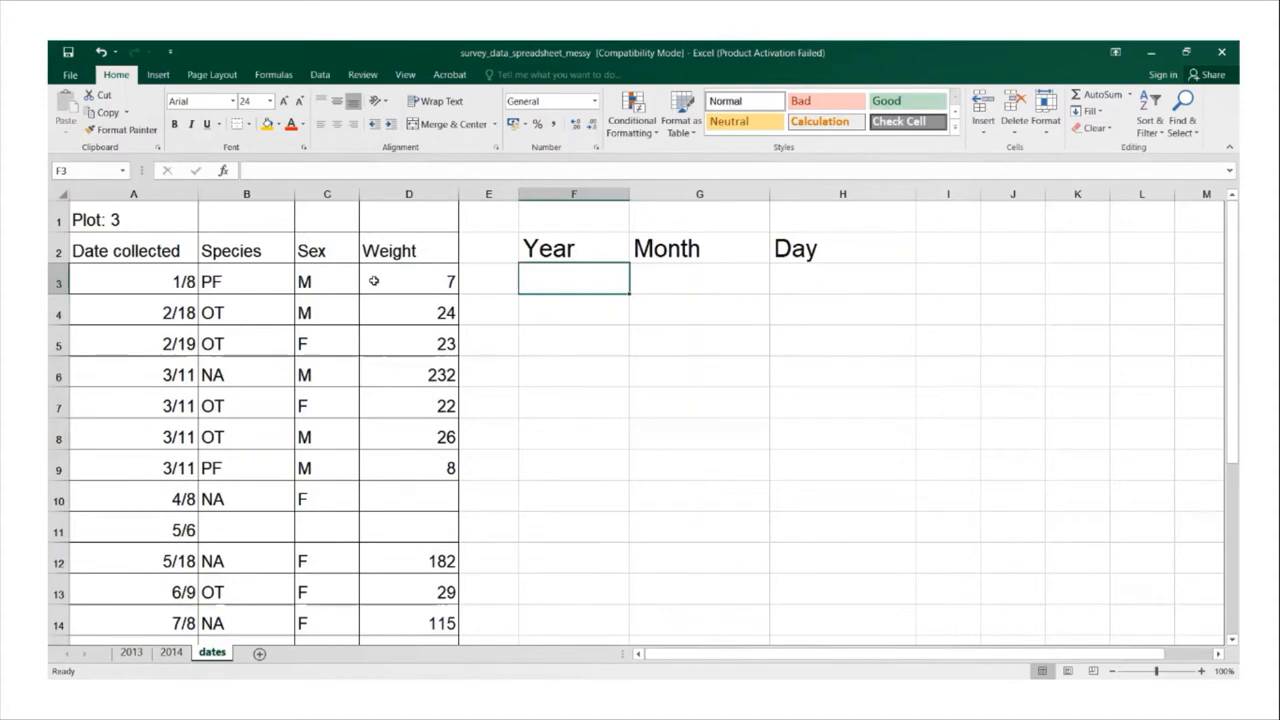
mouse_move(600, 296)
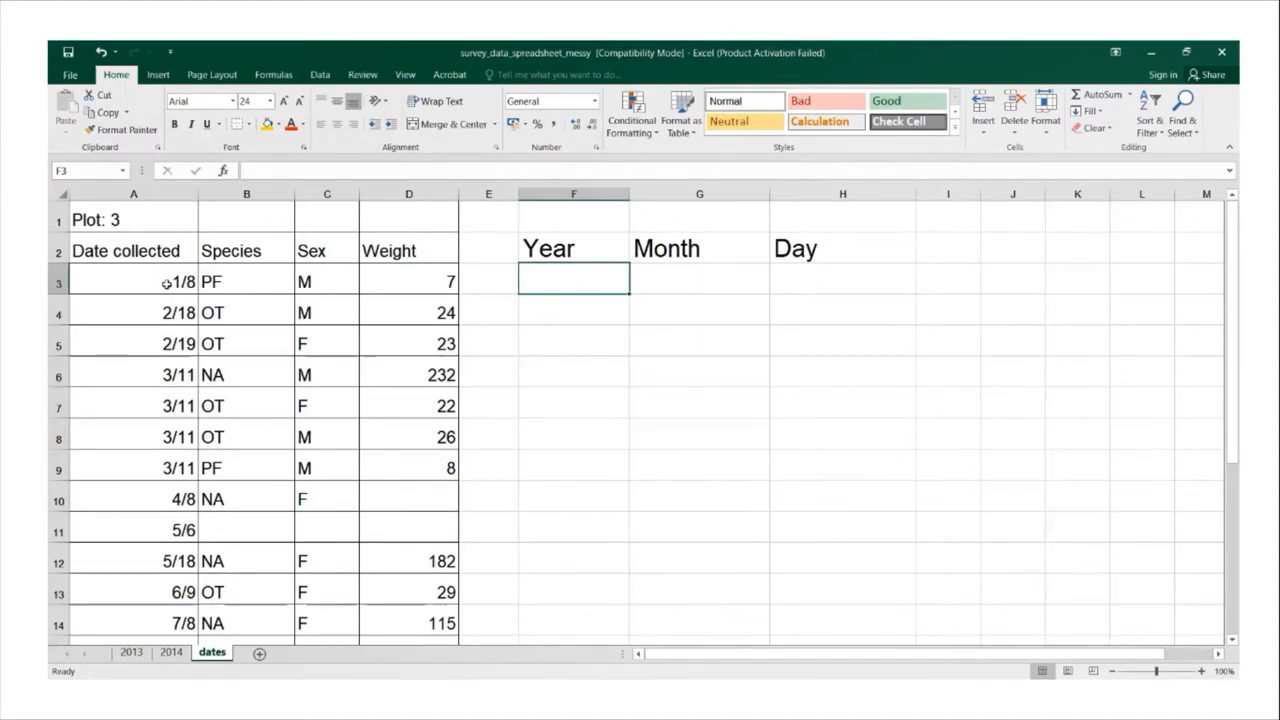
mouse_move(672, 326)
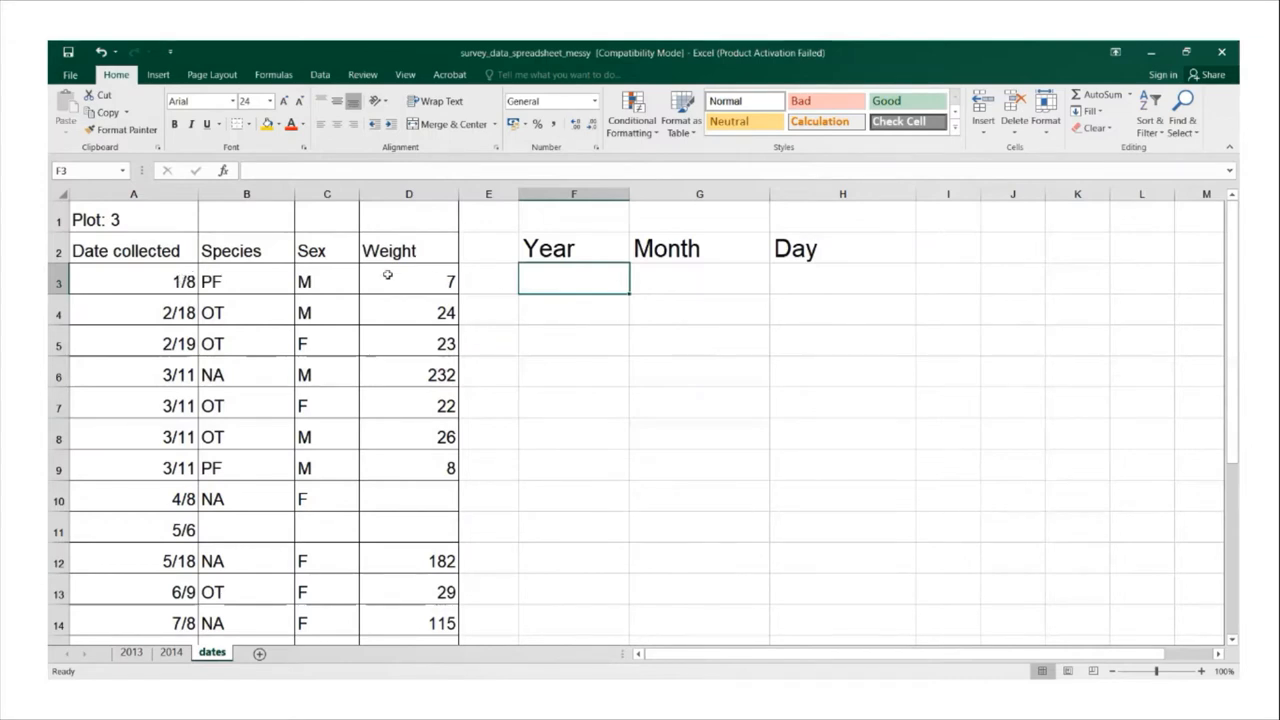
mouse_move(936, 308)
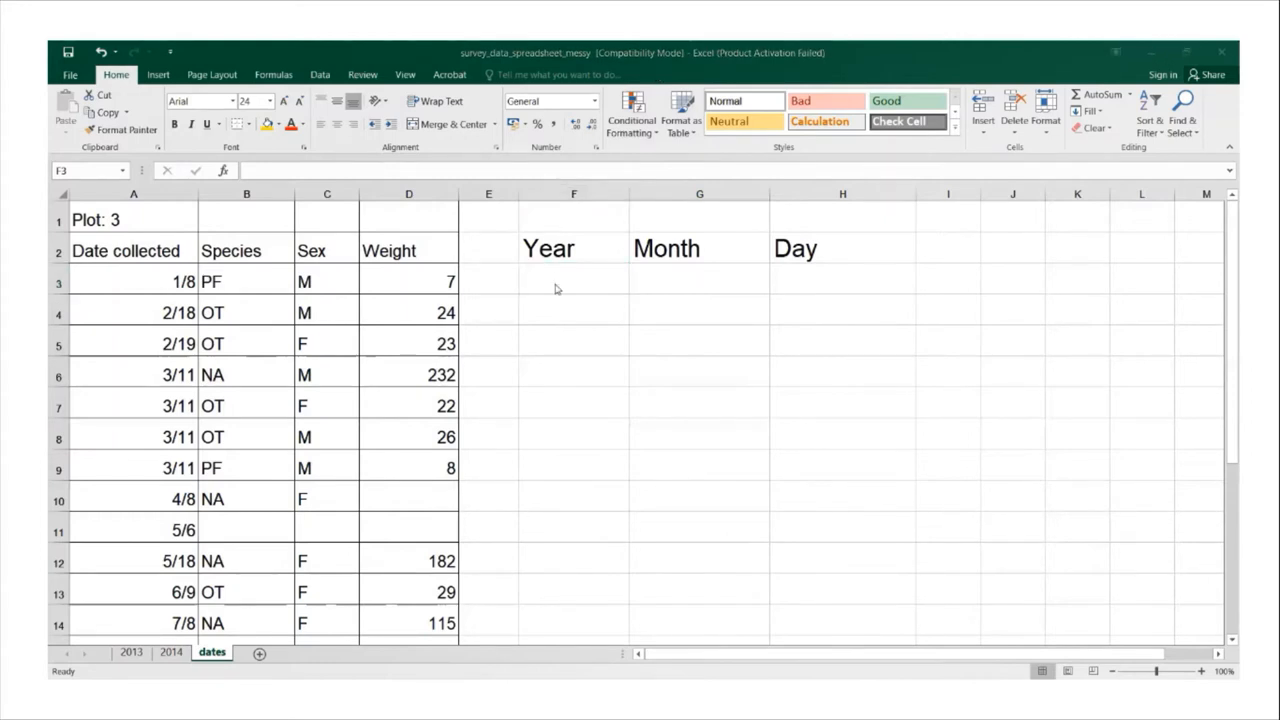
Enter =Year(A3) in F3, returning 2015 for the first collection date.
left_click(572, 278)
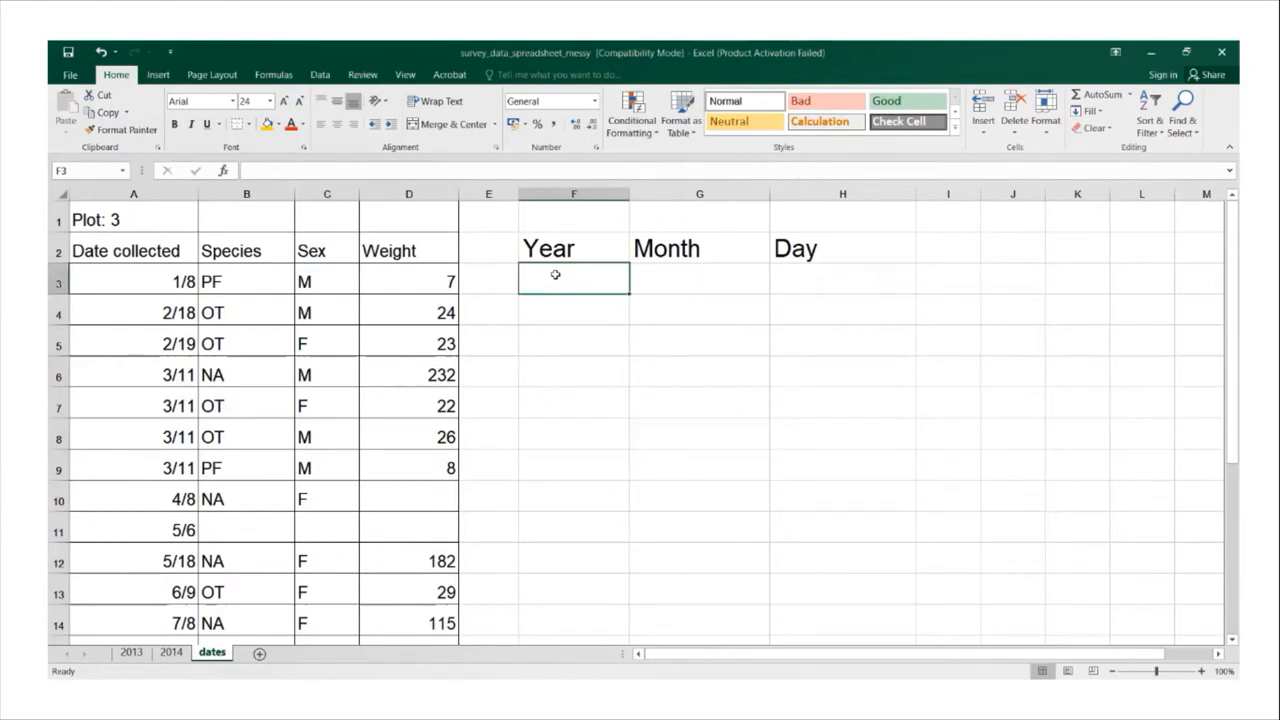
type("=")
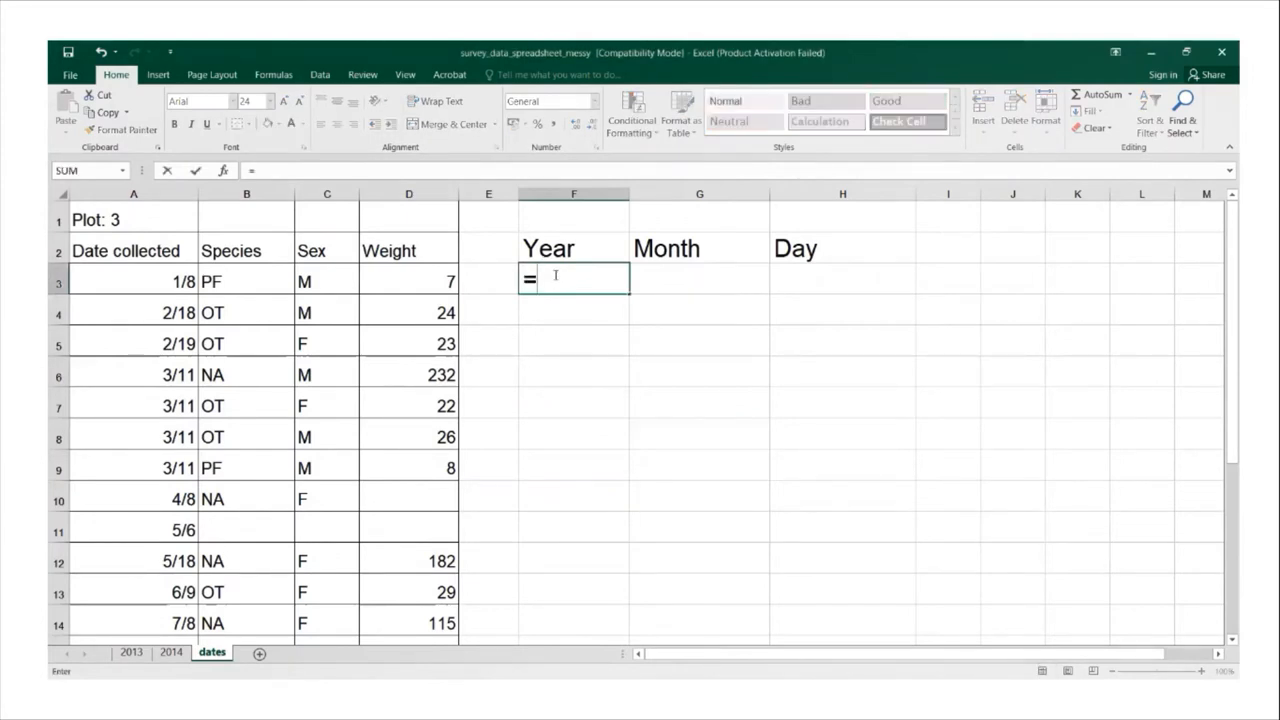
type("Year(")
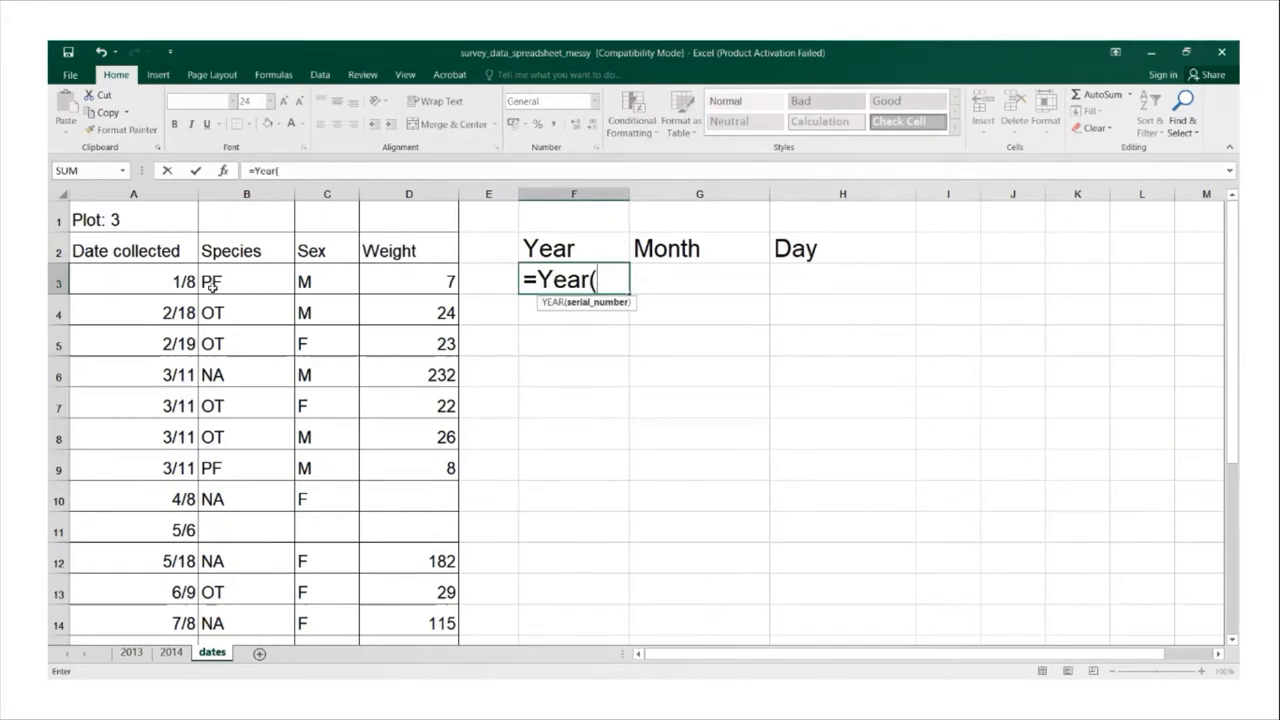
left_click(132, 280)
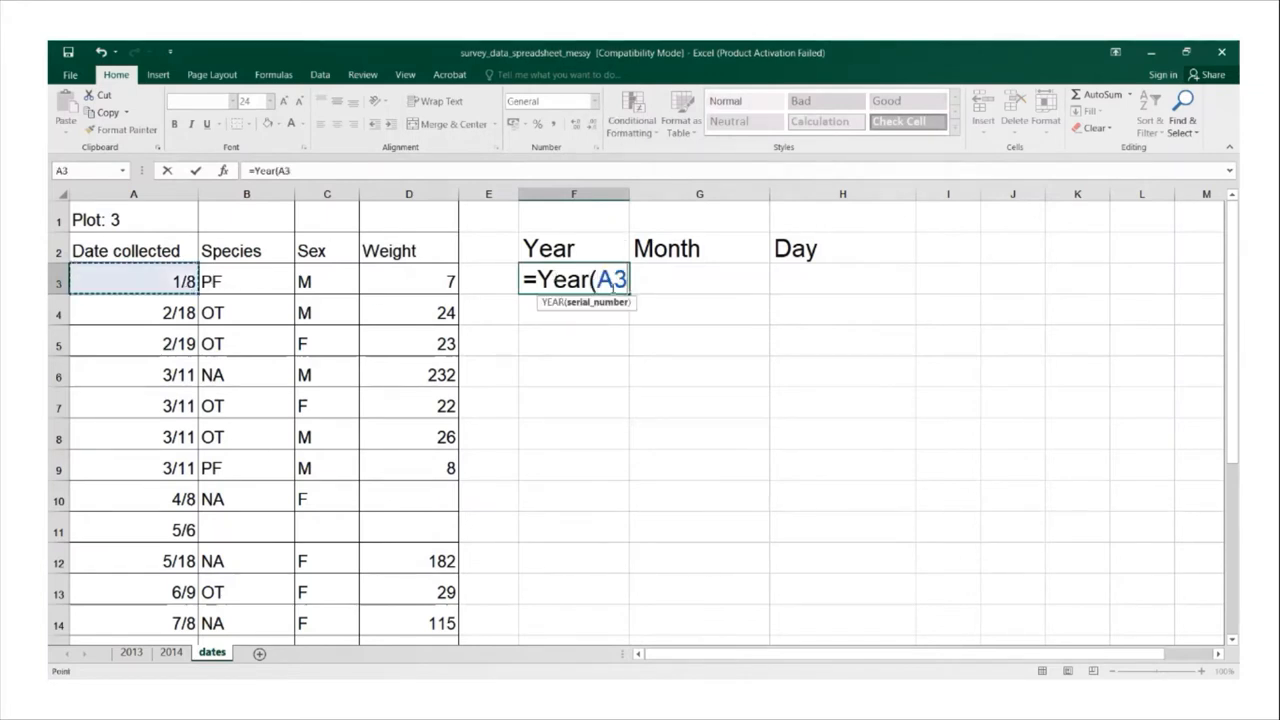
type(")")
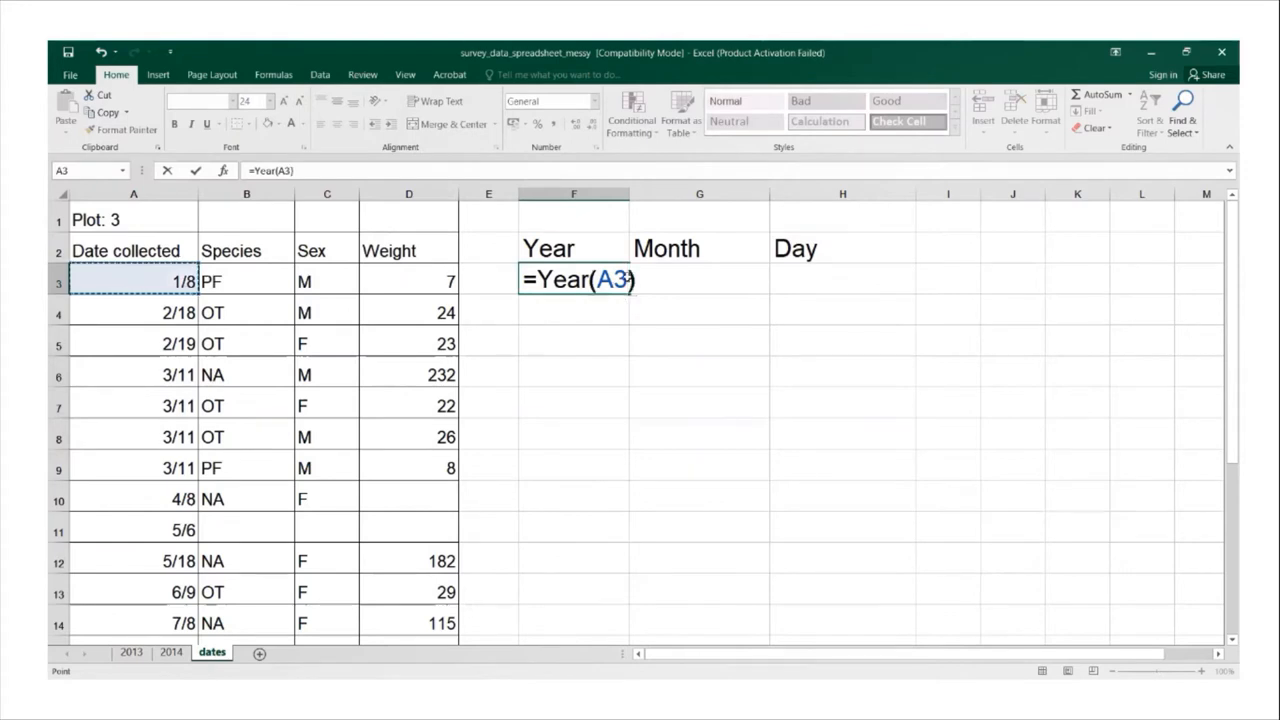
key("Enter")
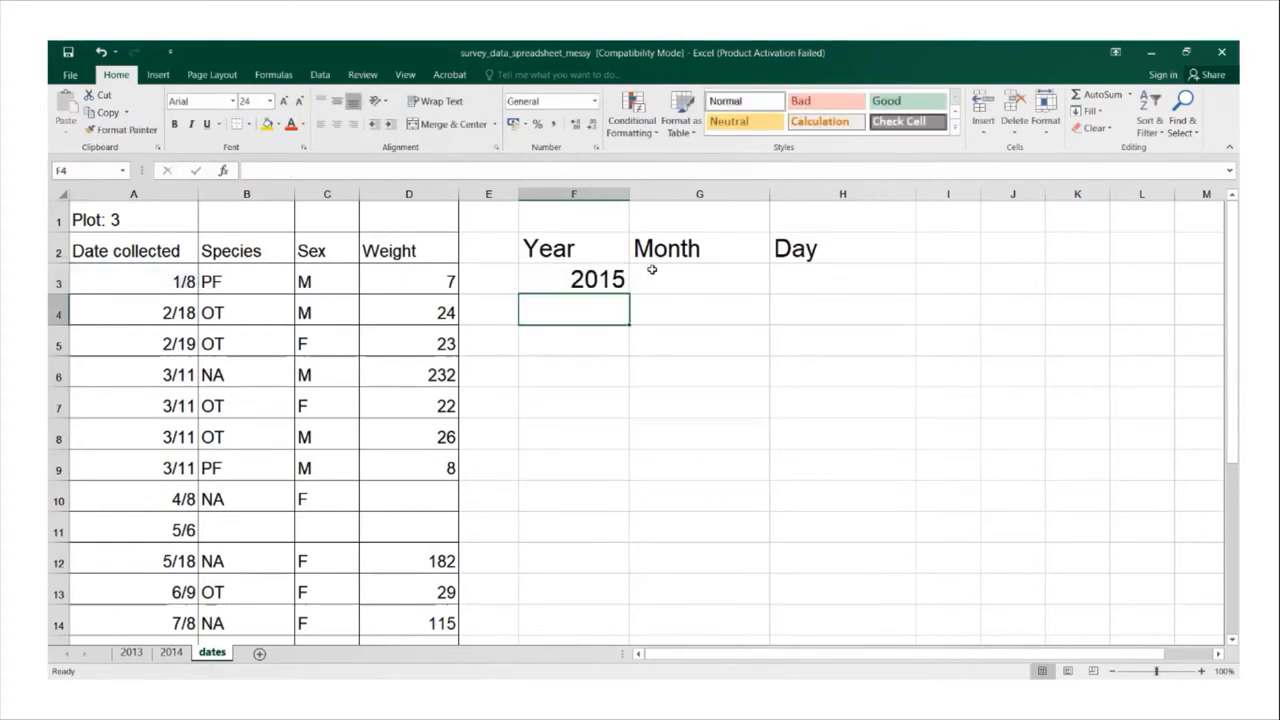
Write =Month(A3) in G3 to extract the month of the first date.
type("=")
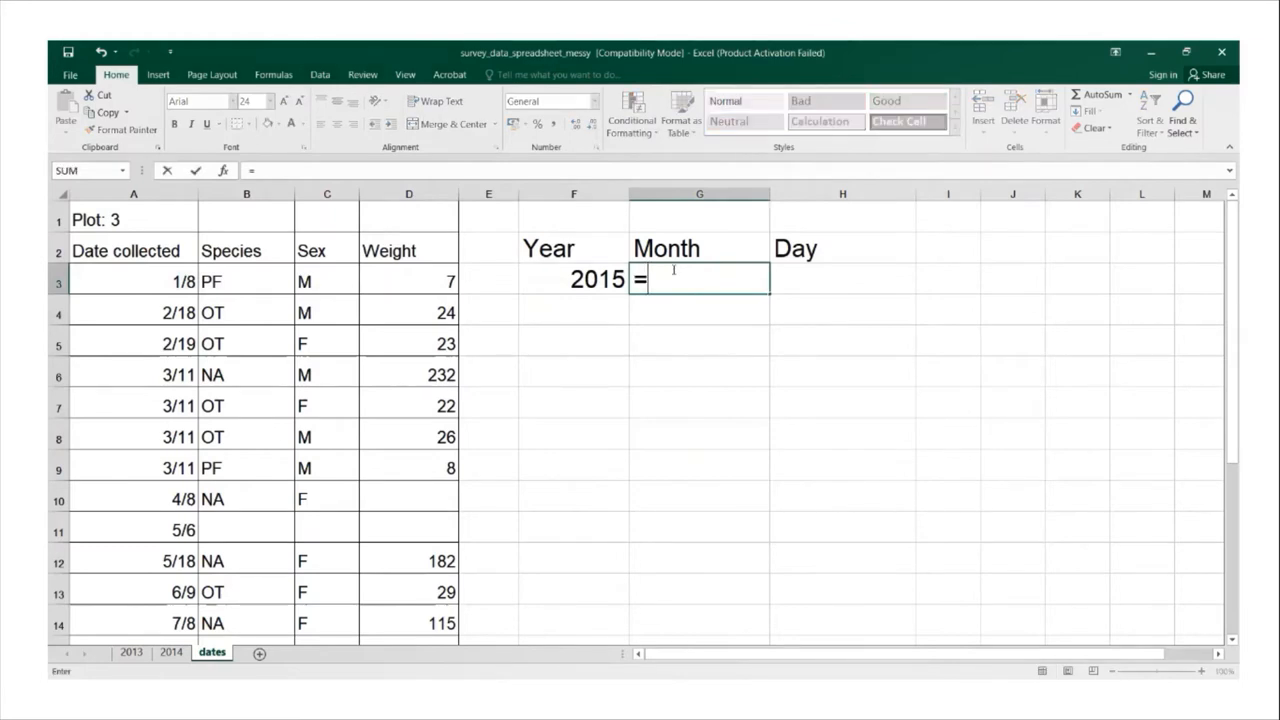
type("Month")
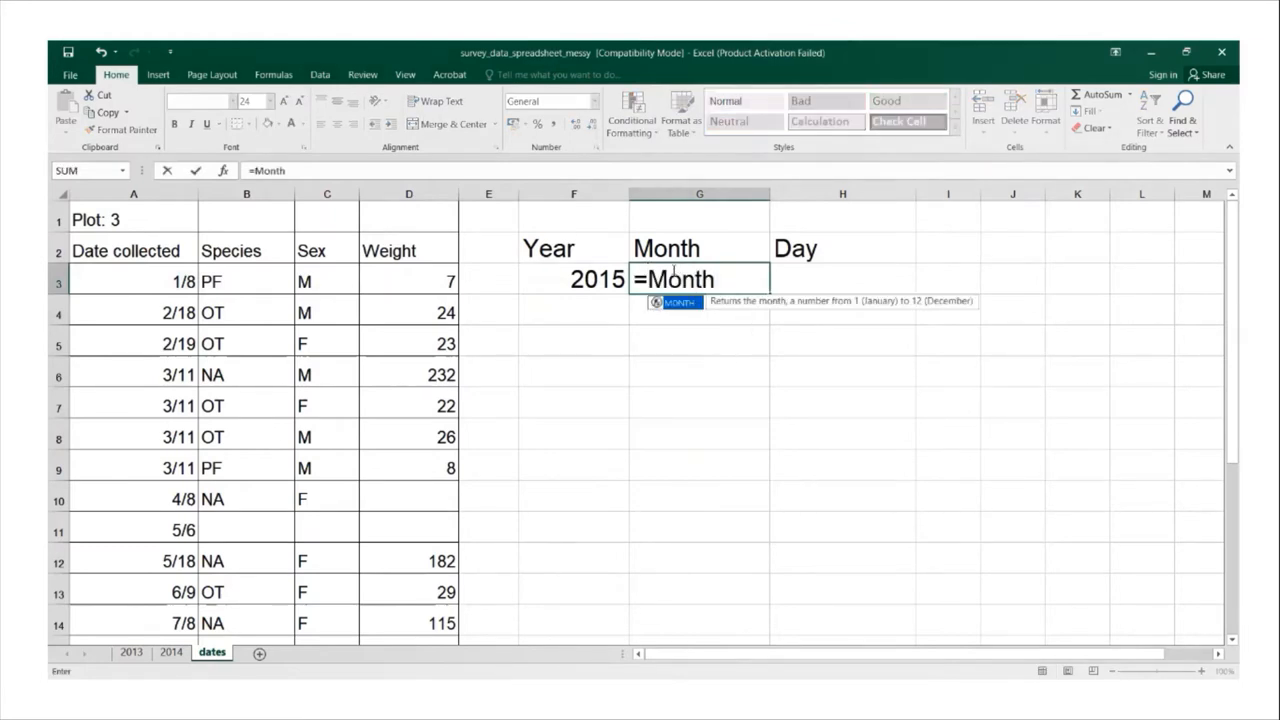
type("(")
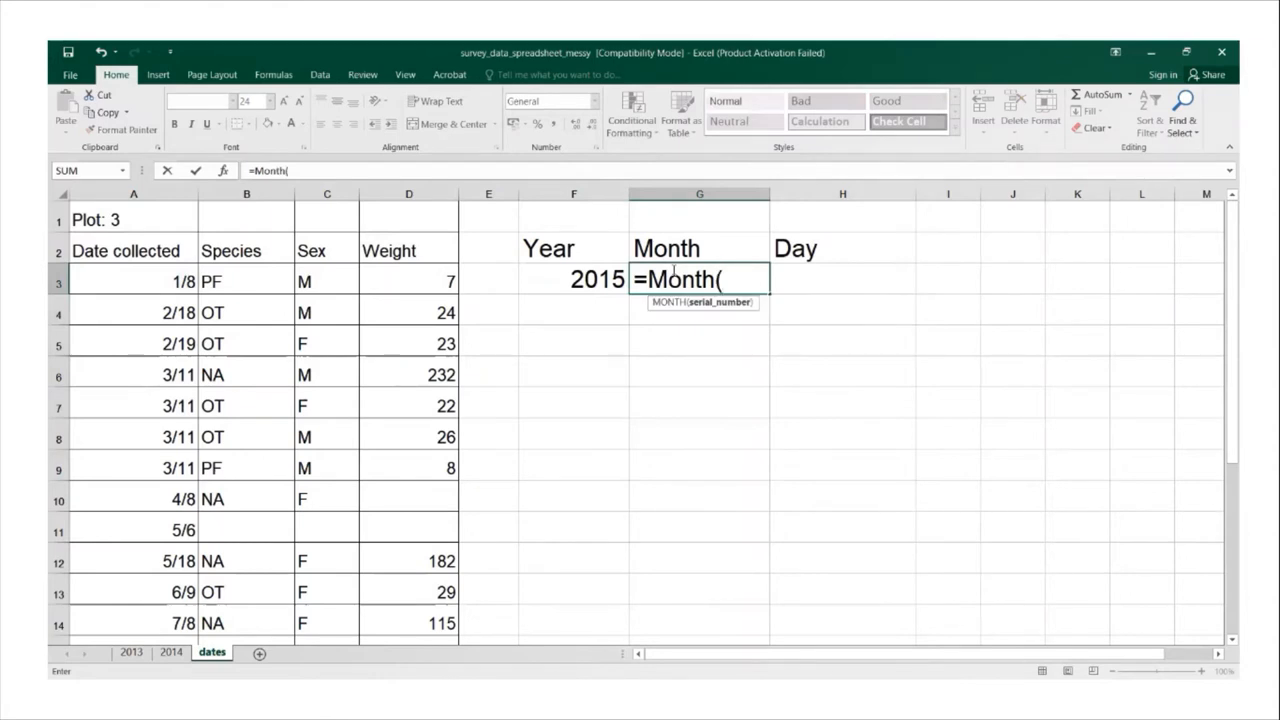
mouse_move(162, 280)
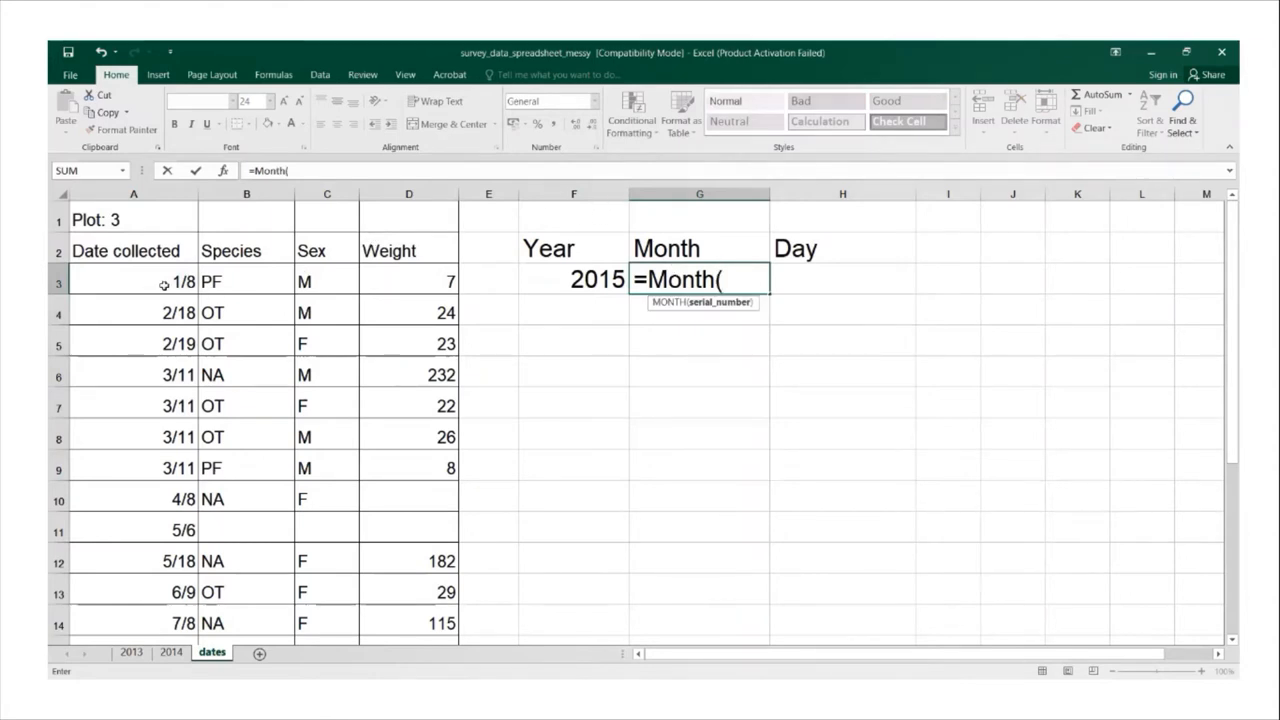
left_click(132, 280)
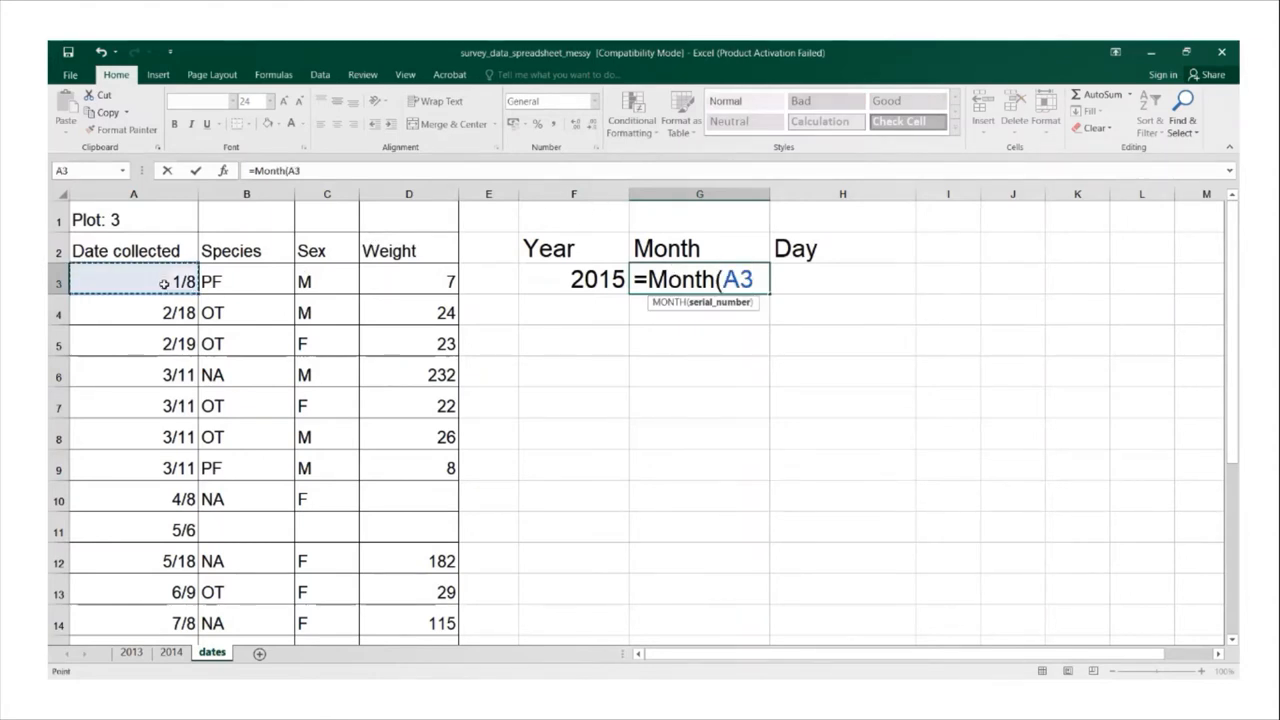
type(")")
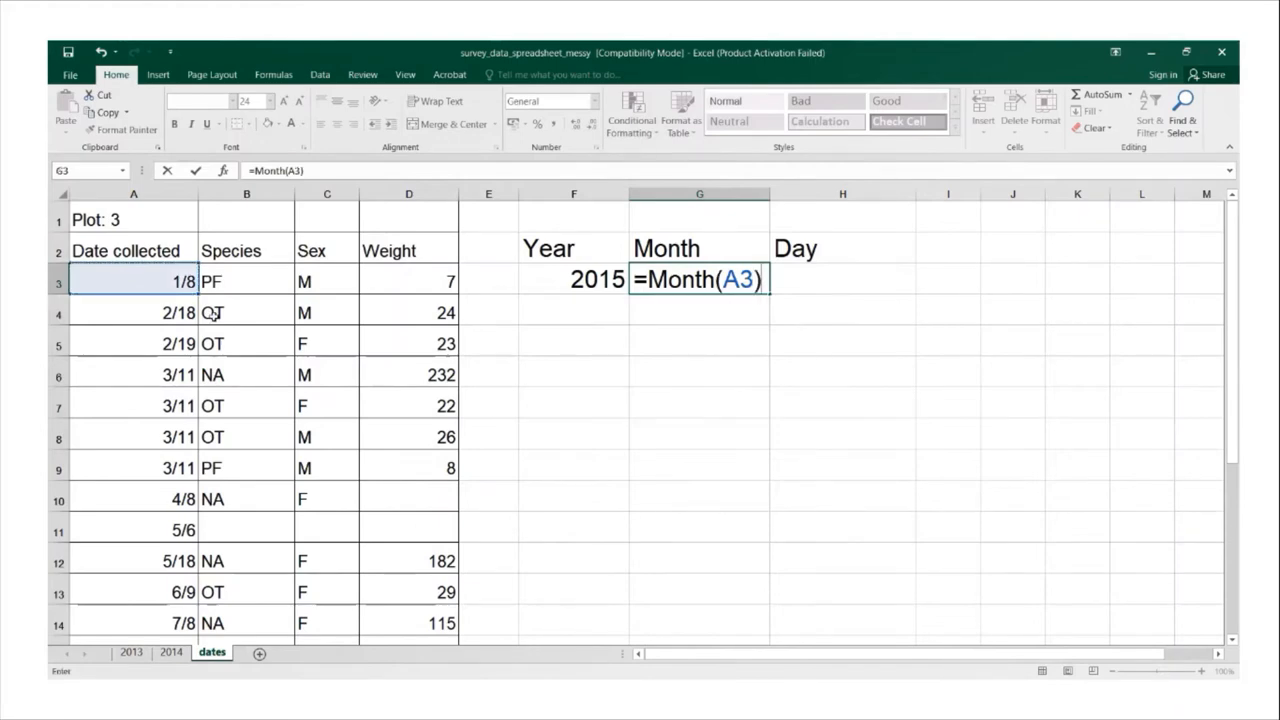
mouse_move(650, 432)
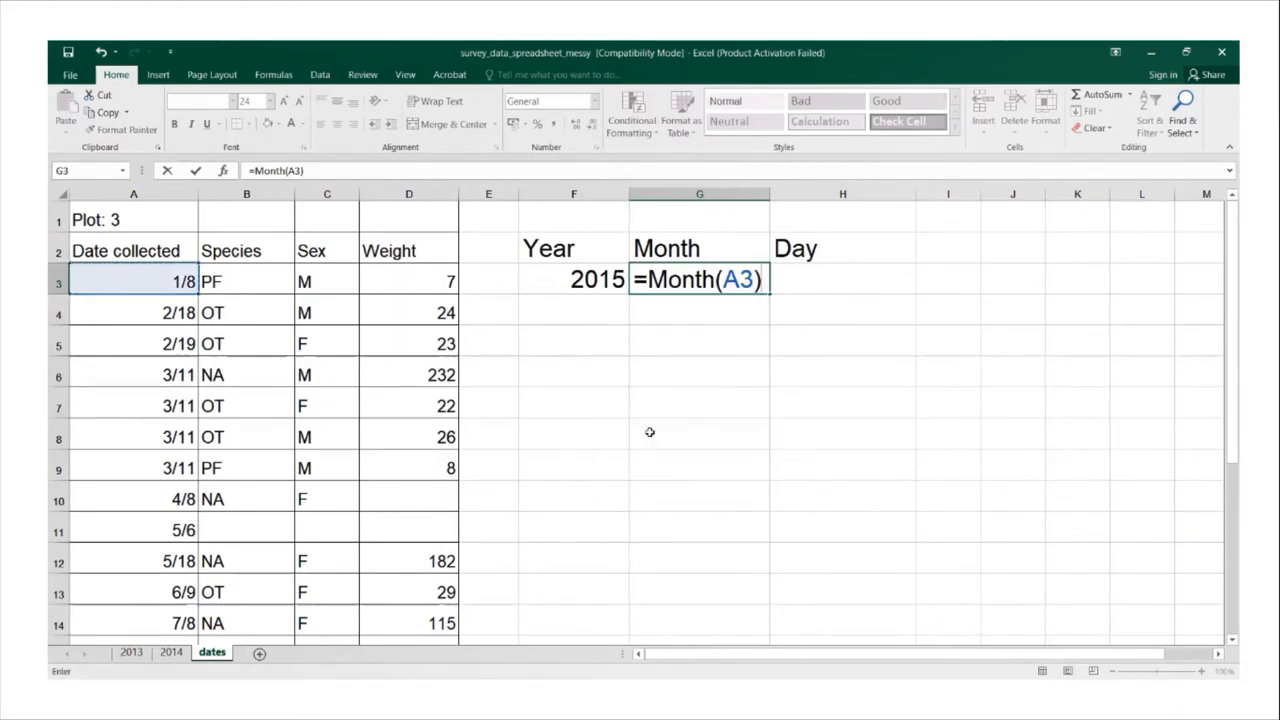
mouse_move(788, 400)
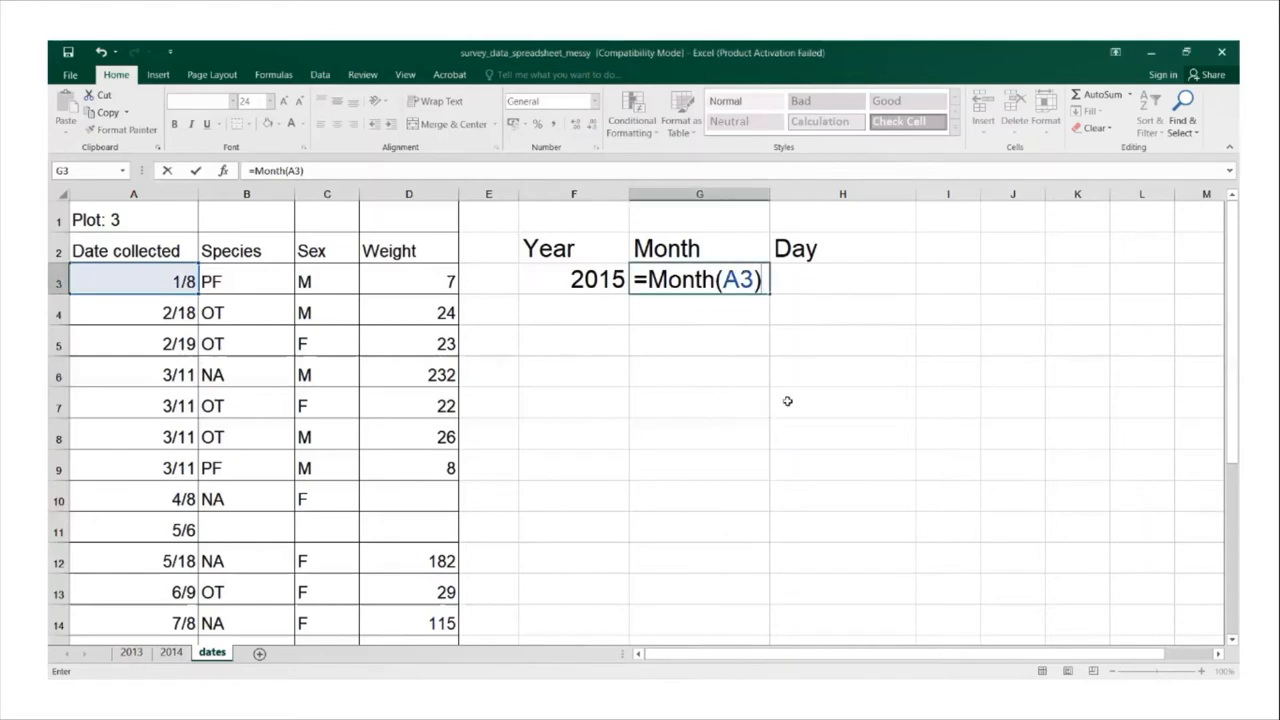
mouse_move(890, 412)
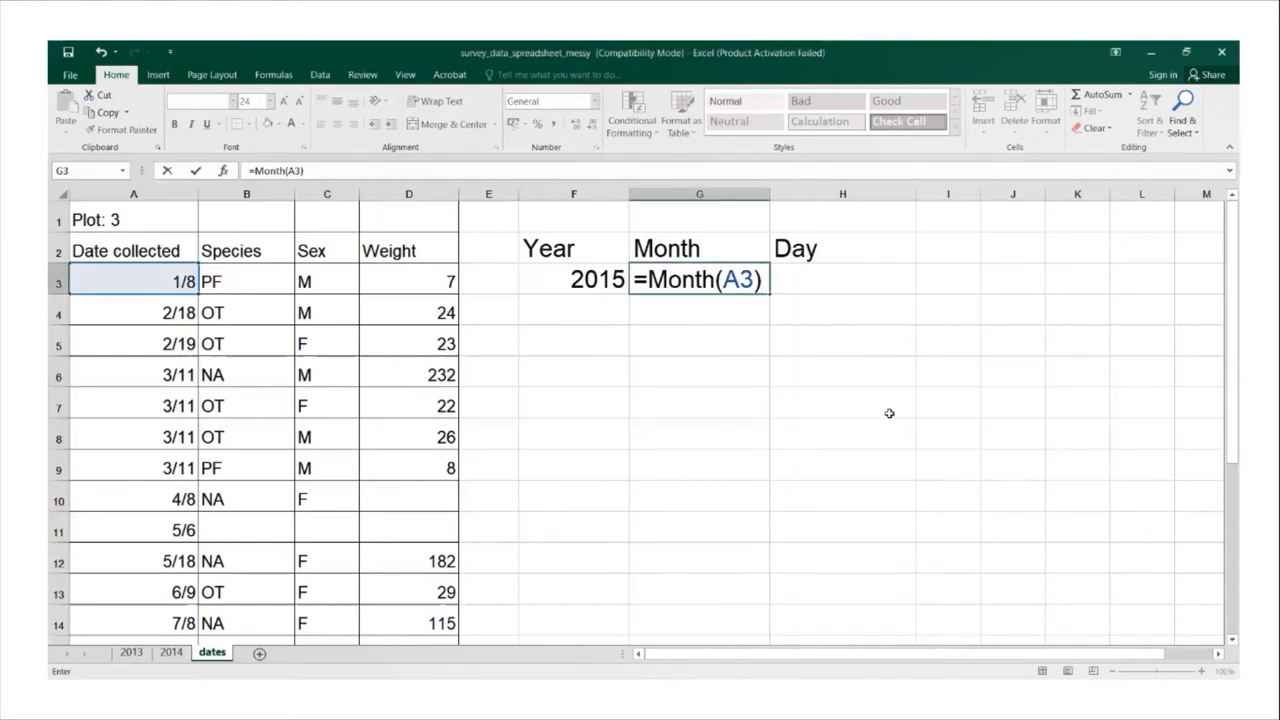
mouse_move(594, 472)
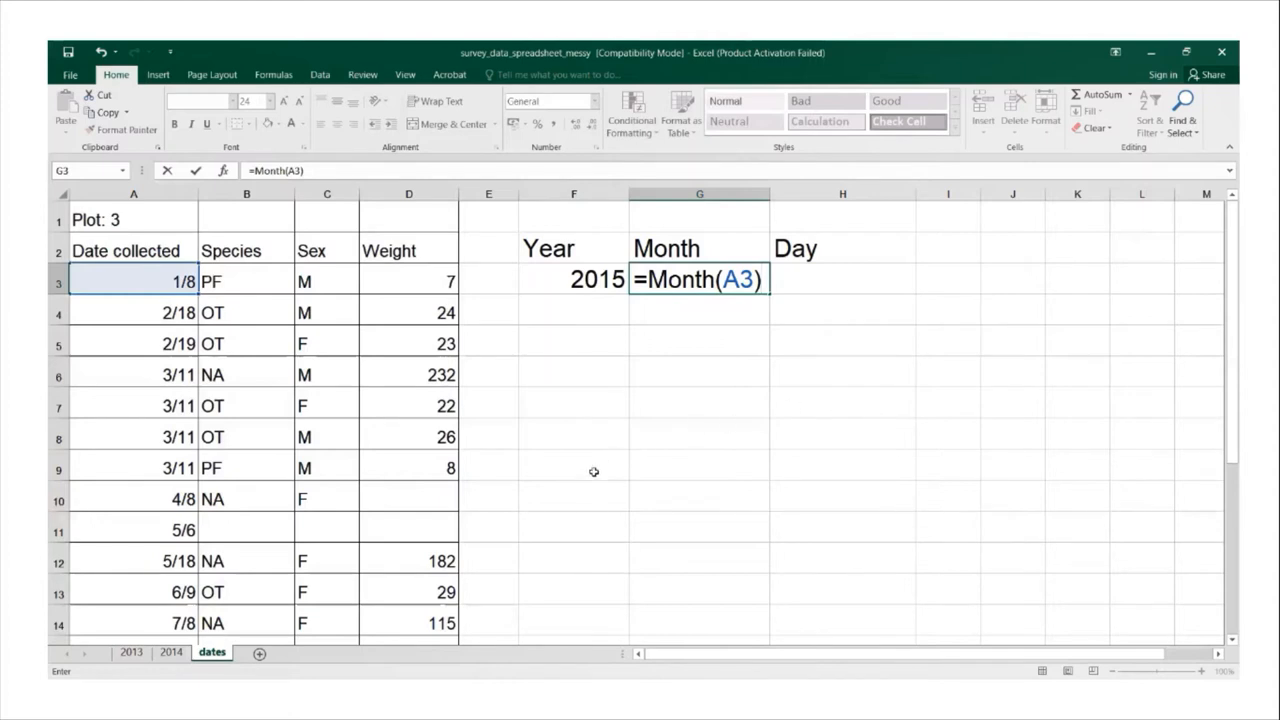
mouse_move(588, 476)
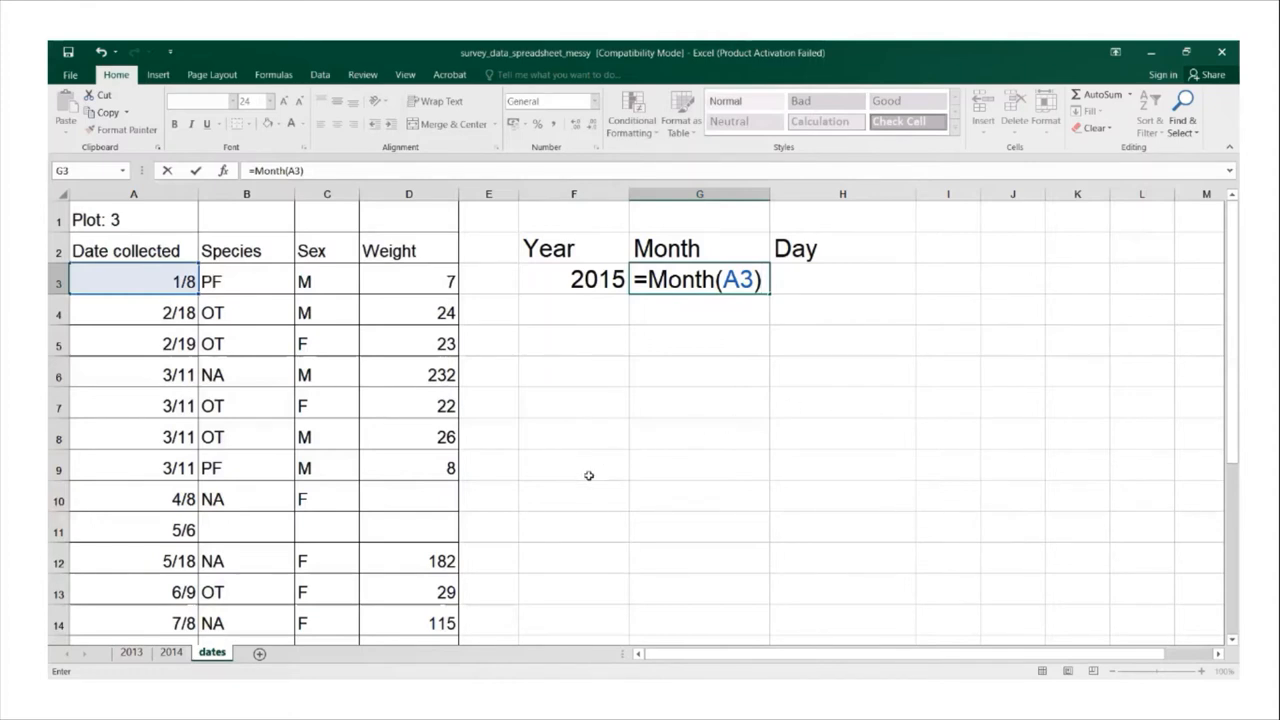
mouse_move(592, 474)
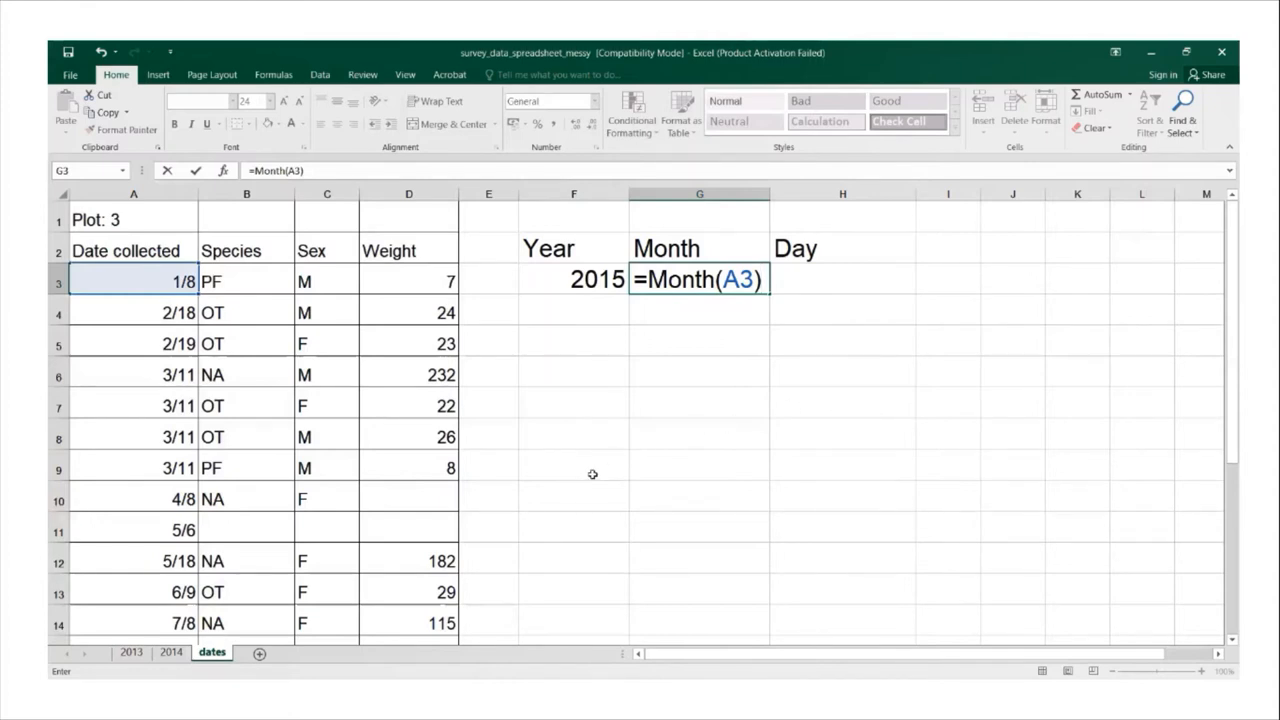
Commit the Month formula giving 1 and enter =Day(A3) in H3, returning 8.
key("Enter")
type("=")
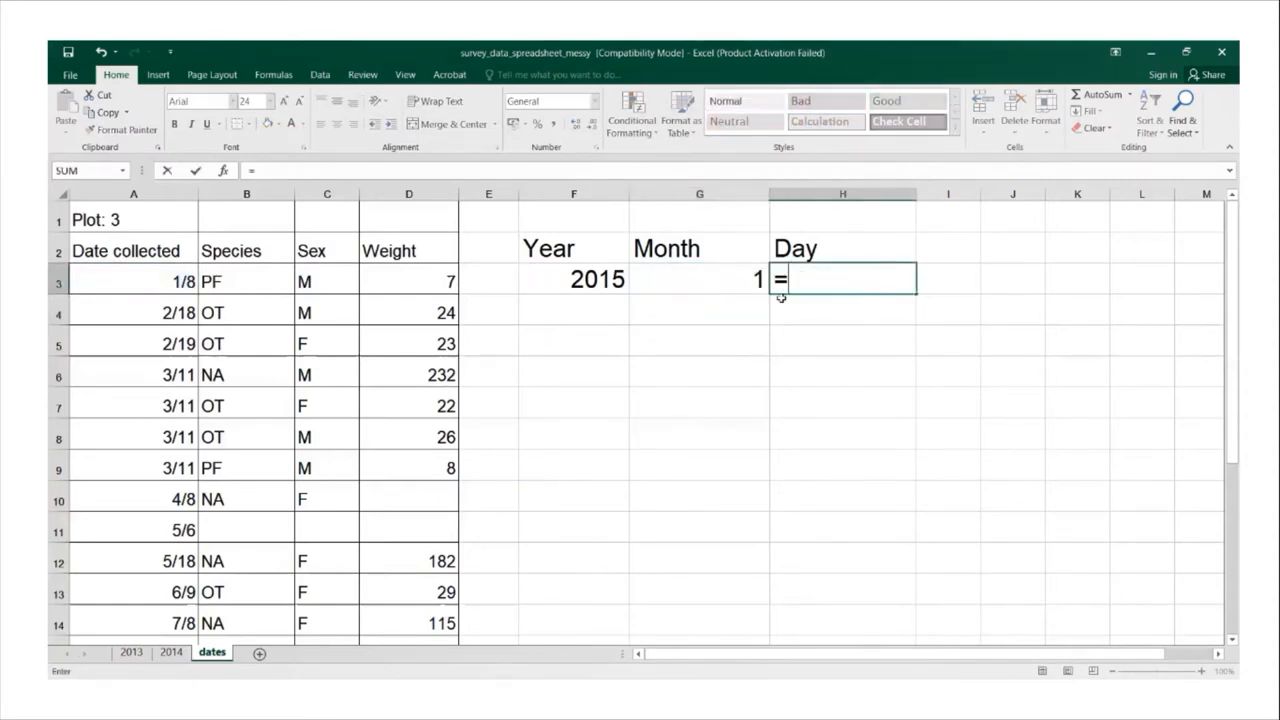
type("D")
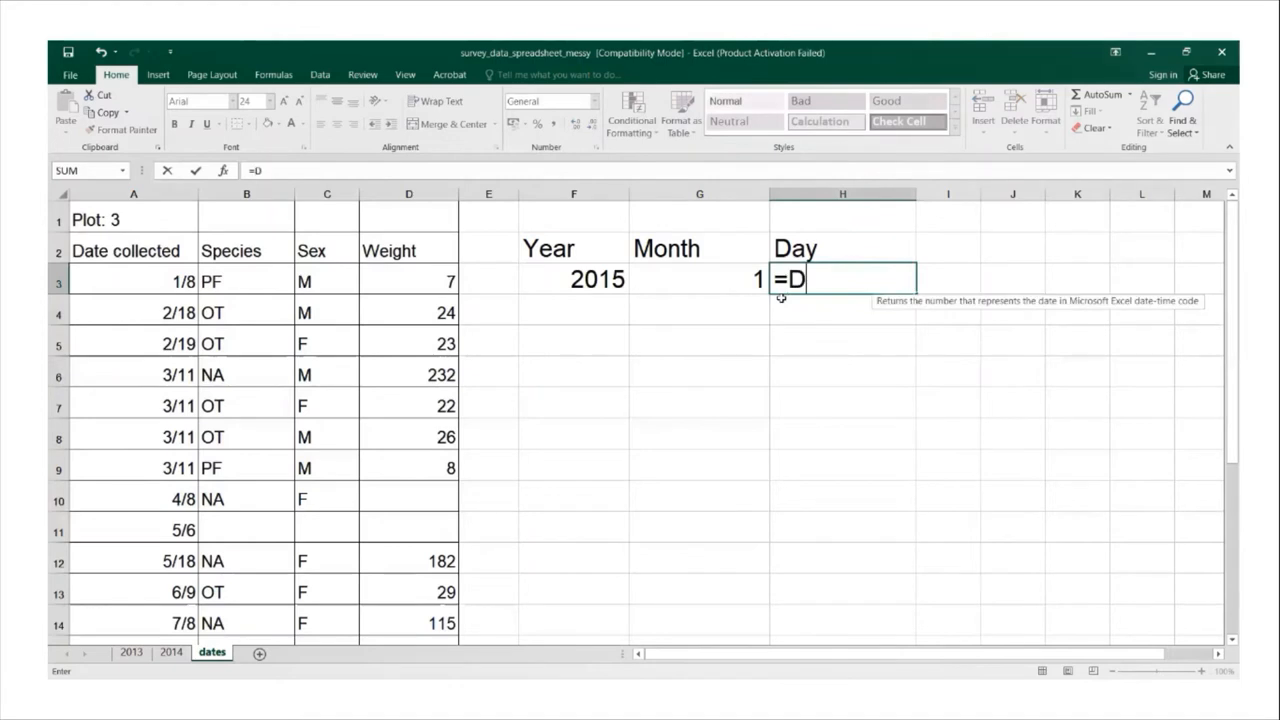
type("D")
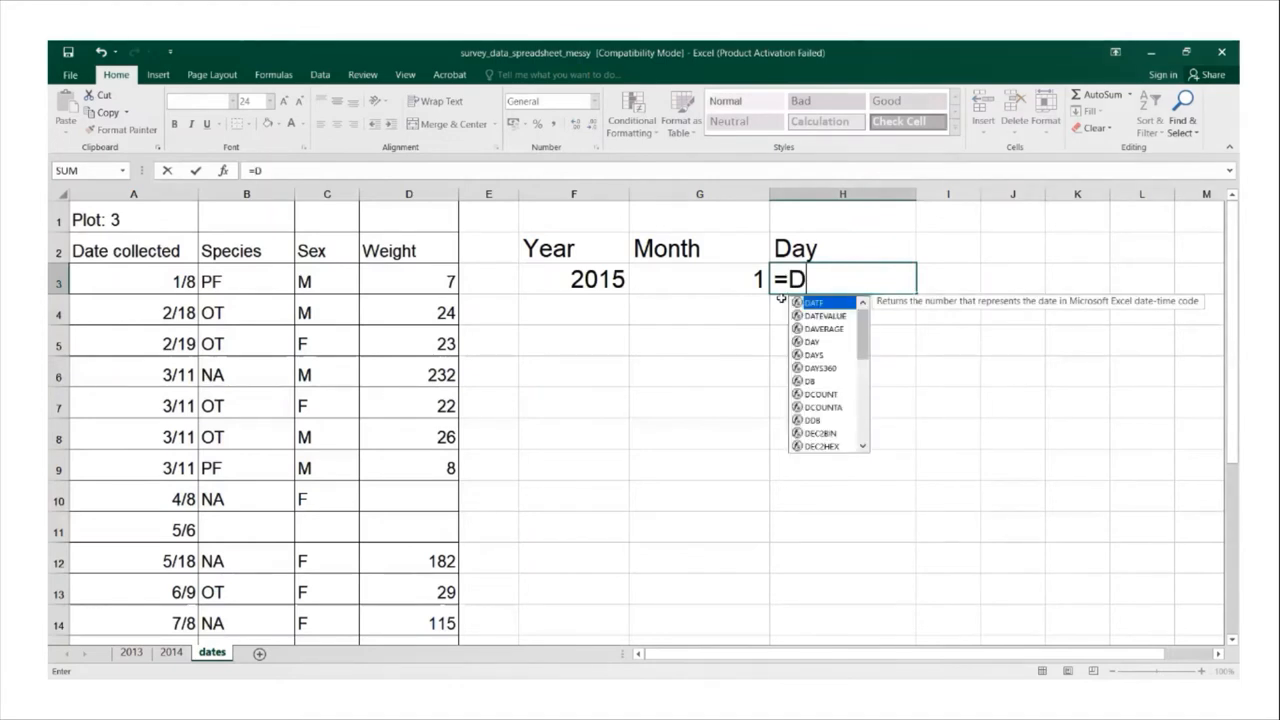
left_click(132, 280)
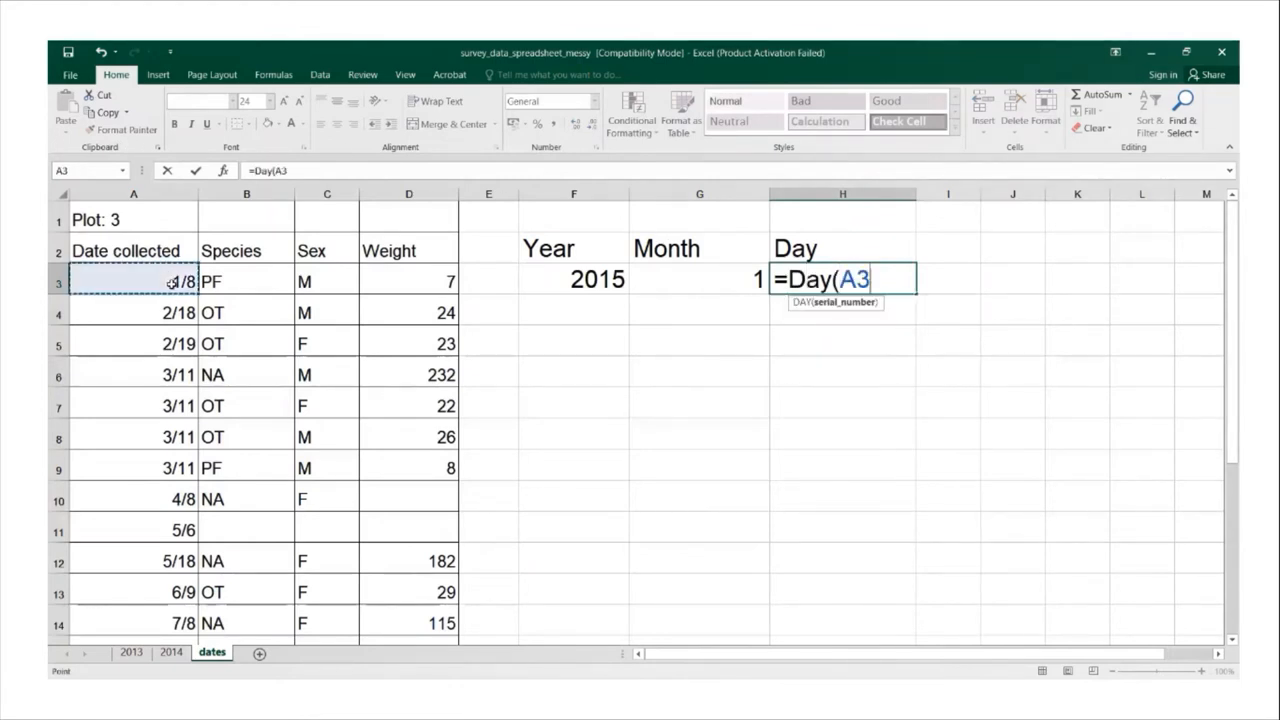
type(")")
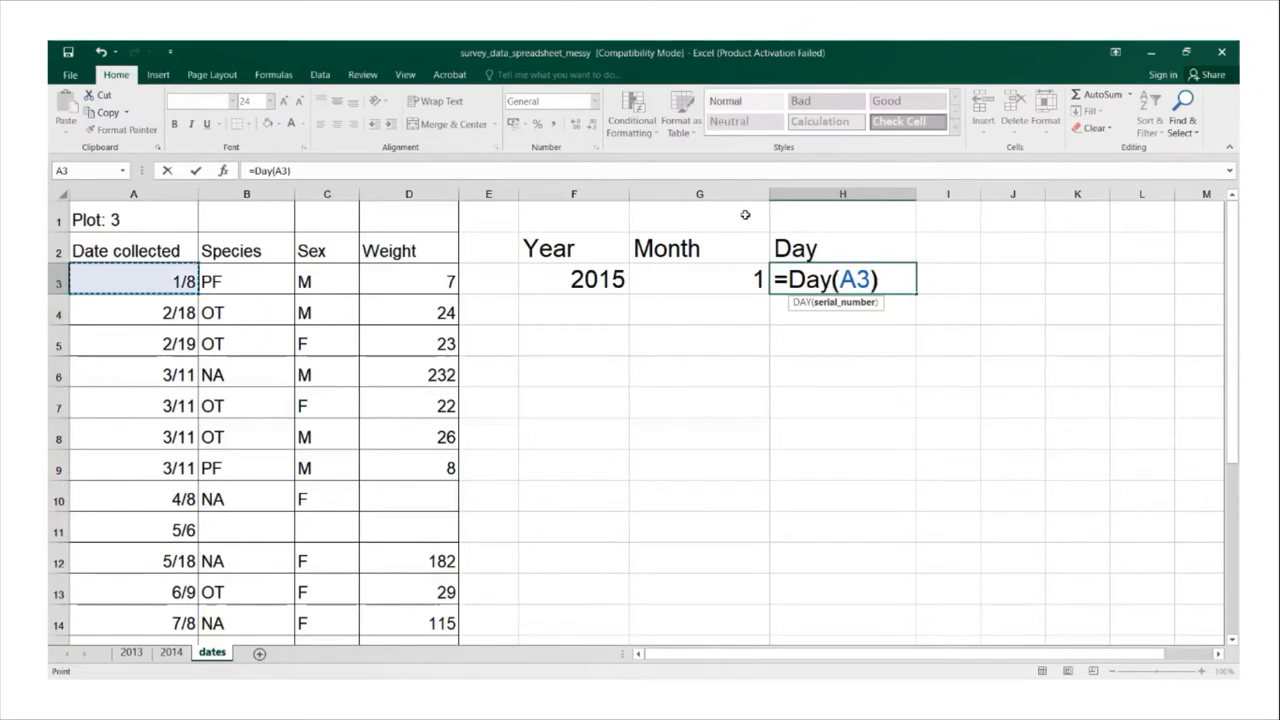
key("Enter")
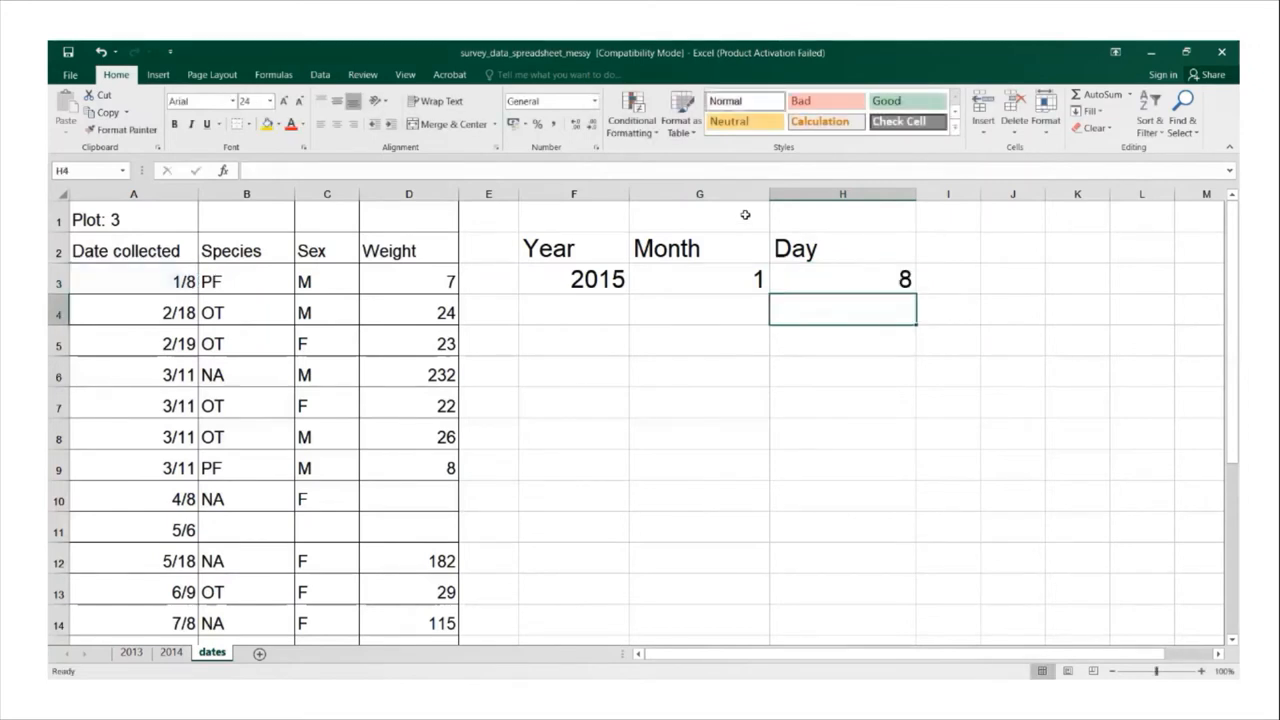
mouse_move(744, 214)
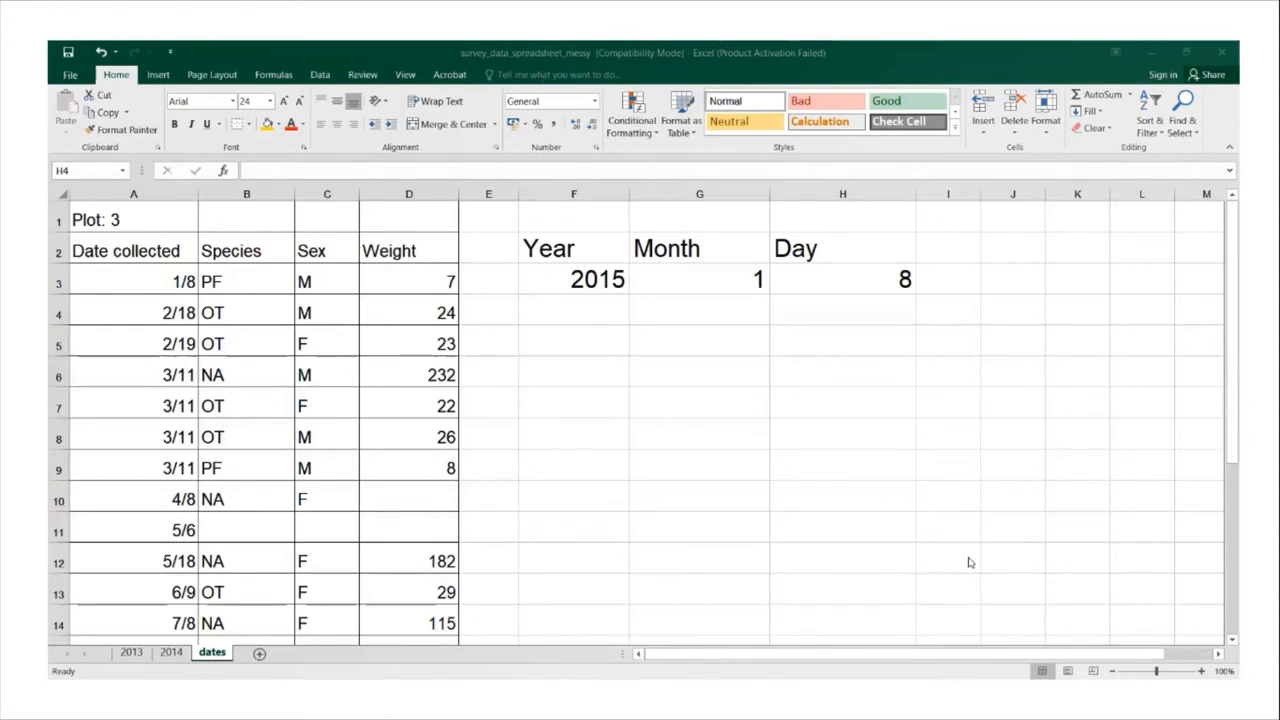
Enter =Year(A4) in F4, returning 2015 for the 2/18 date.
left_click(840, 310)
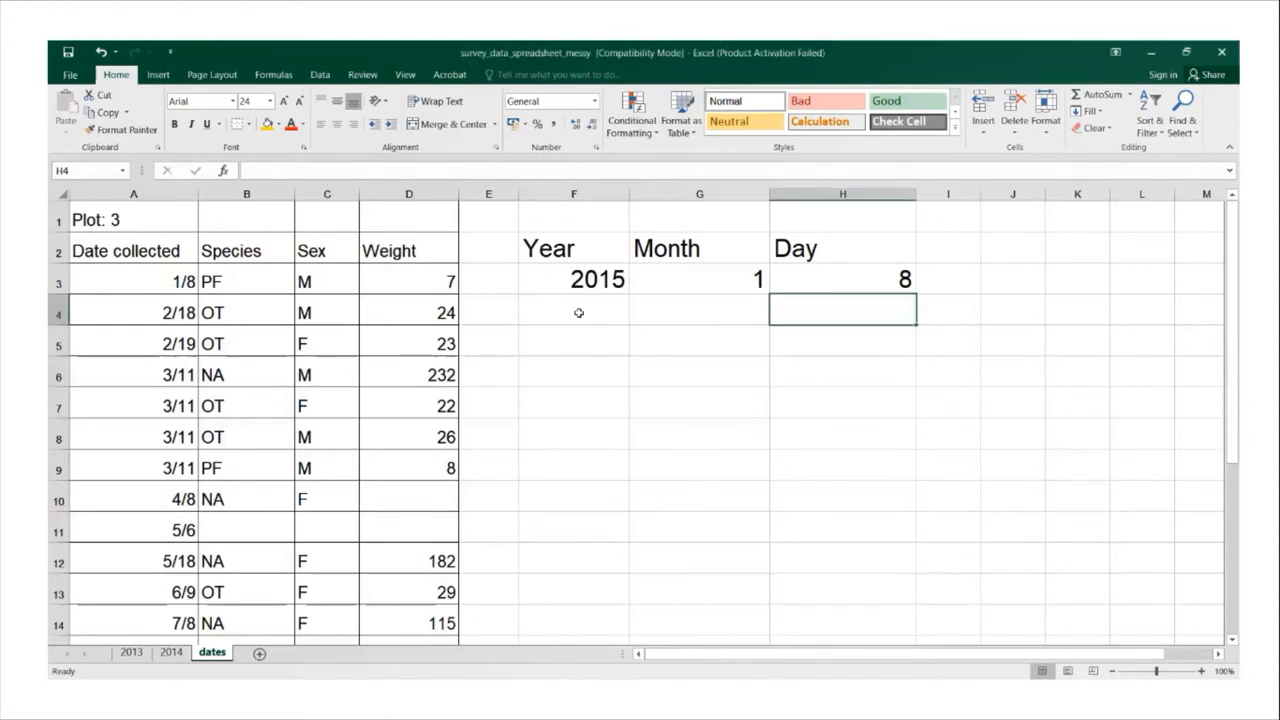
left_click(576, 312)
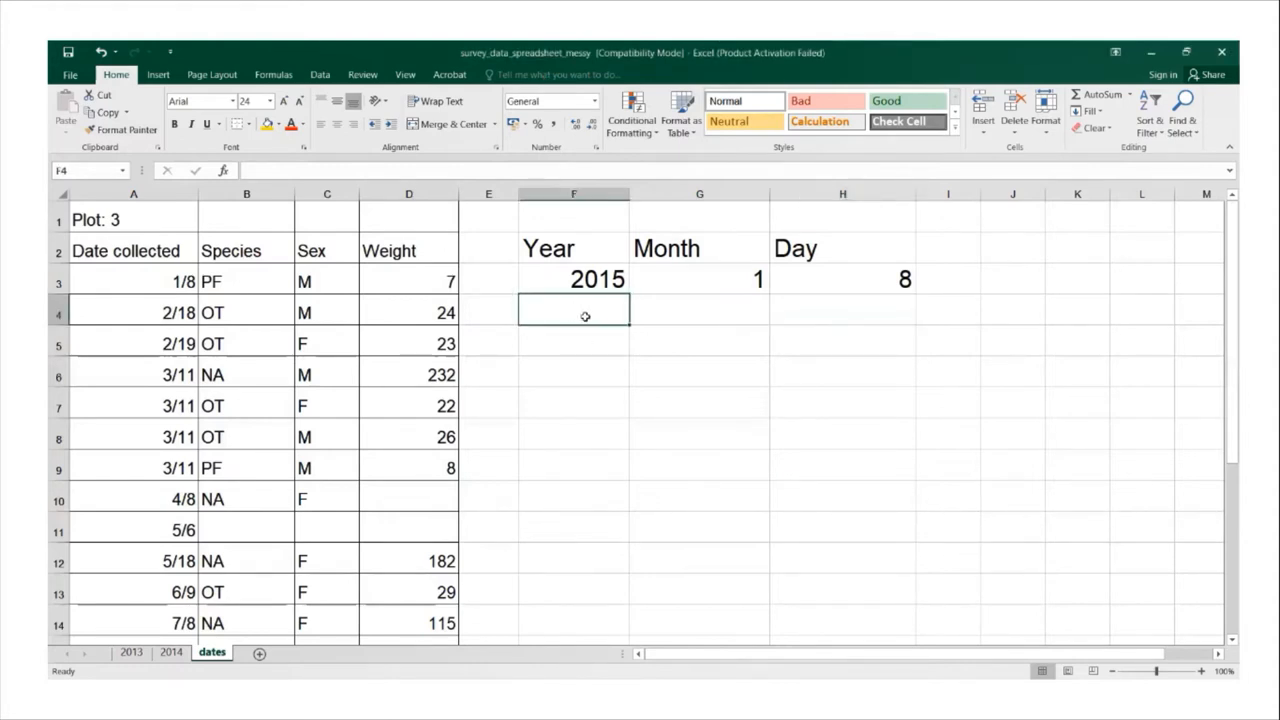
type("=")
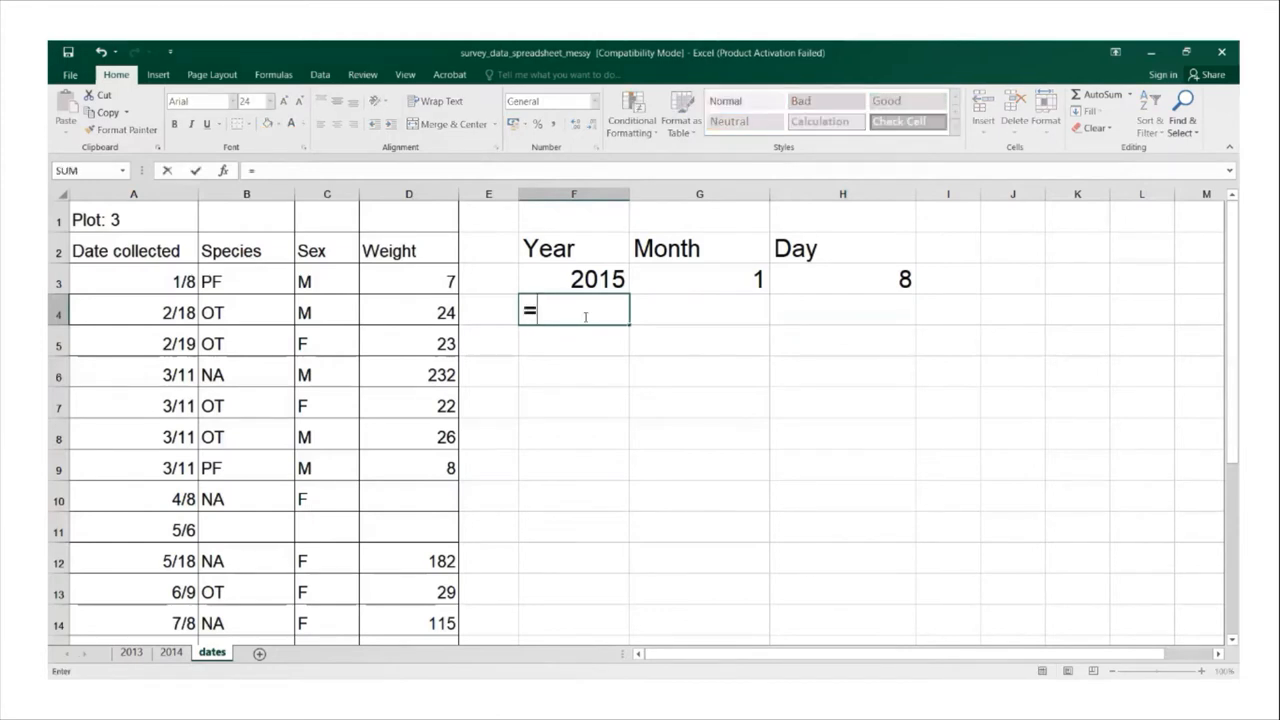
type("Year")
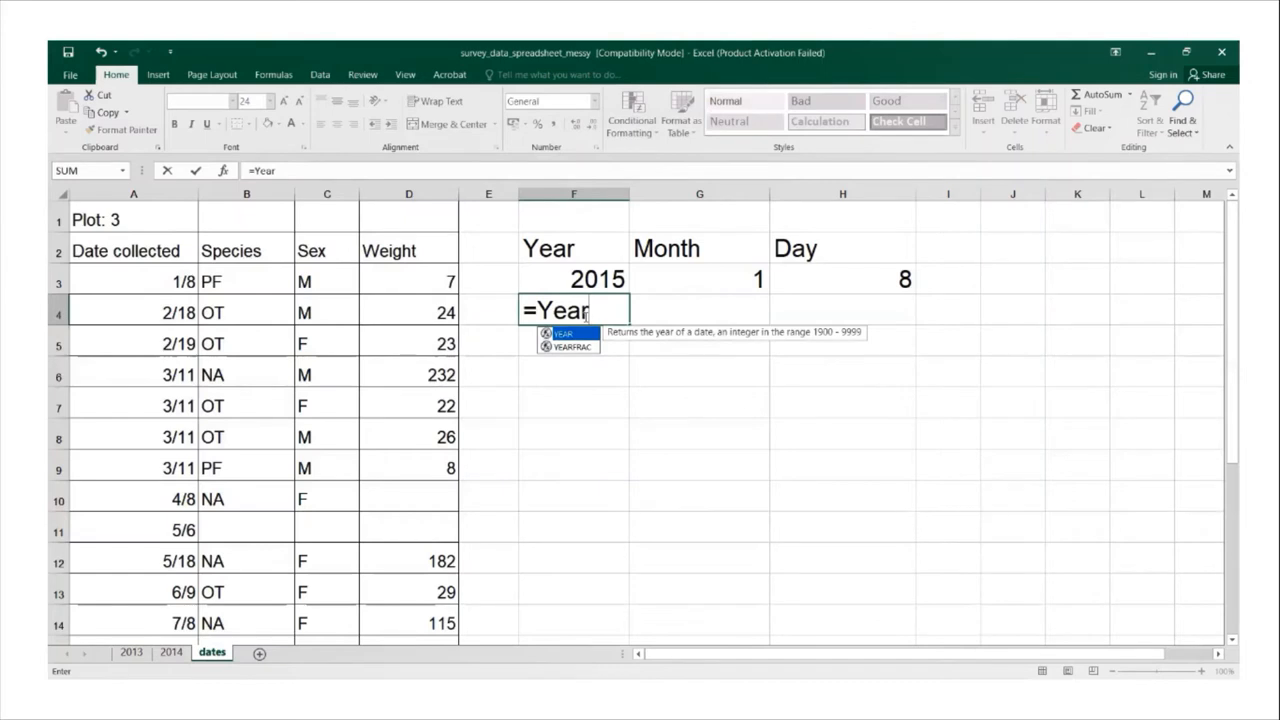
type("(")
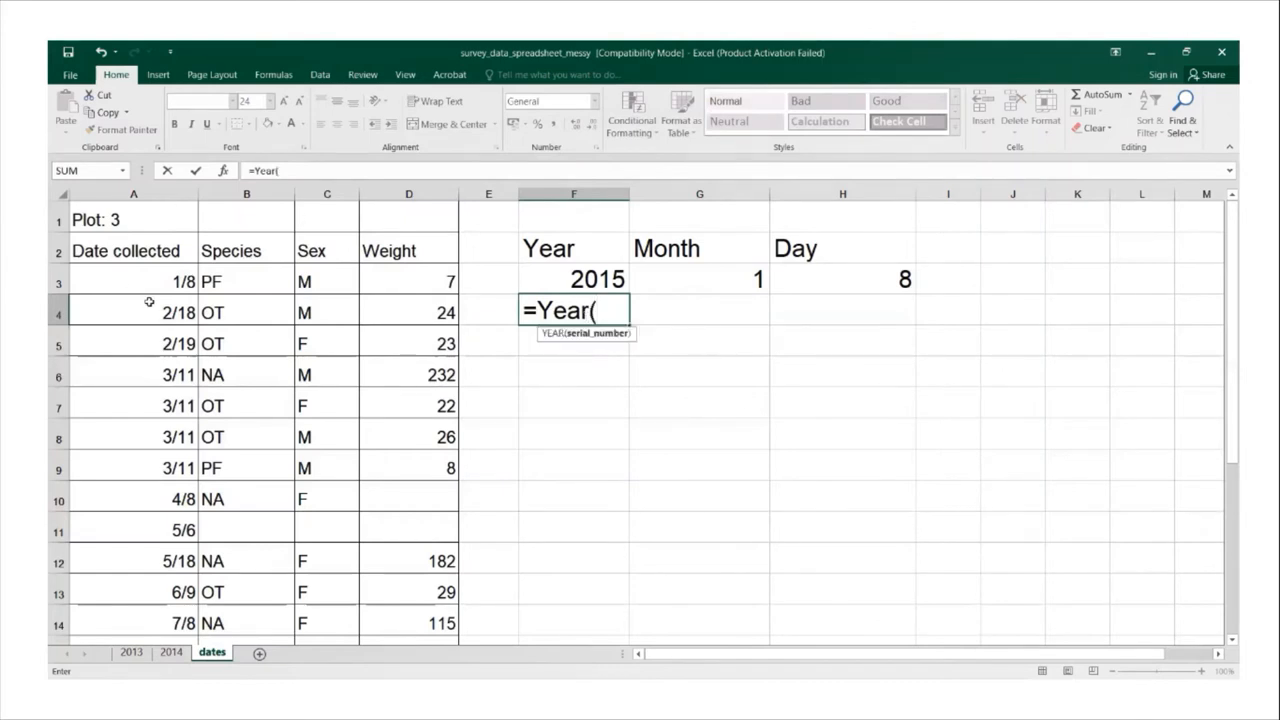
left_click(132, 312)
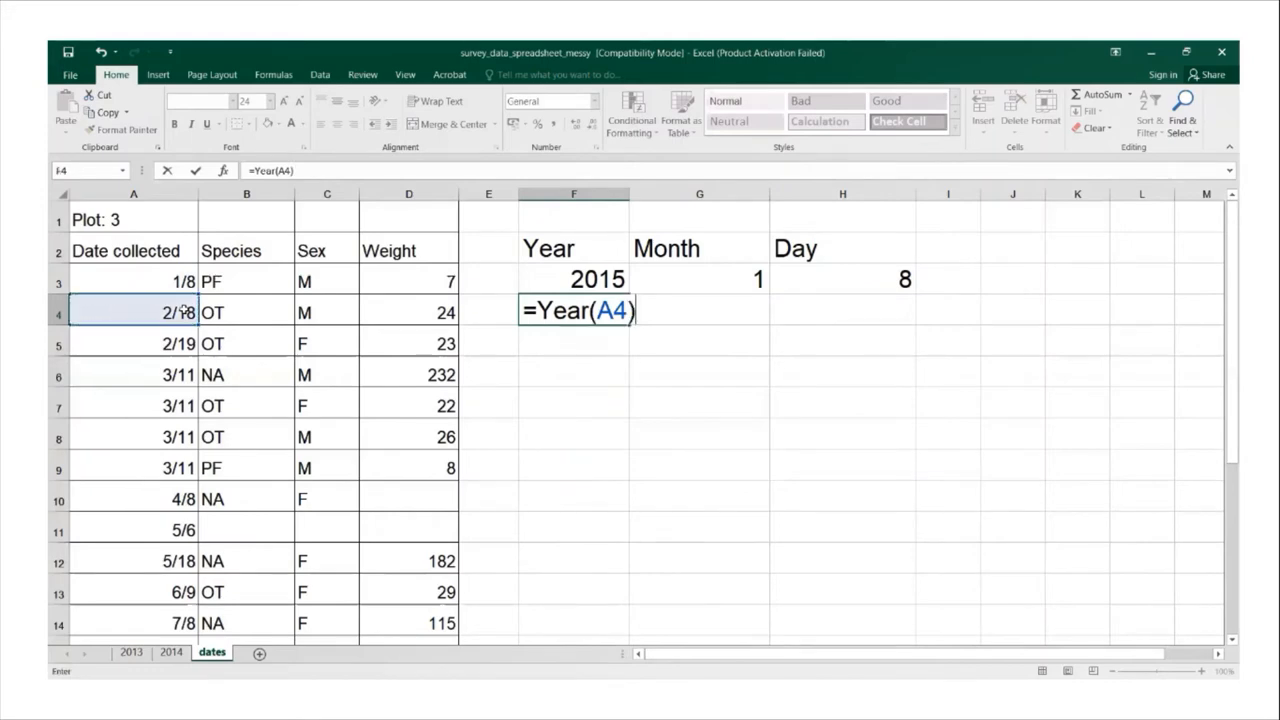
key("Enter")
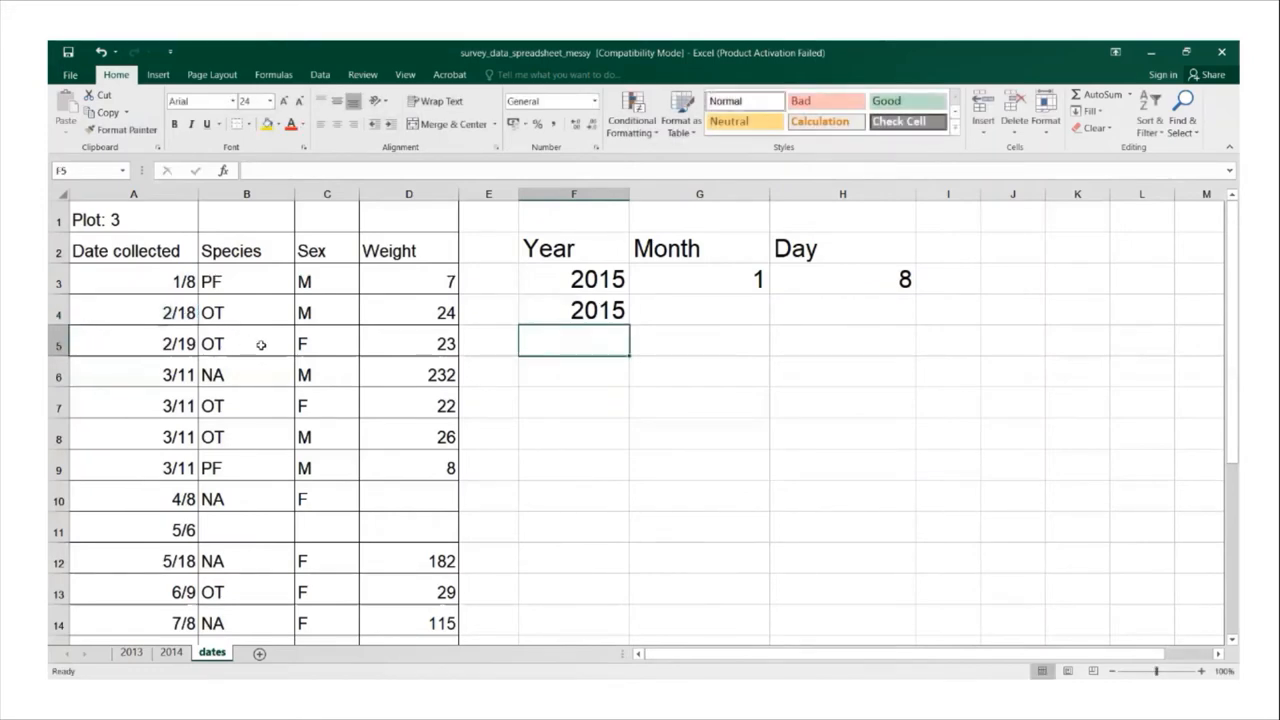
Enter =Month(A4) in G4, returning 2, and move to the Day cell.
left_click(696, 312)
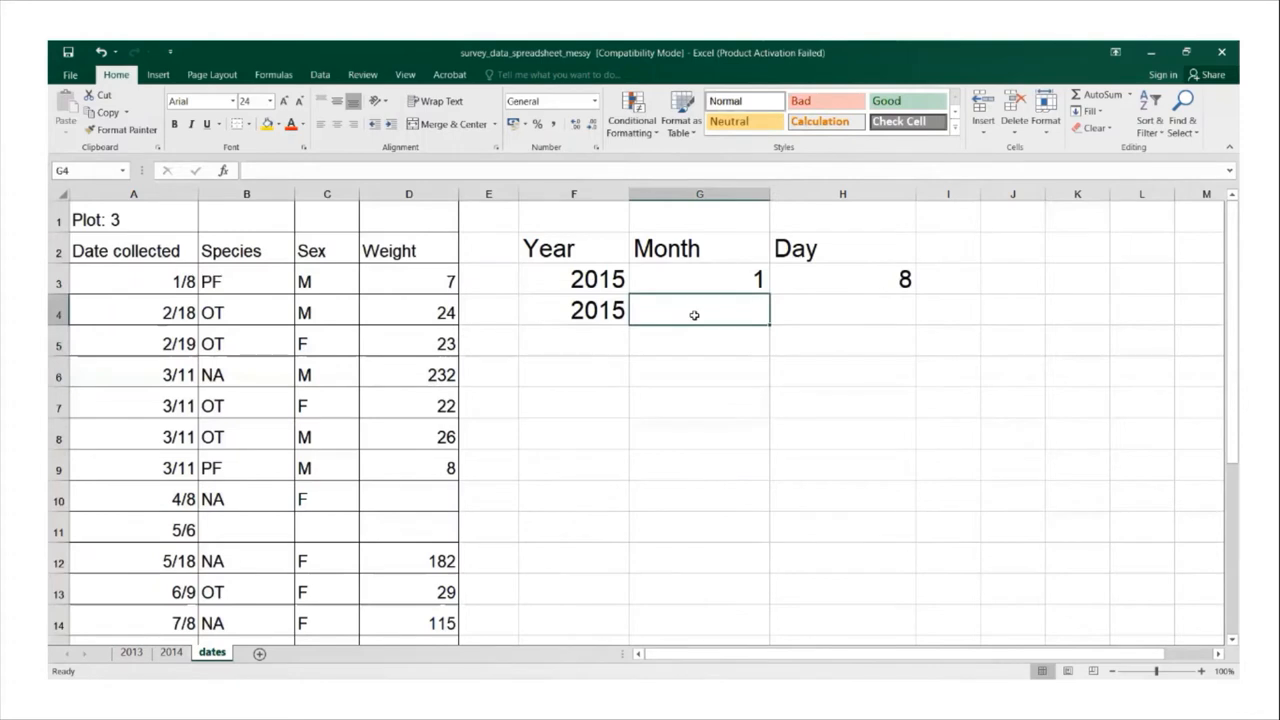
type("=")
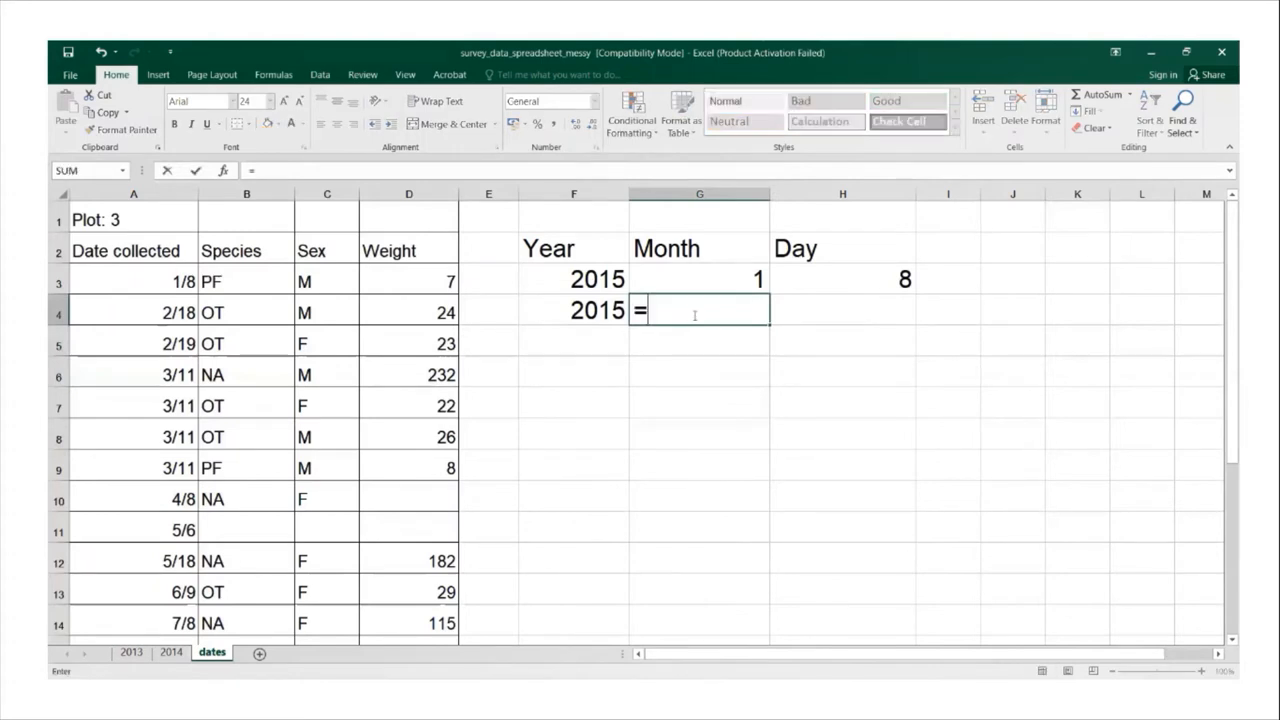
type("M")
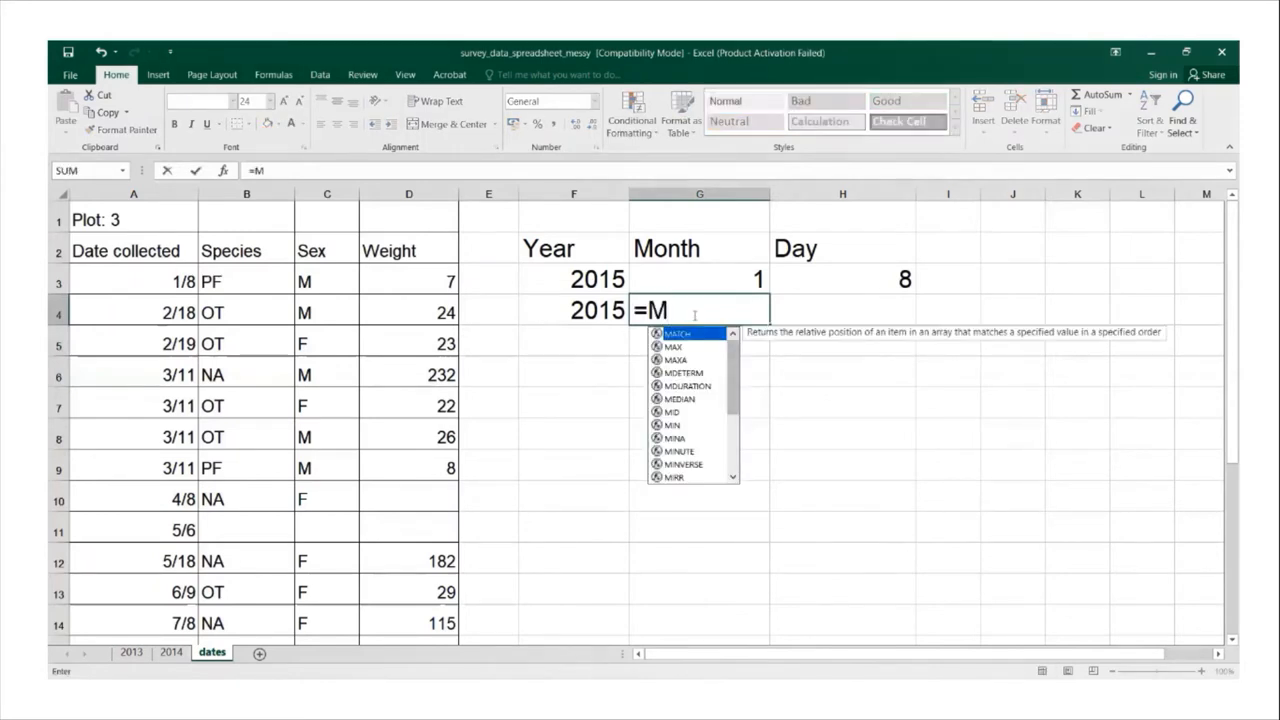
type("onth")
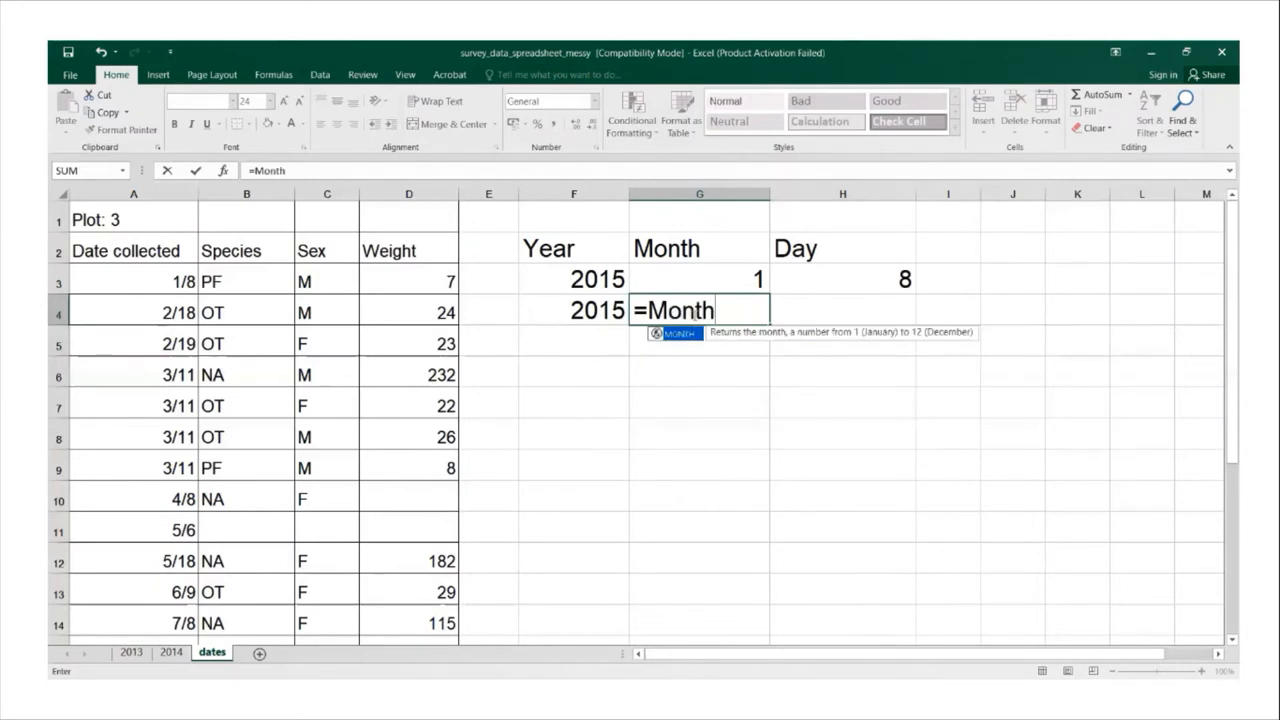
type("(")
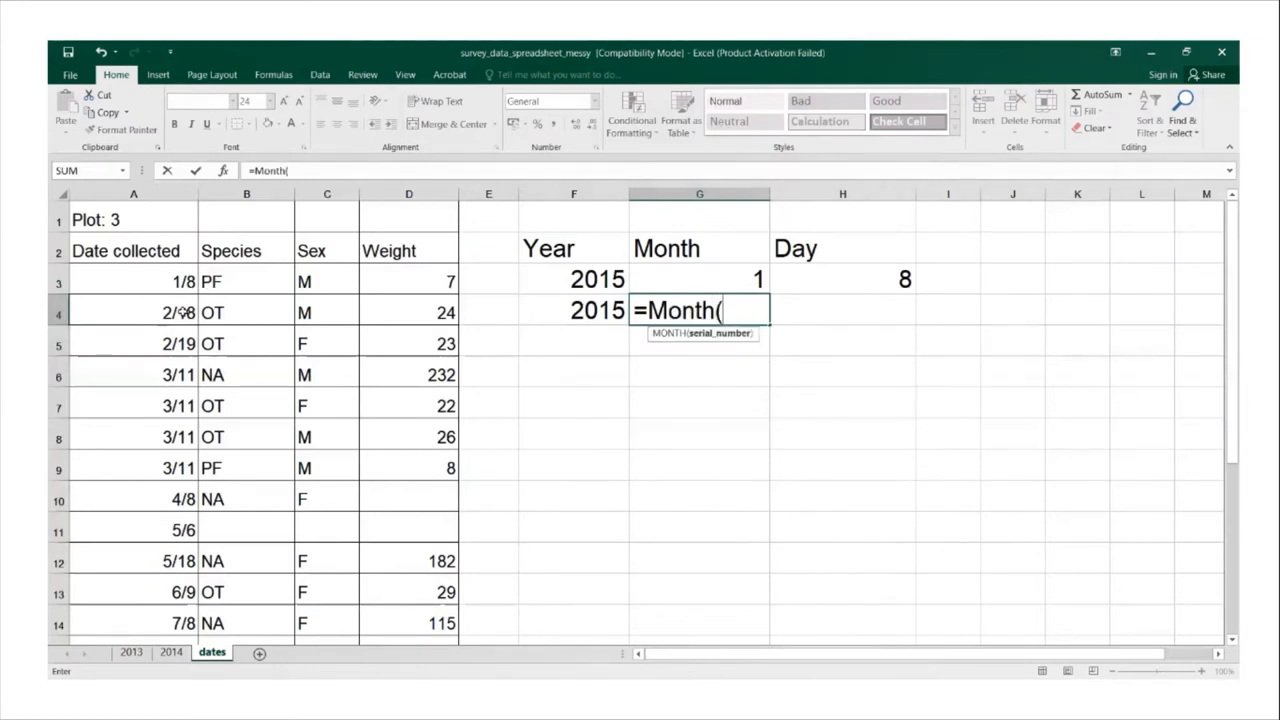
left_click(132, 312)
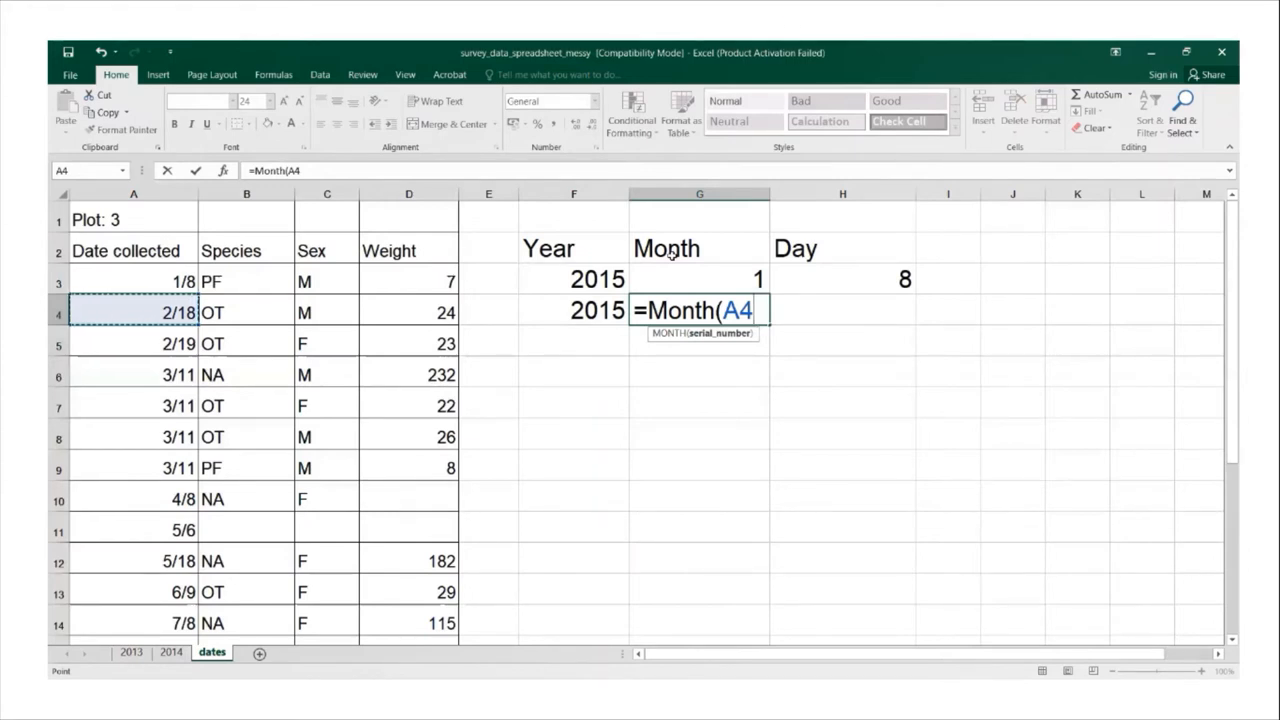
key("Enter")
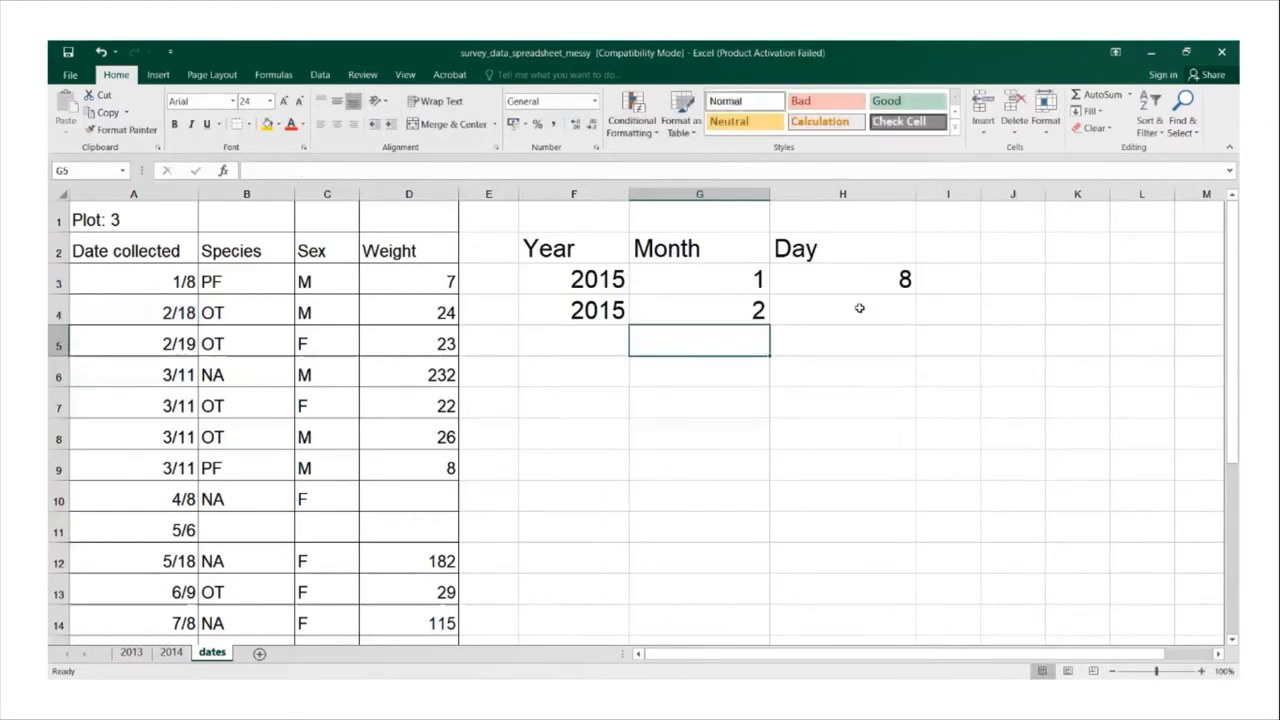
left_click(860, 310)
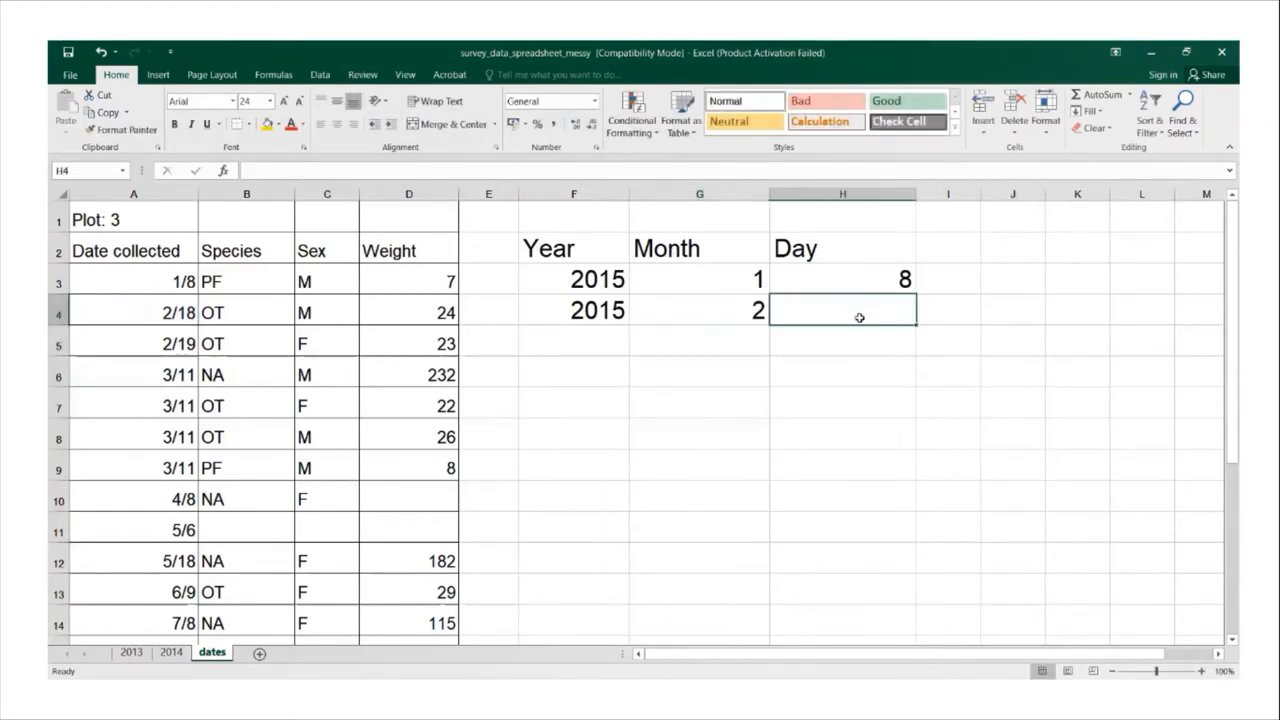
mouse_move(868, 308)
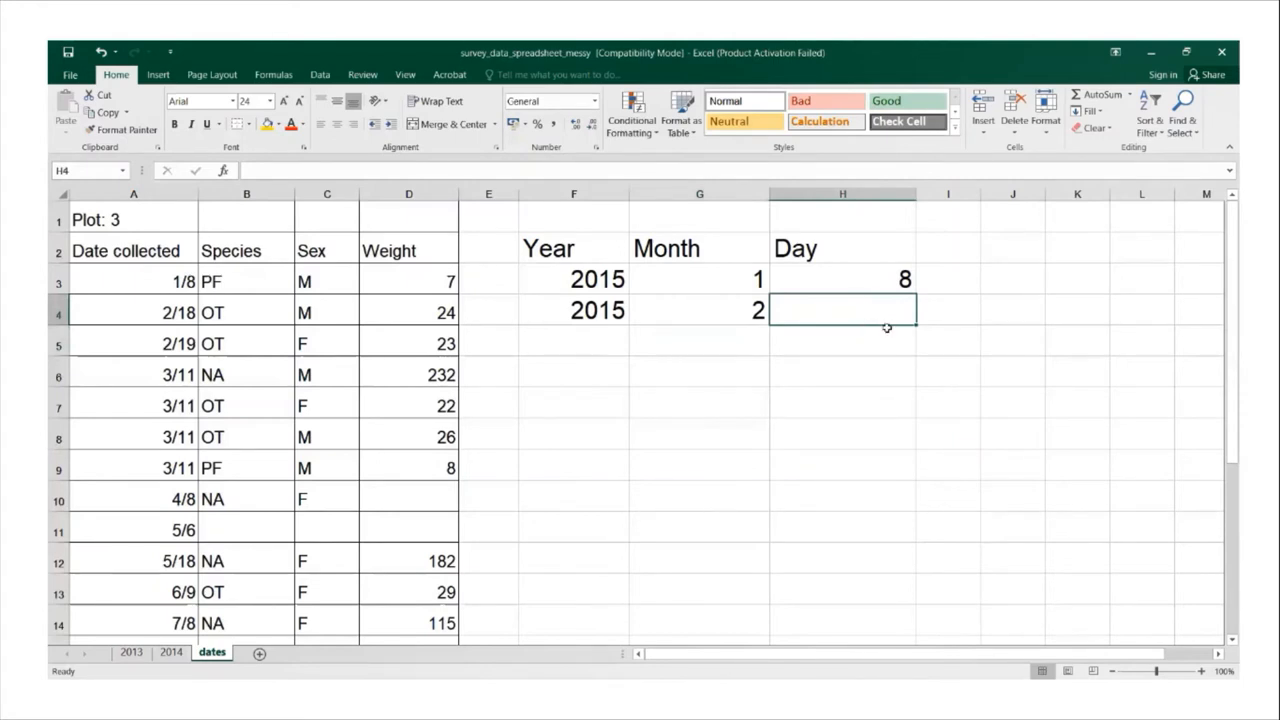
Enter =Day(A4) in H4, returning 18 for the 2/18 date.
type("=")
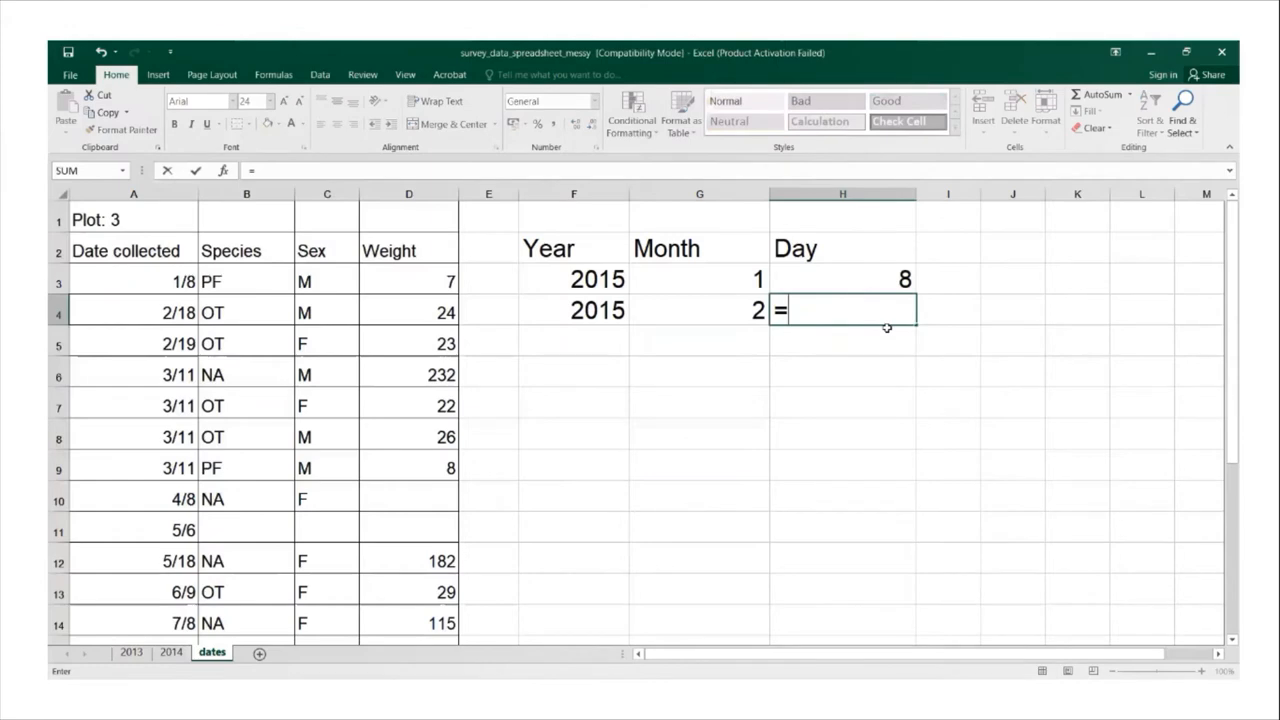
type("Day(")
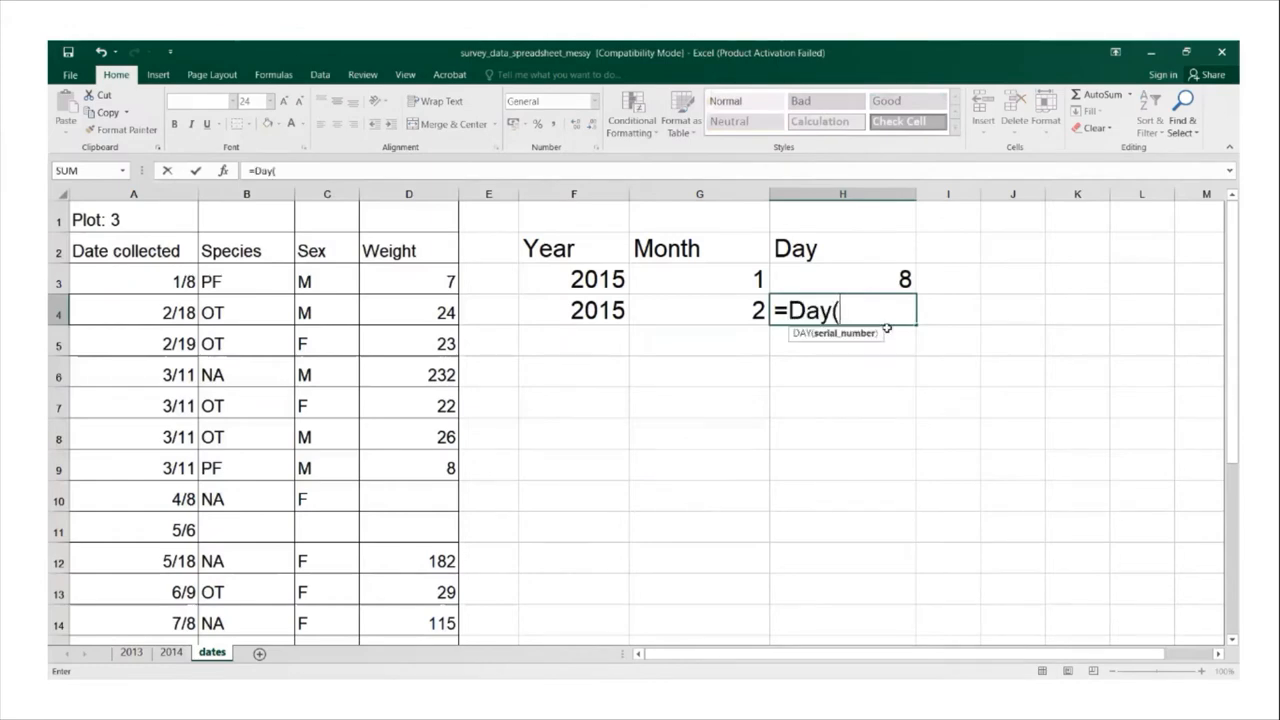
mouse_move(882, 308)
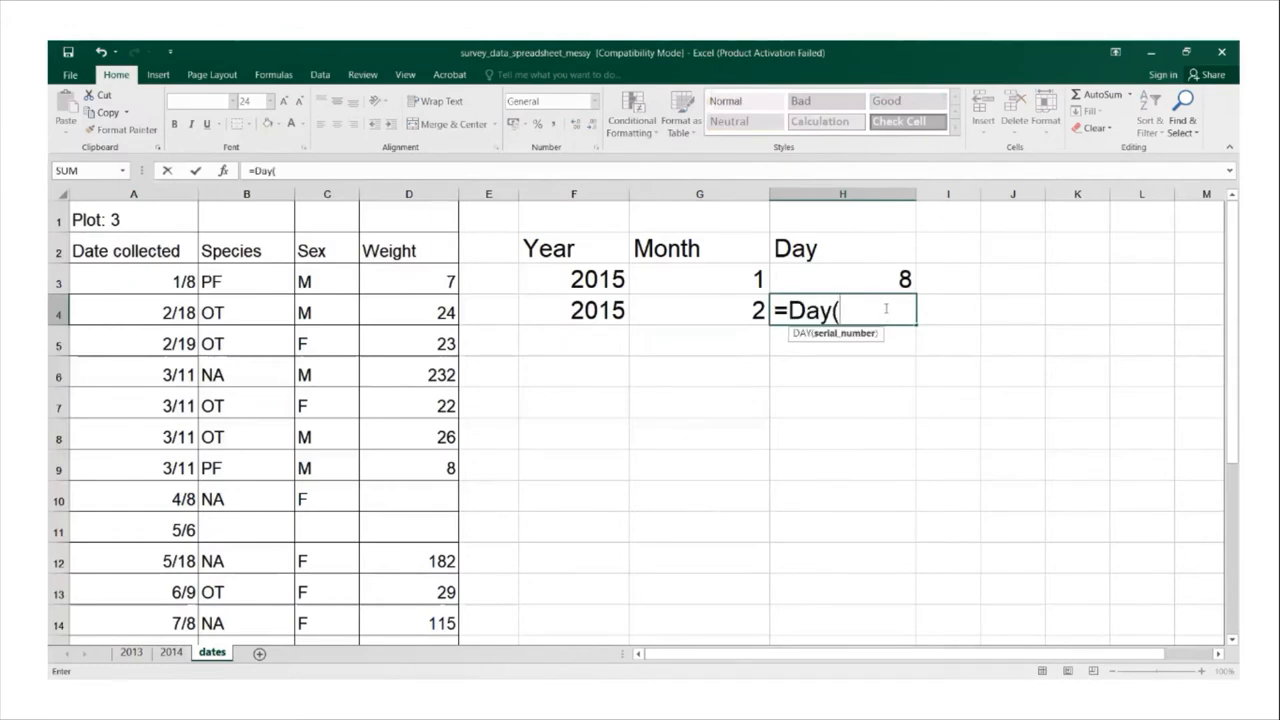
type("A")
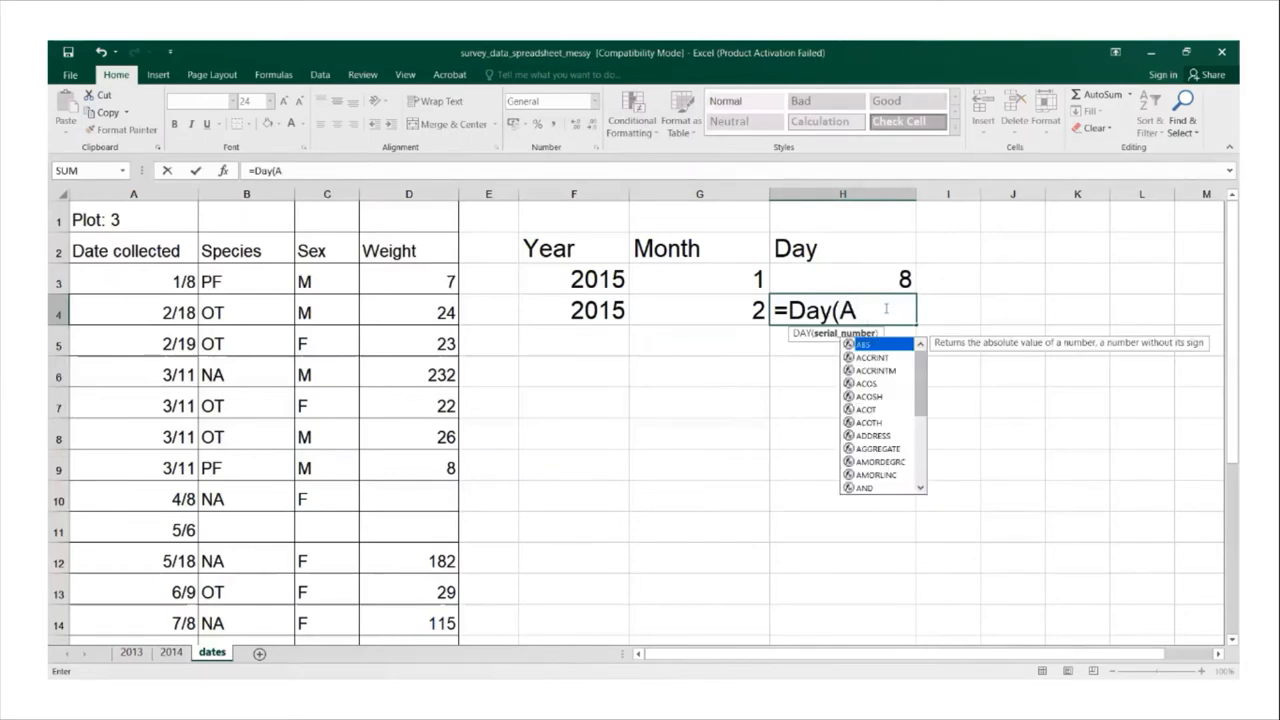
left_click(132, 312)
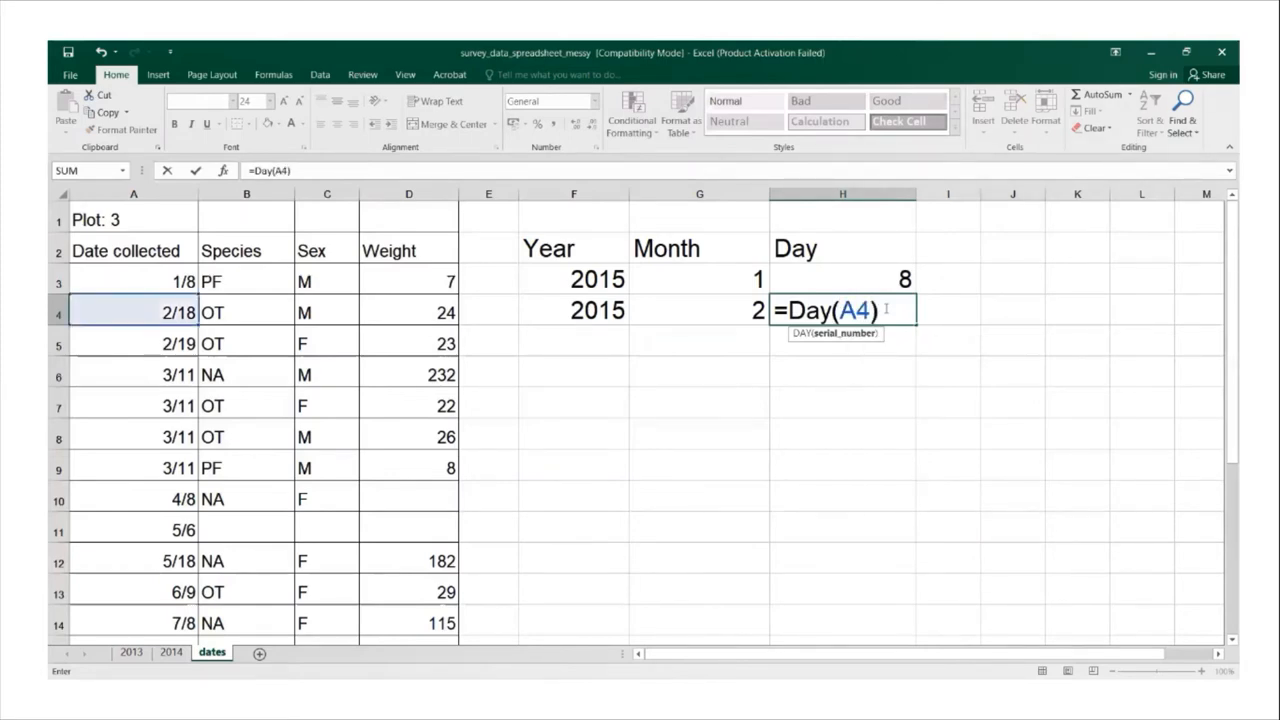
key("Enter")
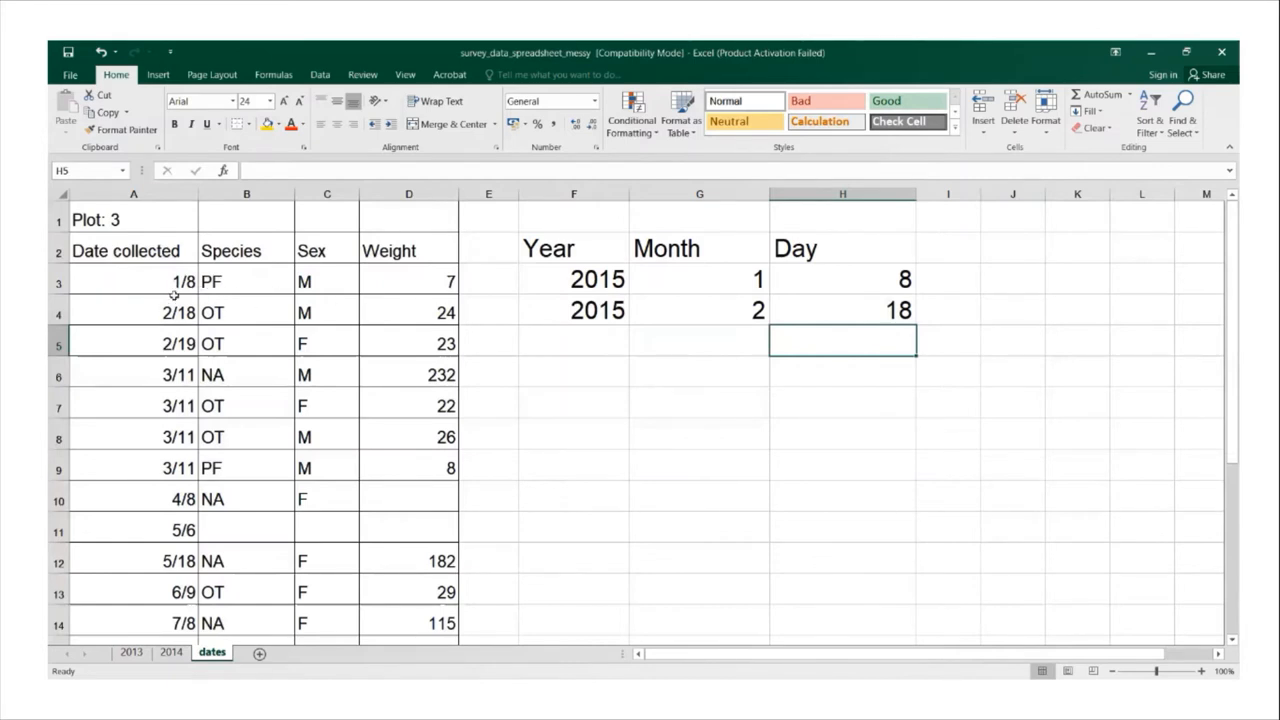
mouse_move(178, 312)
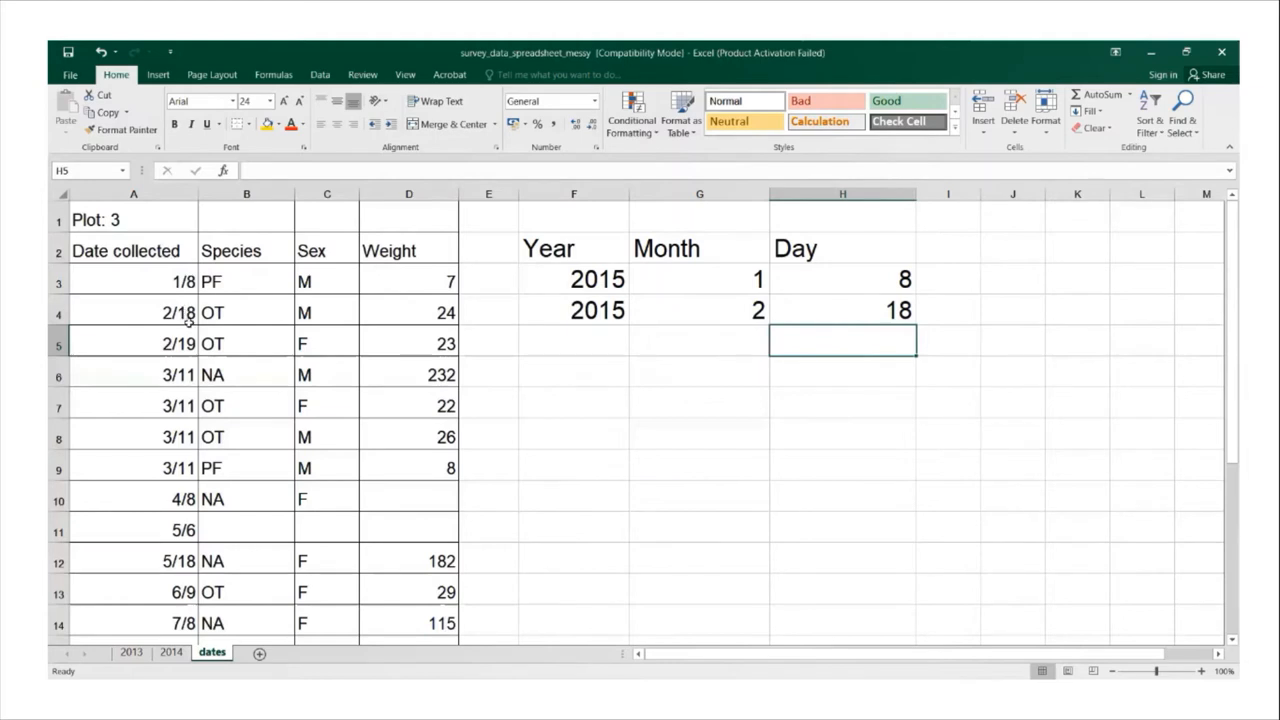
mouse_move(168, 304)
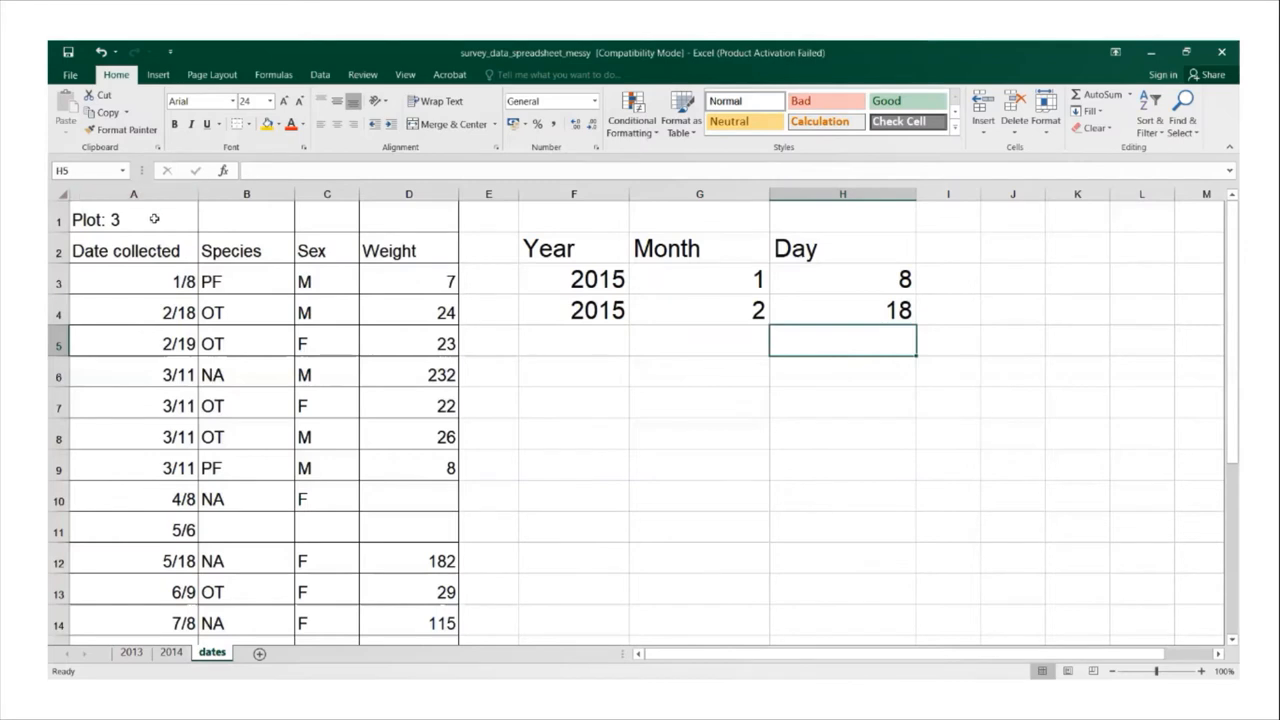
mouse_move(610, 284)
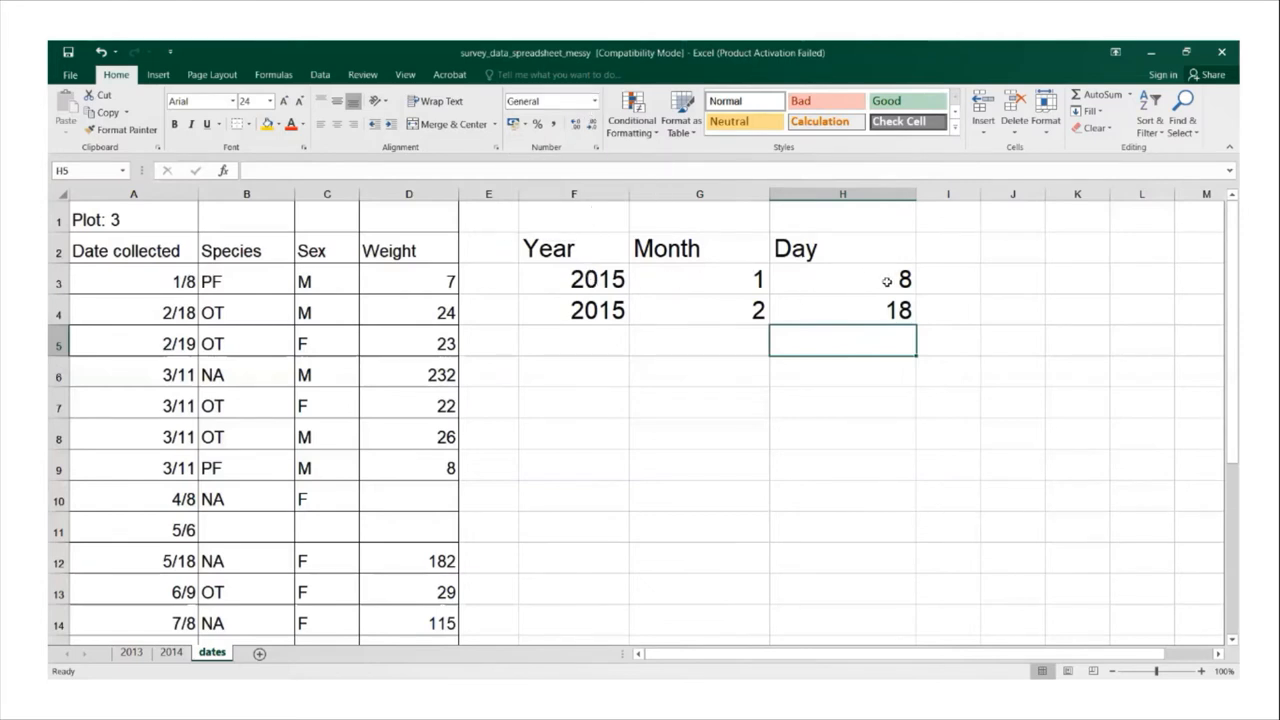
mouse_move(858, 278)
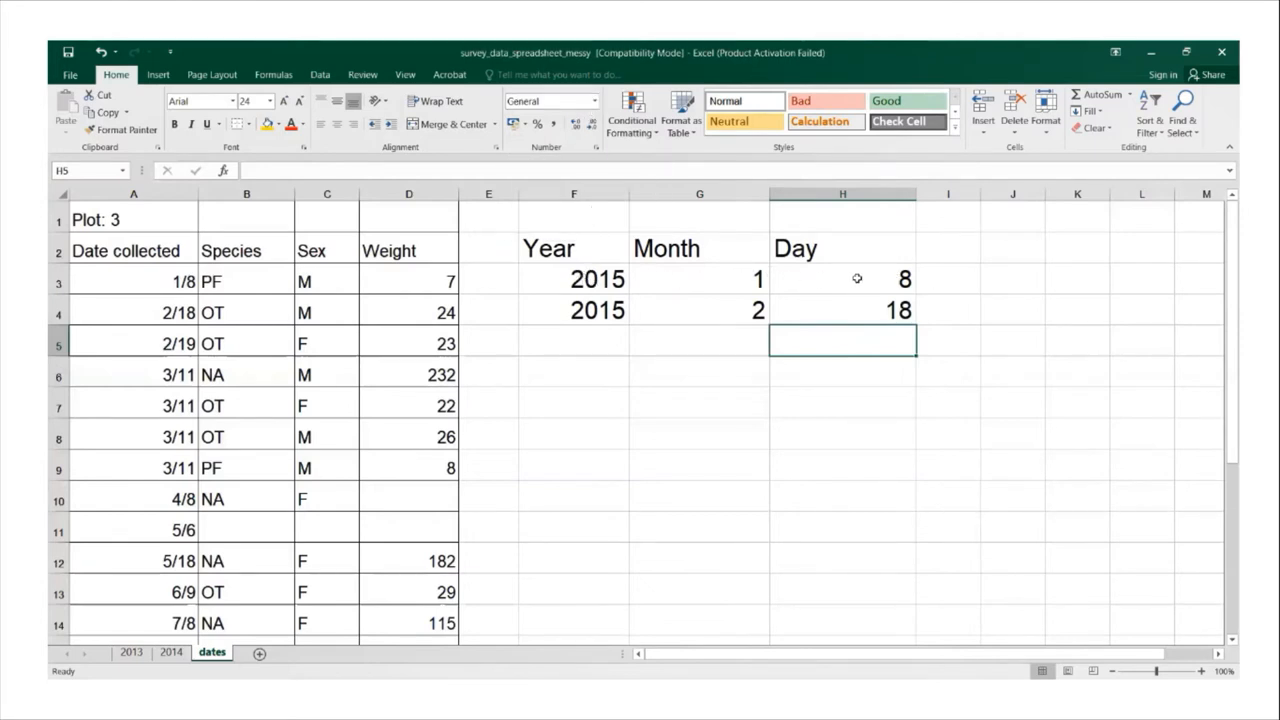
mouse_move(776, 280)
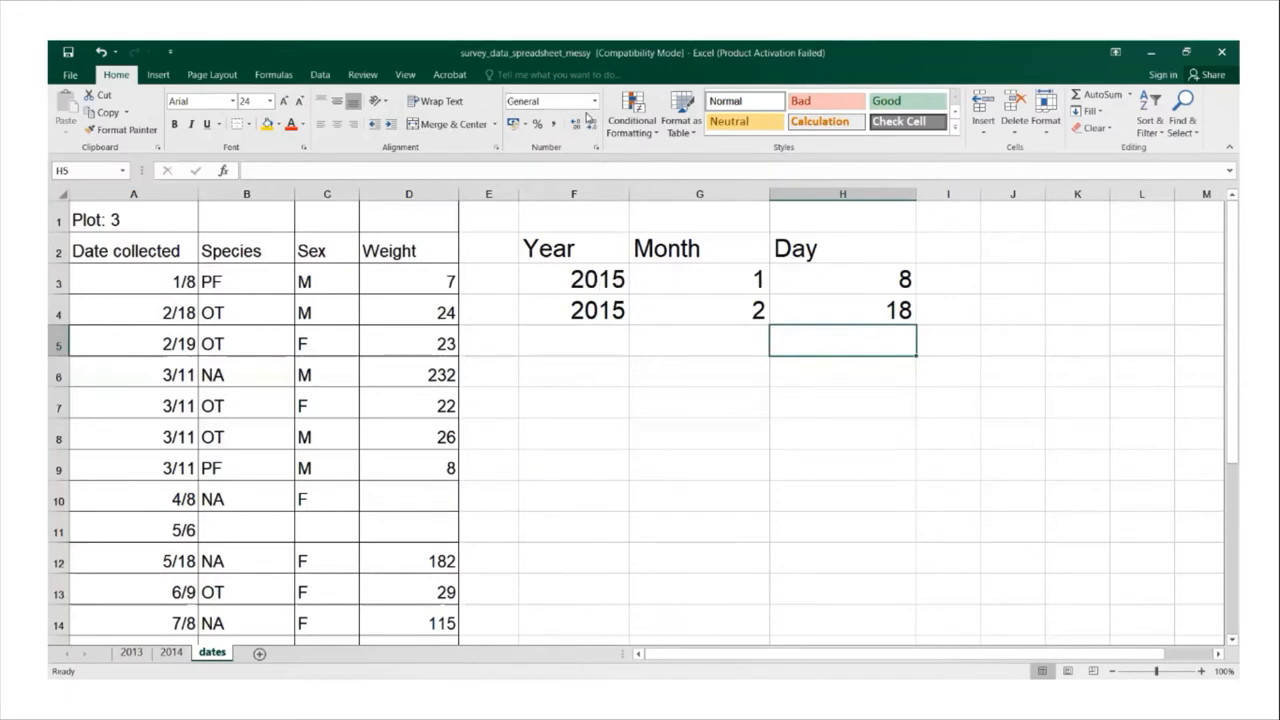
left_click(572, 278)
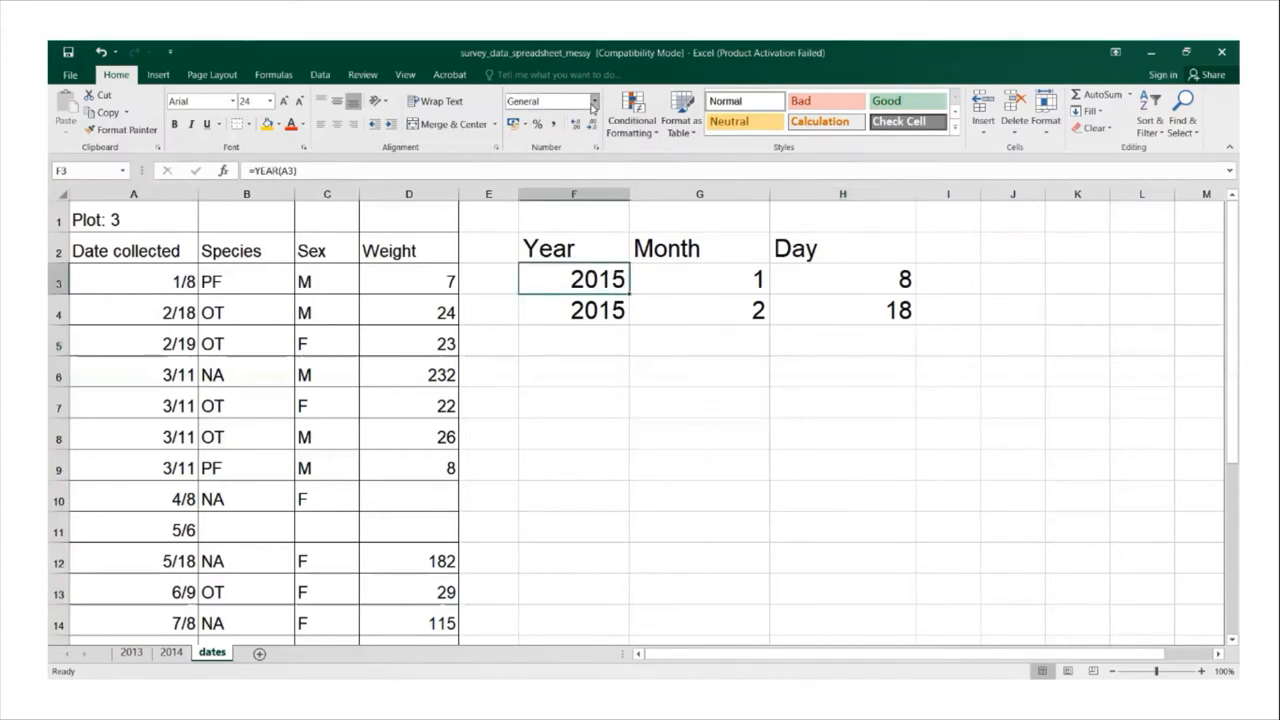
left_click(548, 100)
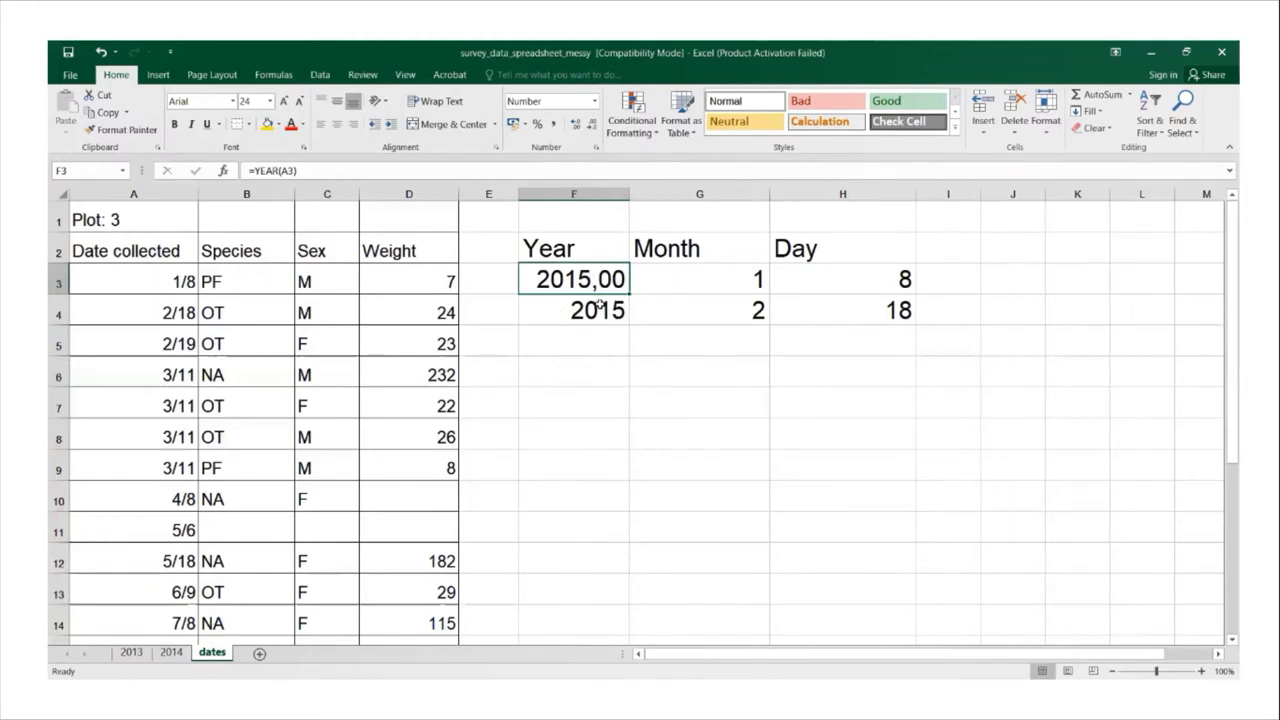
mouse_move(136, 288)
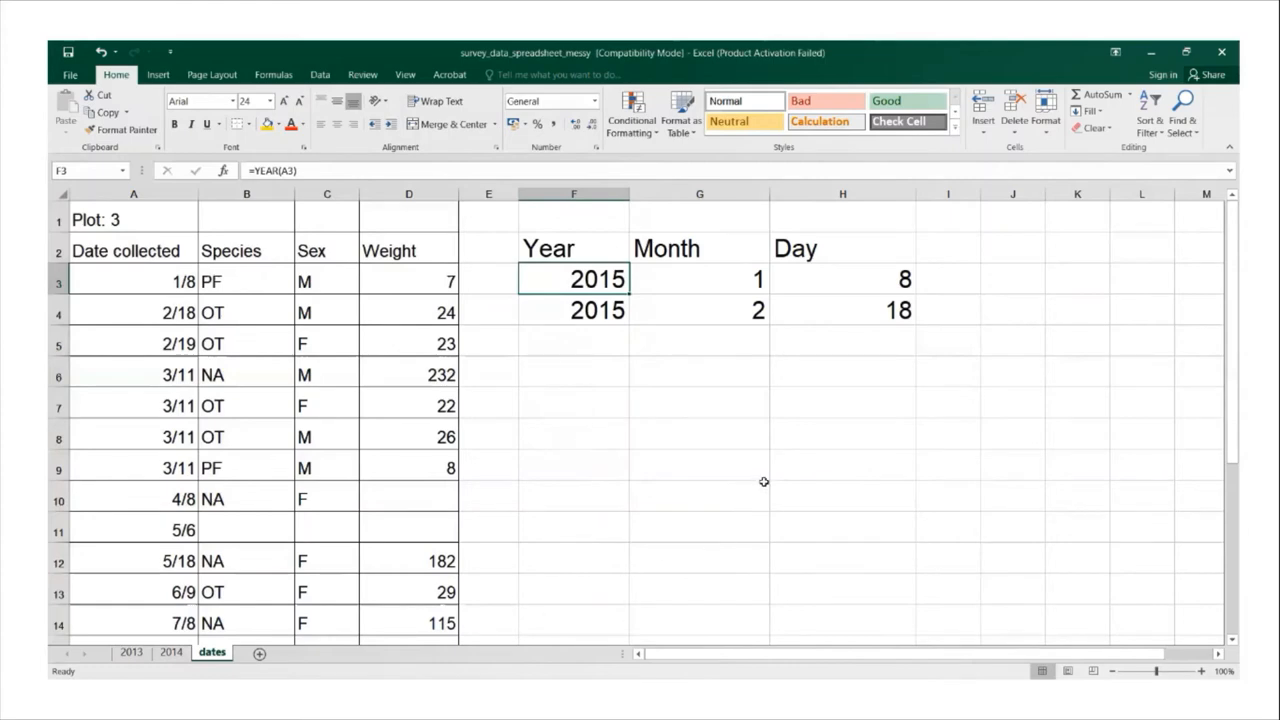
mouse_move(480, 344)
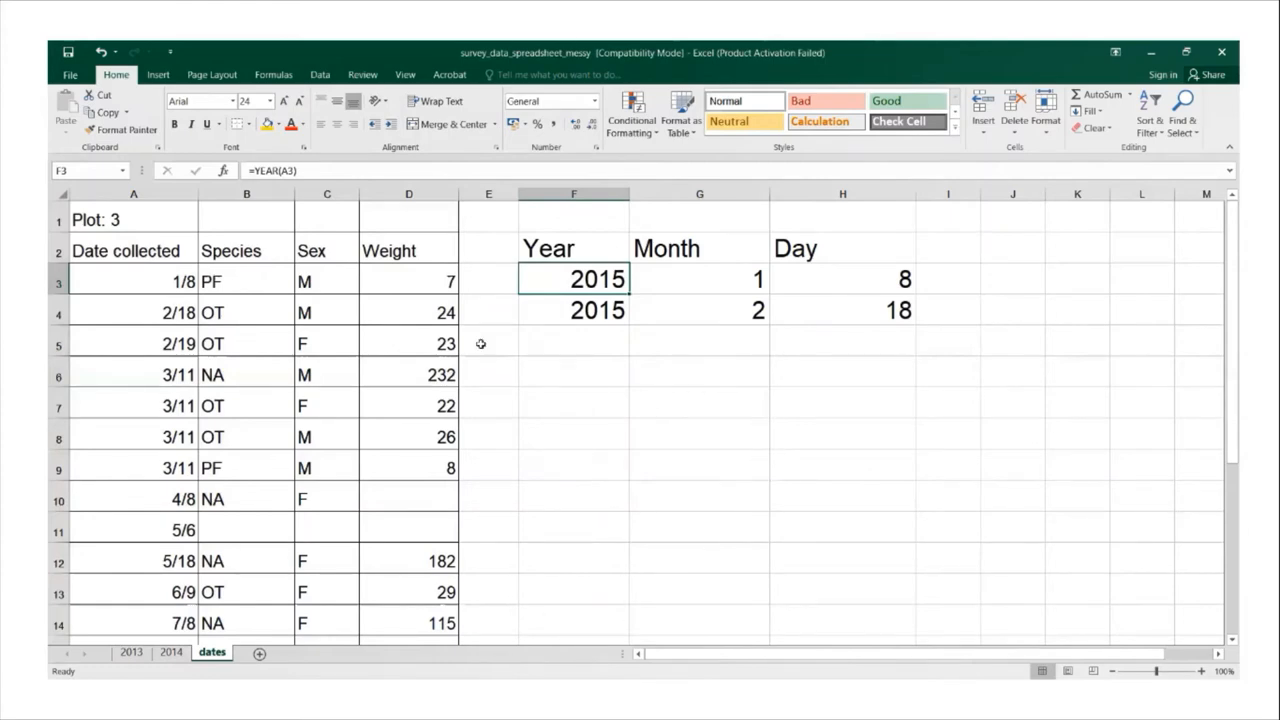
mouse_move(464, 344)
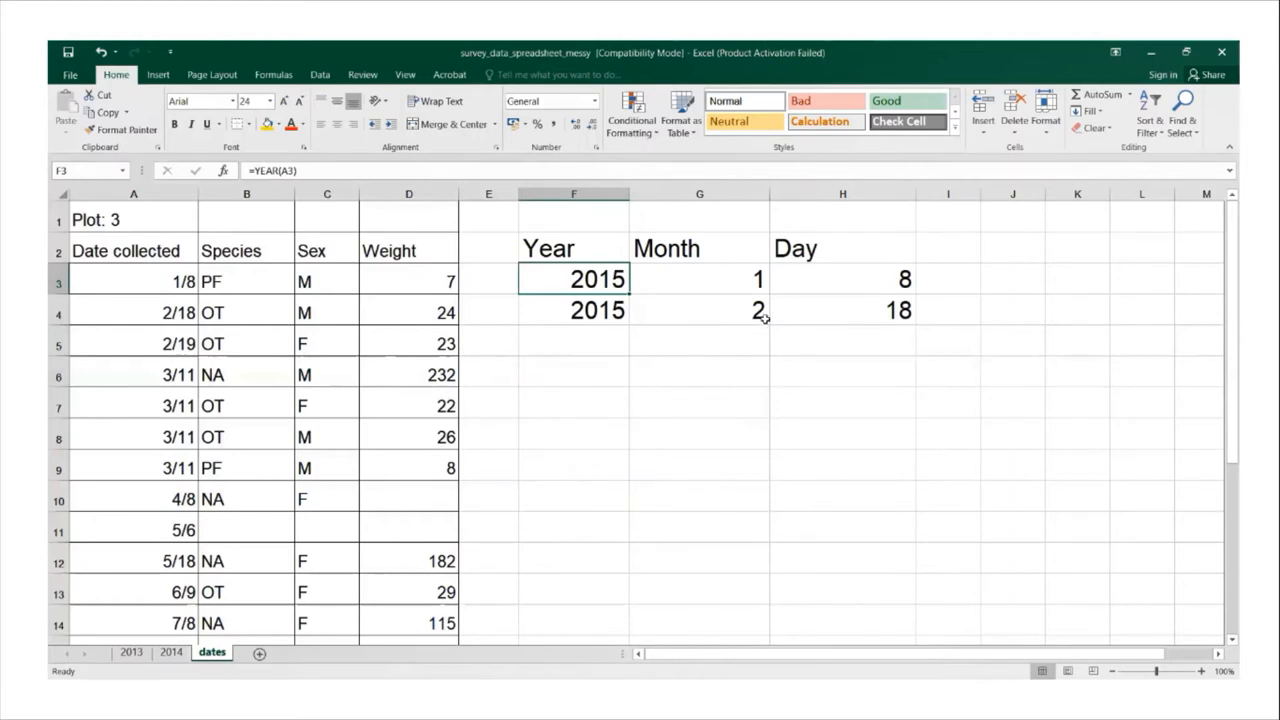
mouse_move(726, 358)
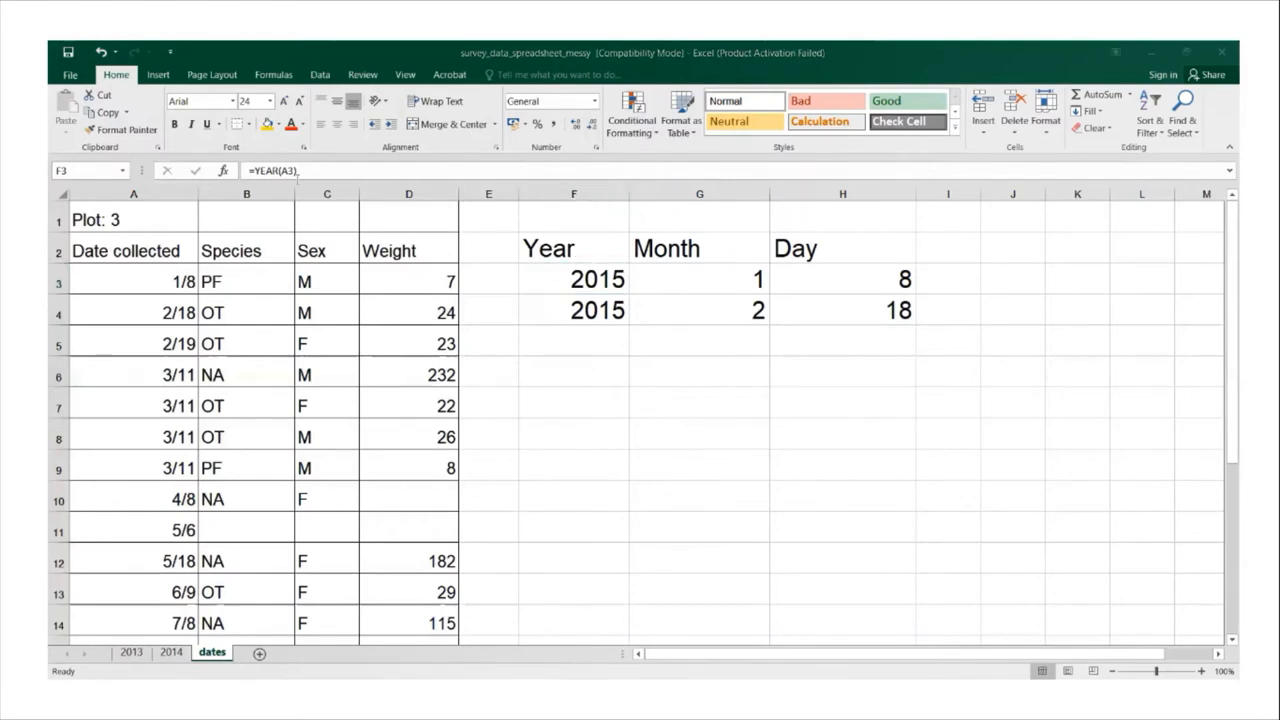
mouse_move(1036, 246)
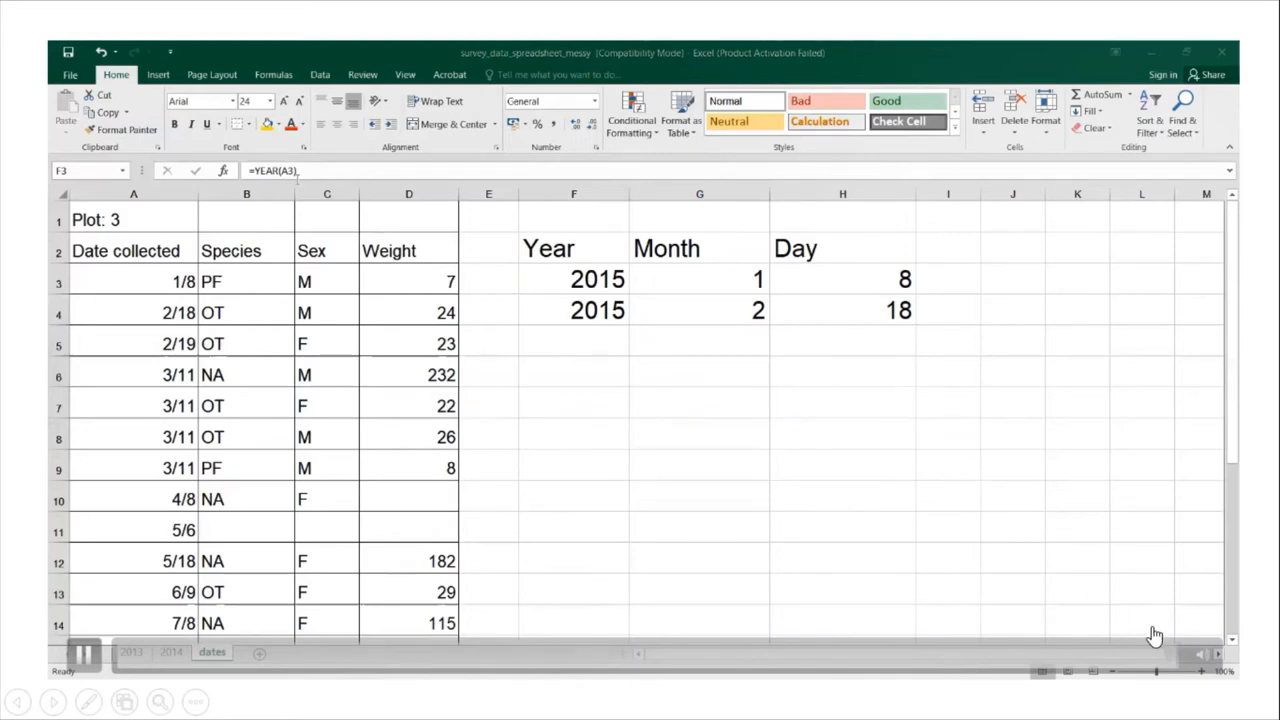
Select a cell lower on the dates sheet for the 2021/04/29 date entries.
left_click(90, 676)
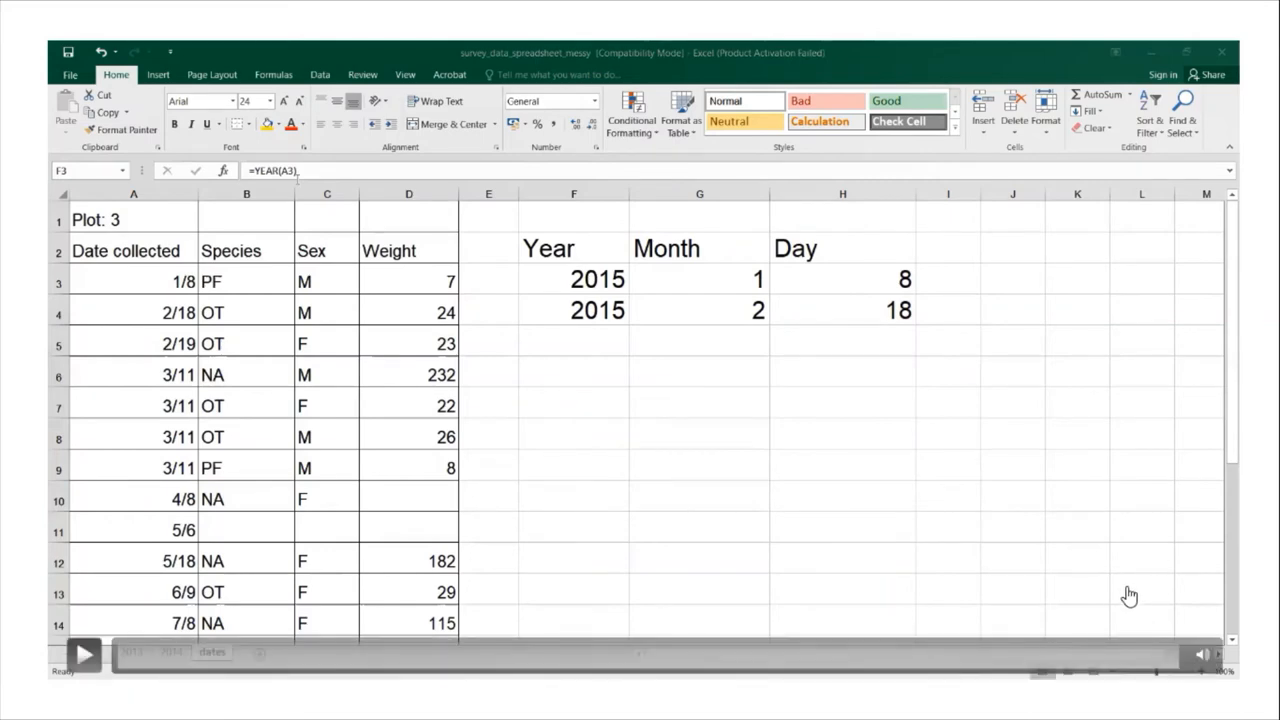
mouse_move(1118, 604)
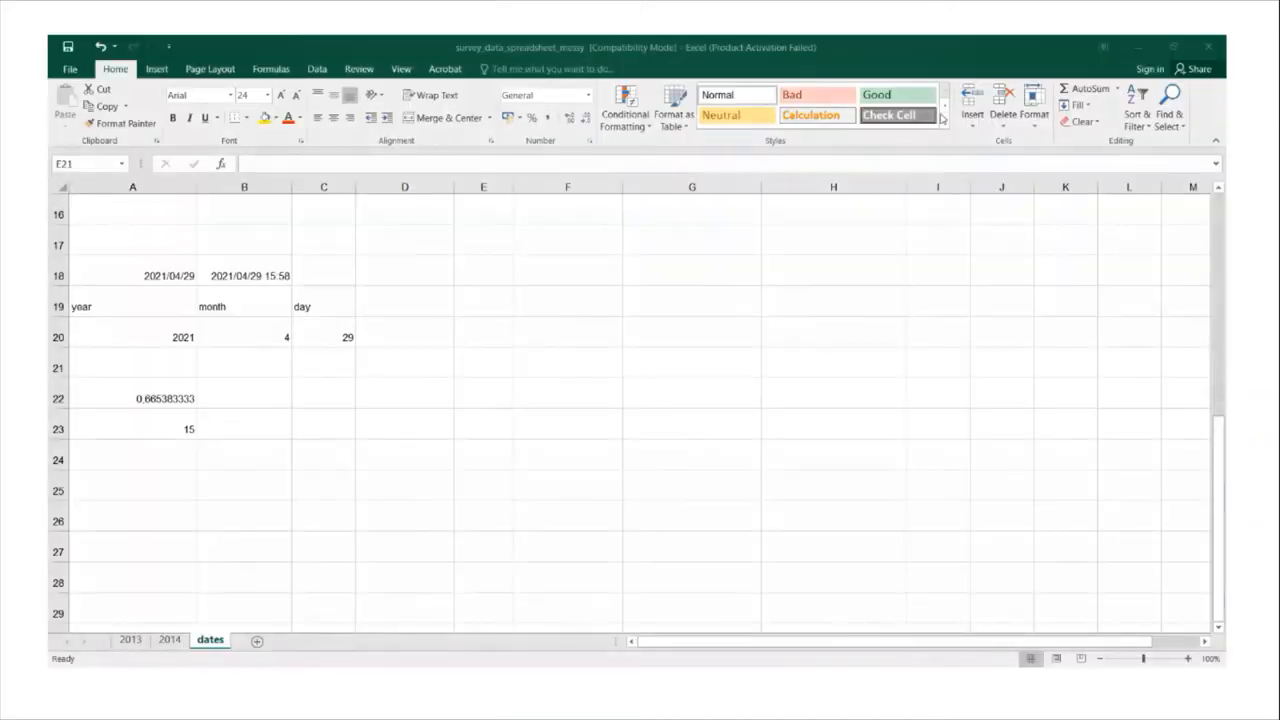
mouse_move(524, 276)
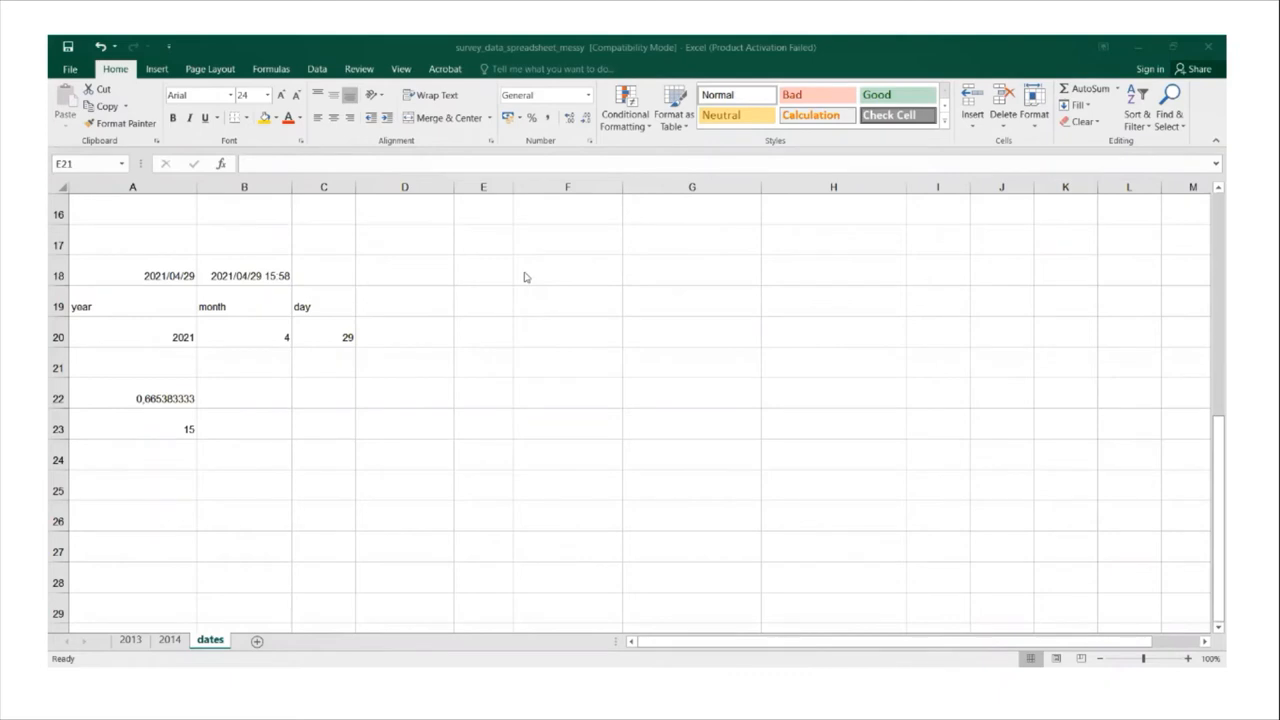
mouse_move(532, 280)
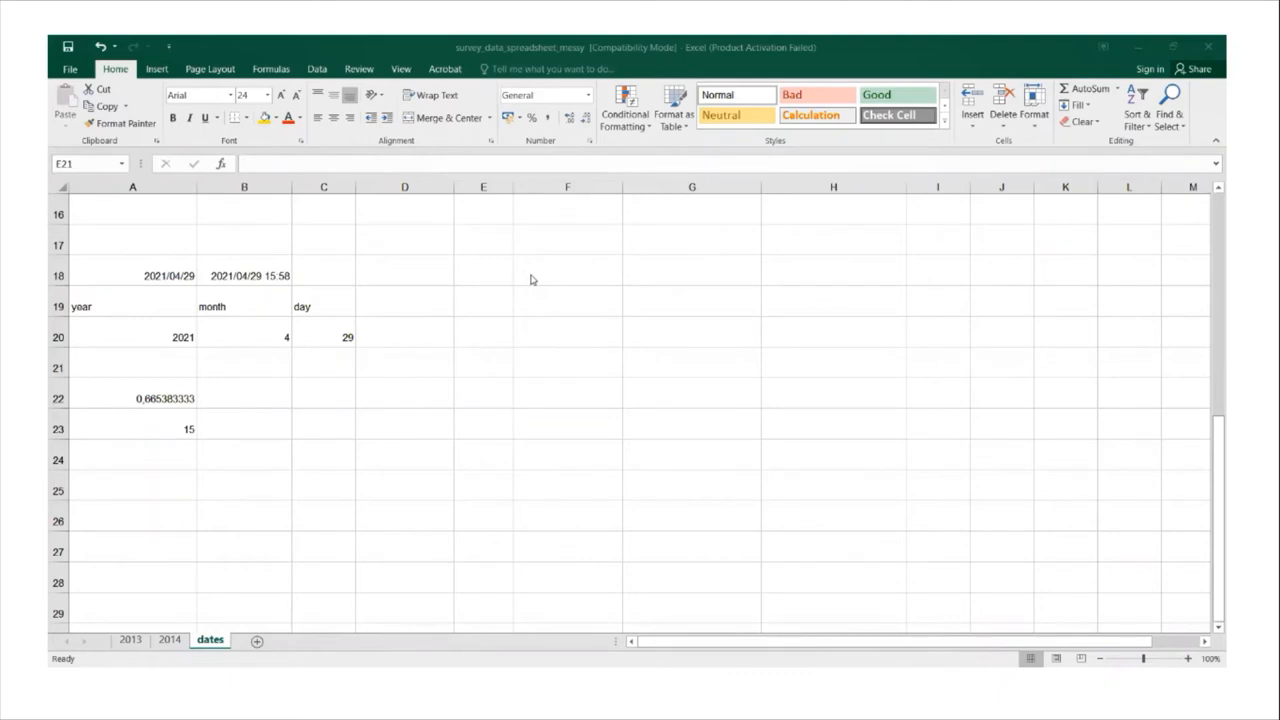
mouse_move(532, 280)
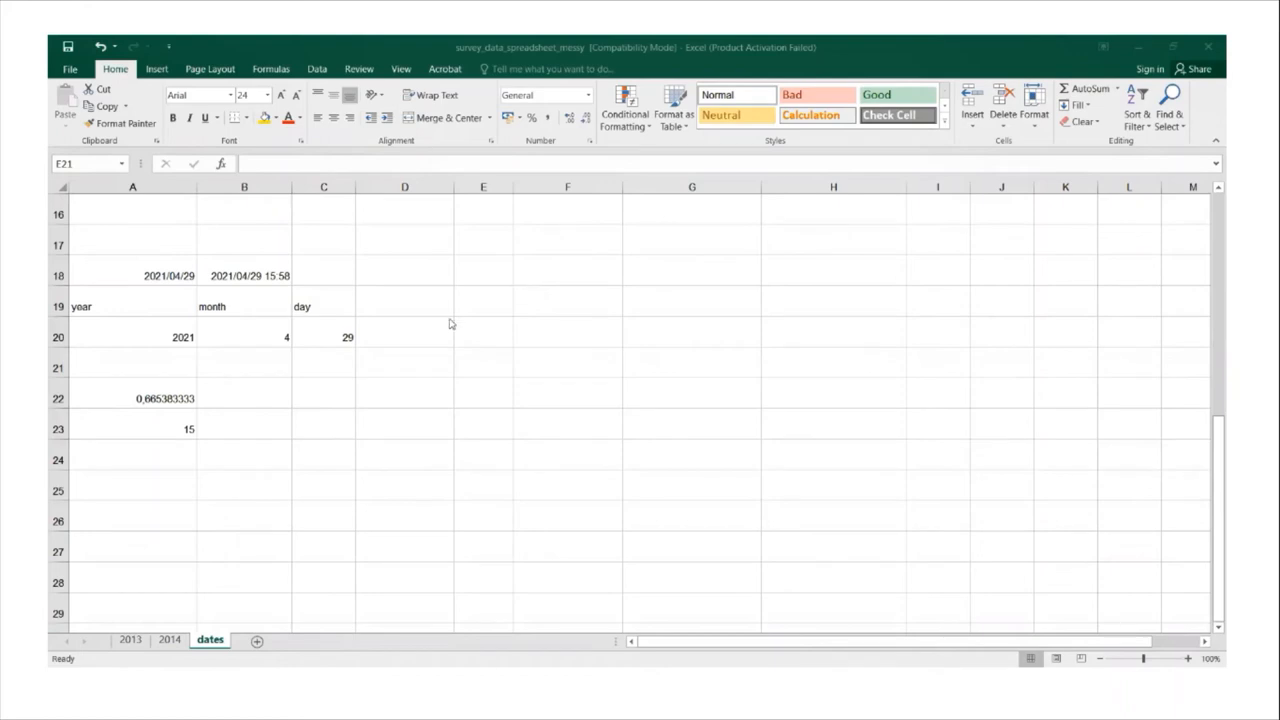
mouse_move(548, 272)
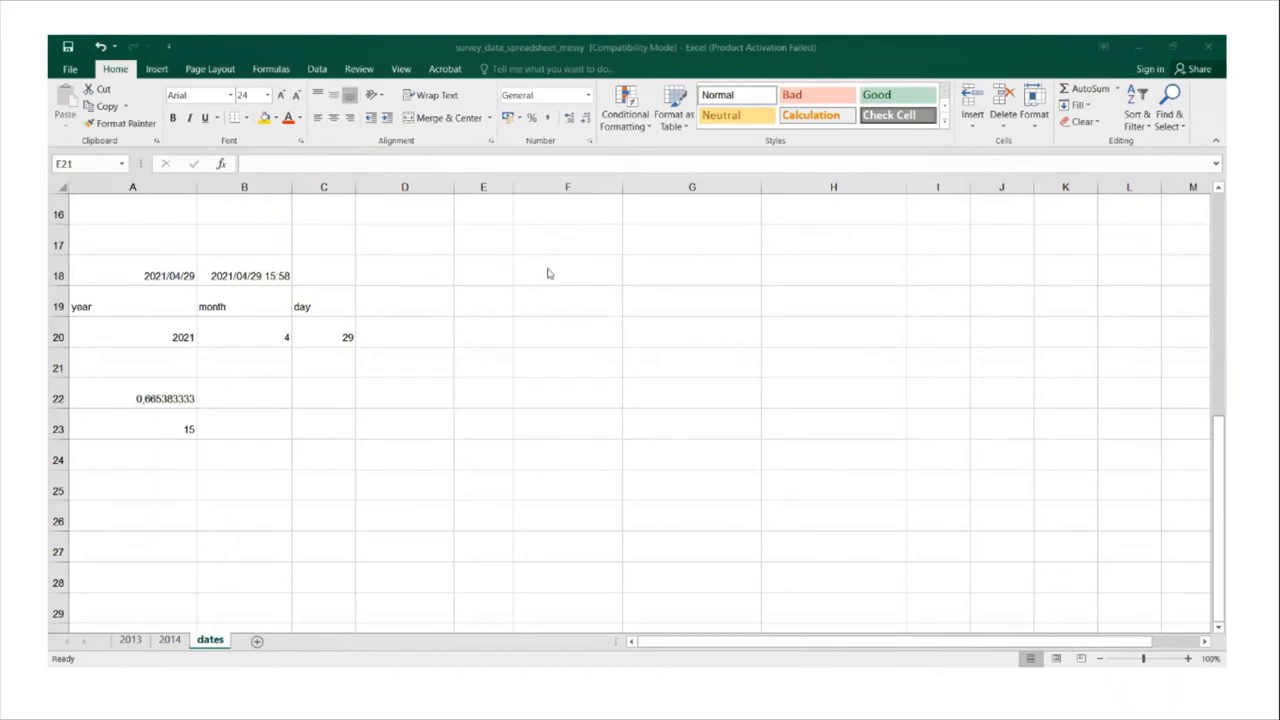
Enter =Now() in F18 to return the current date and time.
left_click(566, 272)
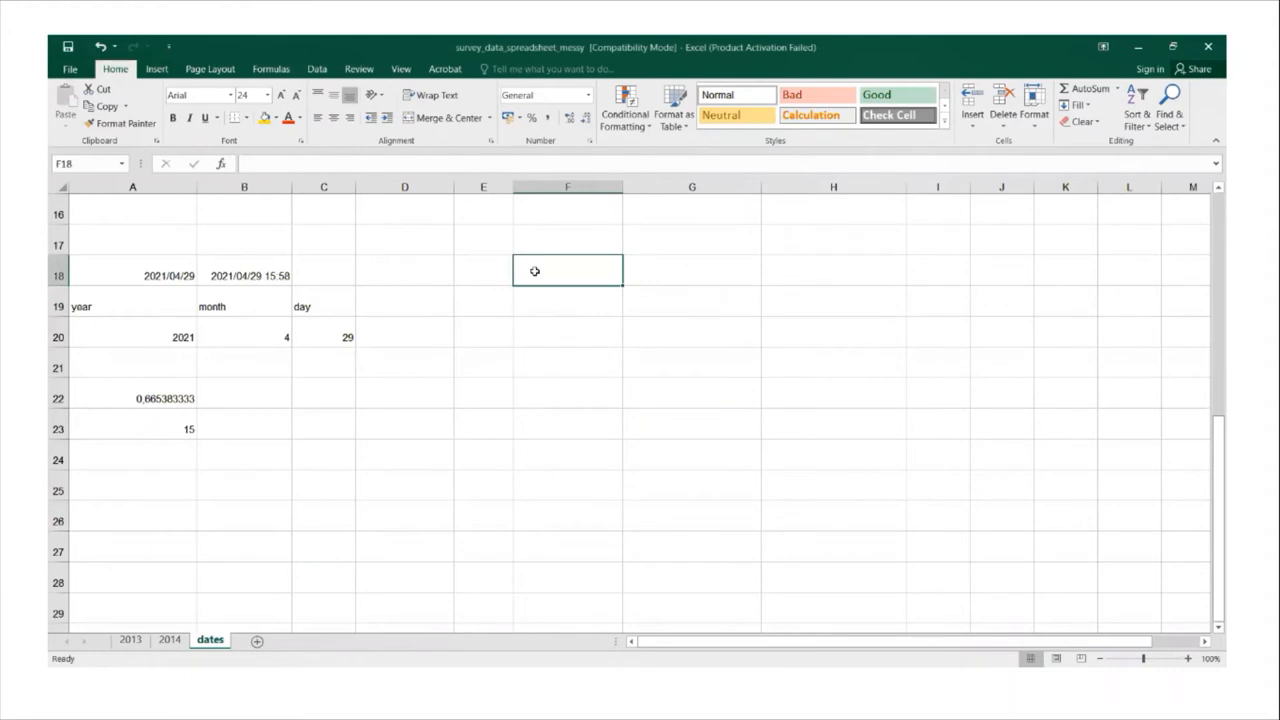
type("=")
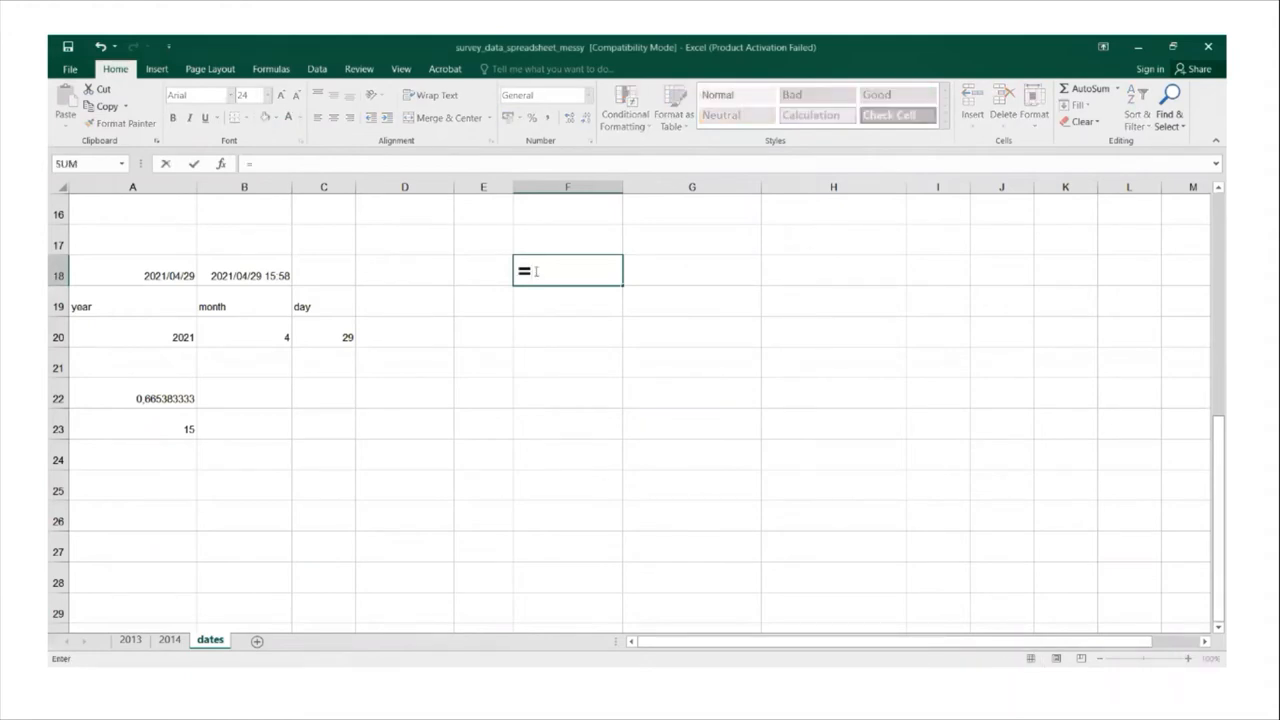
type("N")
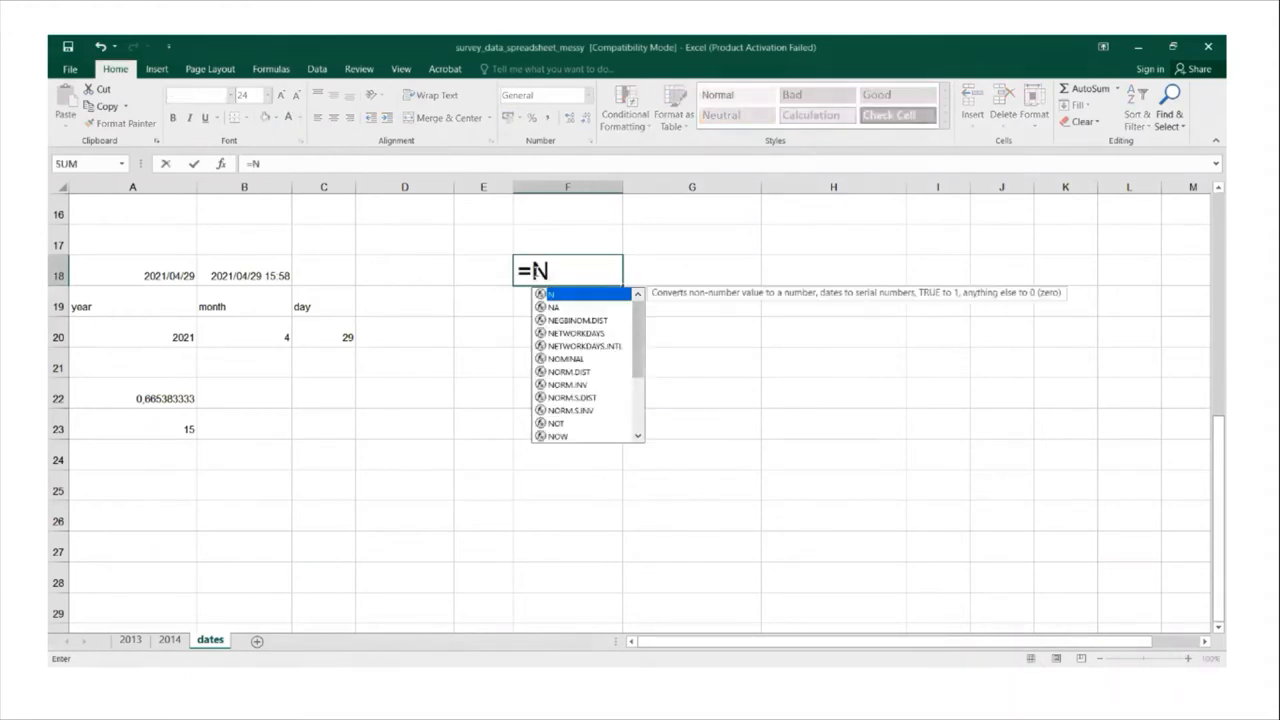
type("ow")
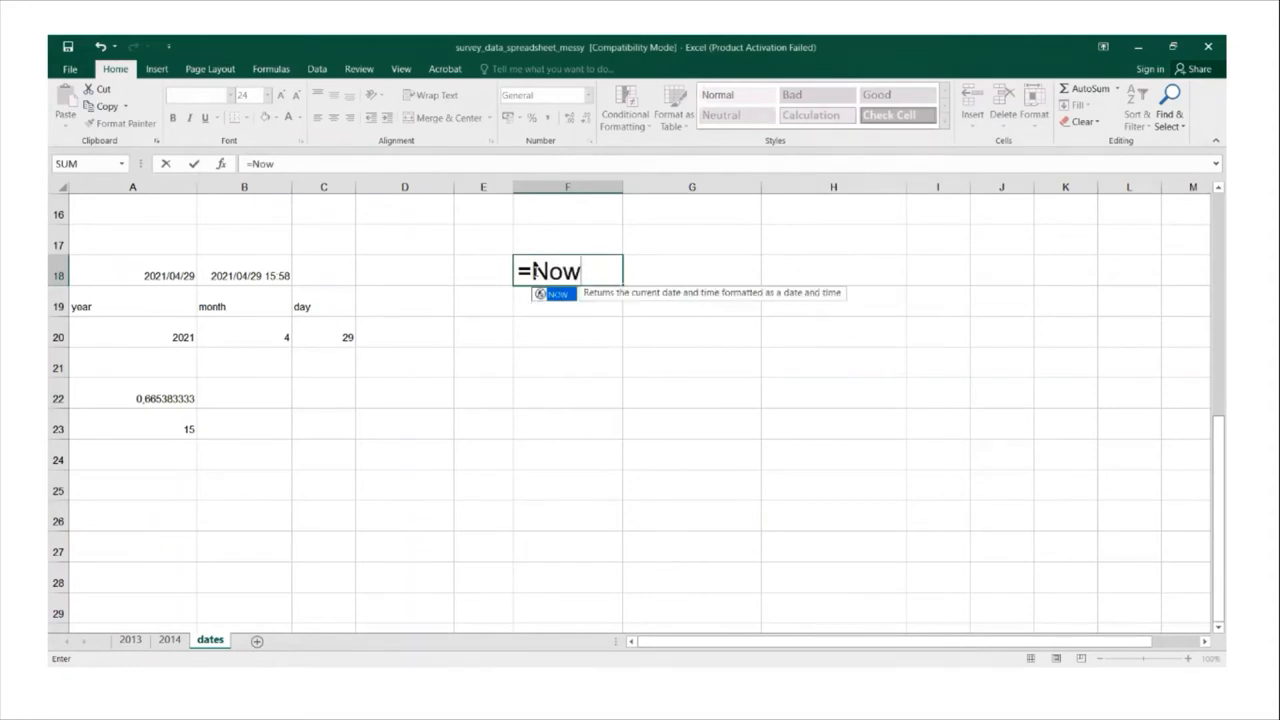
type("(")
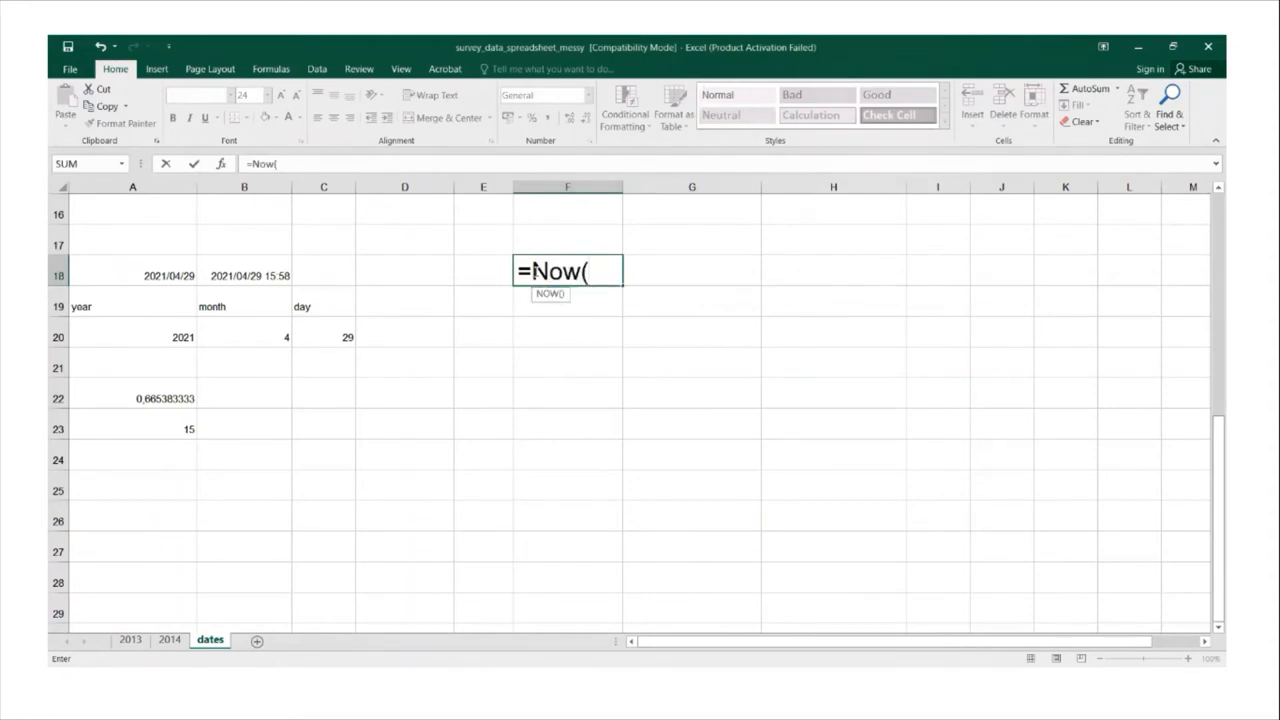
key("Enter")
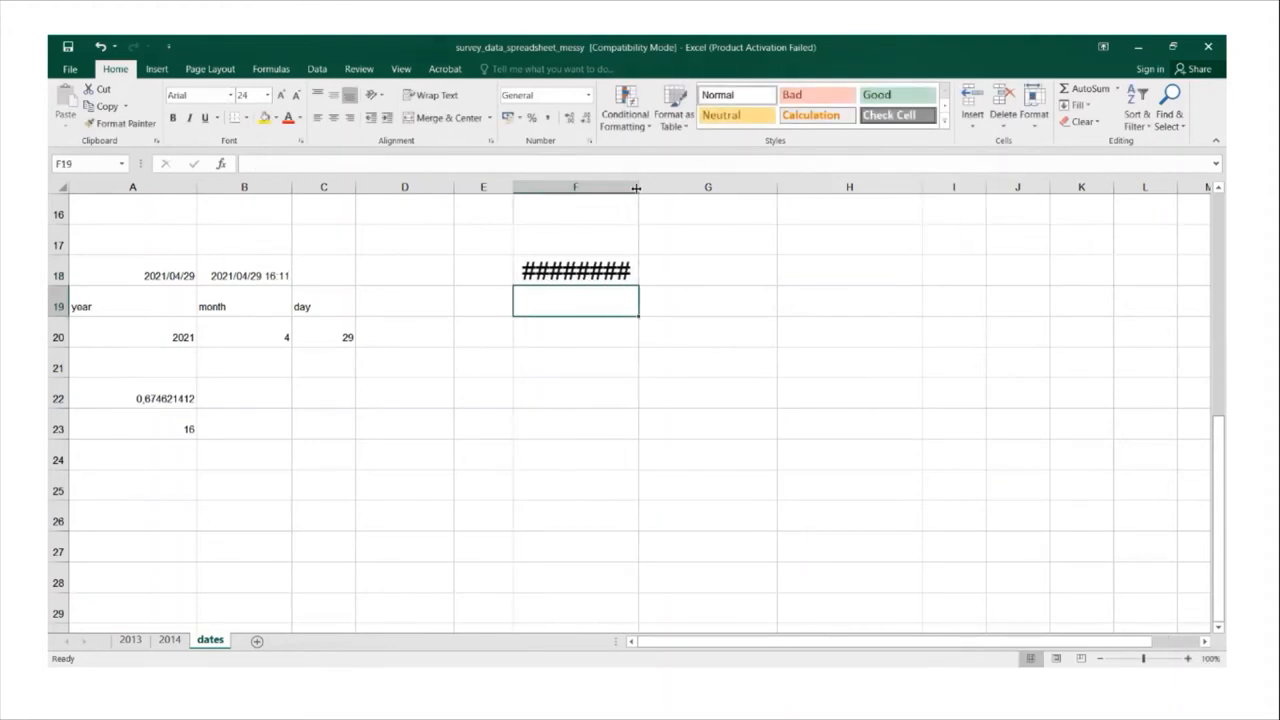
Widen column F so F18 shows 2021/04/29 16:11 in full.
left_click_drag(636, 188, 678, 188)
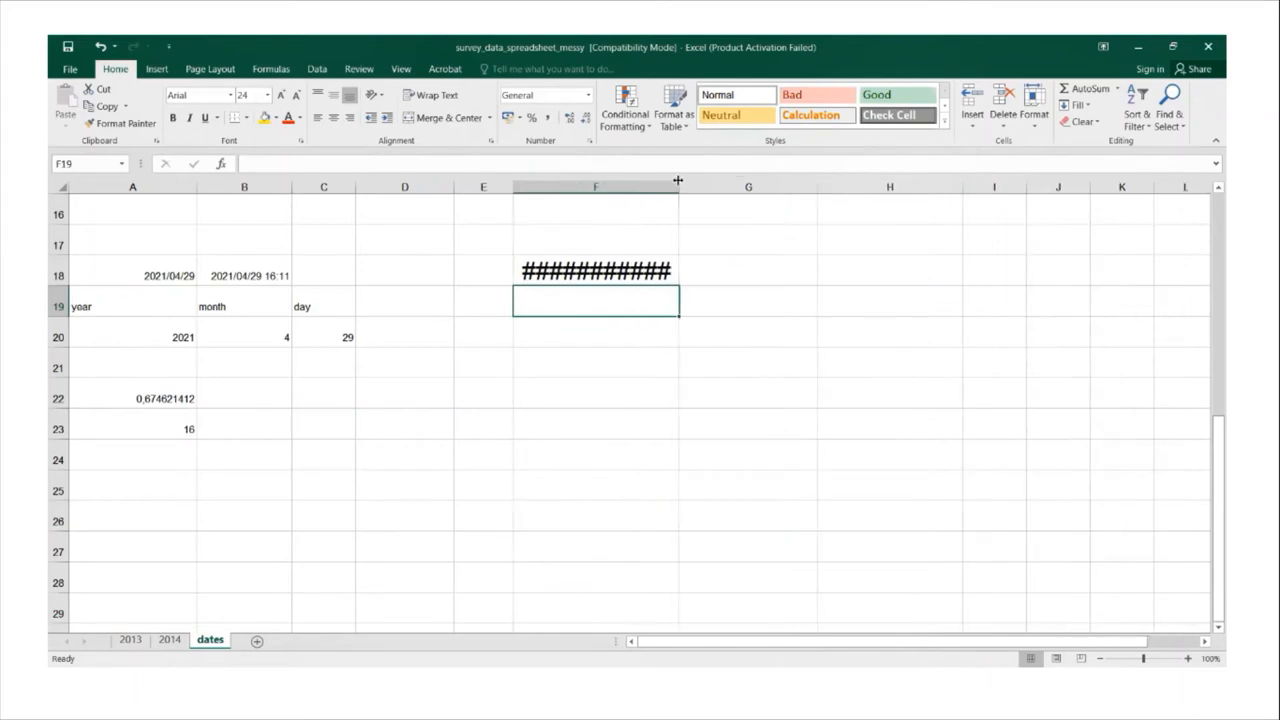
left_click_drag(678, 188, 736, 188)
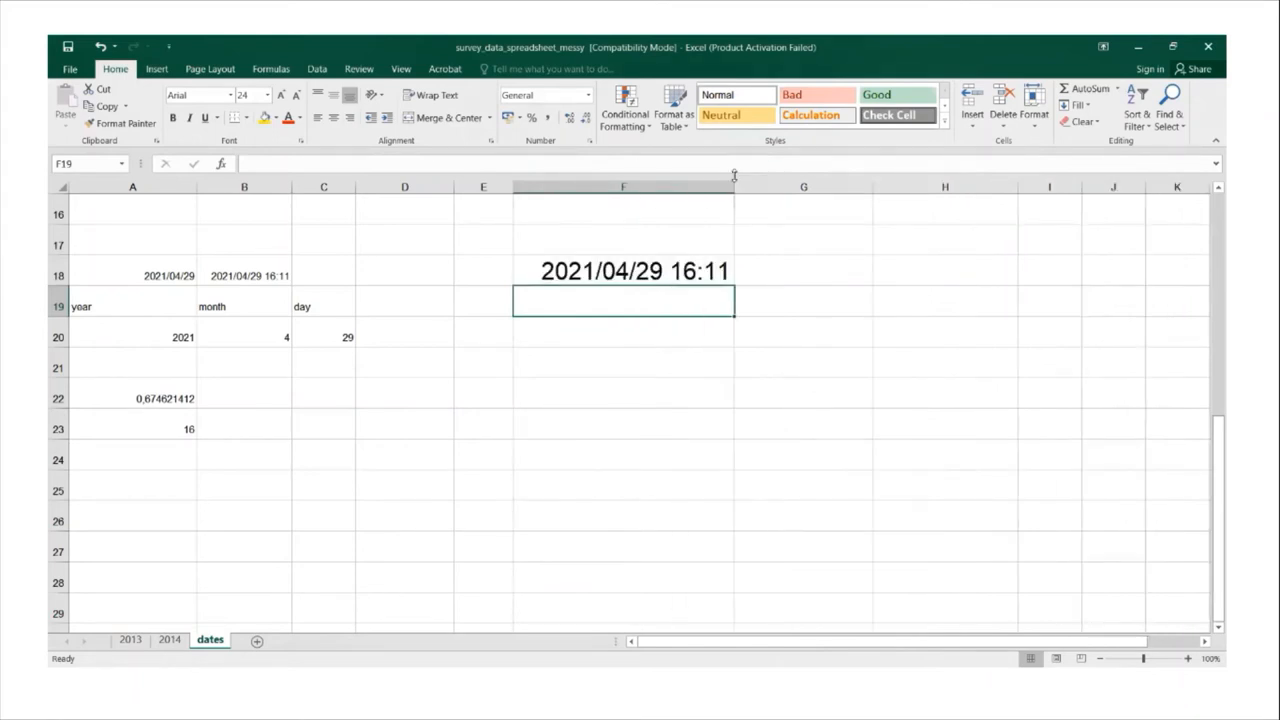
mouse_move(588, 288)
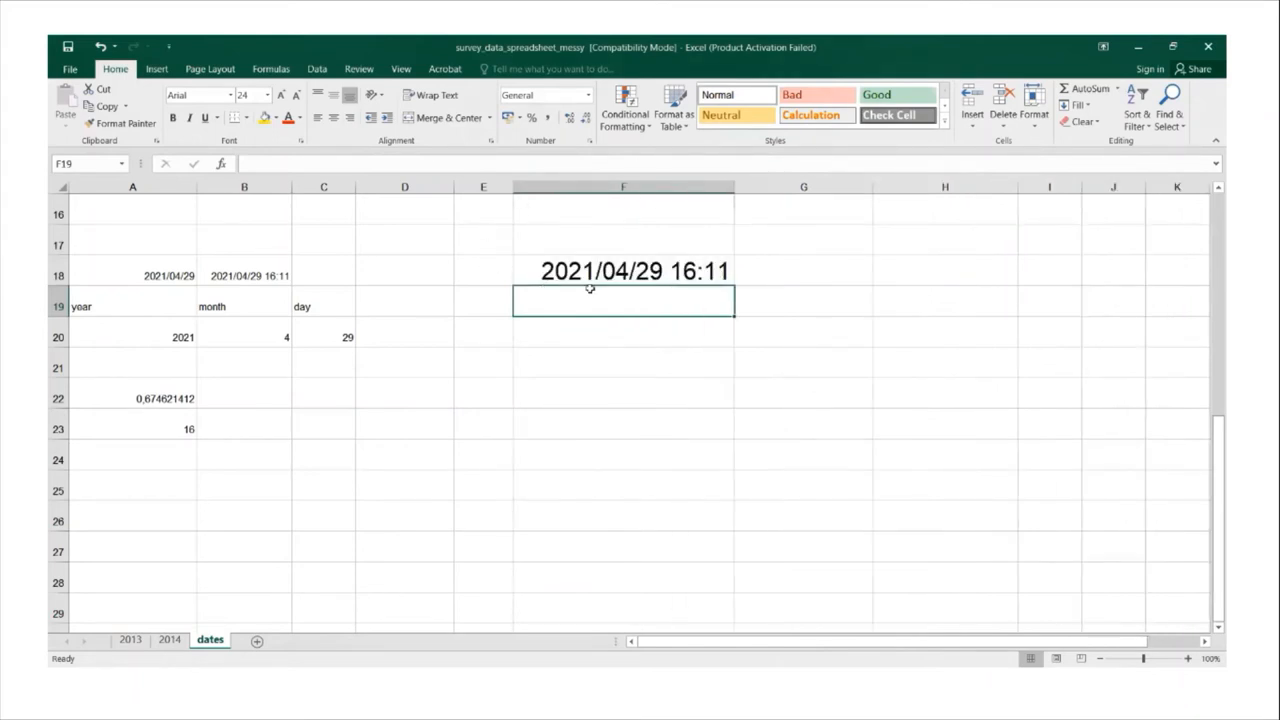
left_click_drag(510, 188, 500, 188)
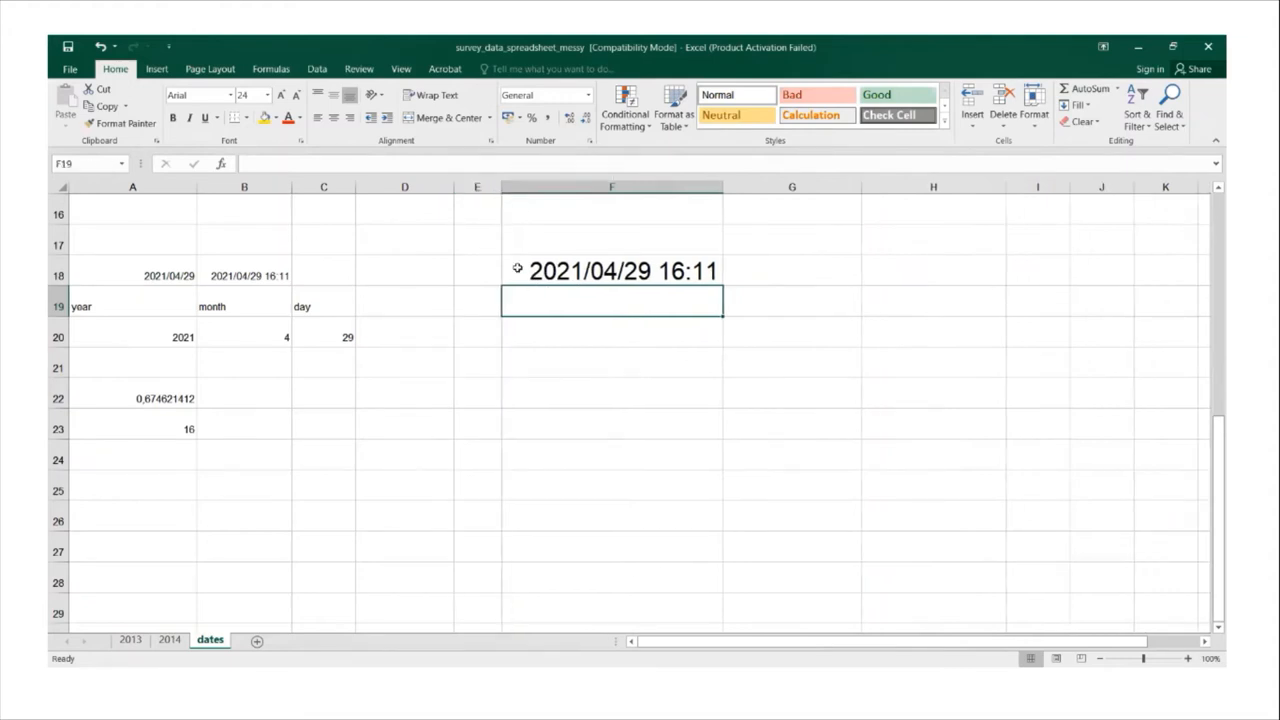
left_click(612, 270)
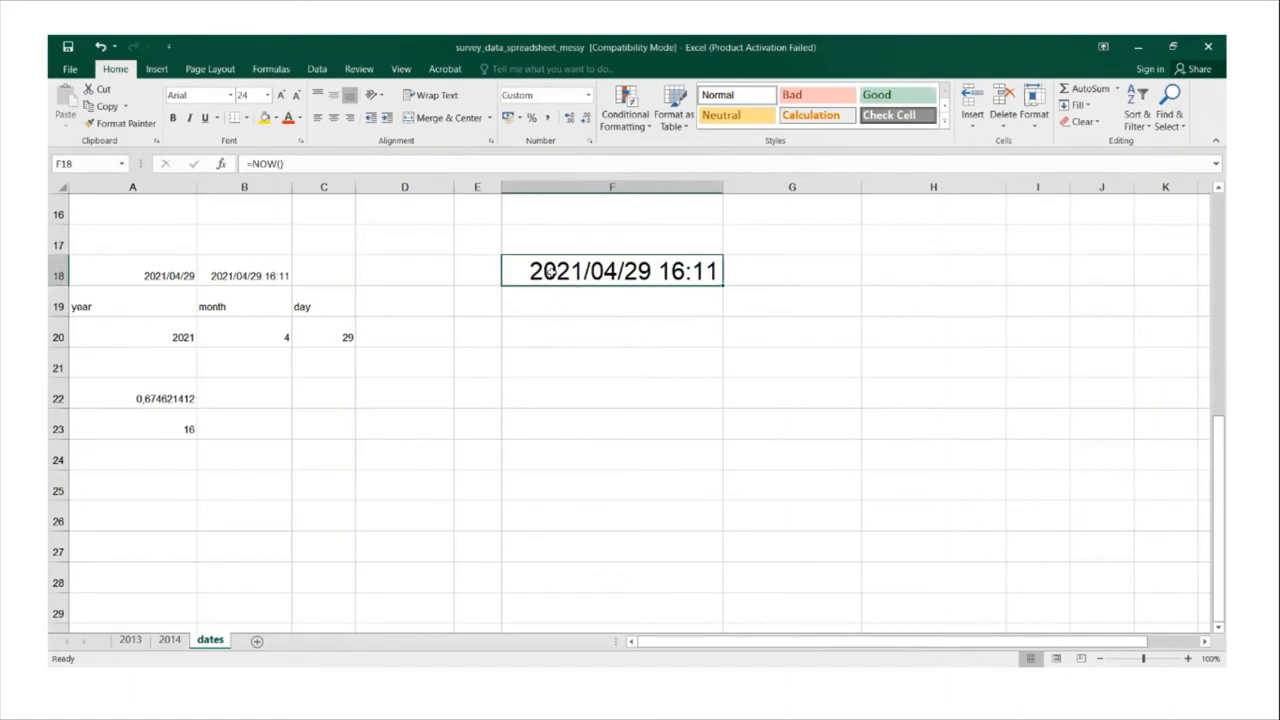
mouse_move(244, 274)
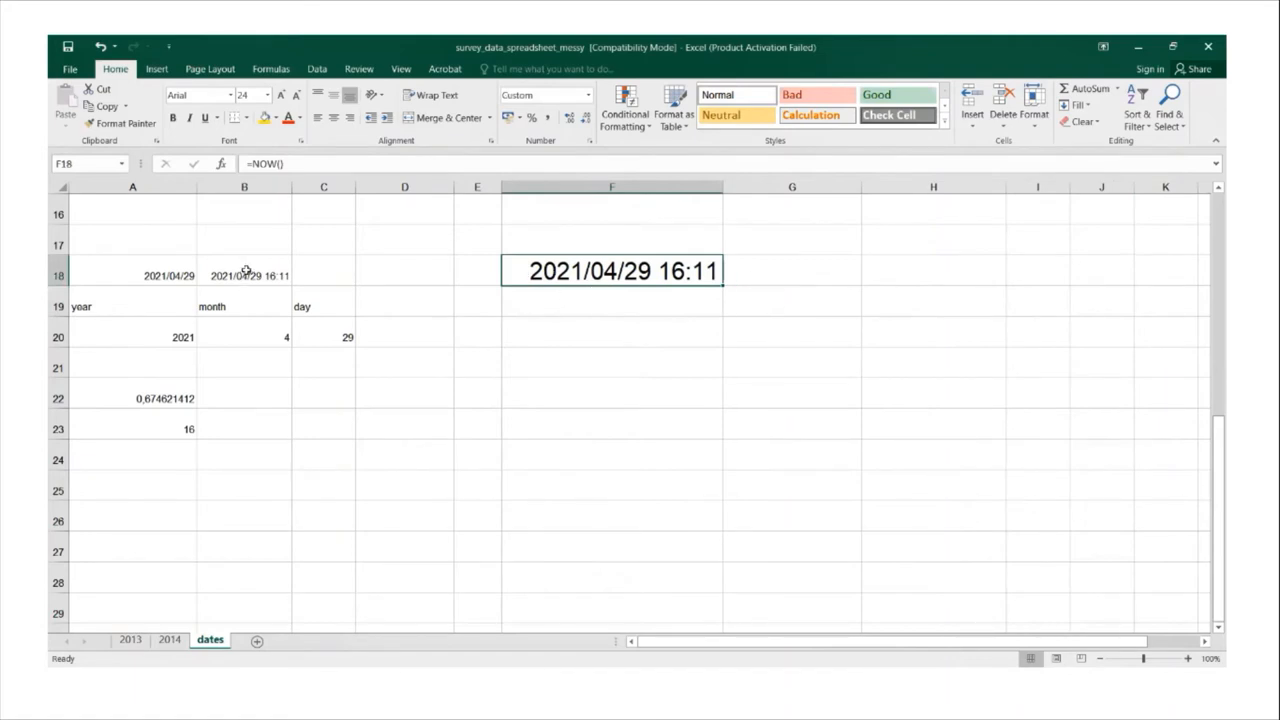
Compare the NOW and TODAY formulas in B18, A18, A22 and F18.
left_click(244, 276)
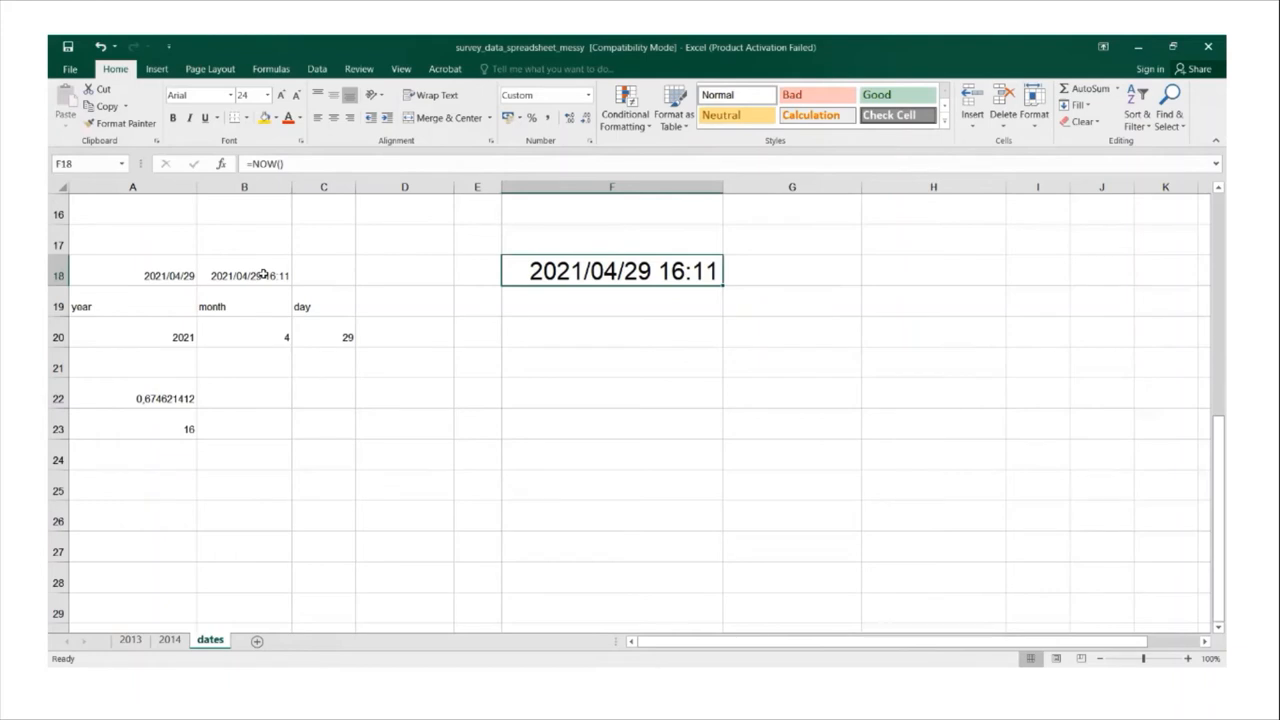
left_click(244, 276)
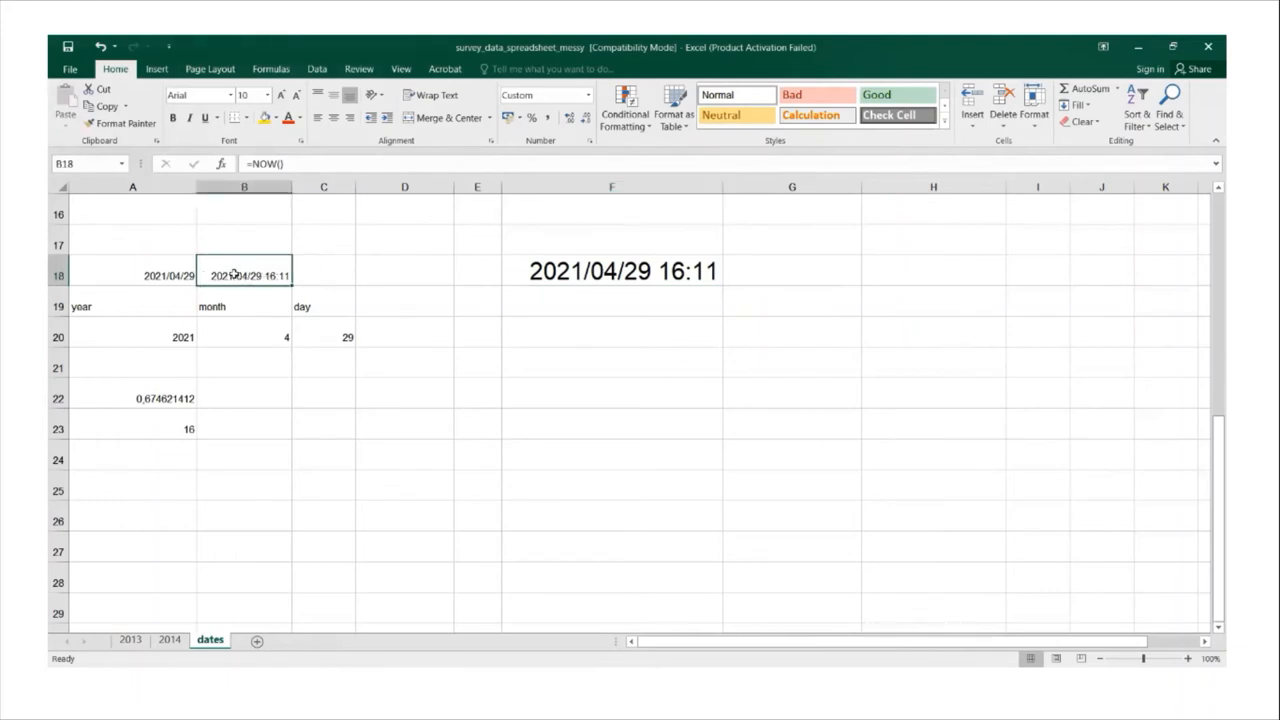
mouse_move(440, 148)
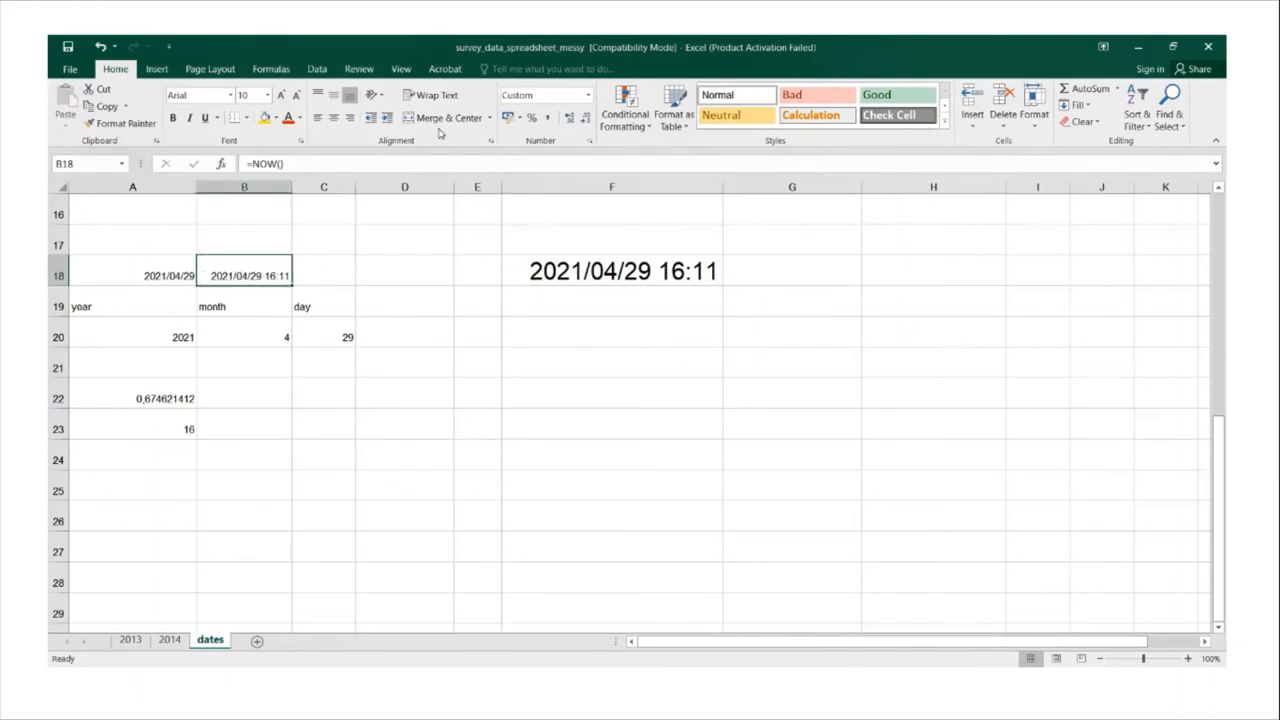
mouse_move(356, 286)
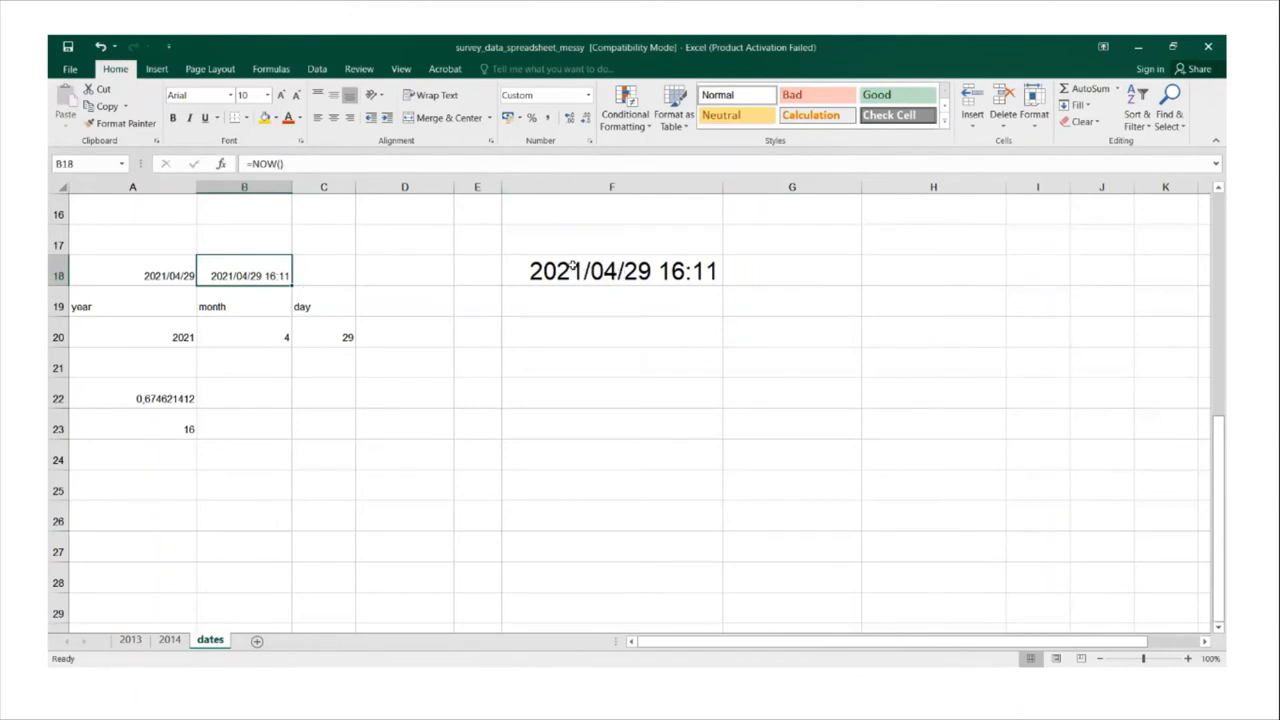
mouse_move(662, 272)
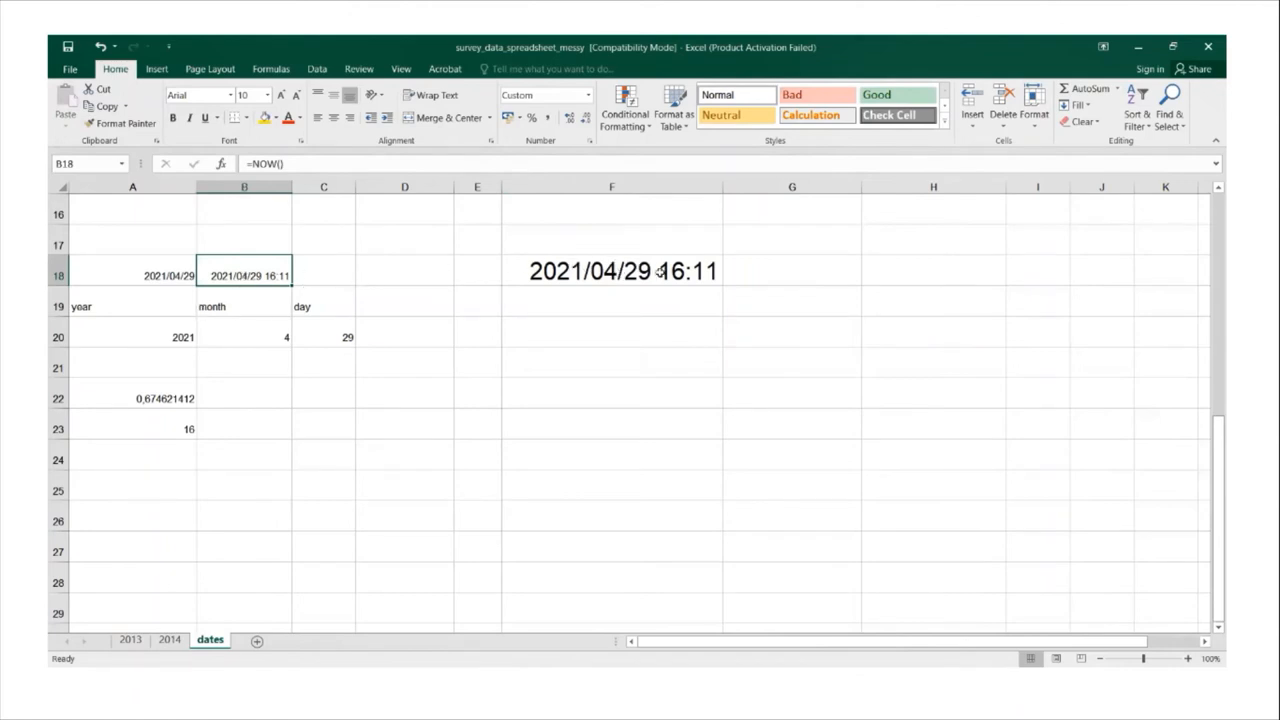
mouse_move(684, 288)
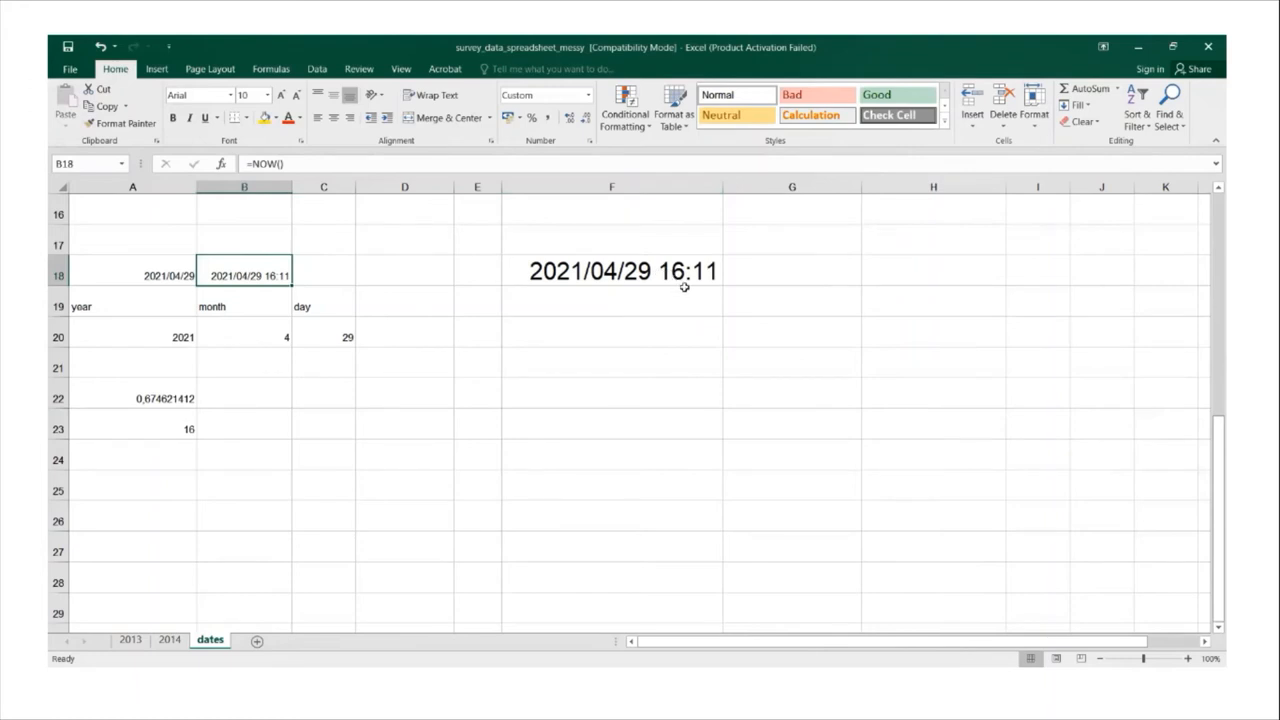
mouse_move(248, 290)
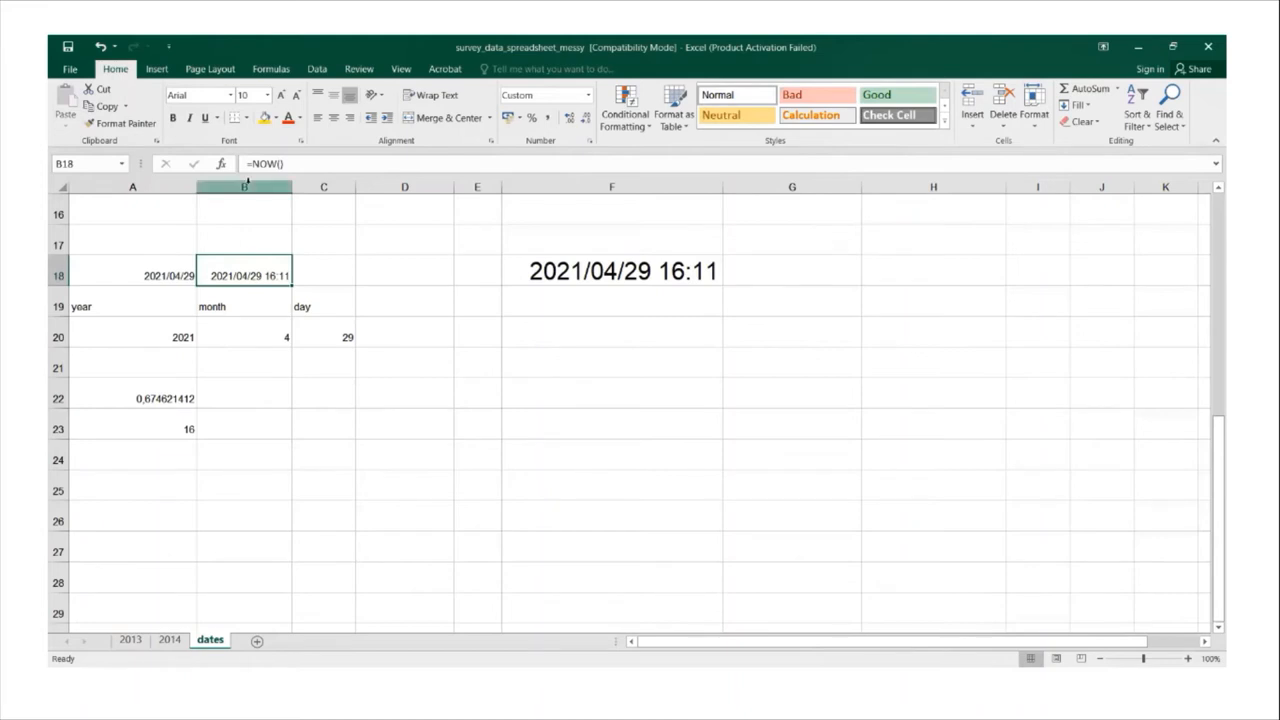
left_click(130, 276)
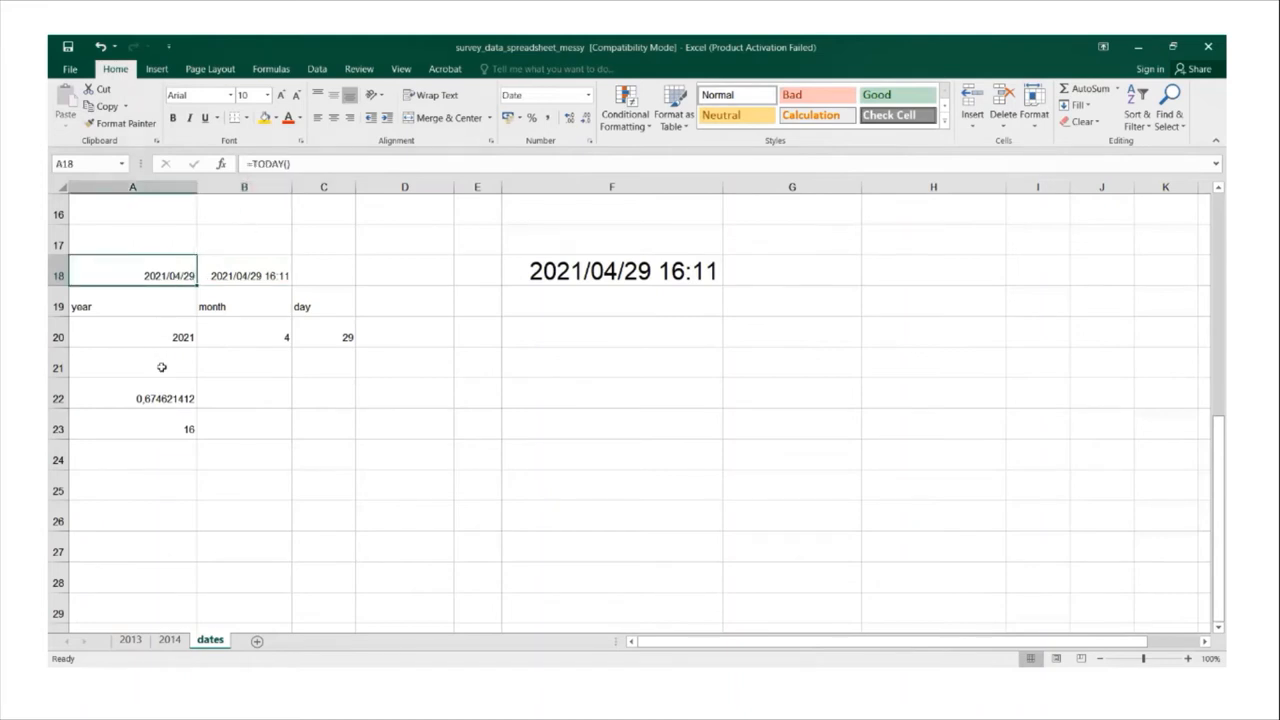
left_click(130, 396)
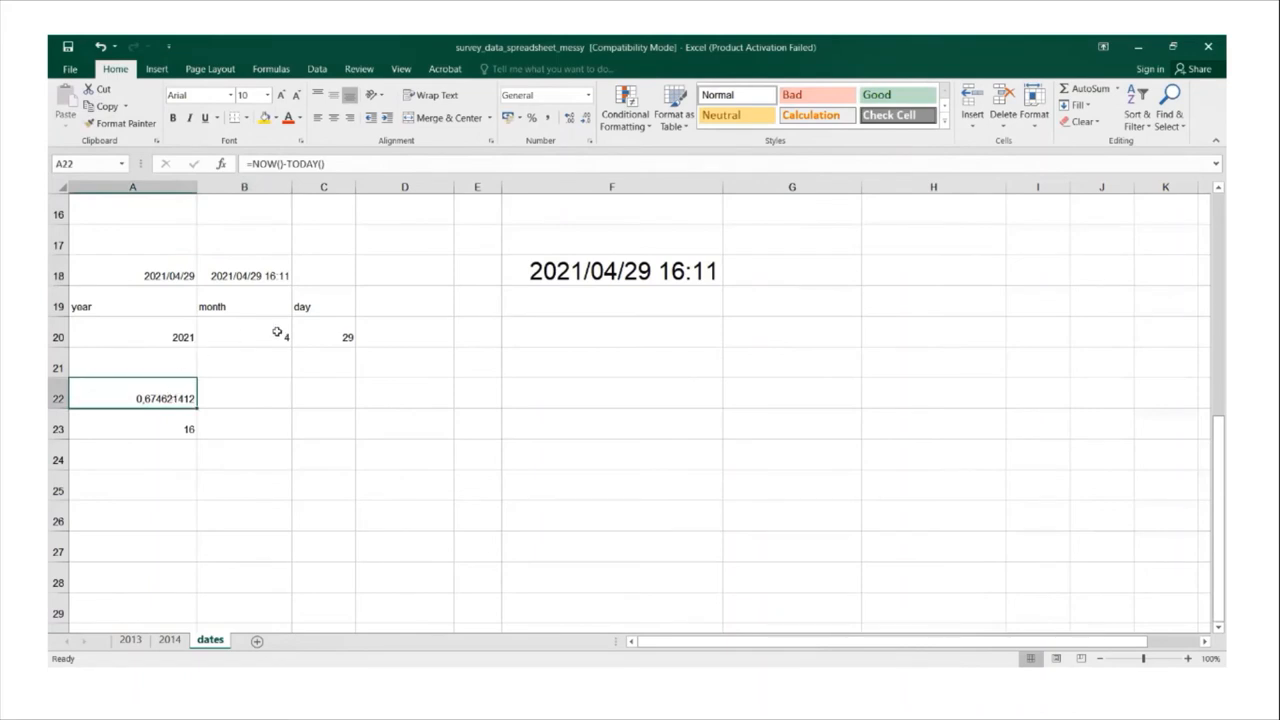
left_click(132, 276)
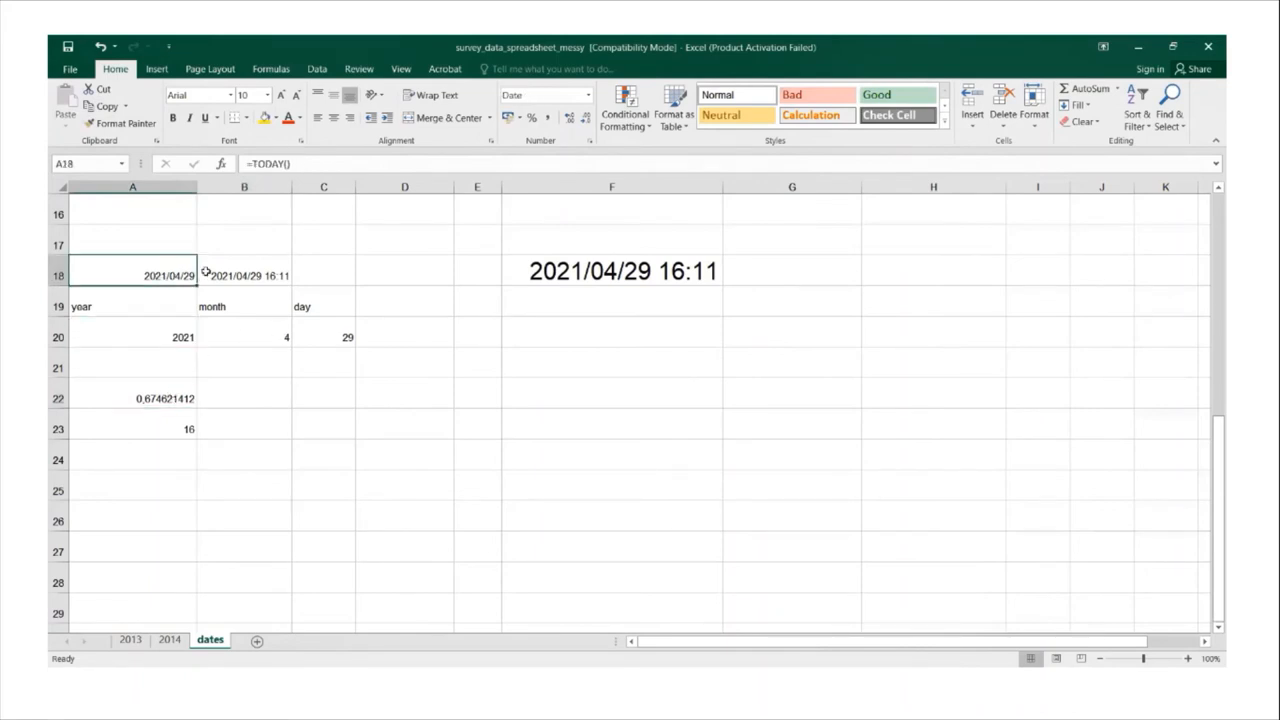
left_click(612, 272)
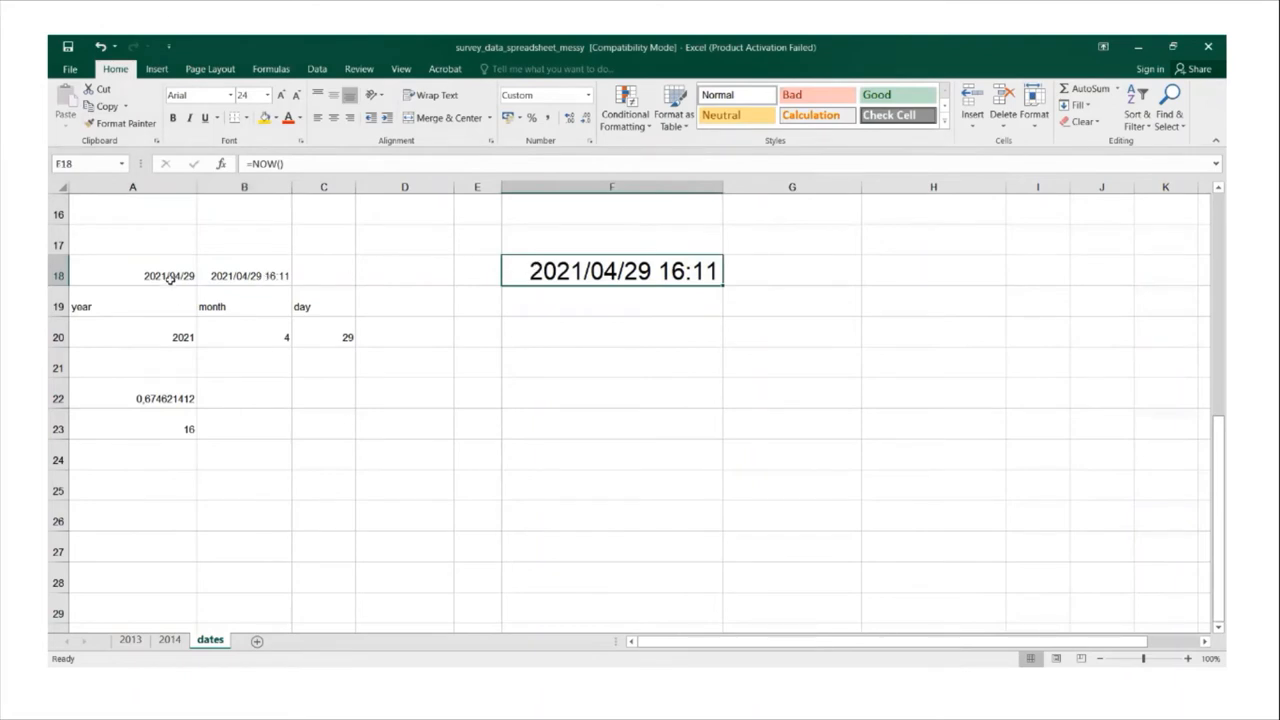
left_click(790, 272)
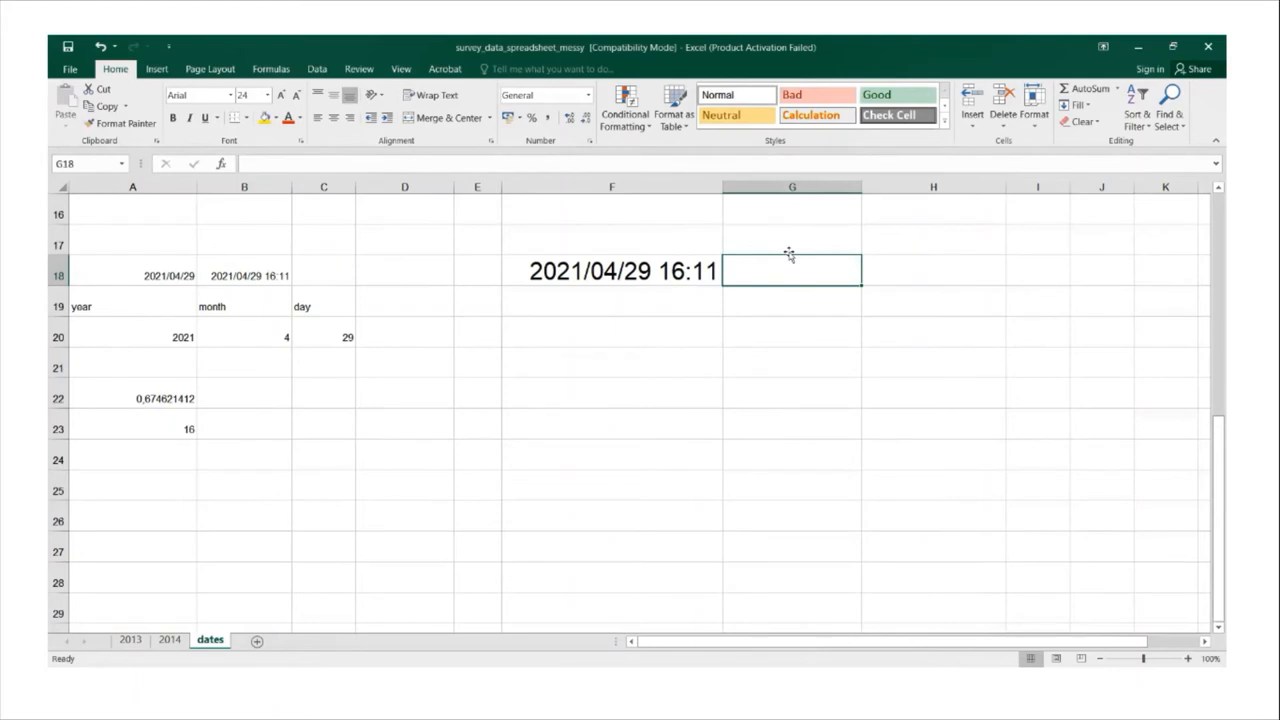
type("=")
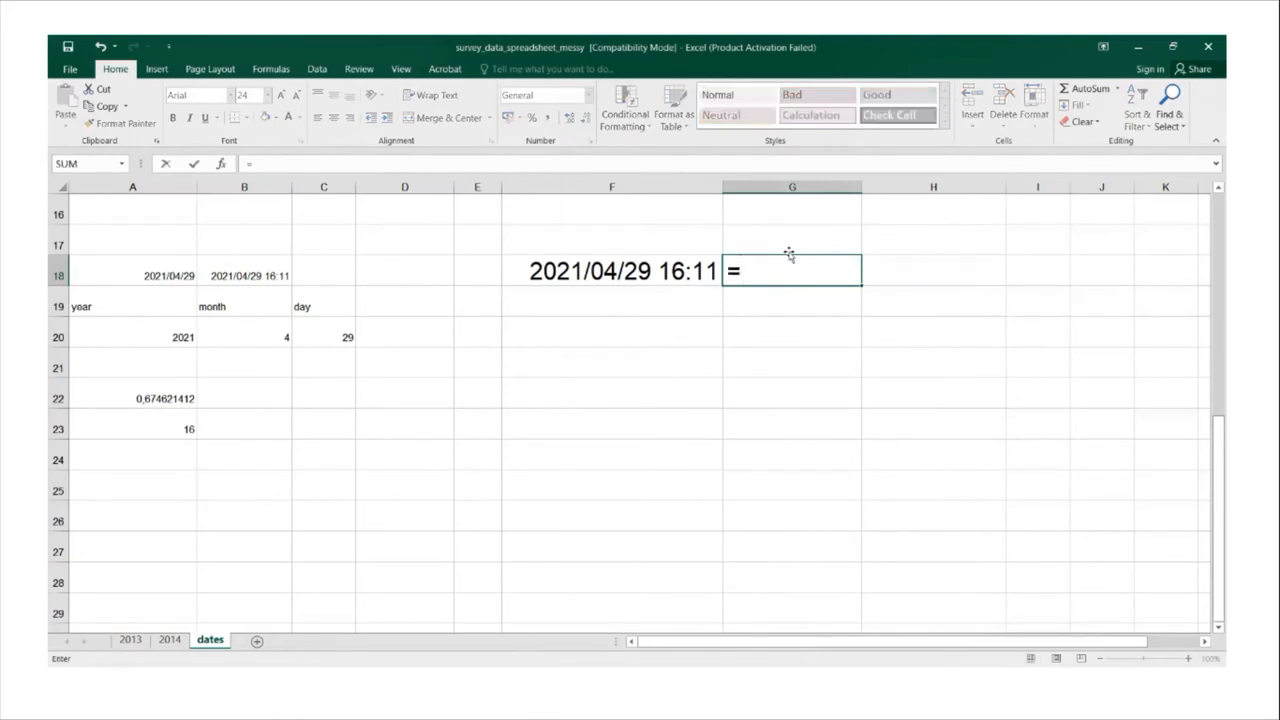
type("Today()")
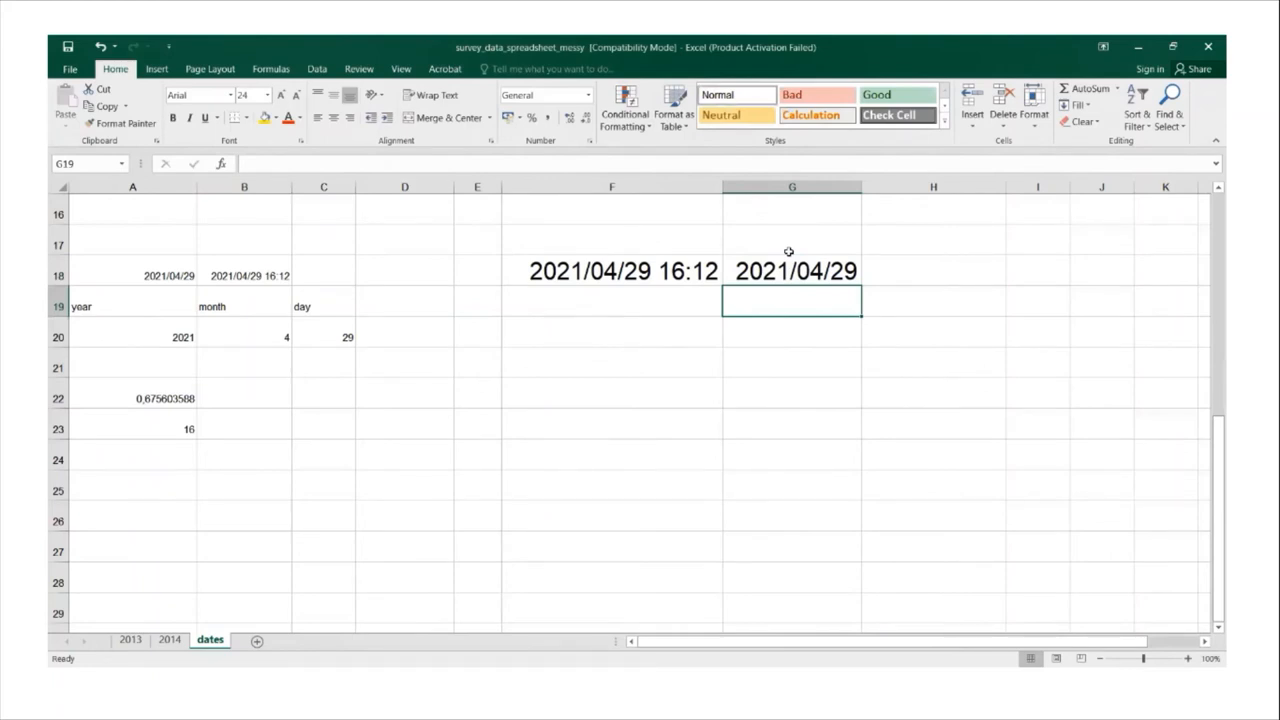
left_click(792, 272)
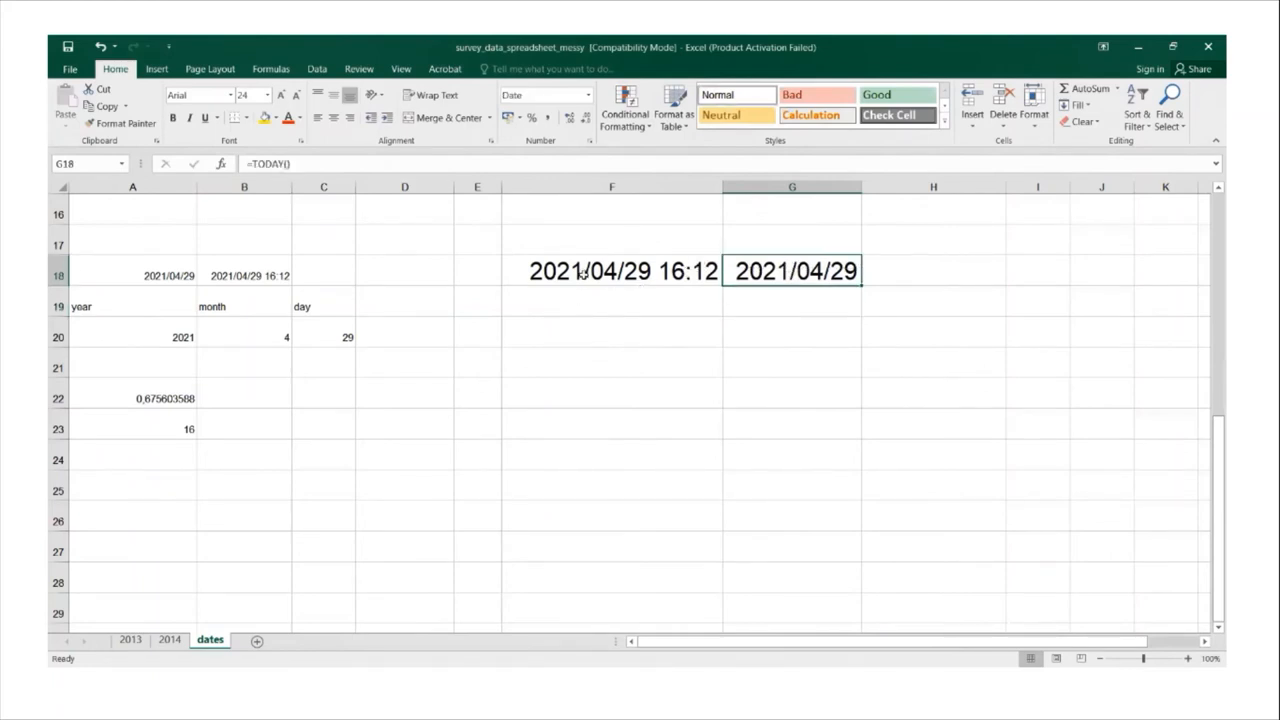
left_click(612, 270)
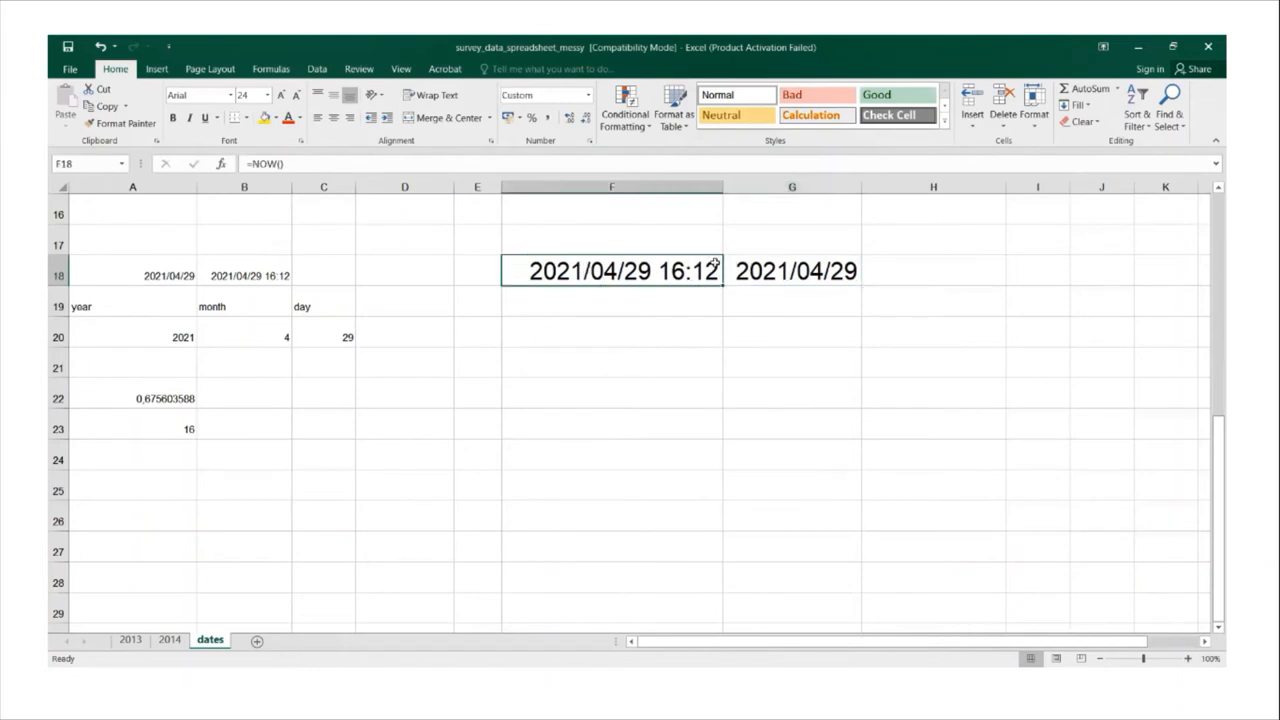
mouse_move(776, 276)
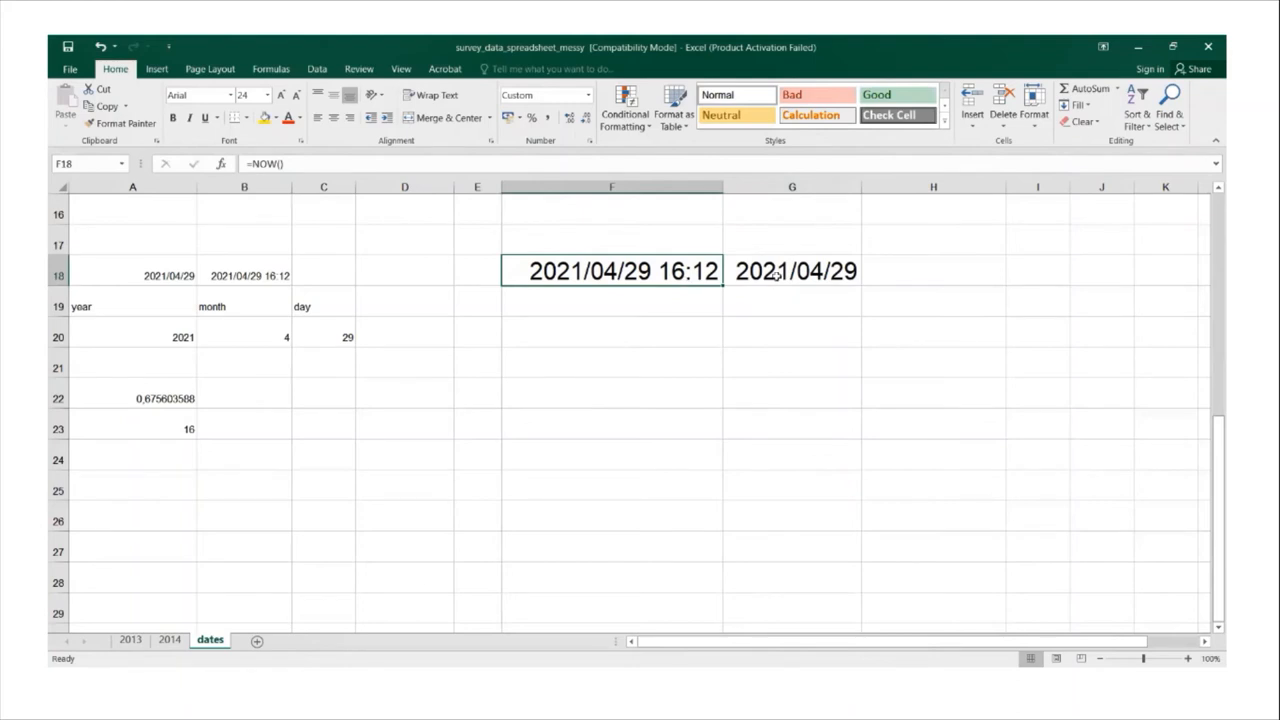
left_click(792, 272)
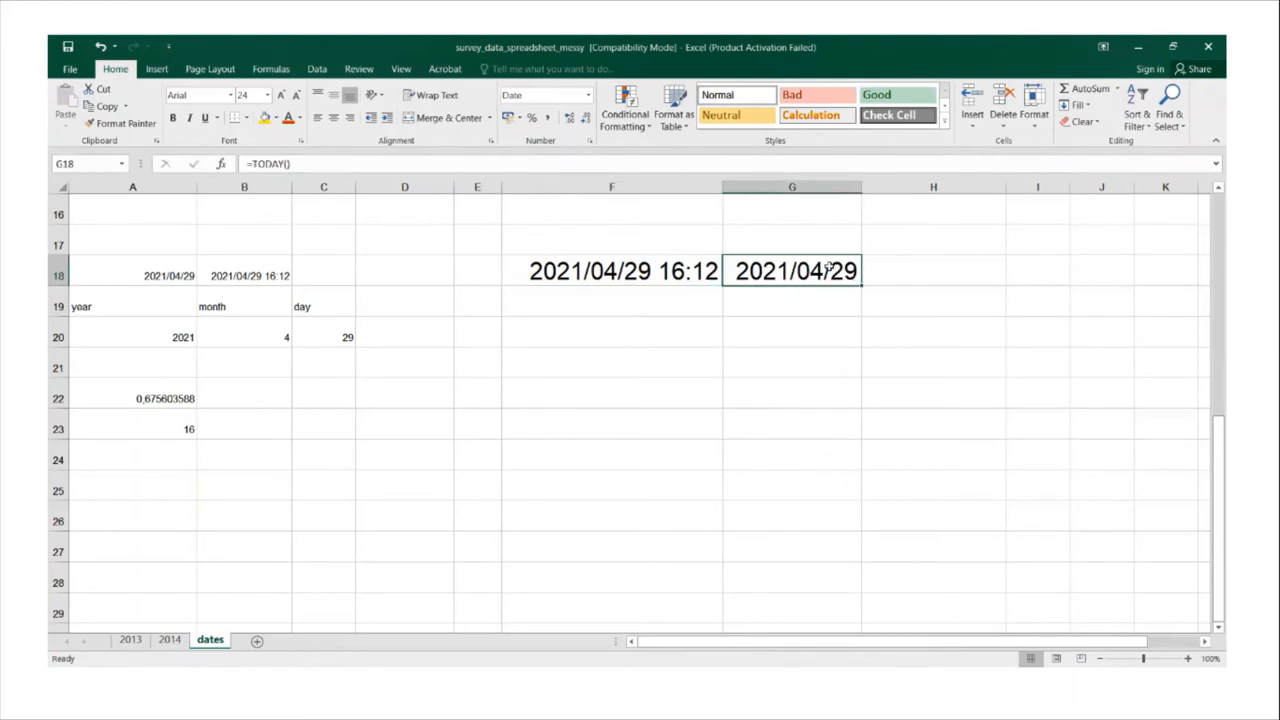
mouse_move(796, 256)
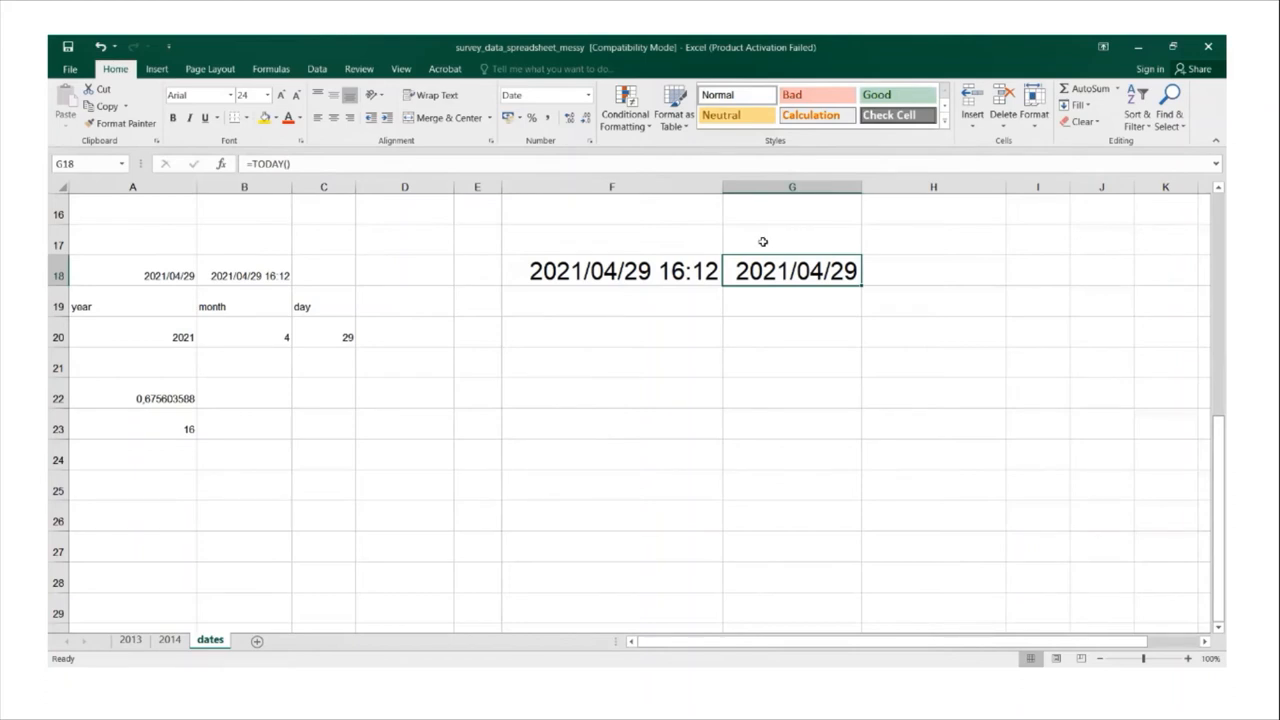
mouse_move(764, 244)
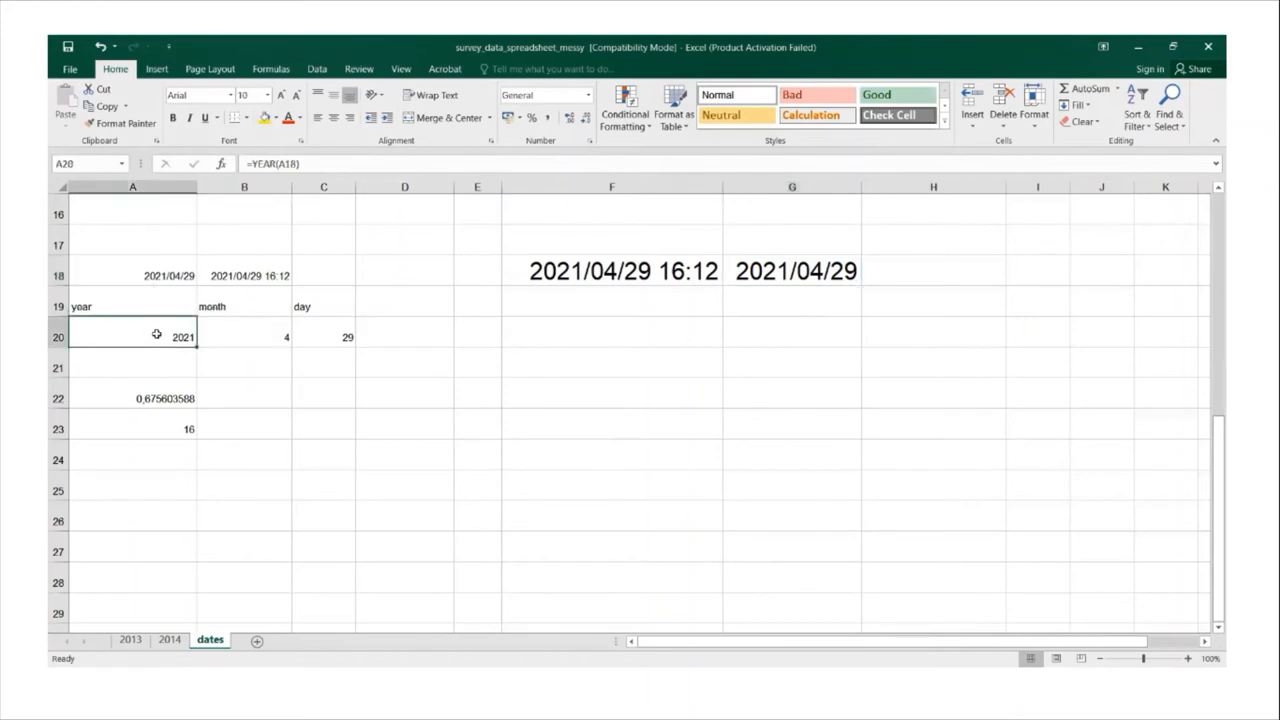
left_click(244, 336)
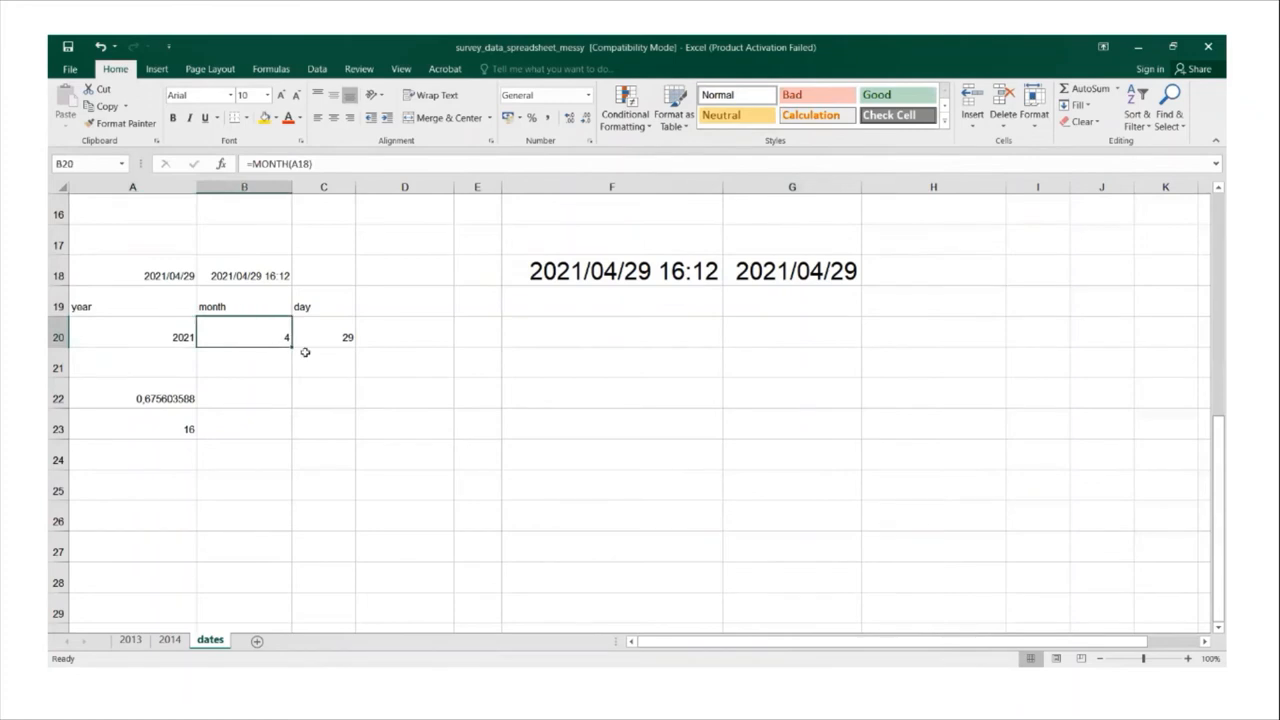
left_click(324, 336)
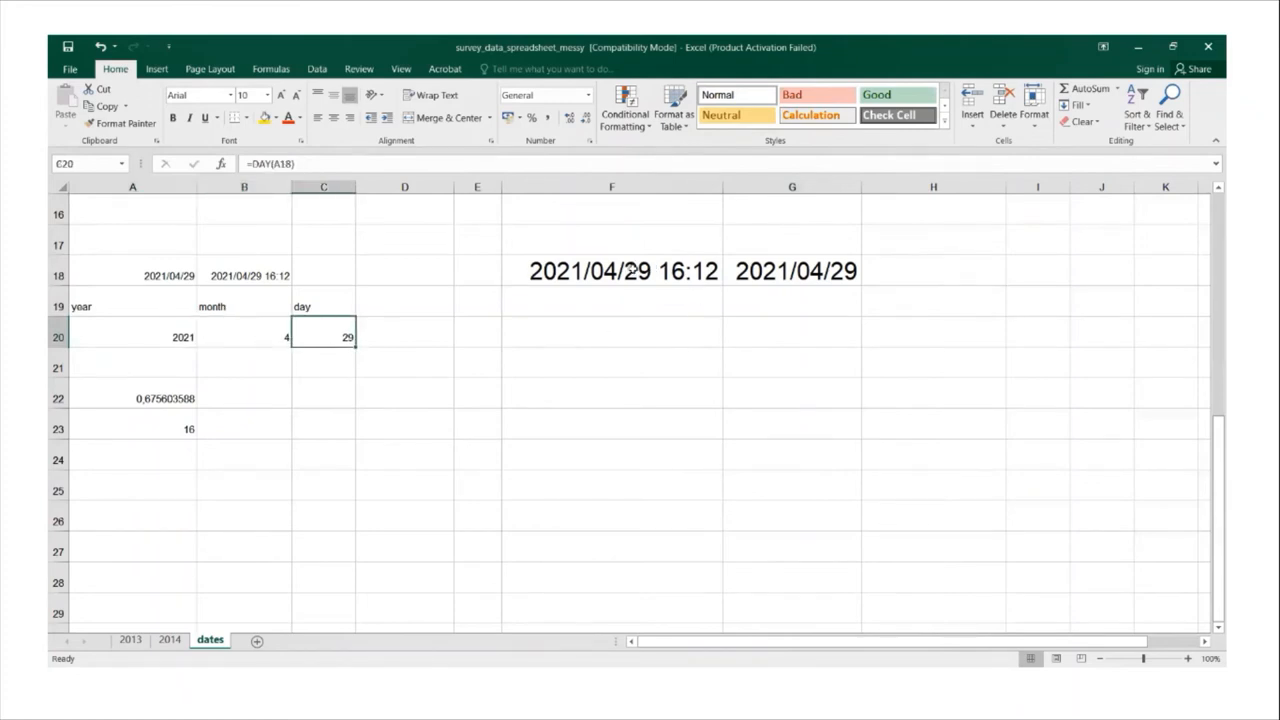
left_click(792, 270)
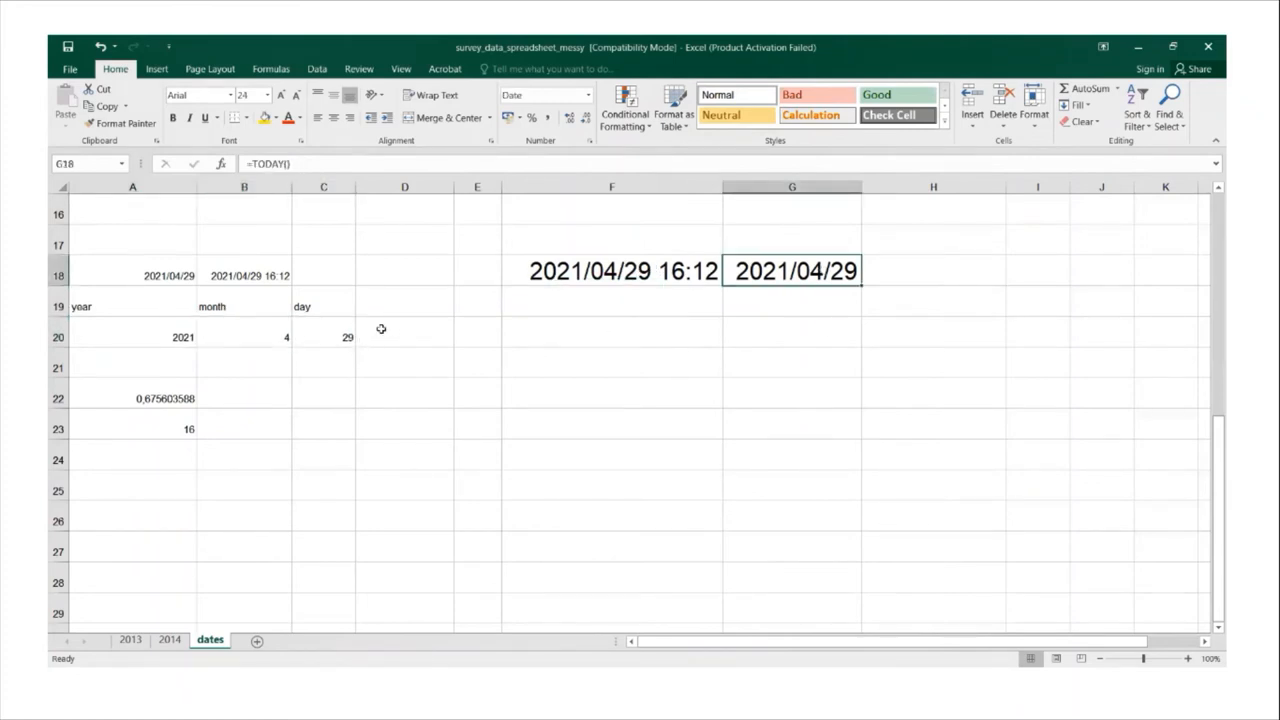
mouse_move(592, 338)
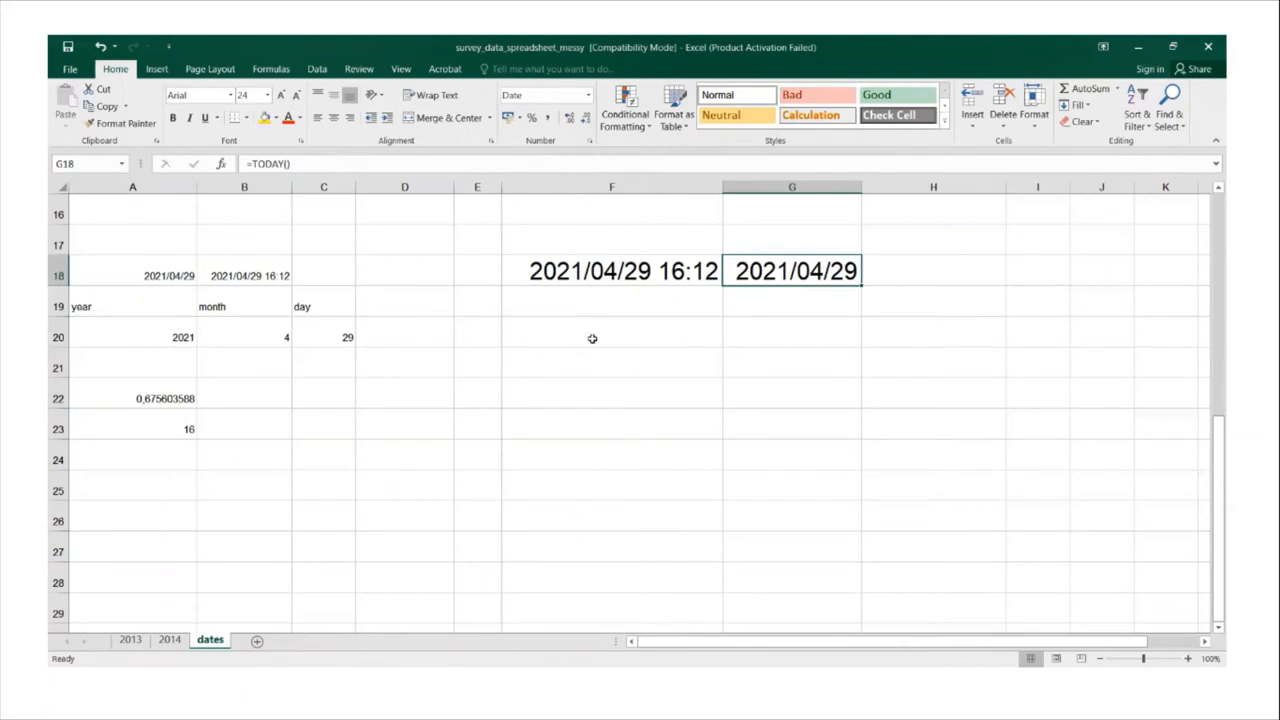
left_click(612, 332)
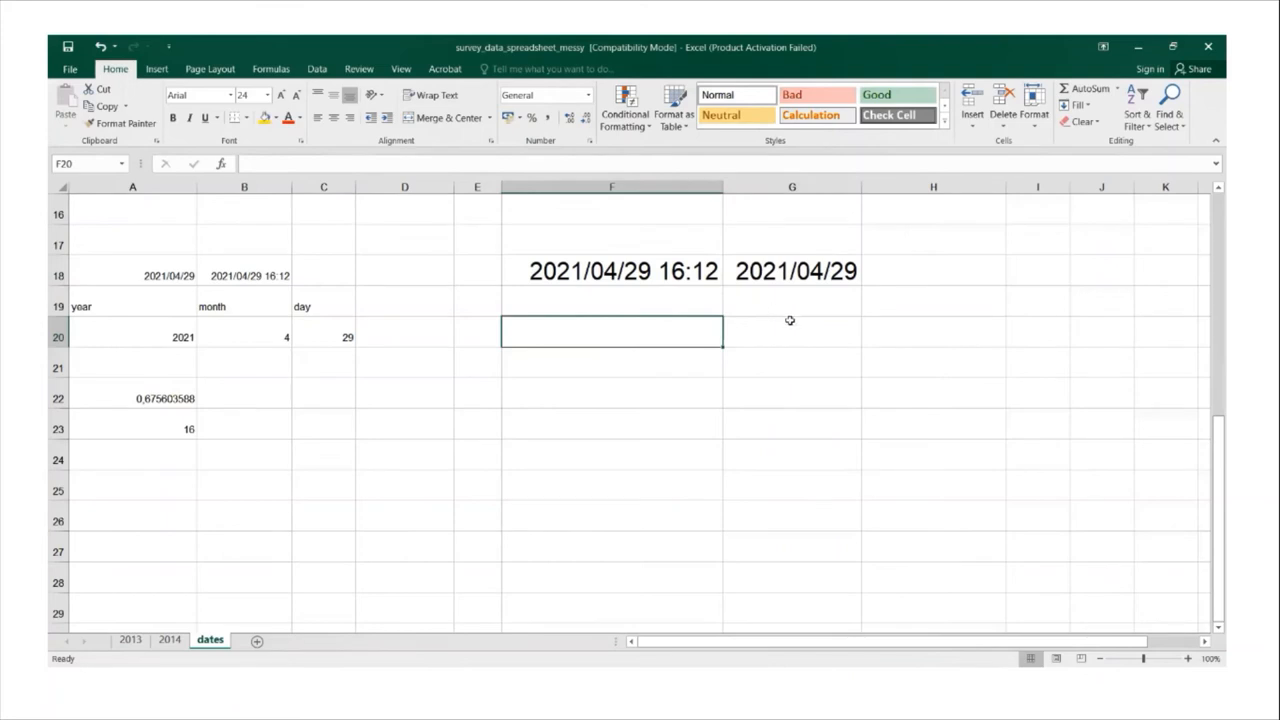
mouse_move(568, 300)
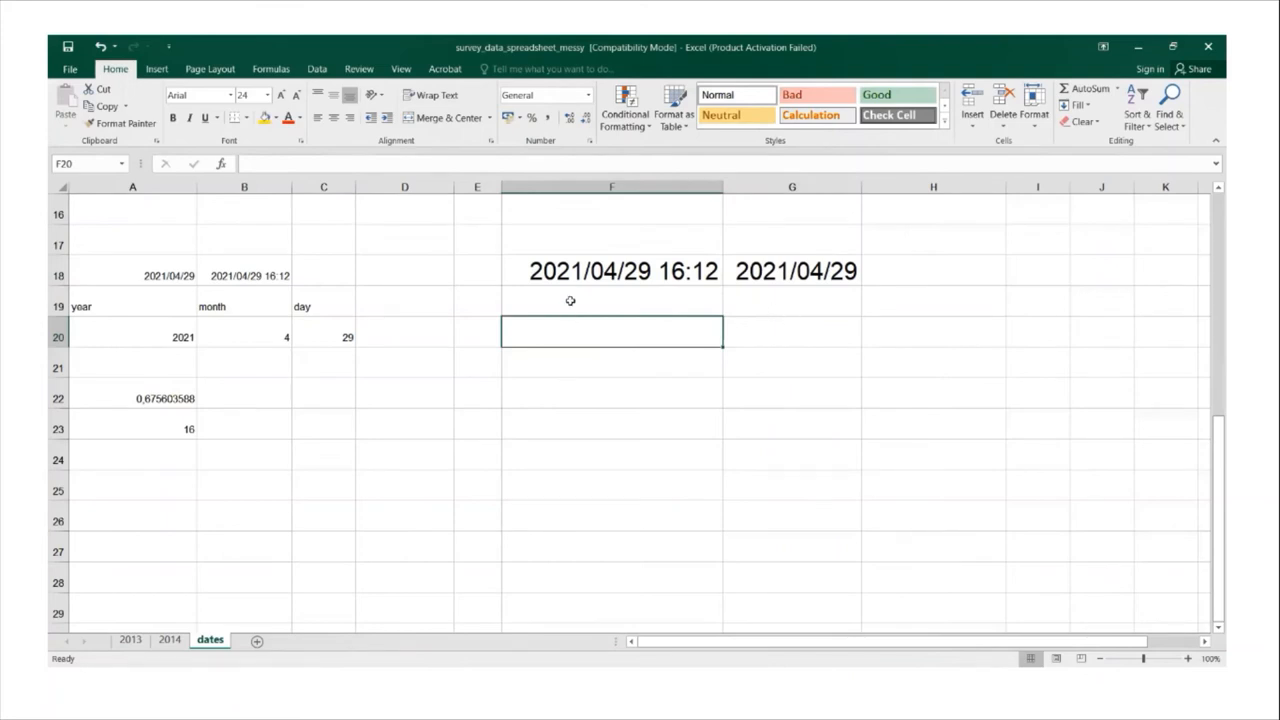
Add 'year', 'month' and 'day' headings in F19:H19 and begin a formula under Year.
type("year")
left_click(792, 300)
type("month")
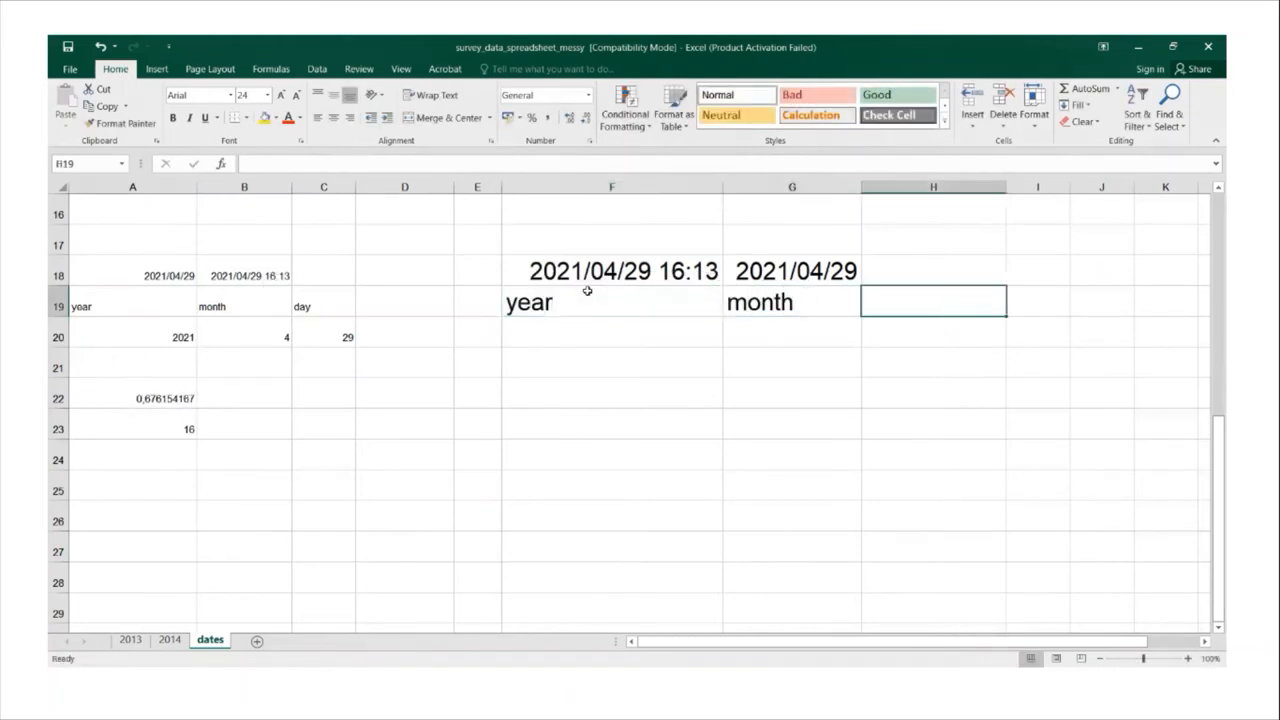
type("day")
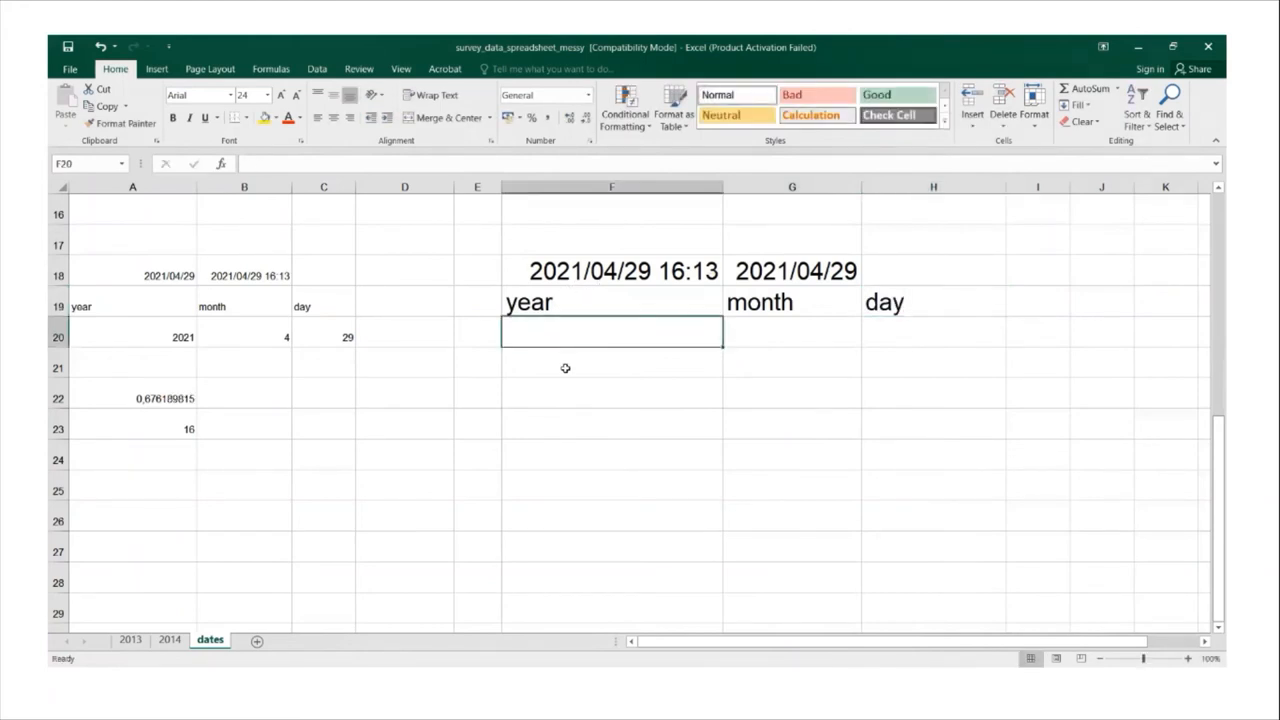
type("=")
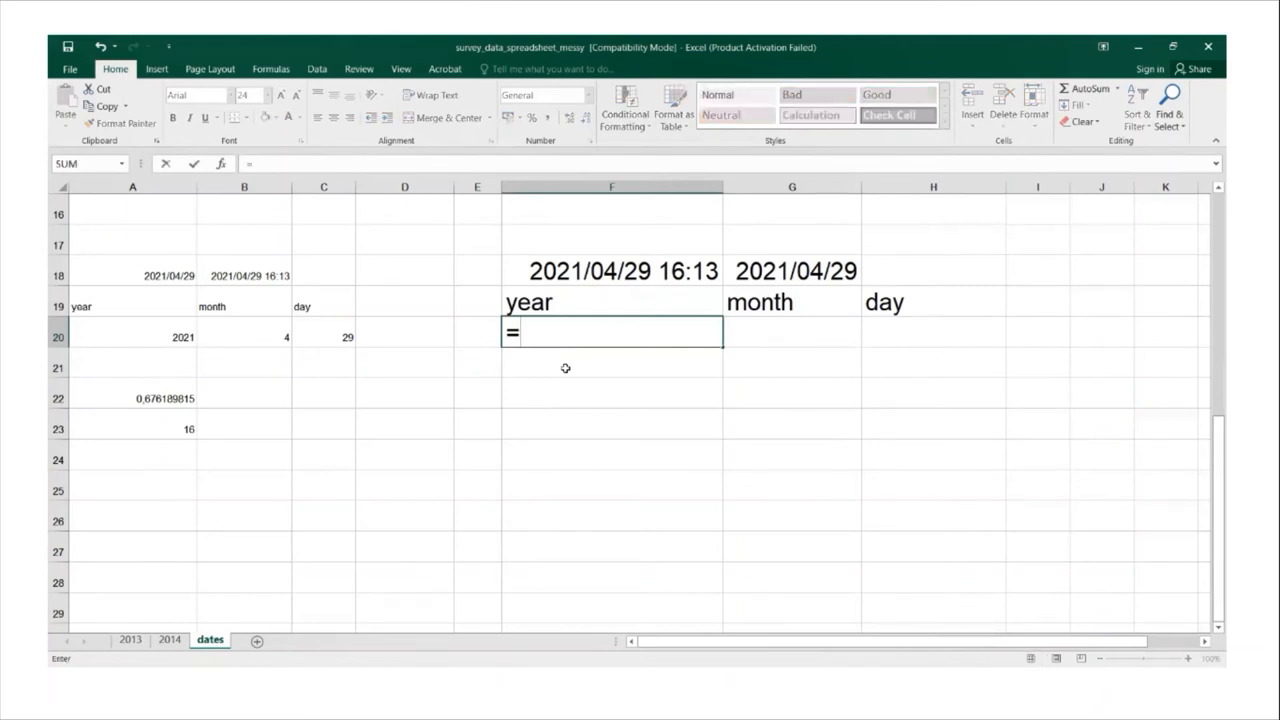
Enter =YEAR(G18) in F20, returning 2021 from the date in G18.
type("Year")
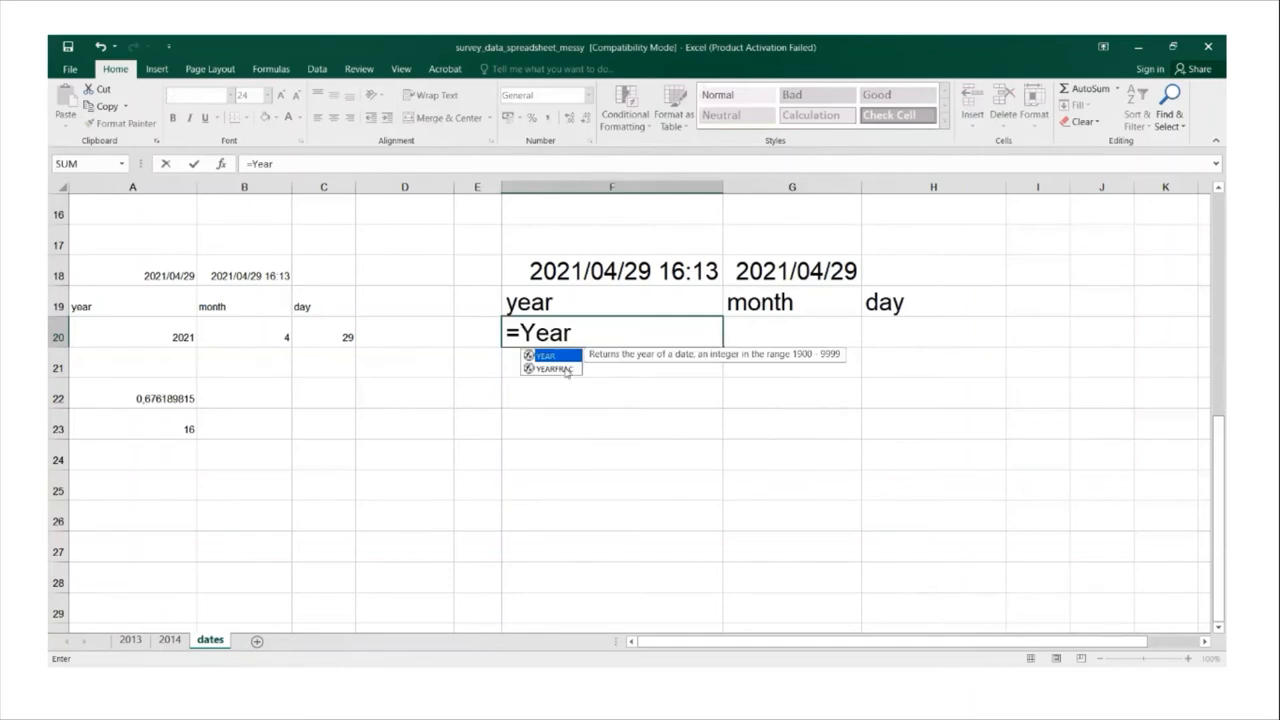
type("(")
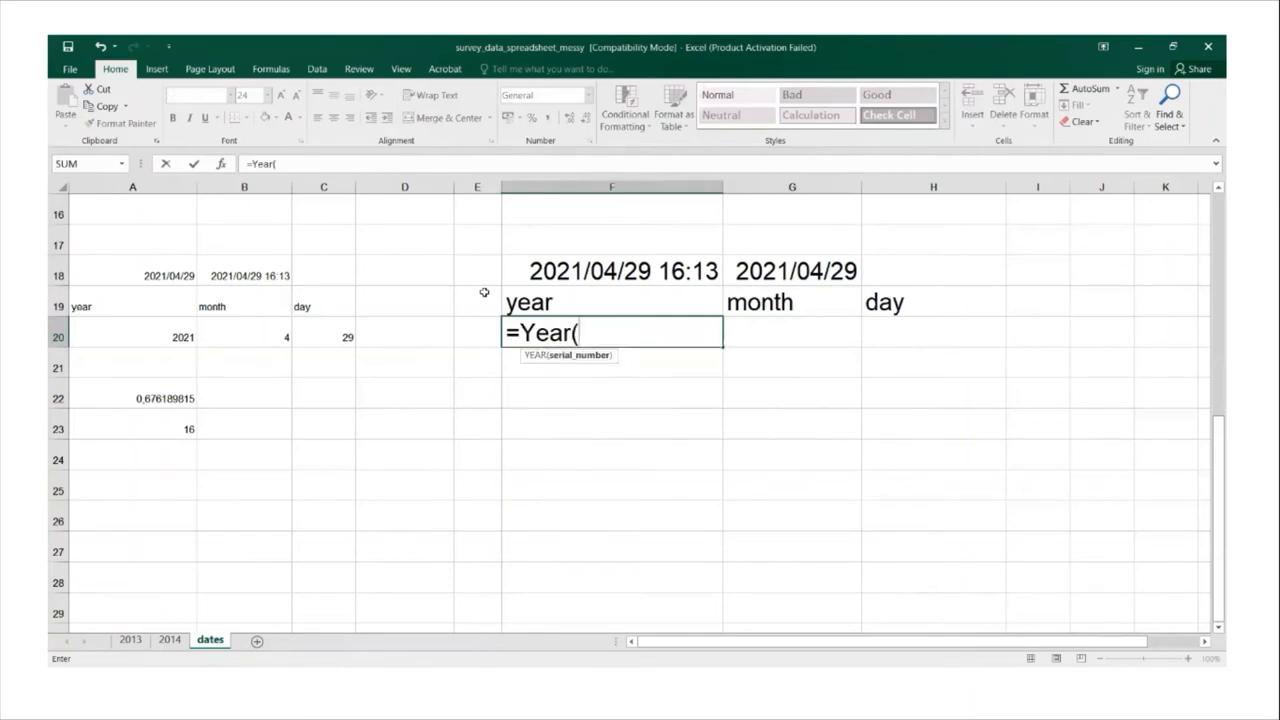
left_click(792, 270)
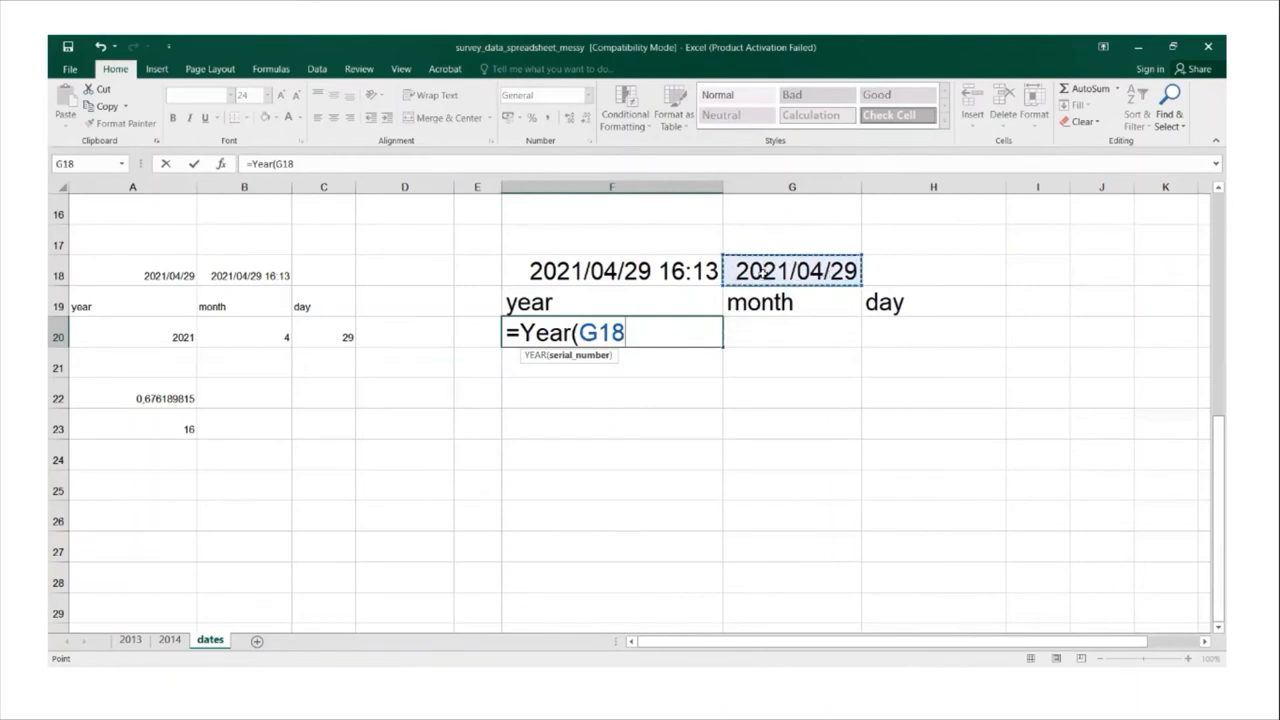
mouse_move(804, 278)
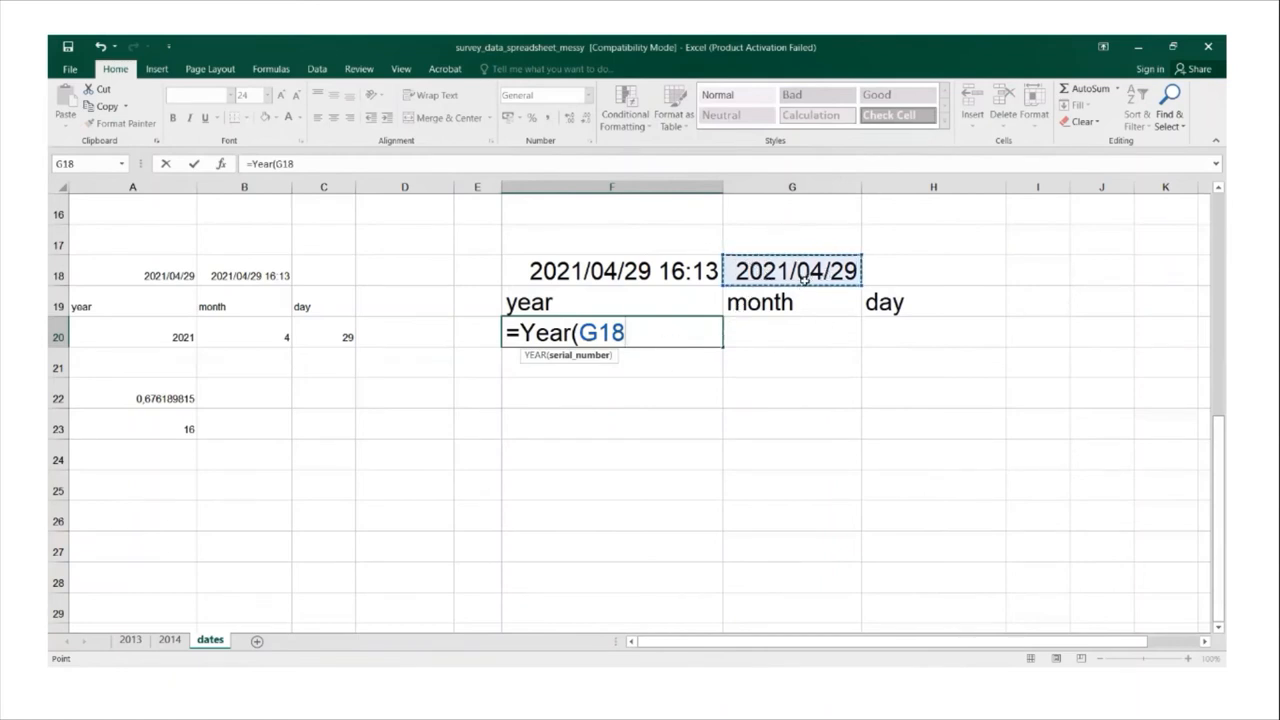
type(")")
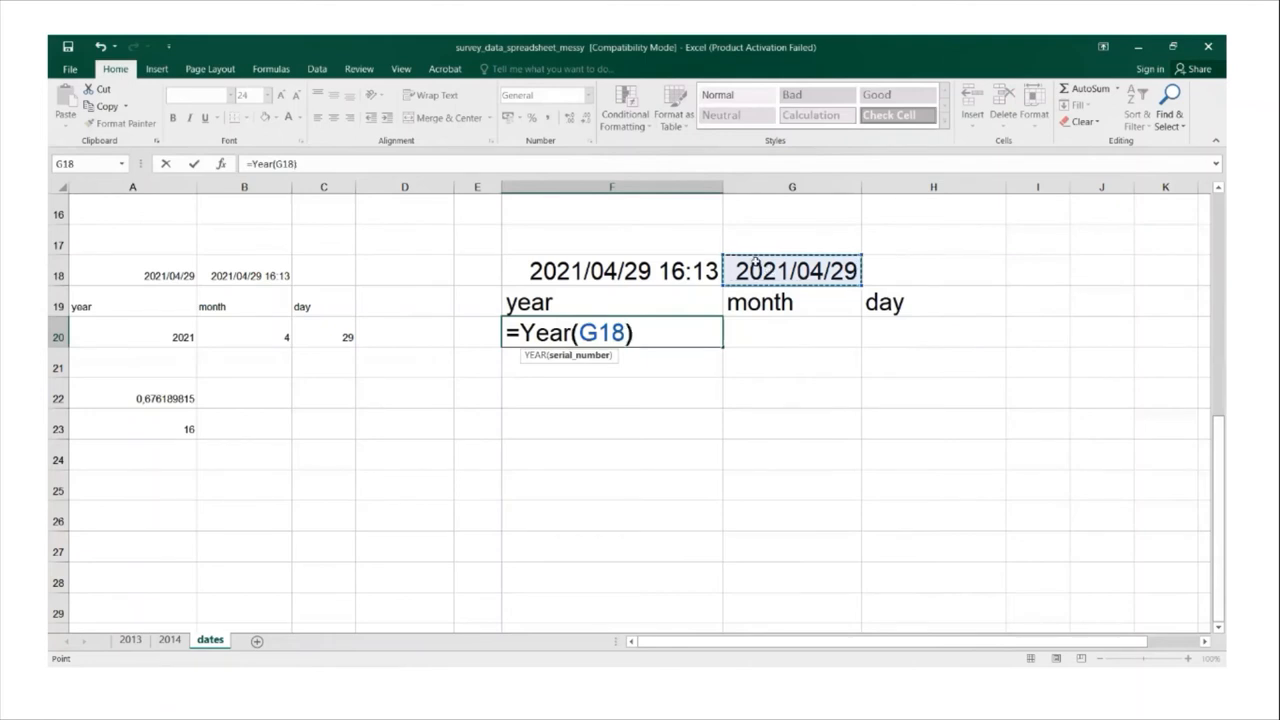
key("Enter")
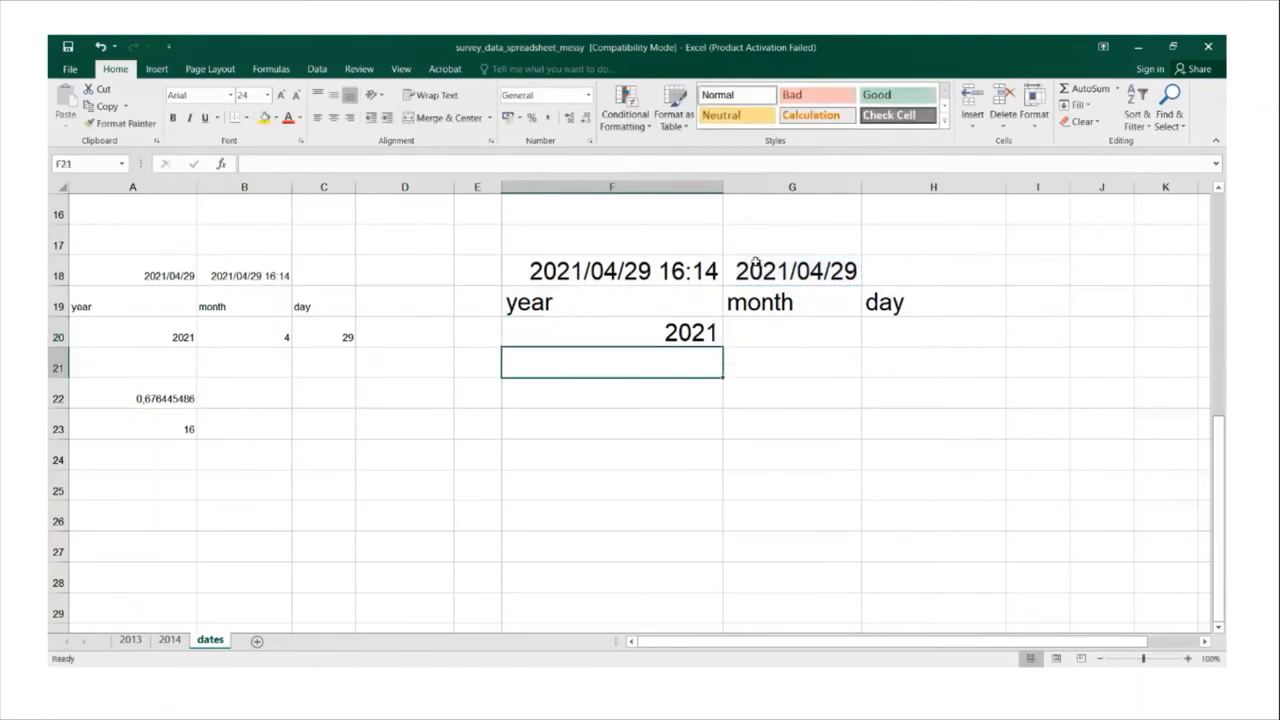
mouse_move(692, 332)
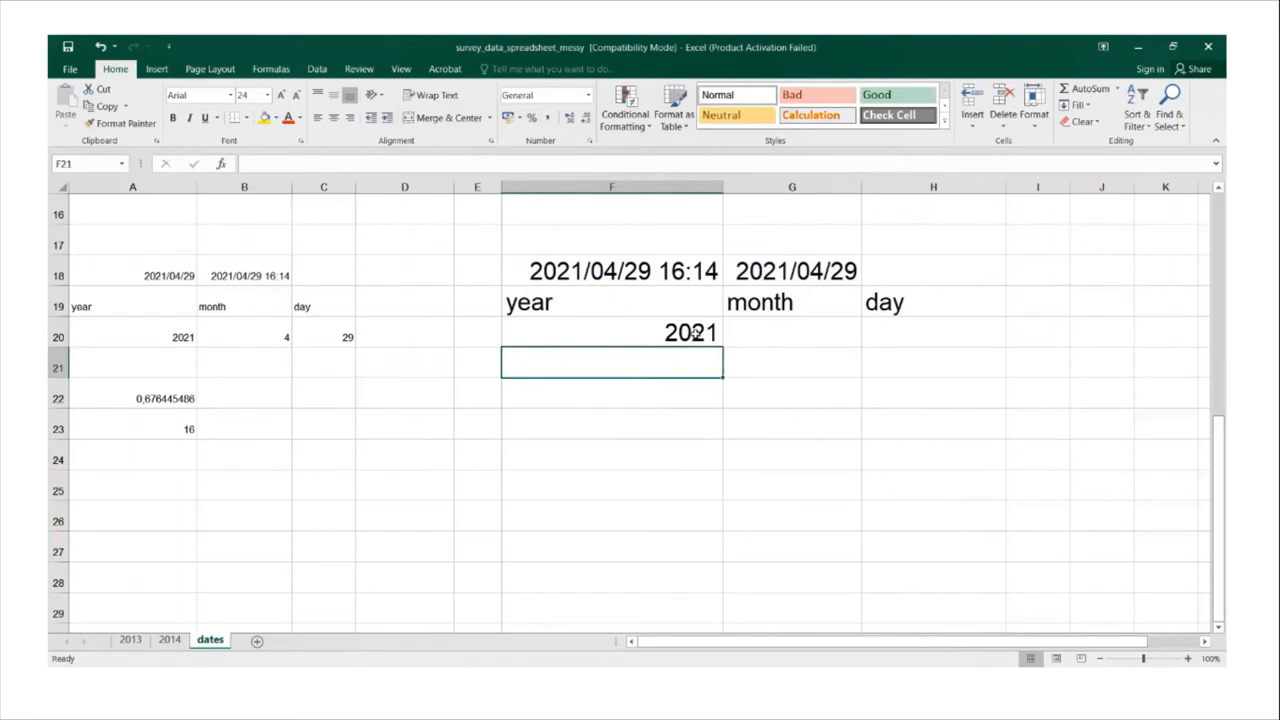
Enter =MONTH(G18) in G20 under the month heading, returning 4.
left_click(612, 332)
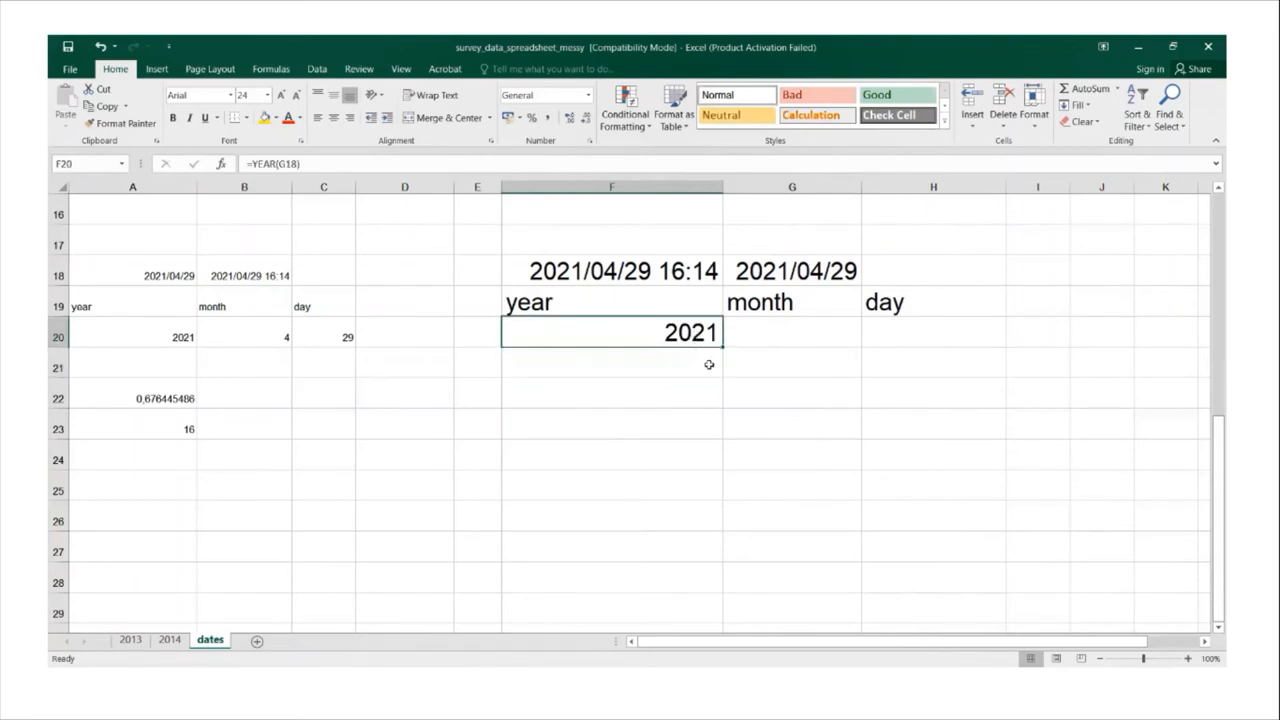
left_click(792, 332)
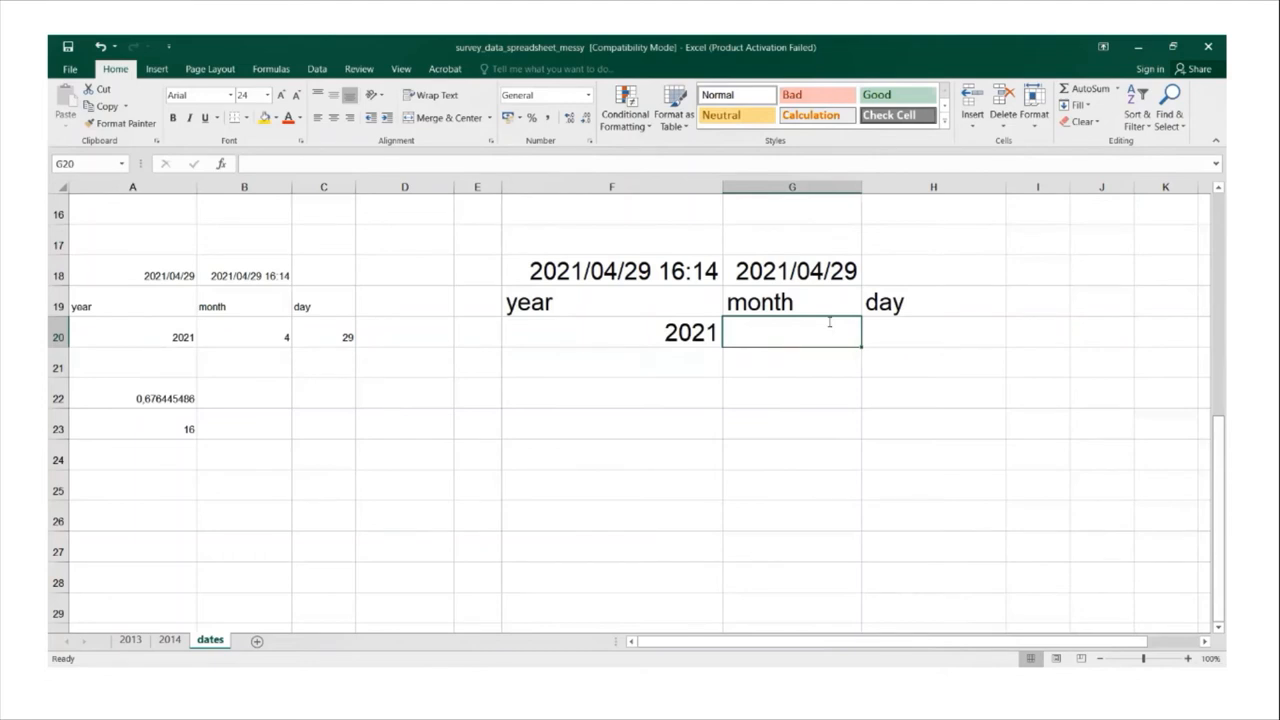
type("=month")
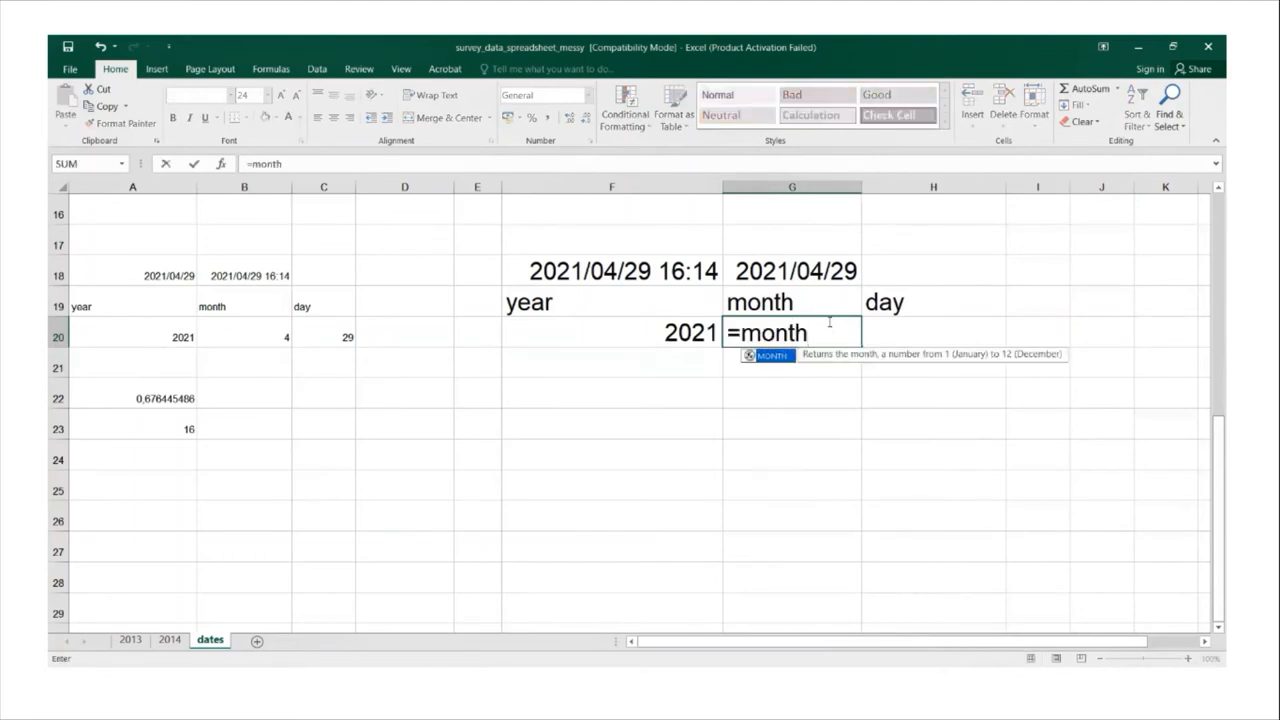
type("(")
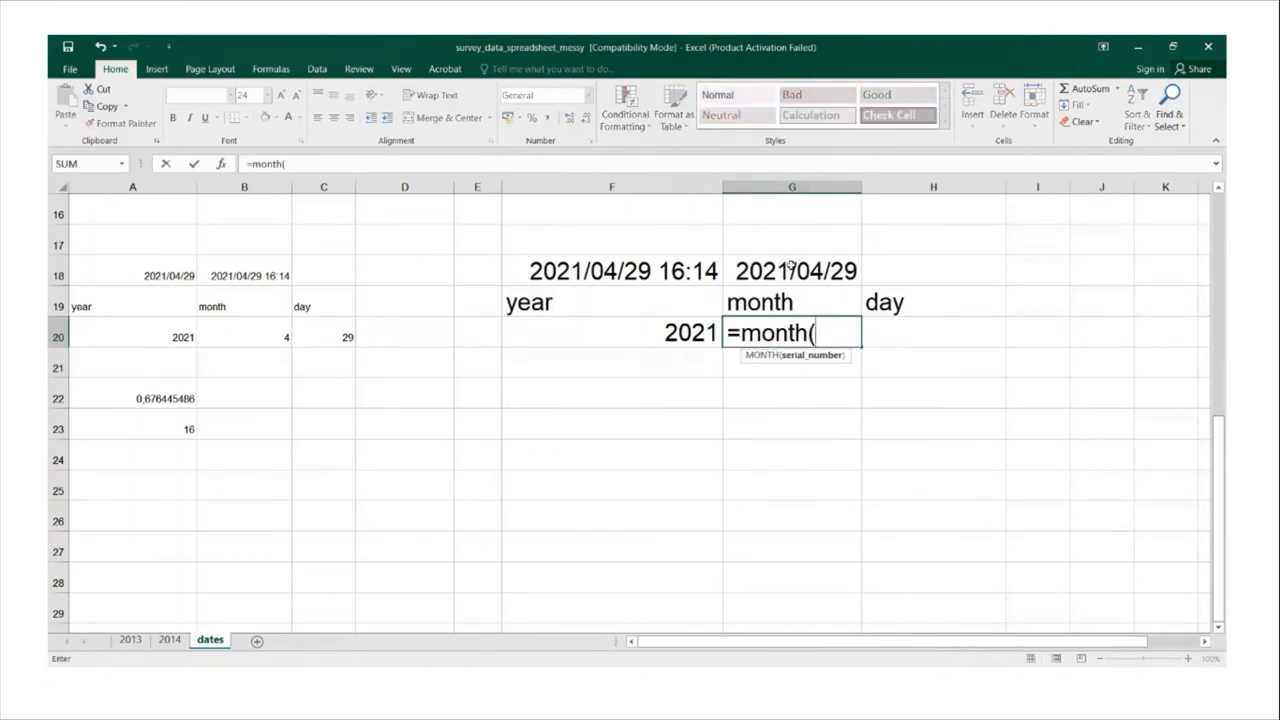
left_click(792, 270)
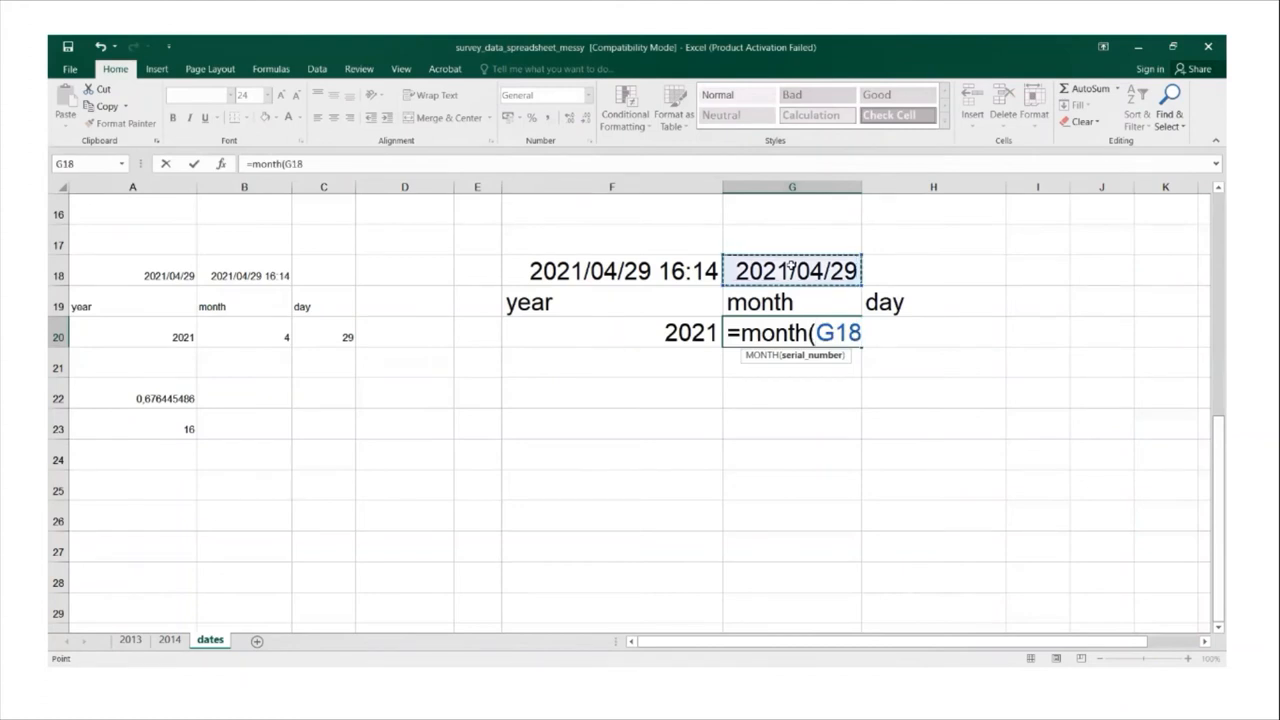
key("Enter")
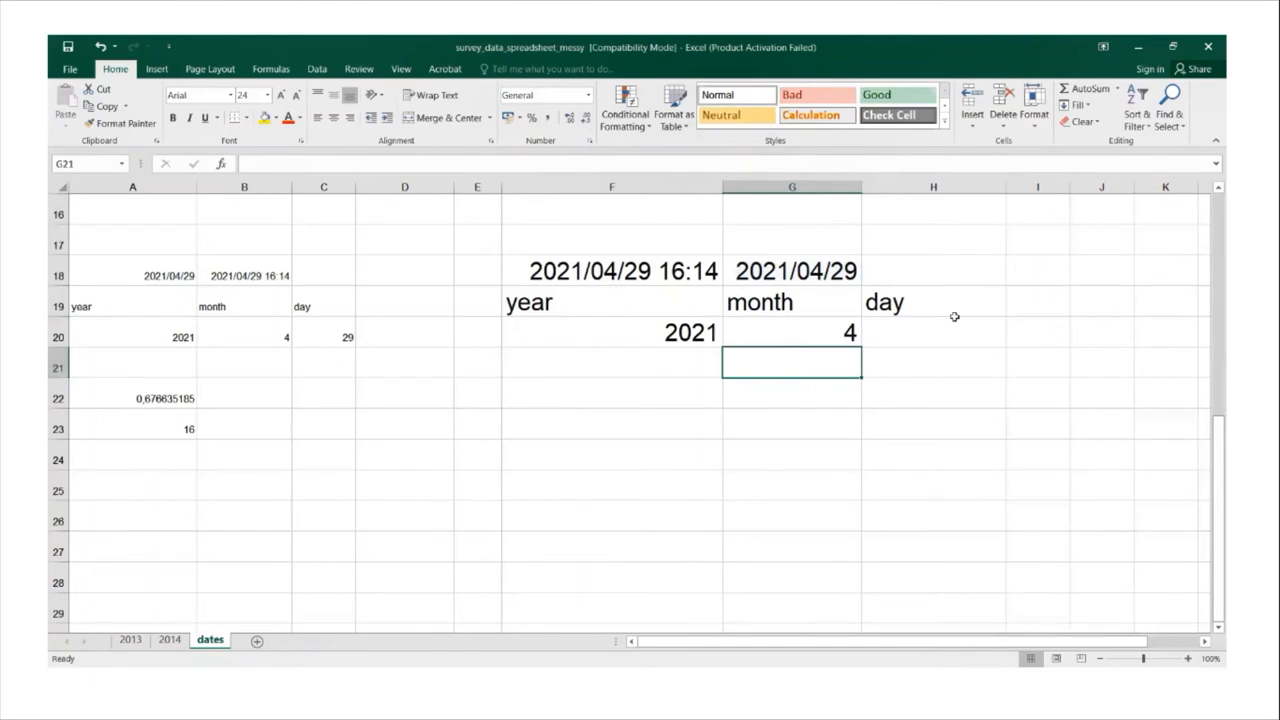
Enter =DAY(G18) in H20 under the day heading, returning 29.
left_click(932, 332)
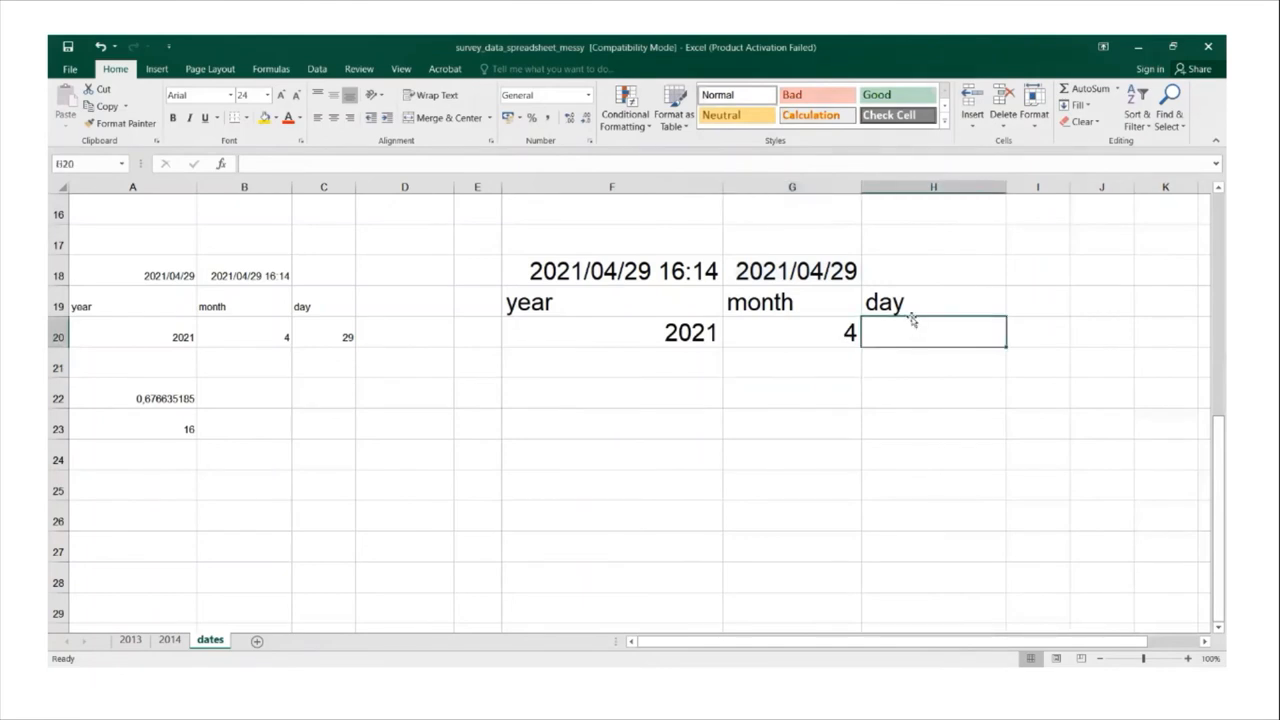
type("=")
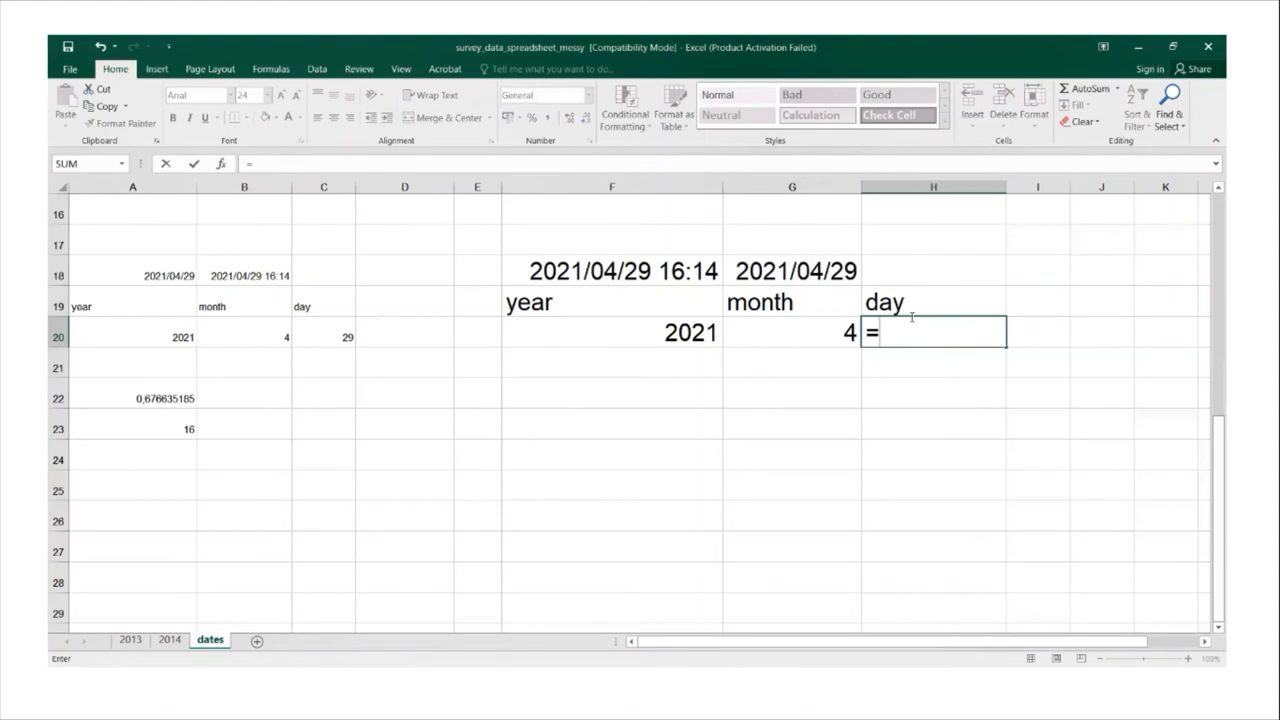
type("day")
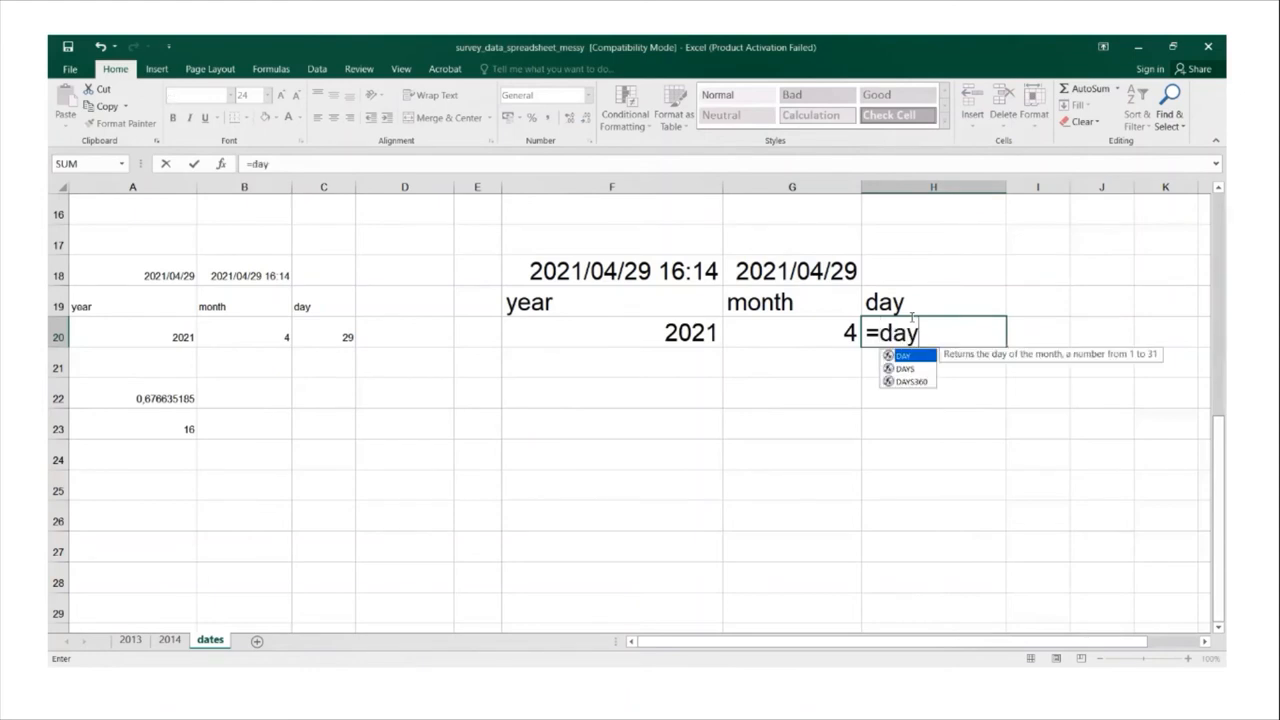
type("(")
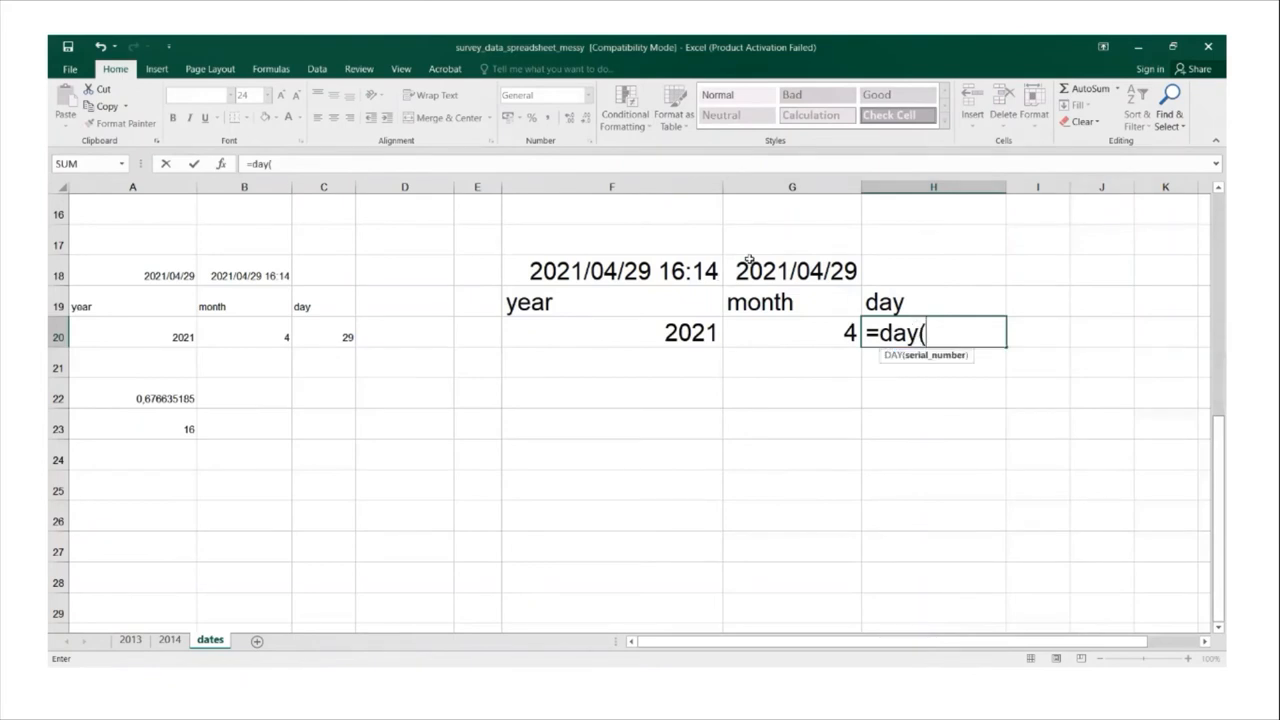
left_click(792, 270)
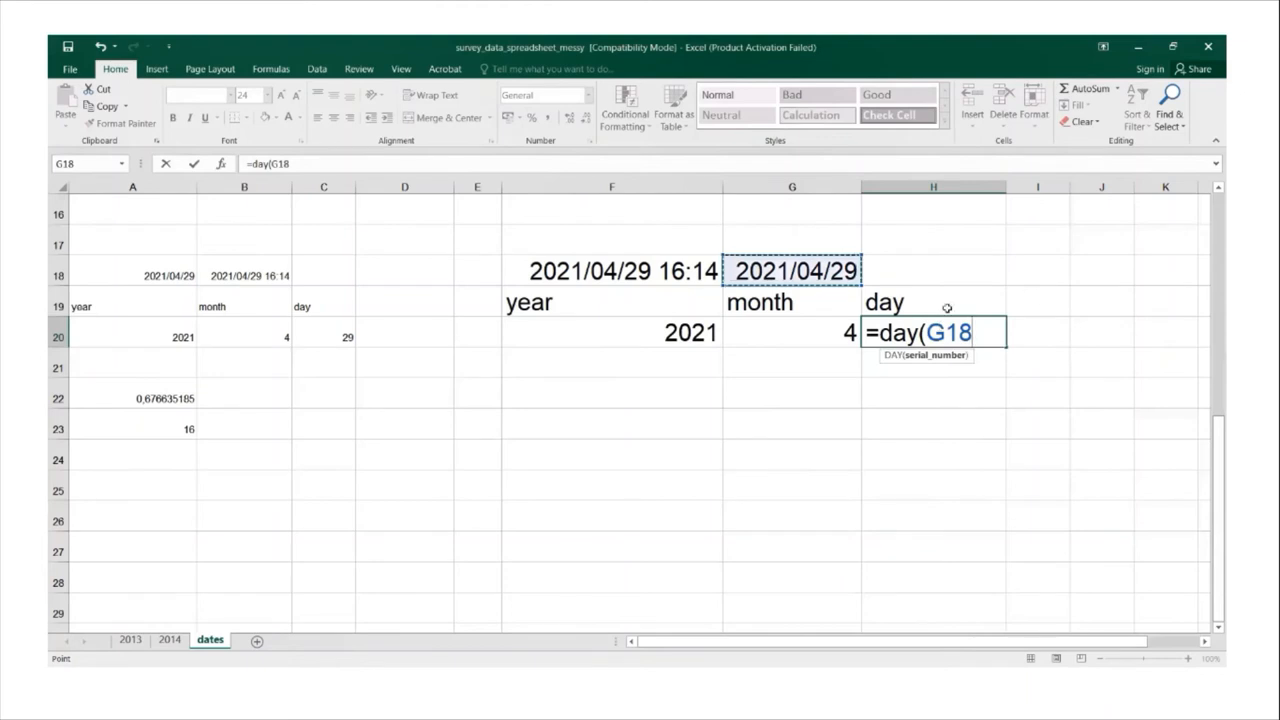
key("Enter")
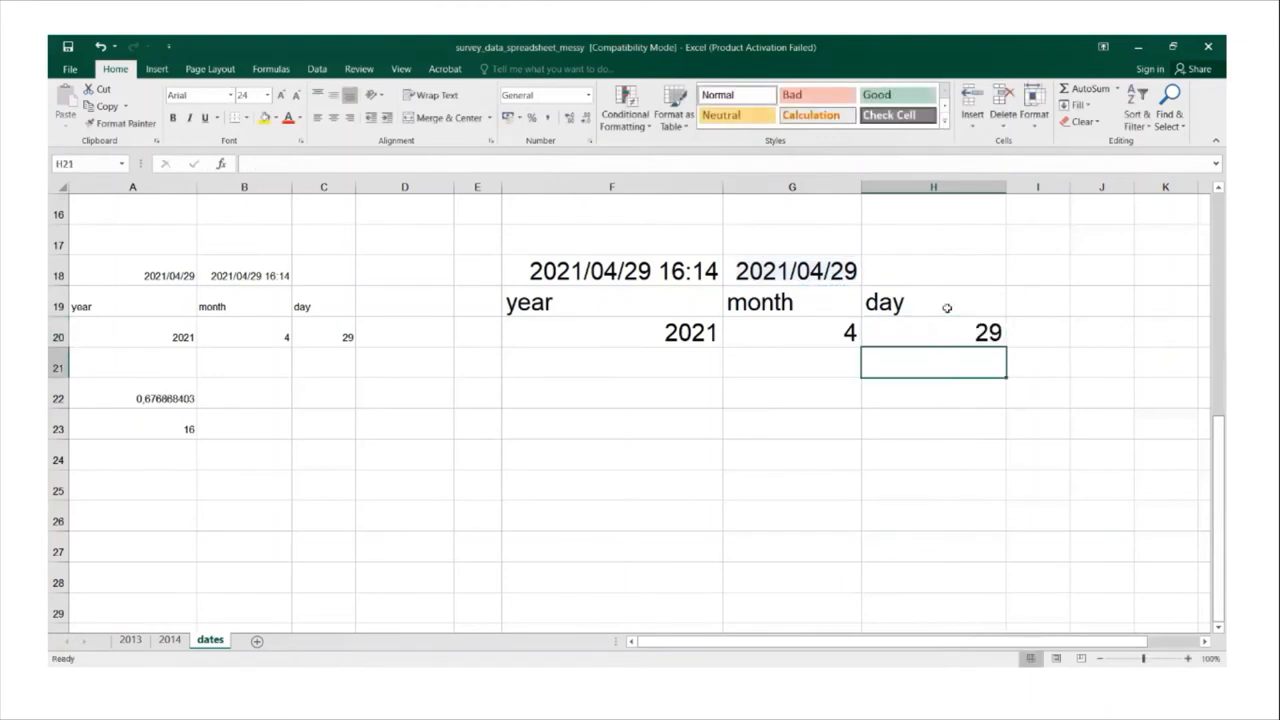
mouse_move(428, 596)
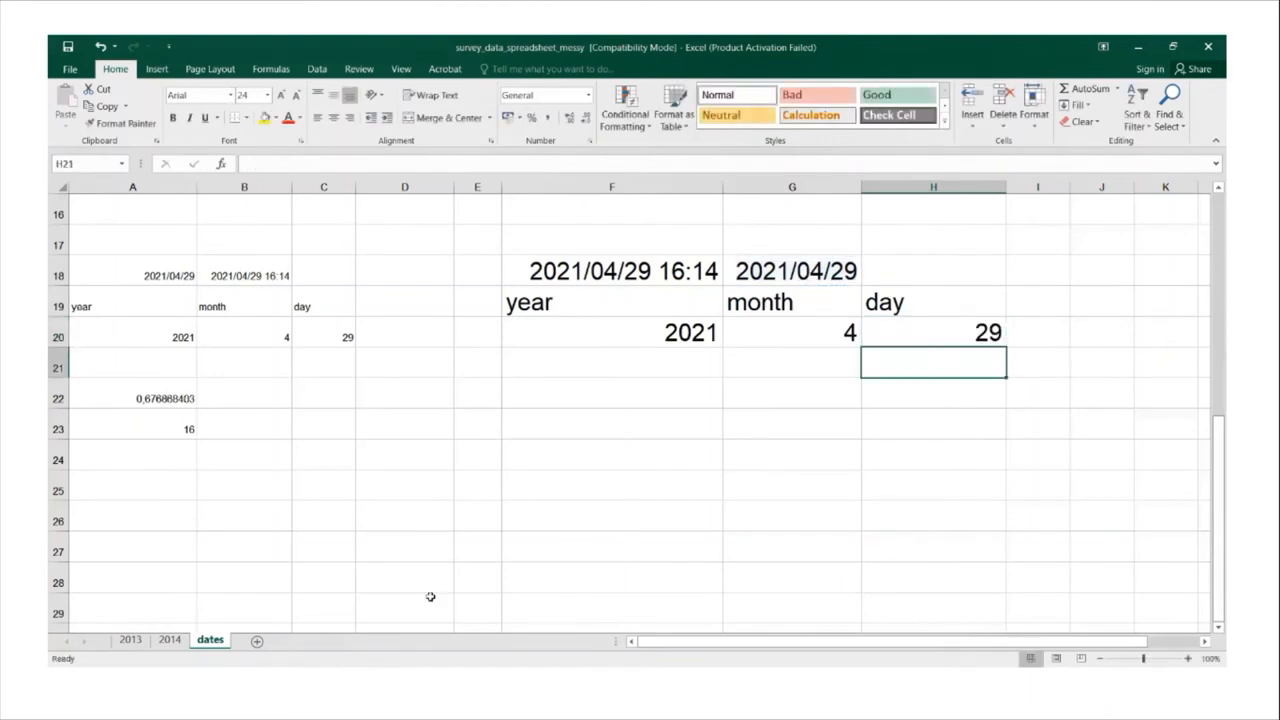
mouse_move(908, 320)
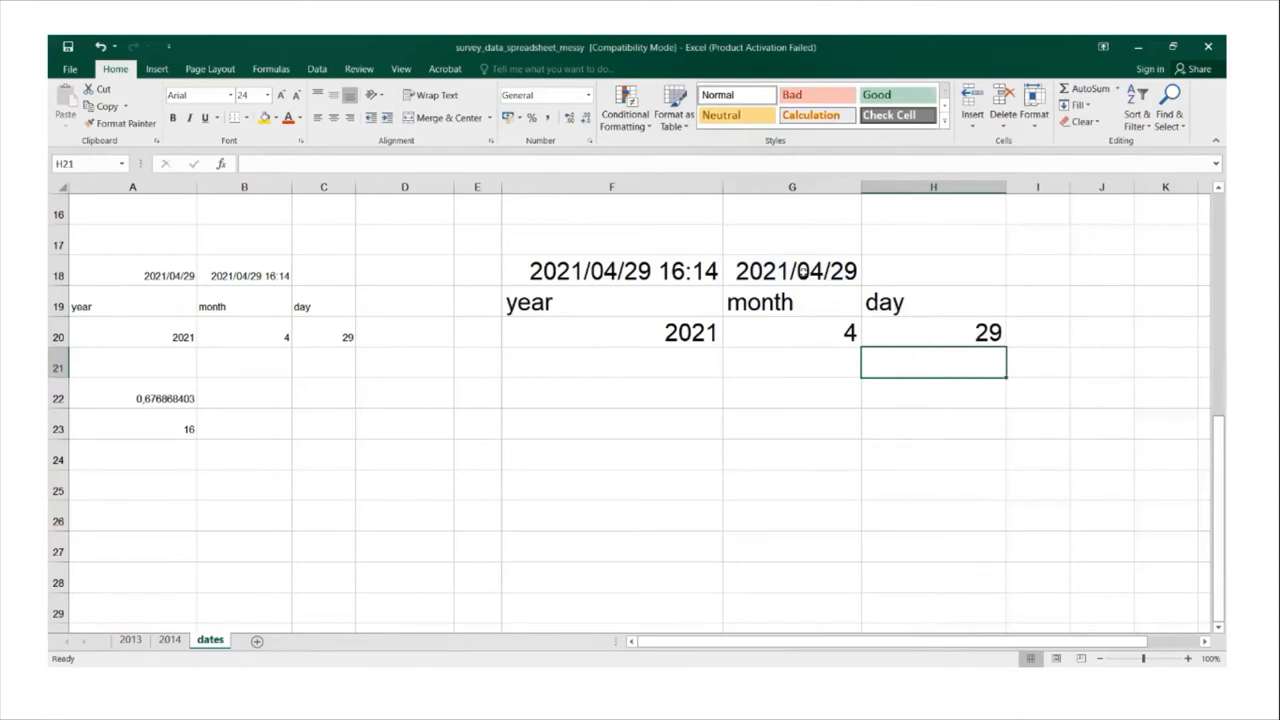
mouse_move(696, 332)
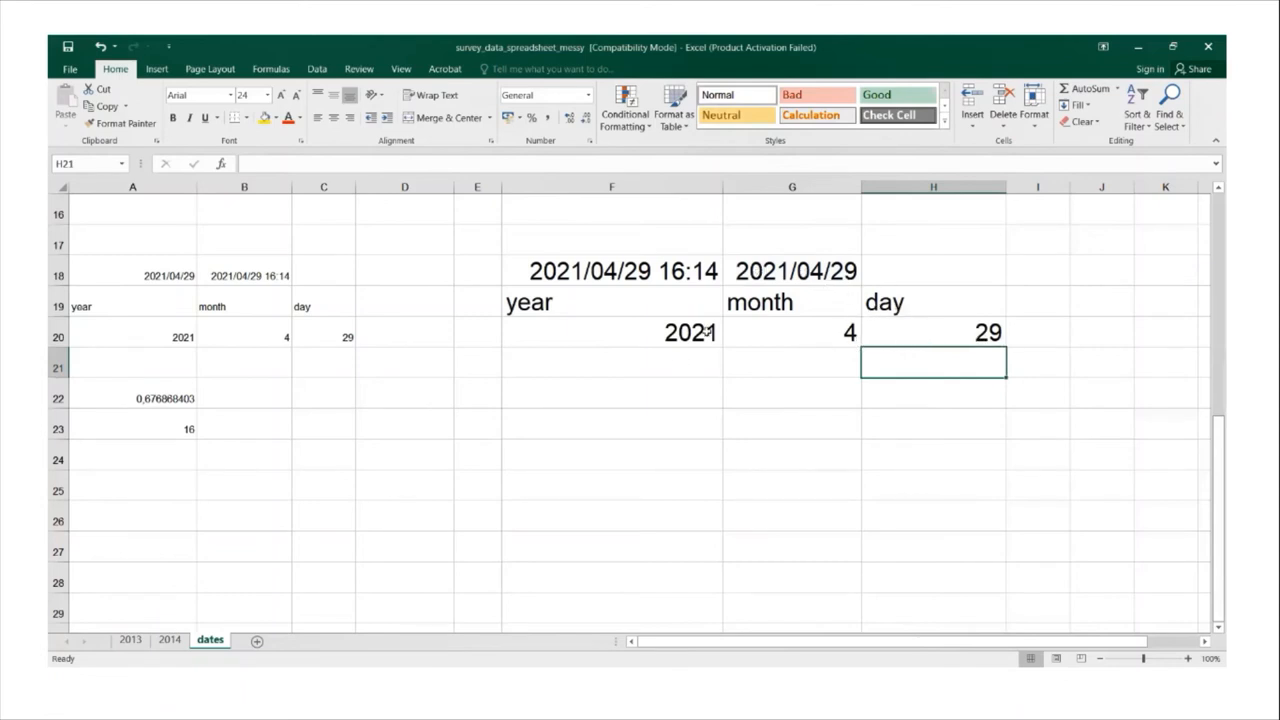
mouse_move(740, 68)
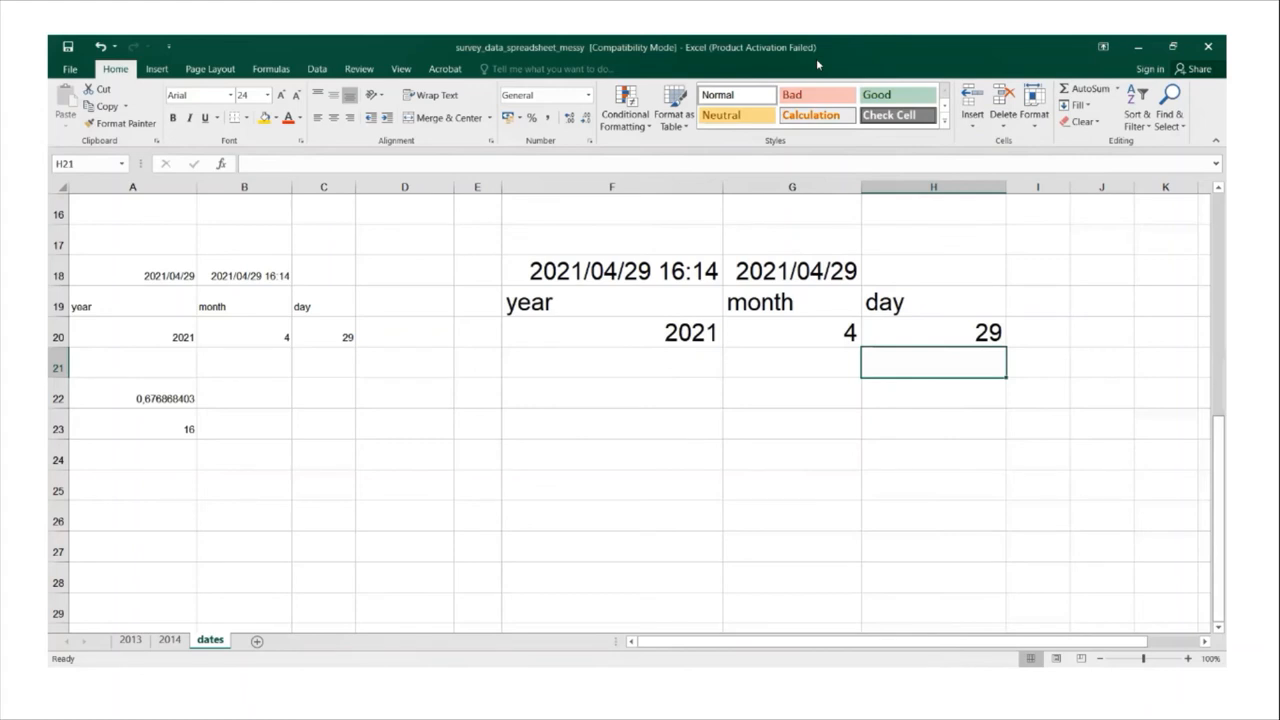
mouse_move(1224, 688)
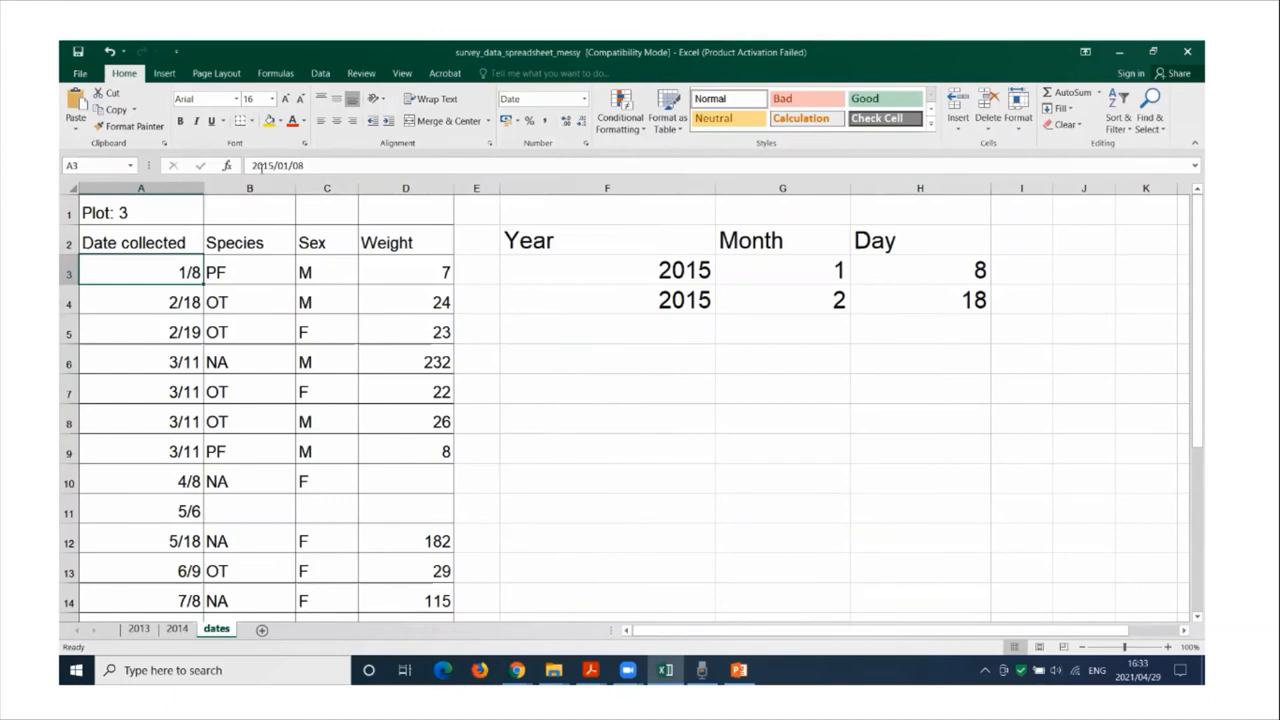
left_click(140, 300)
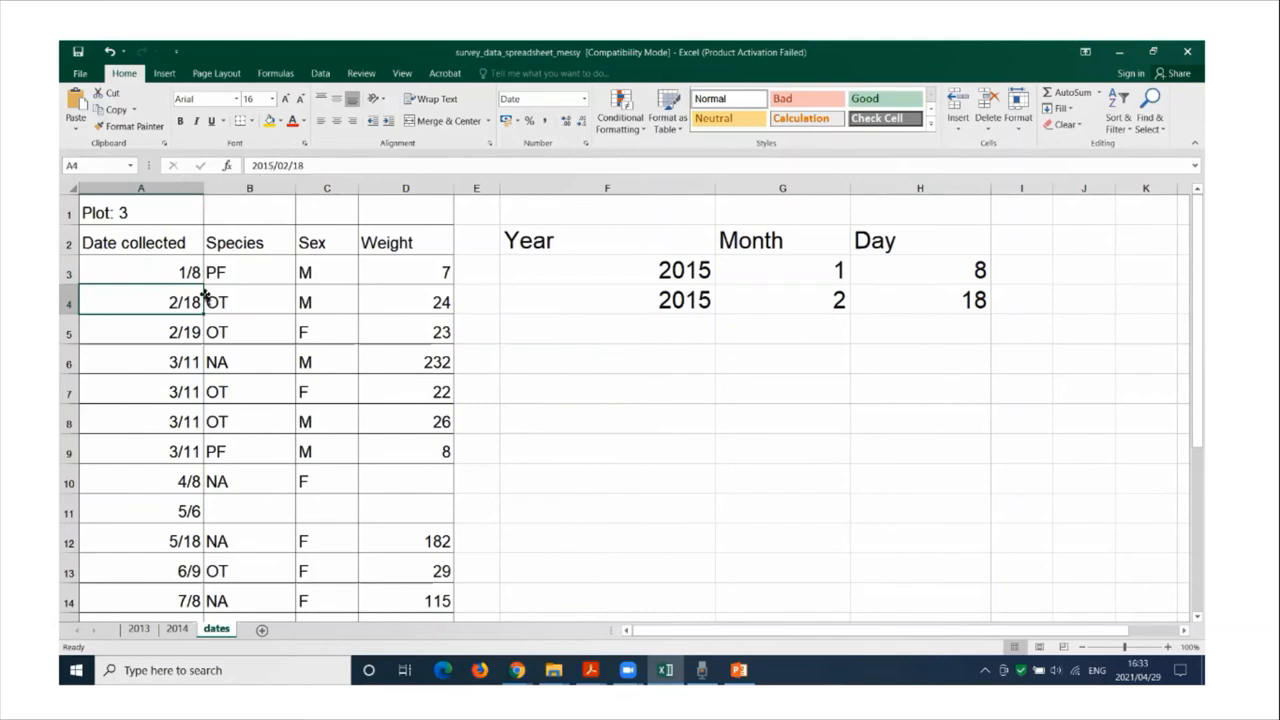
mouse_move(140, 272)
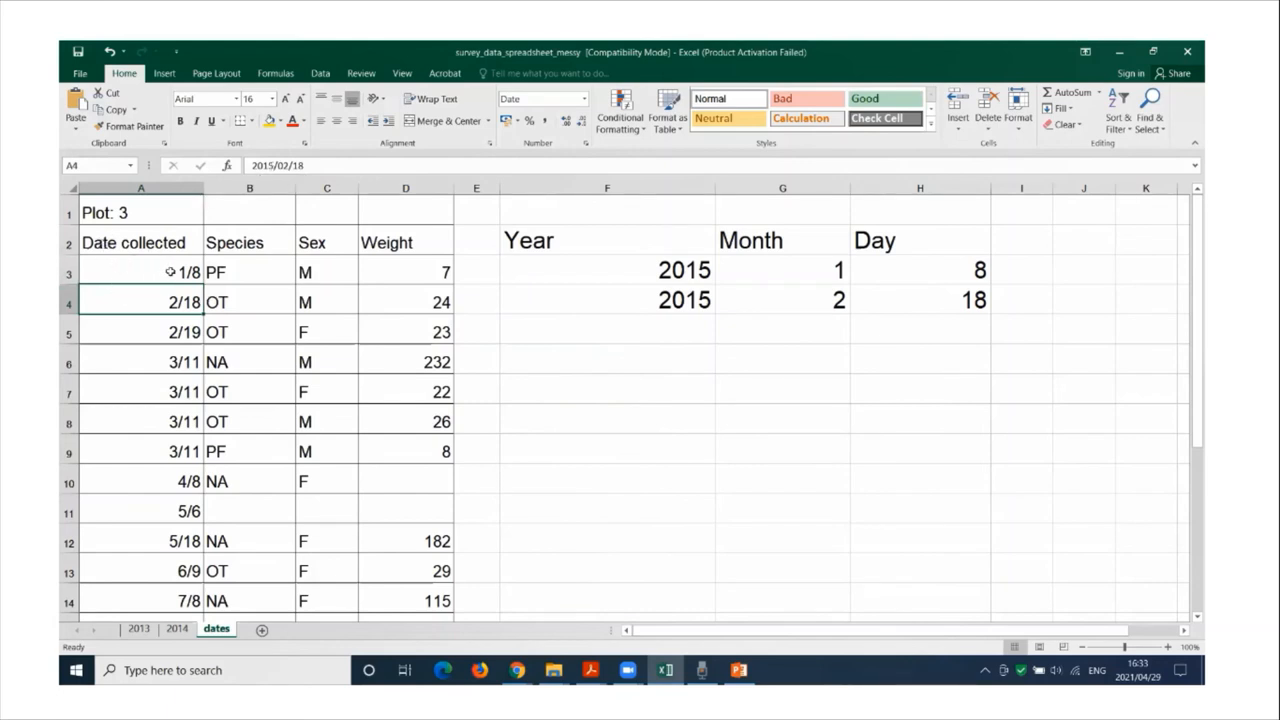
left_click(140, 272)
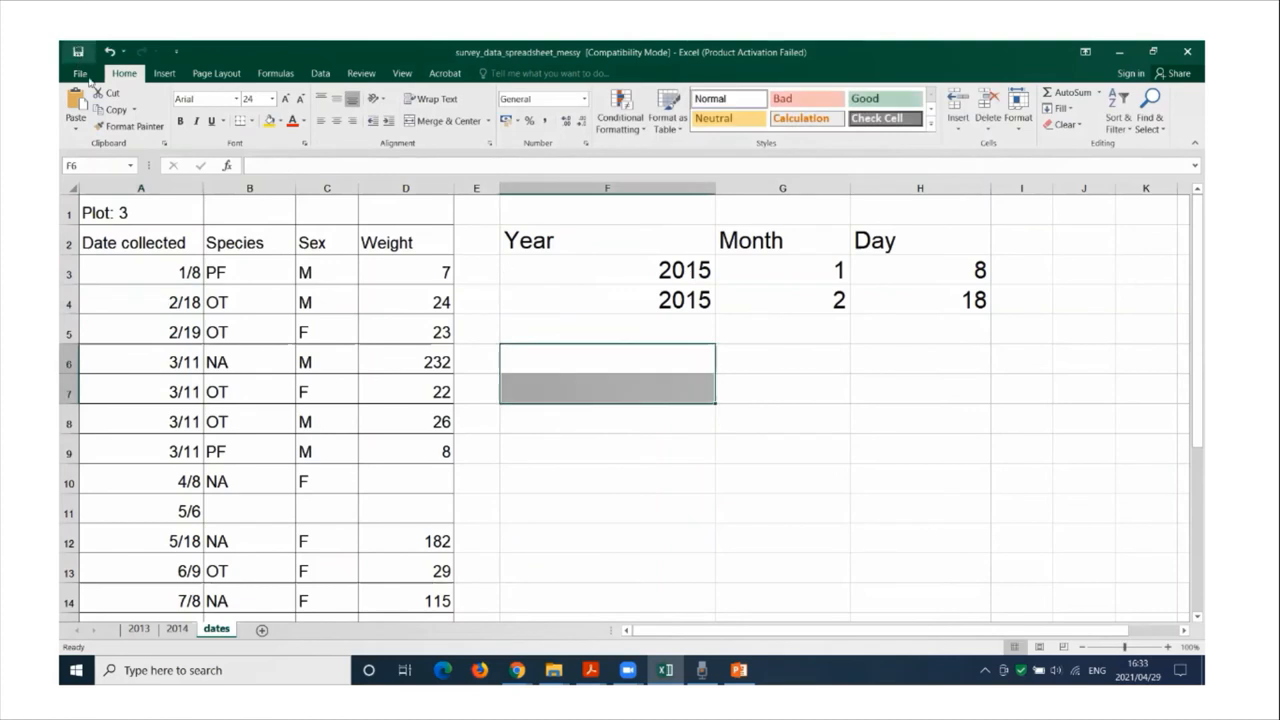
left_click(82, 72)
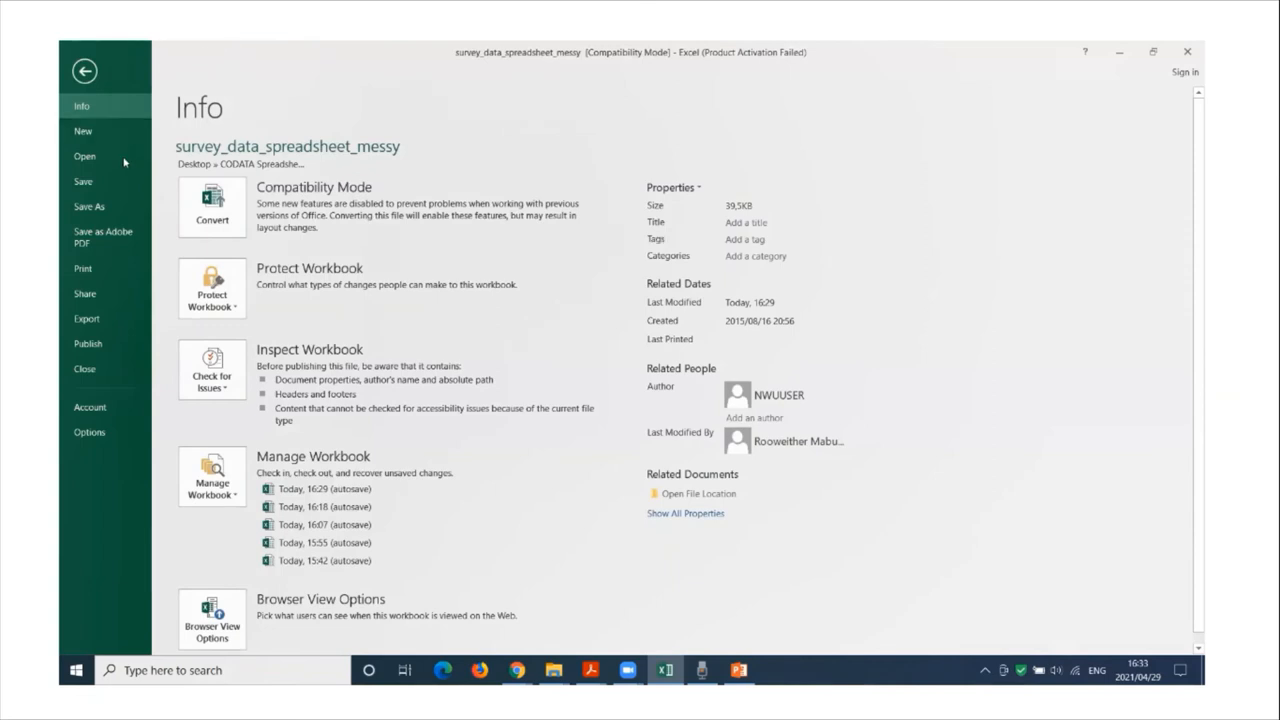
mouse_move(88, 206)
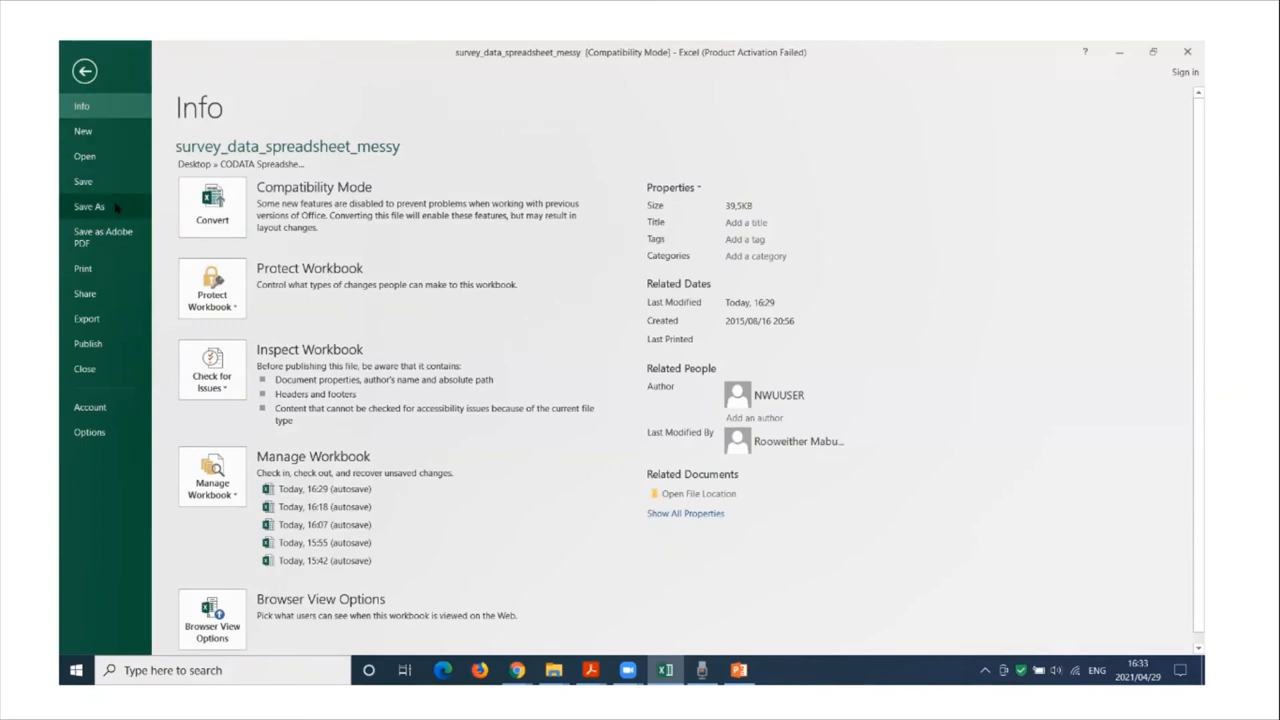
Save the workbook to the CODATA Spreadsheets folder as CSV (Comma delimited).
left_click(88, 206)
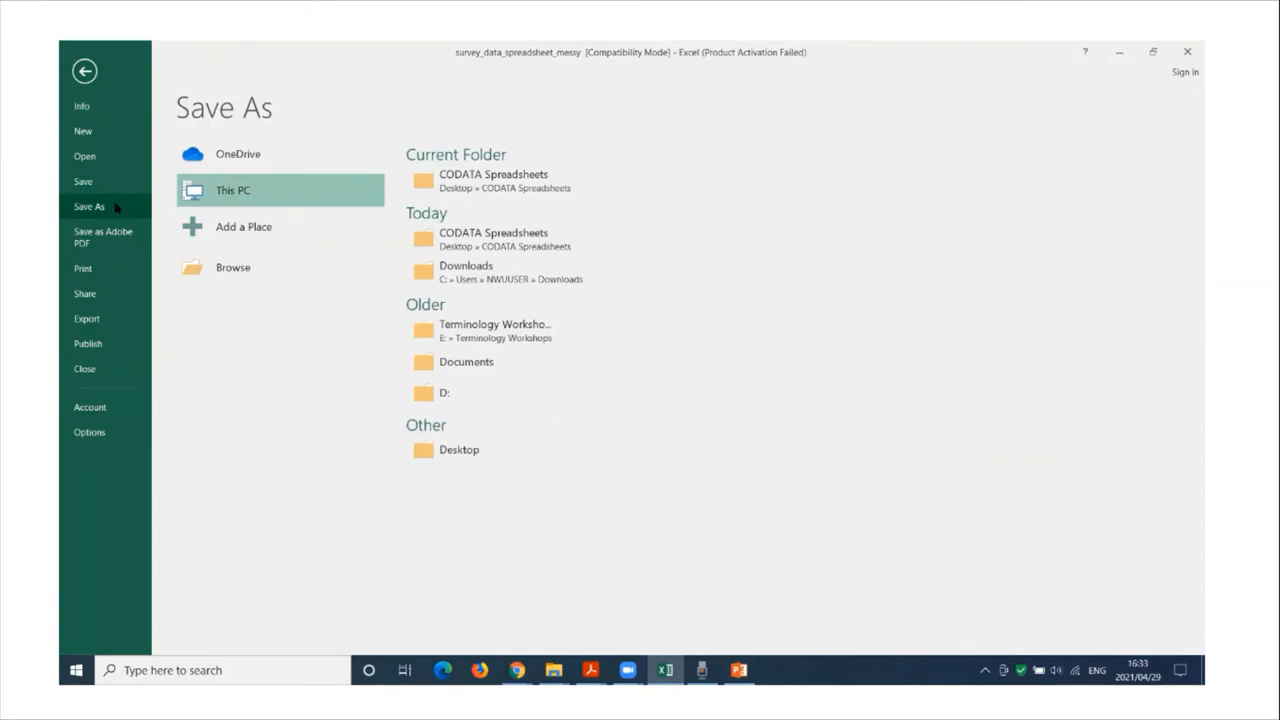
mouse_move(434, 200)
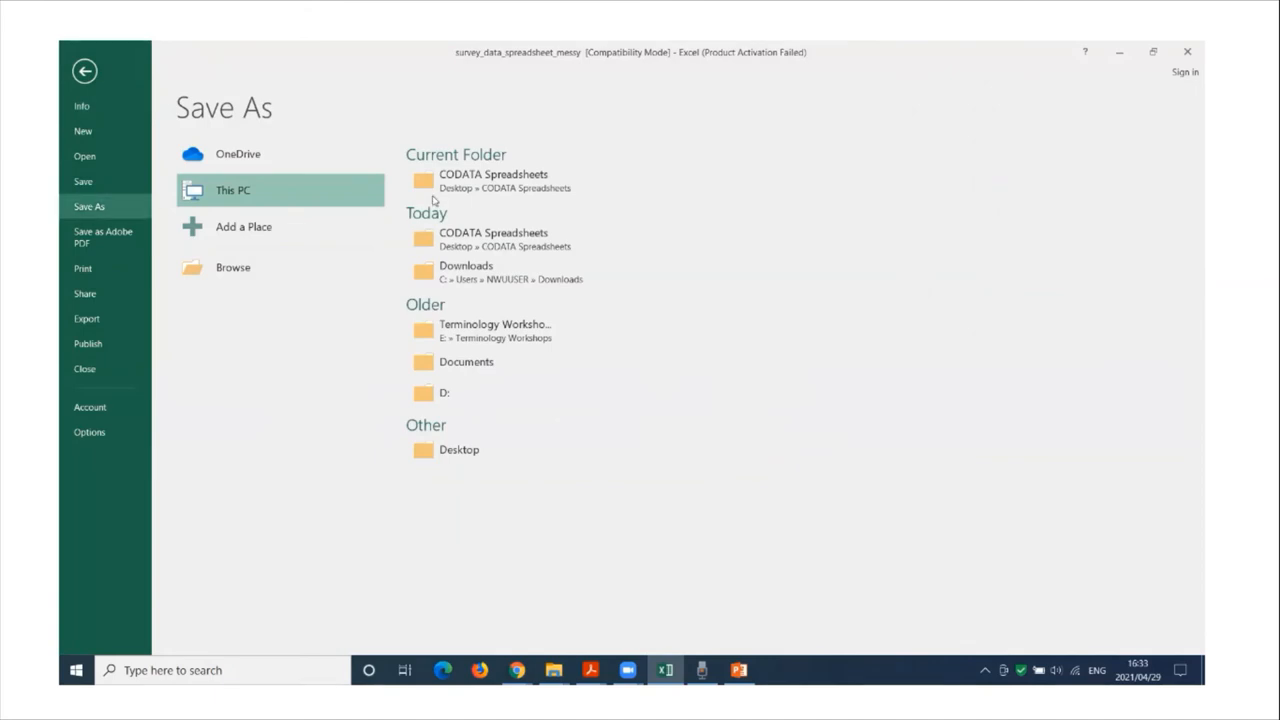
left_click(512, 180)
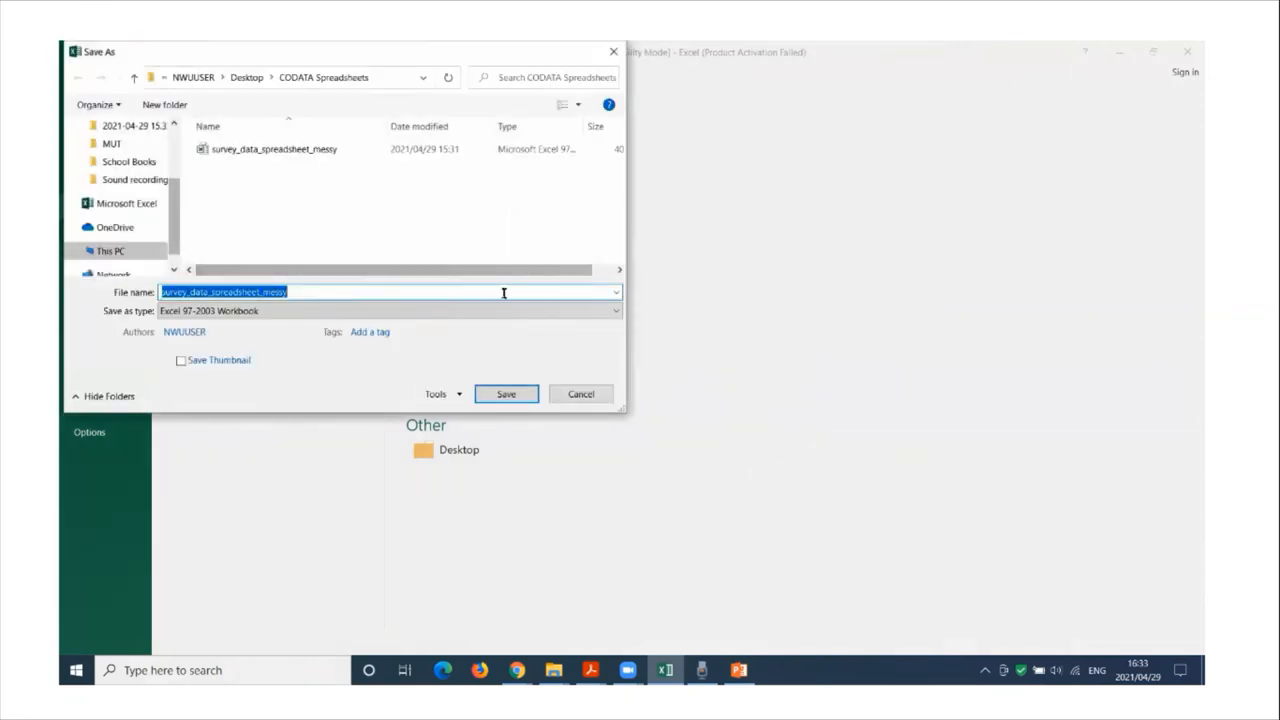
left_click(612, 310)
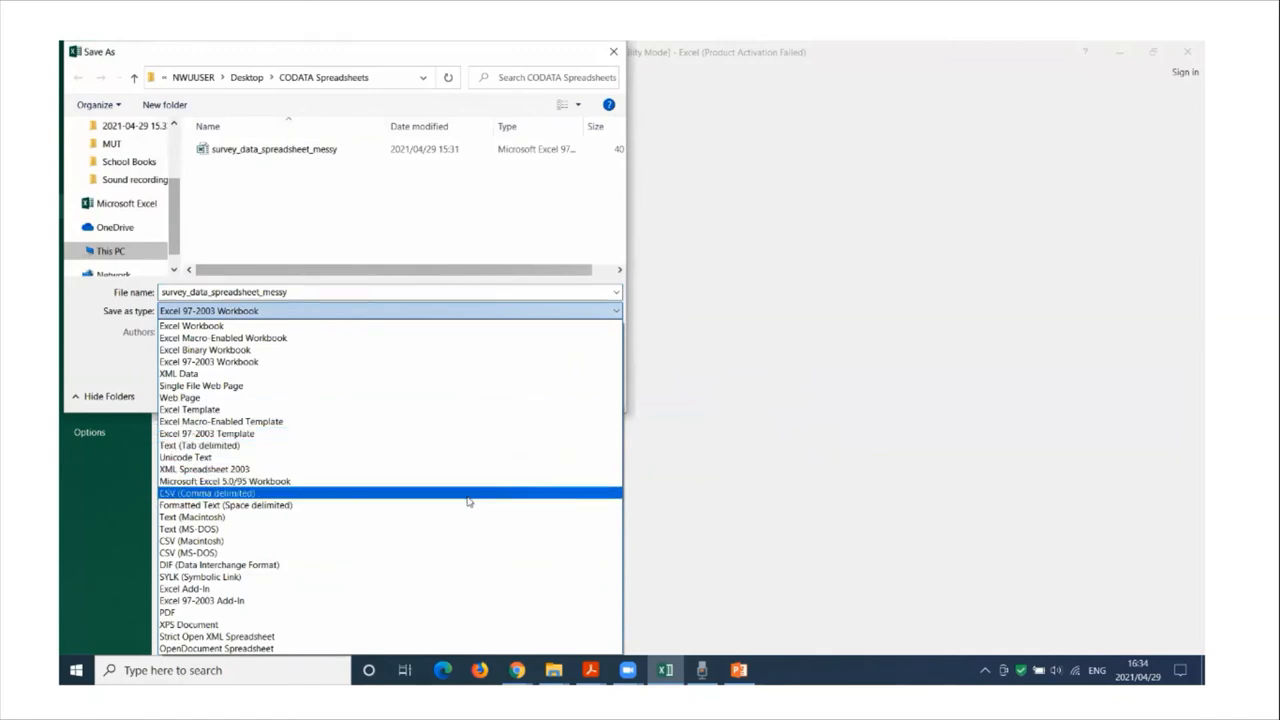
left_click(208, 492)
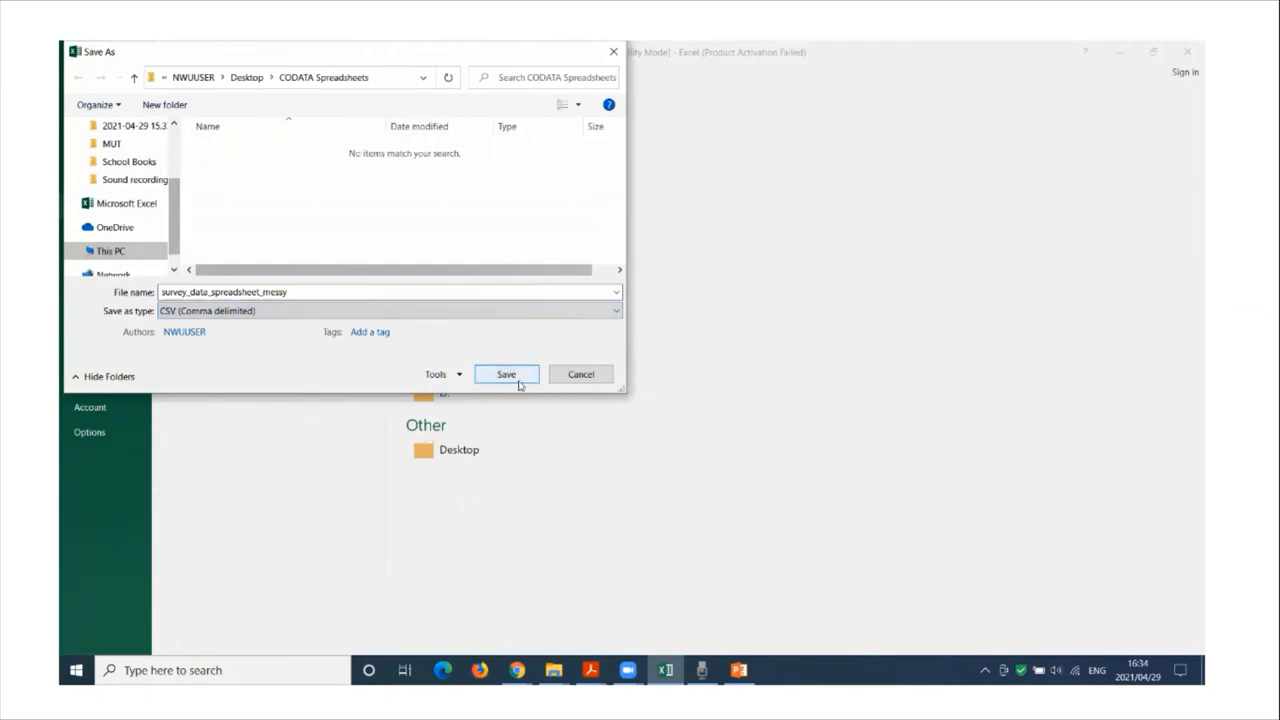
left_click(506, 374)
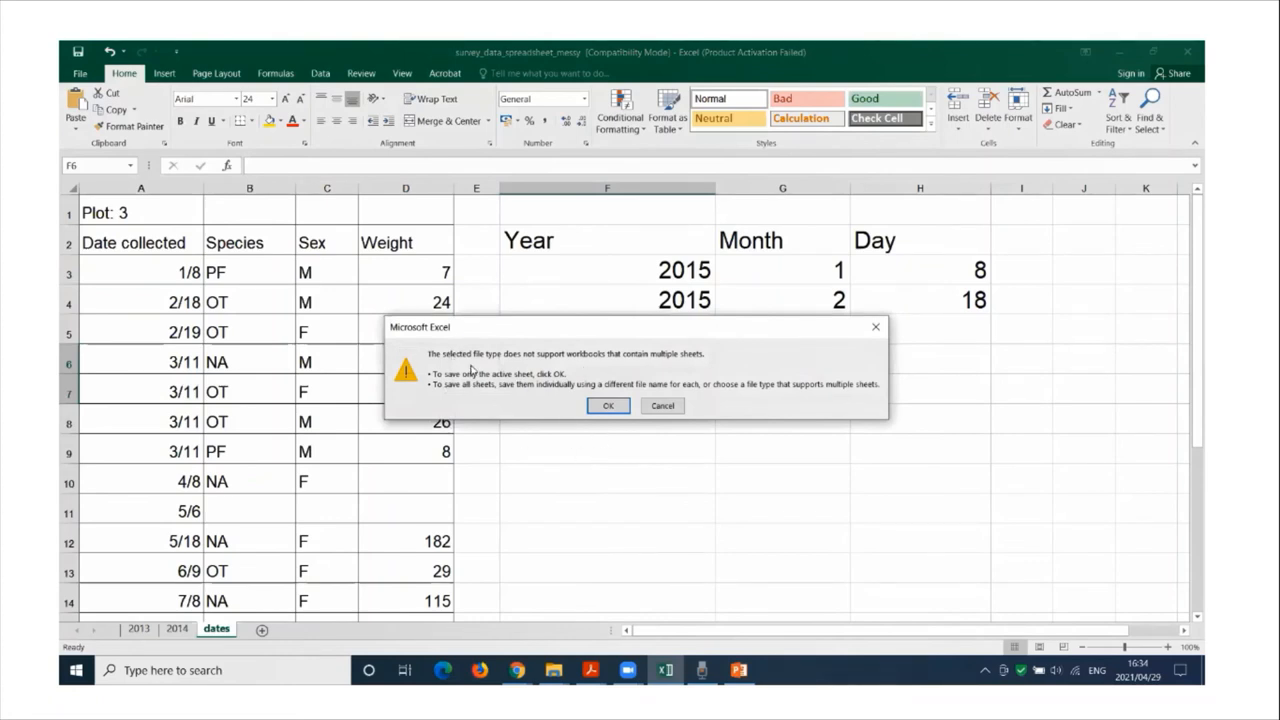
mouse_move(598, 400)
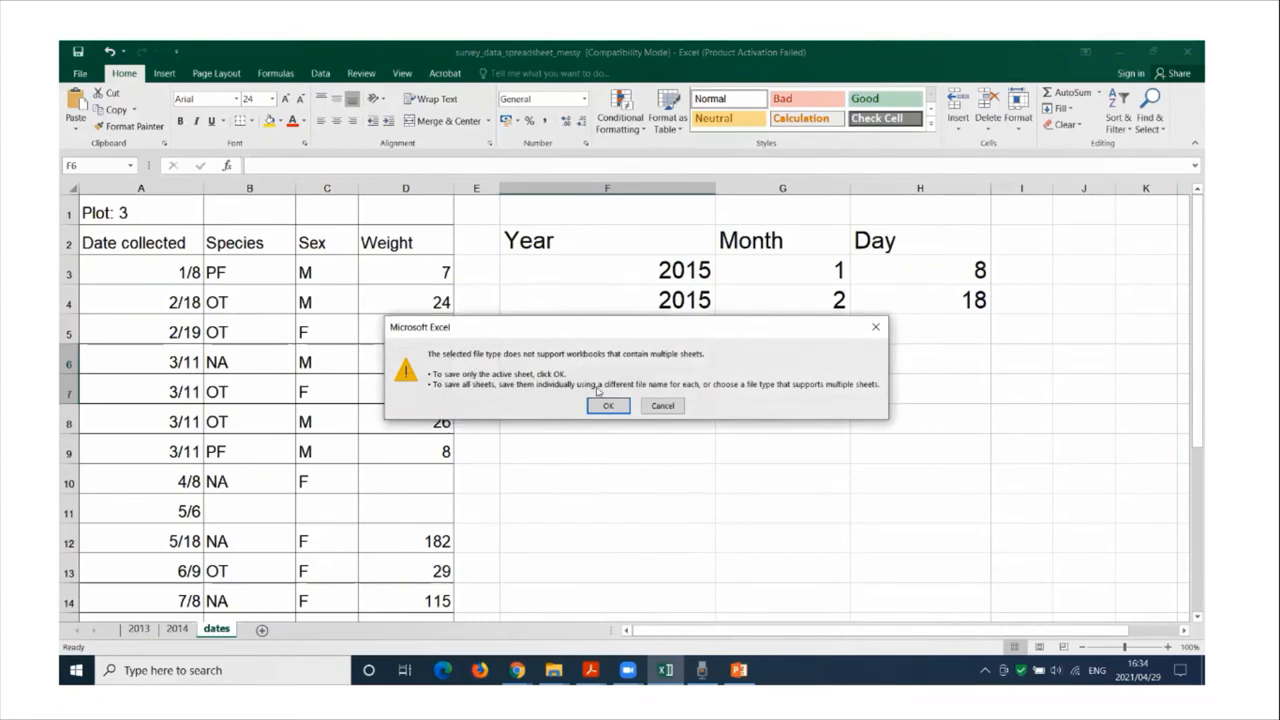
mouse_move(160, 524)
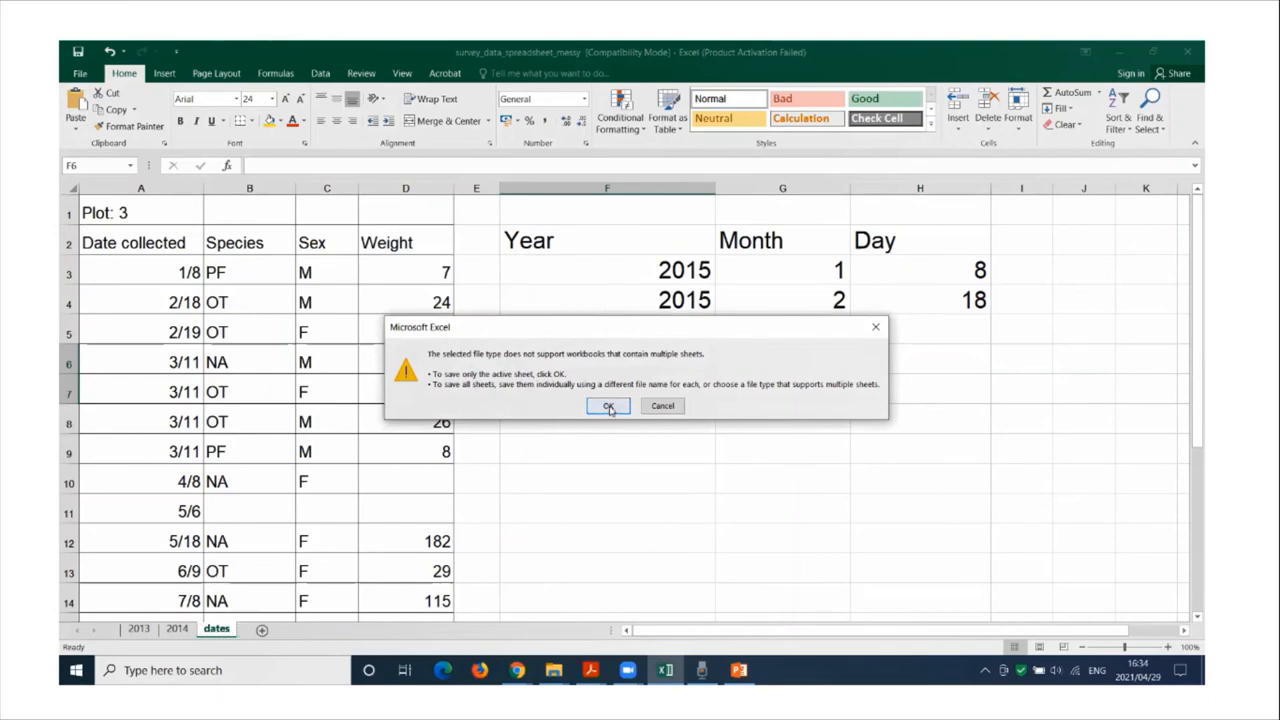
Accept saving only the active dates sheet and keep the CSV format despite the feature-loss warning.
left_click(608, 406)
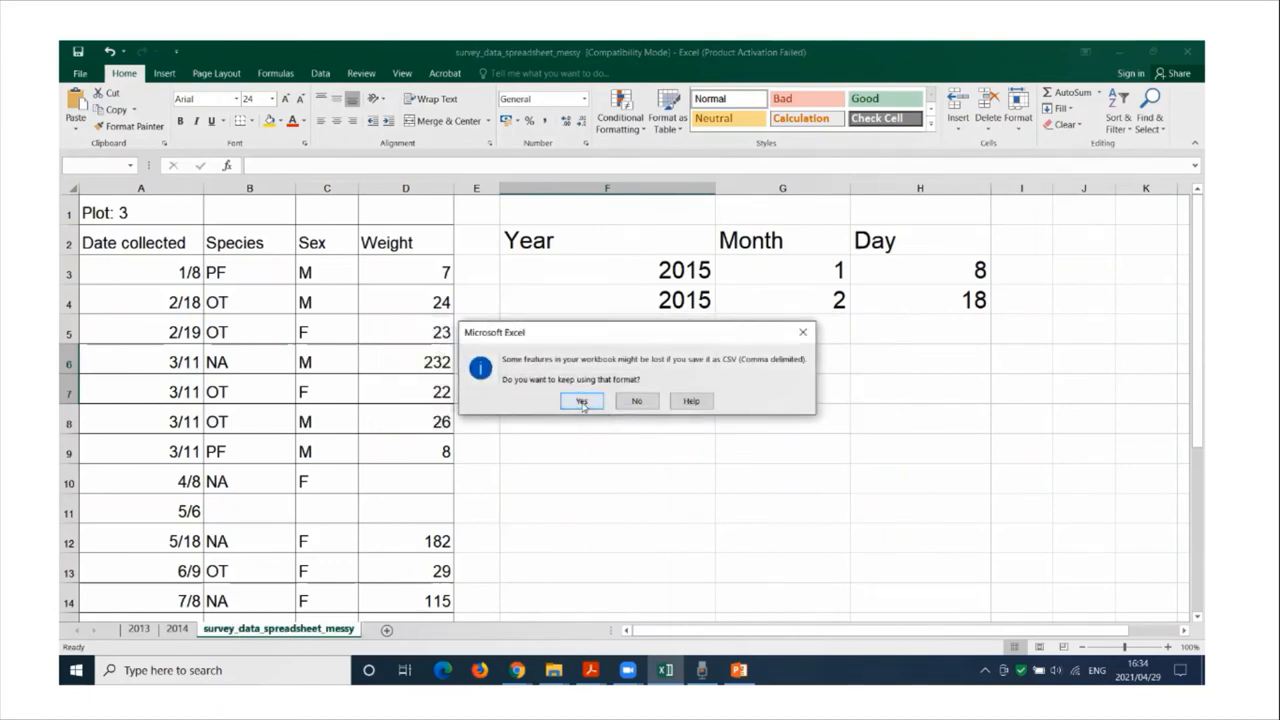
left_click(582, 400)
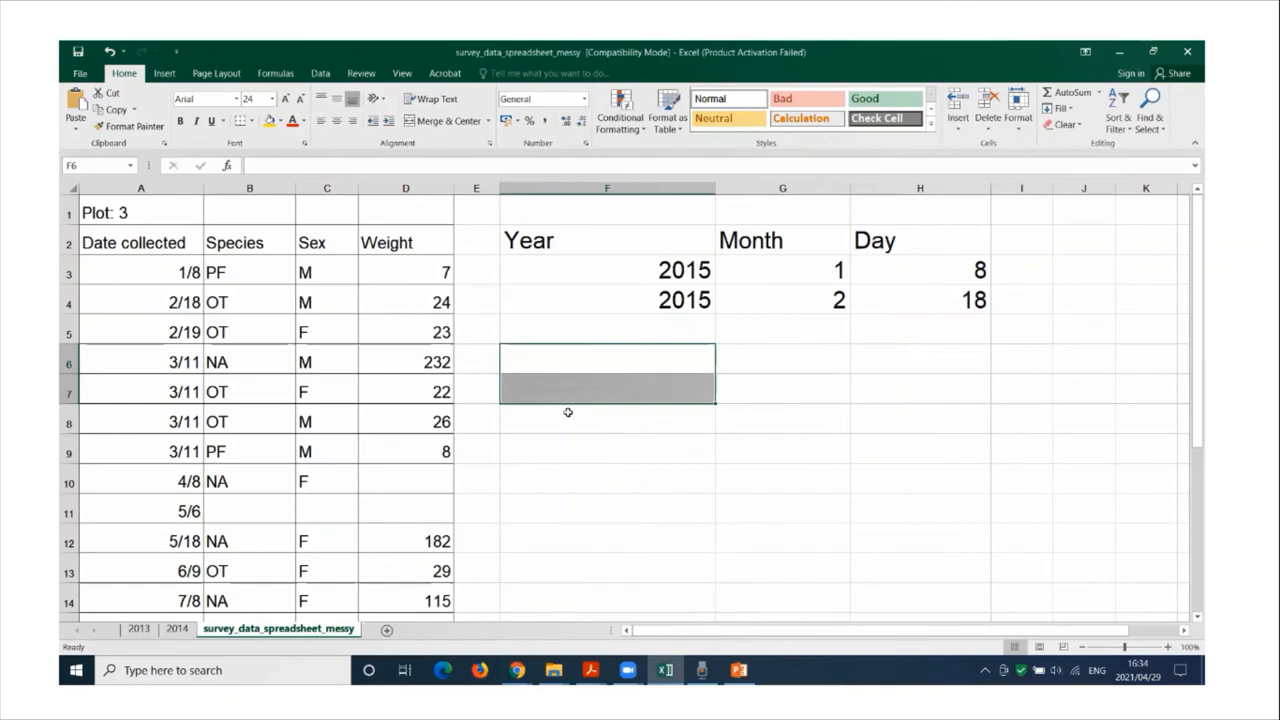
mouse_move(576, 420)
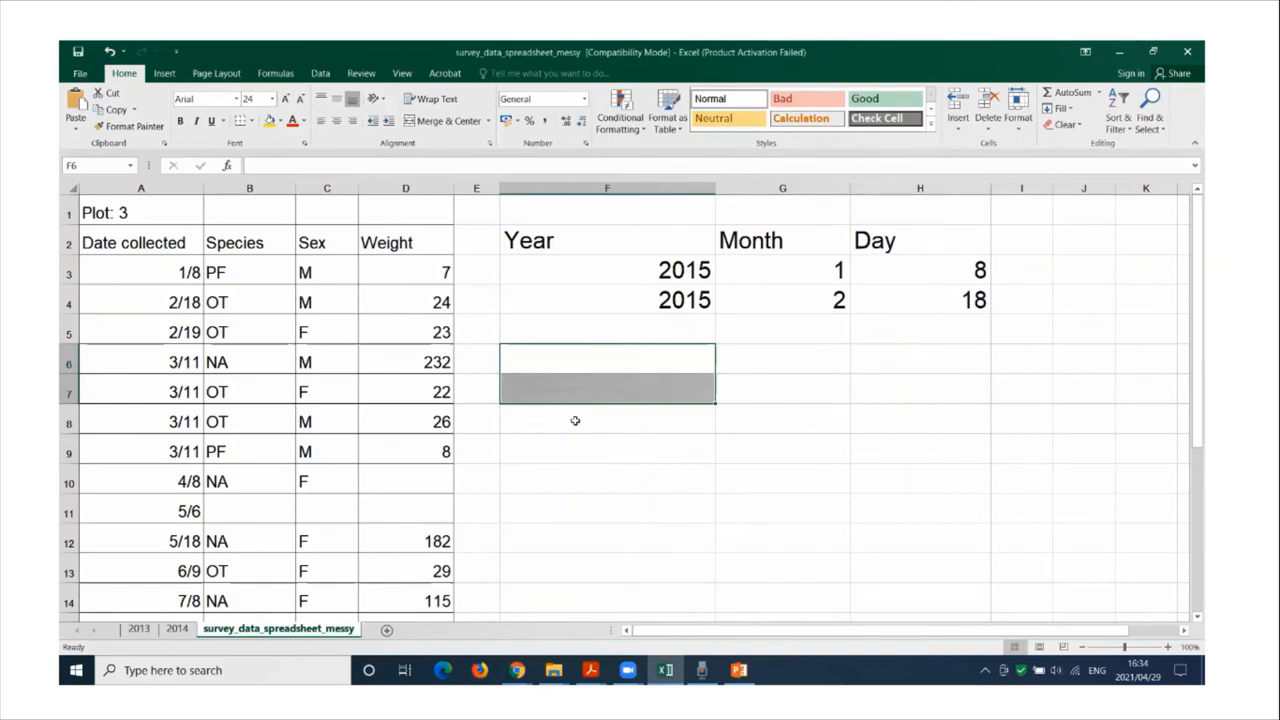
mouse_move(592, 192)
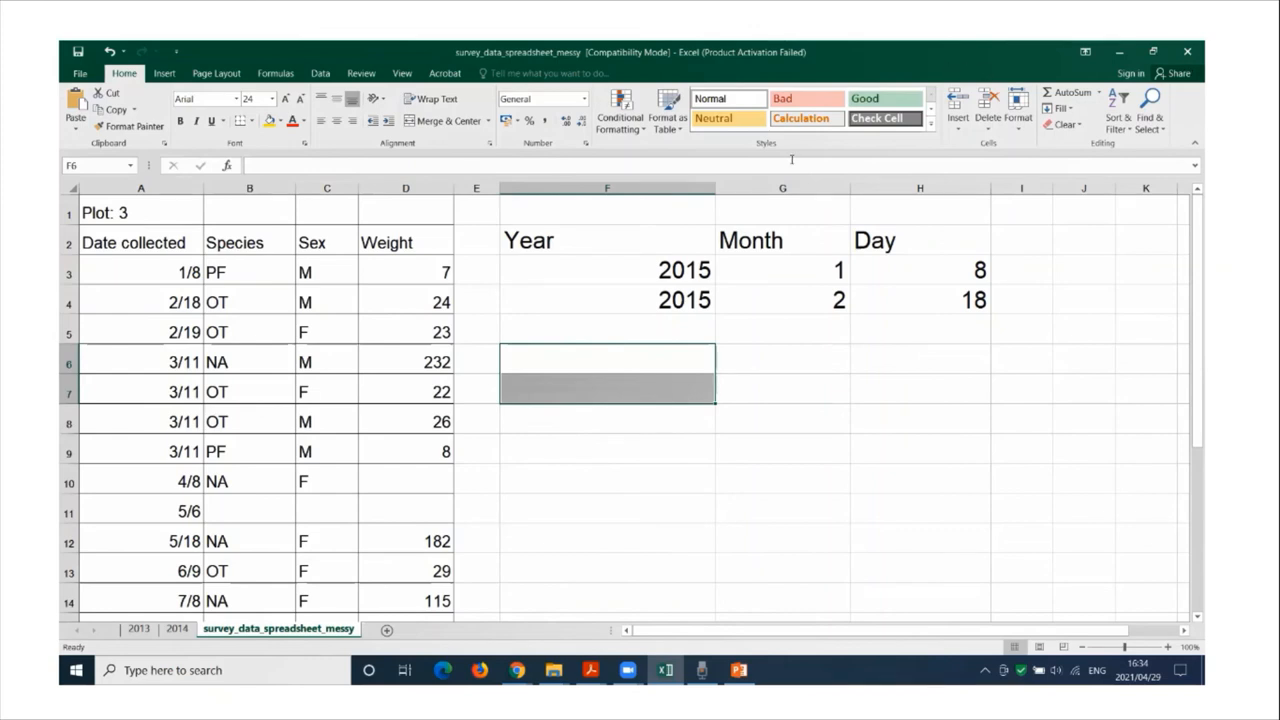
mouse_move(1188, 118)
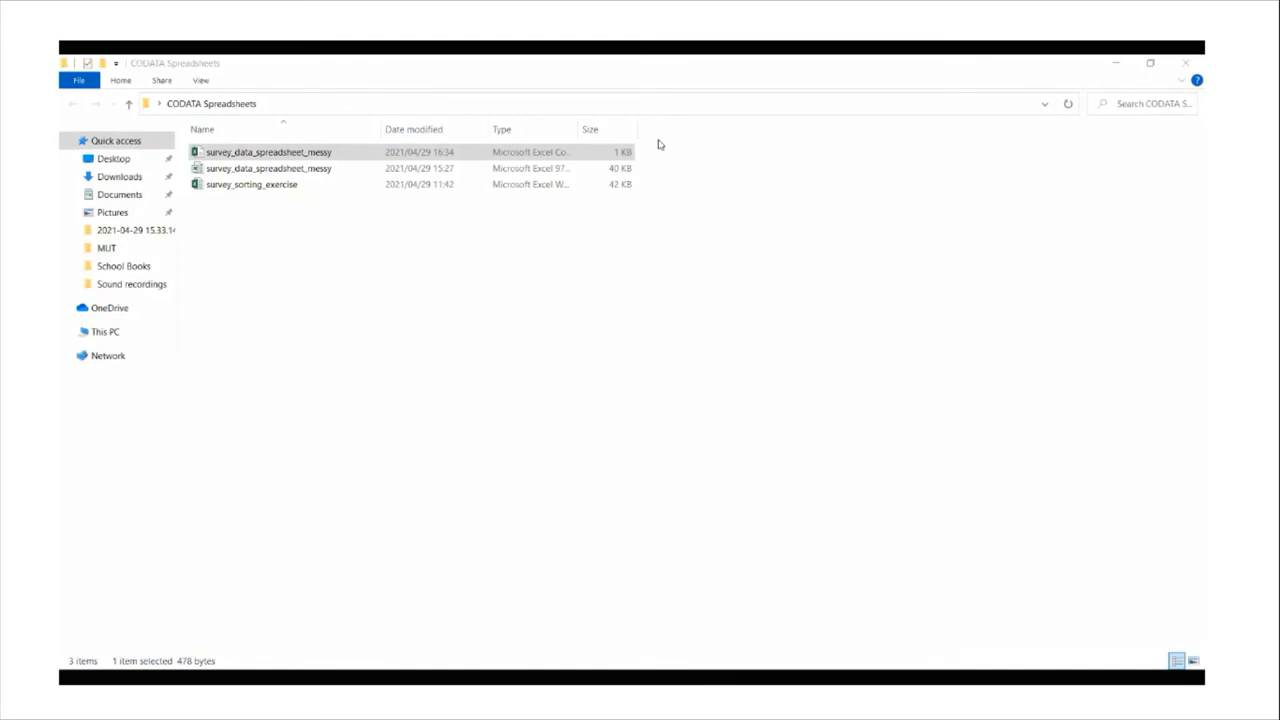
mouse_move(356, 152)
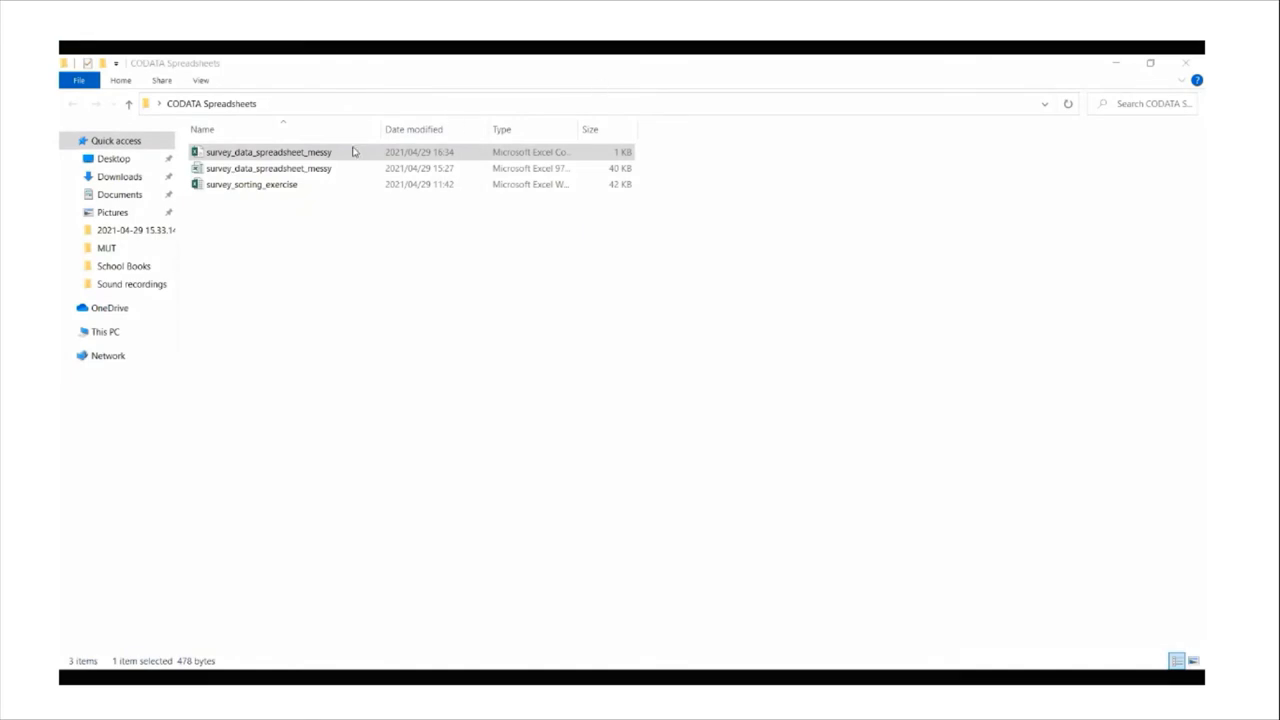
Select the new survey_data_spreadsheet_messy CSV in CODATA Spreadsheets and show its context menu.
left_click(268, 152)
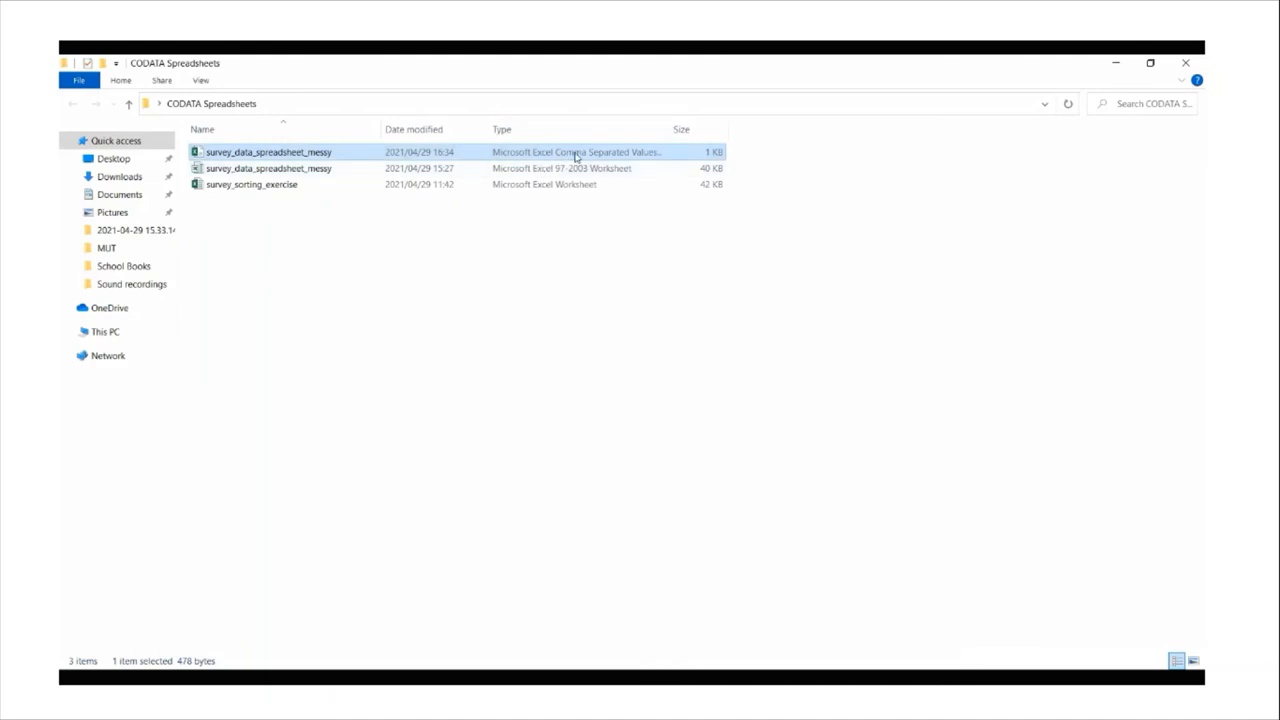
mouse_move(304, 156)
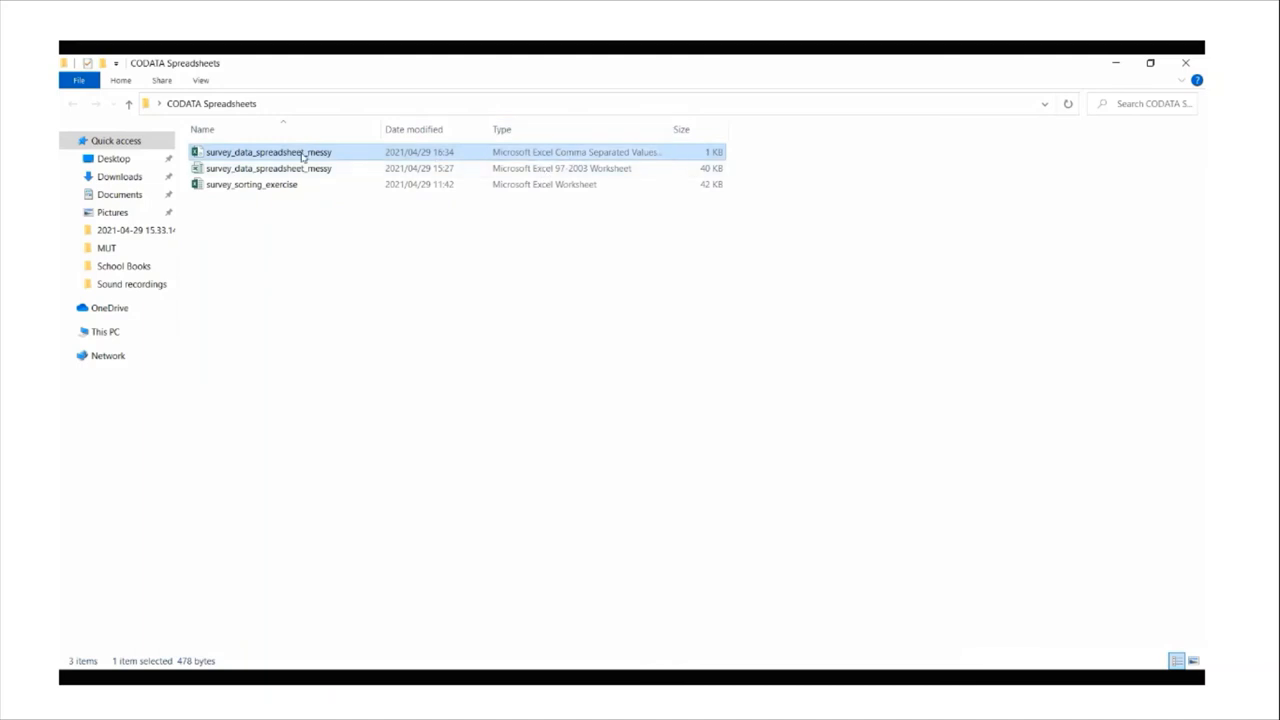
right_click(270, 152)
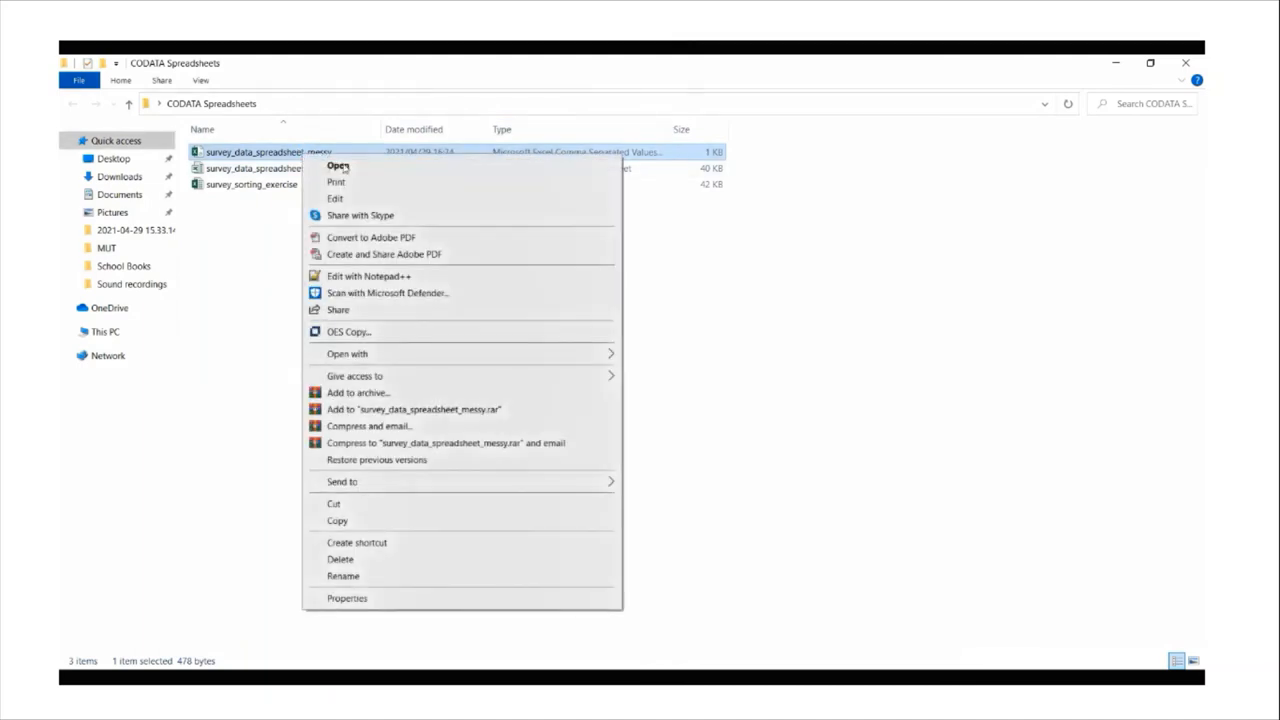
mouse_move(404, 354)
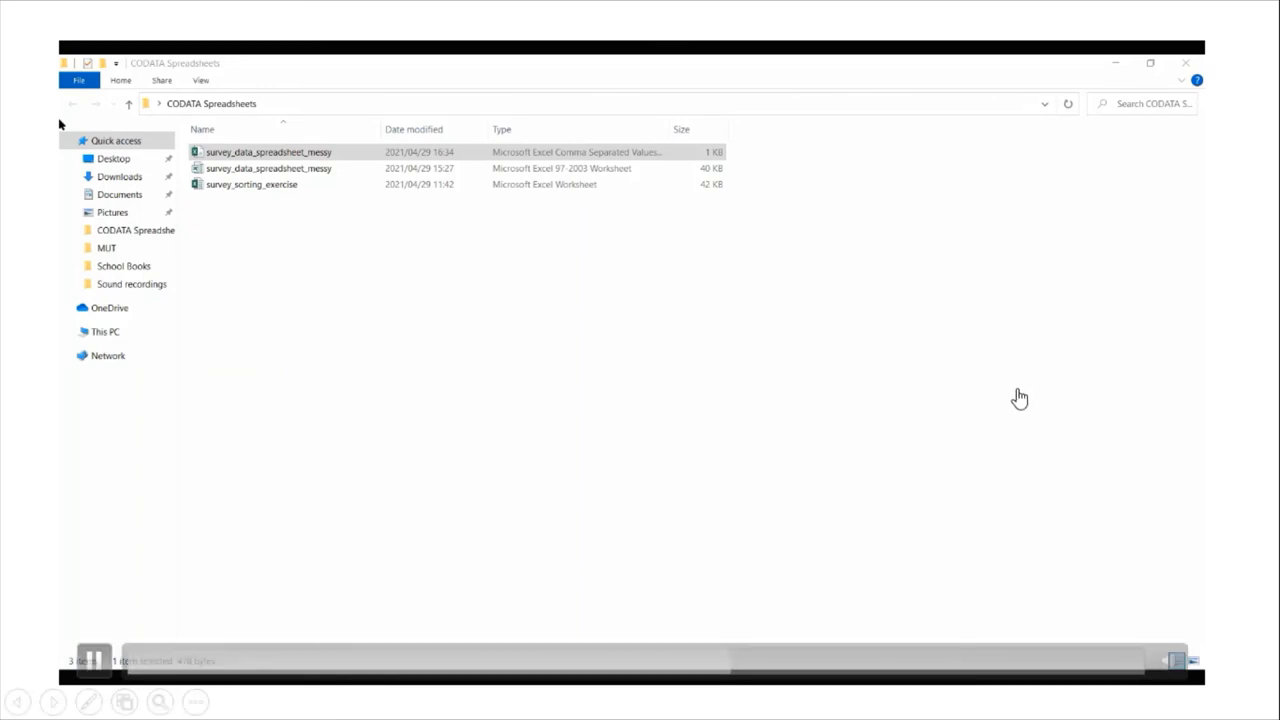
mouse_move(1268, 292)
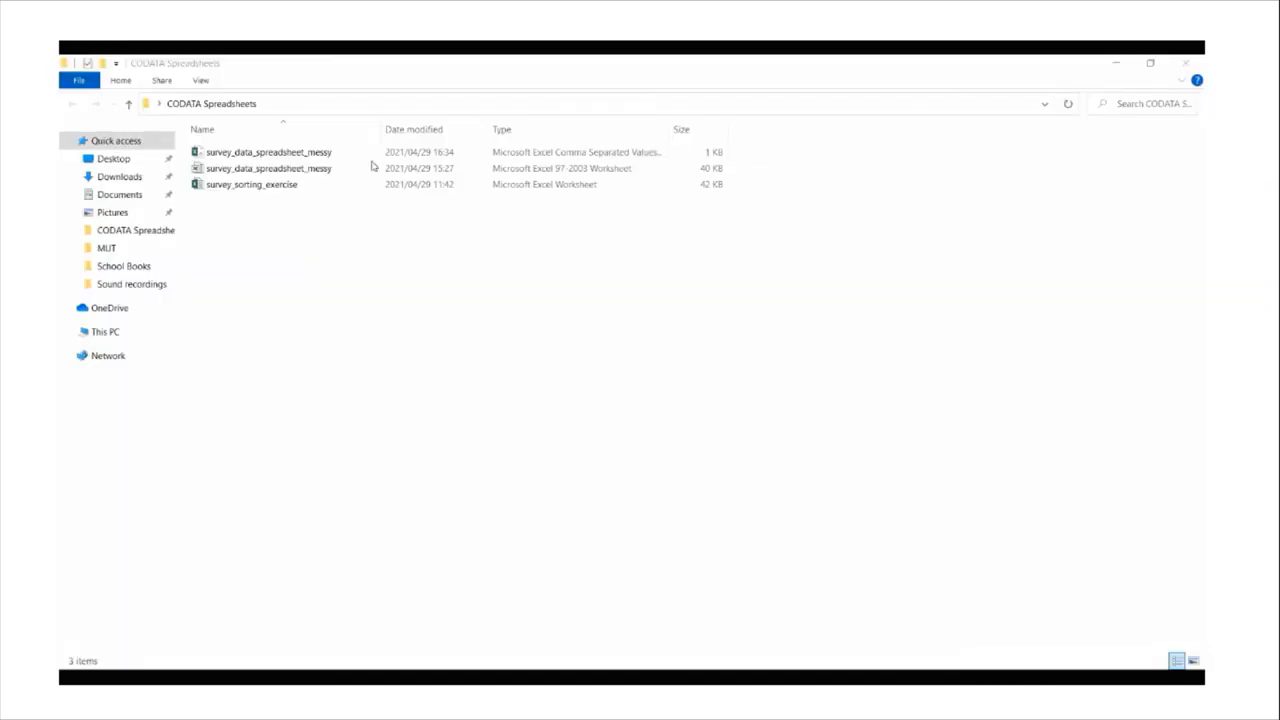
mouse_move(396, 128)
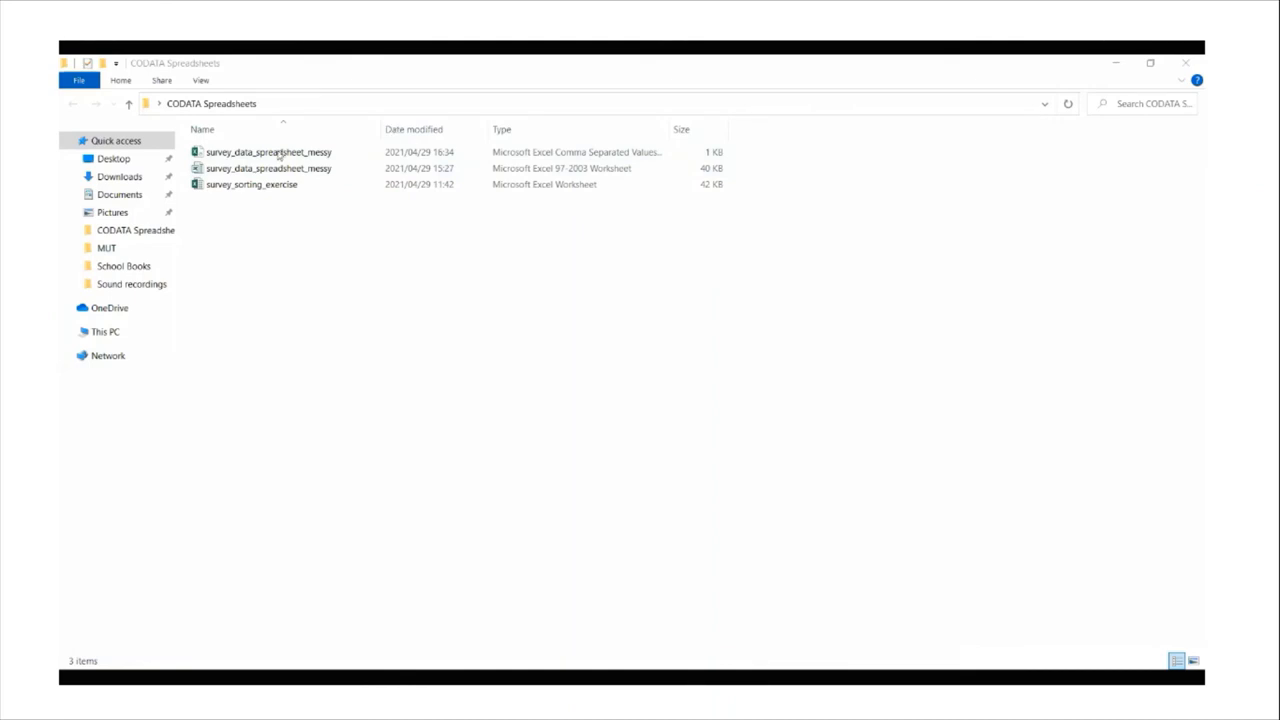
right_click(268, 152)
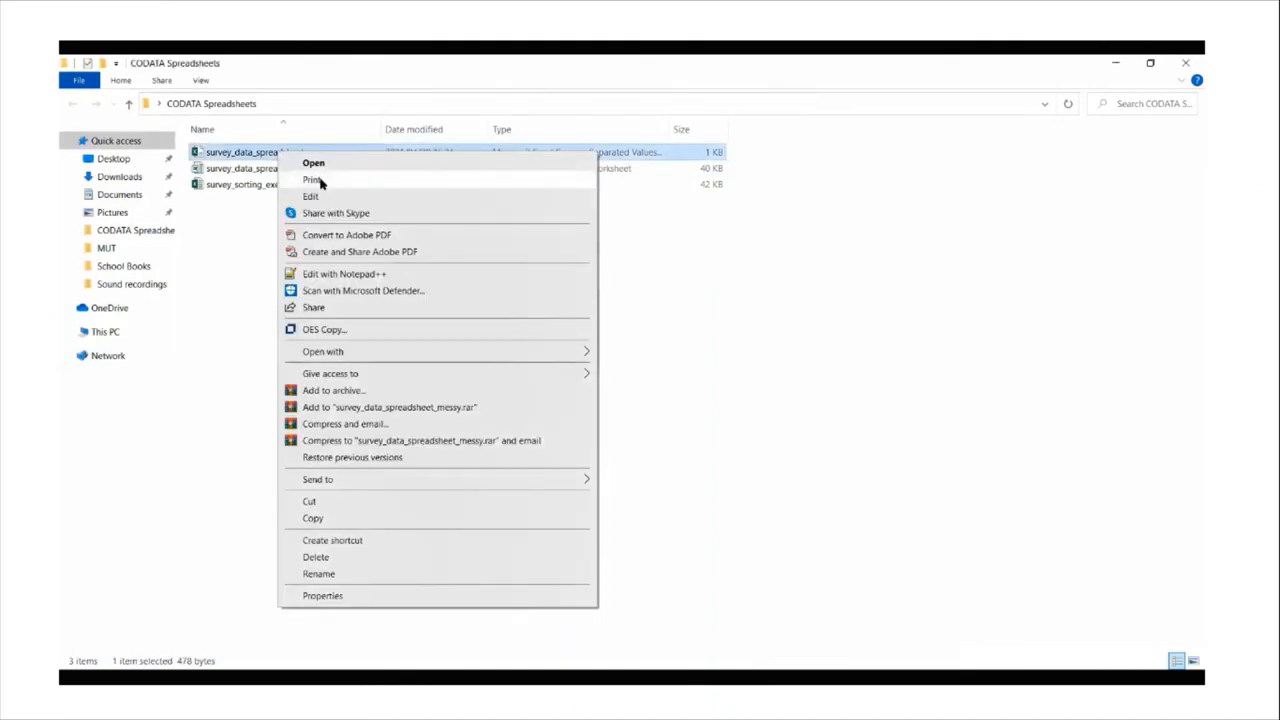